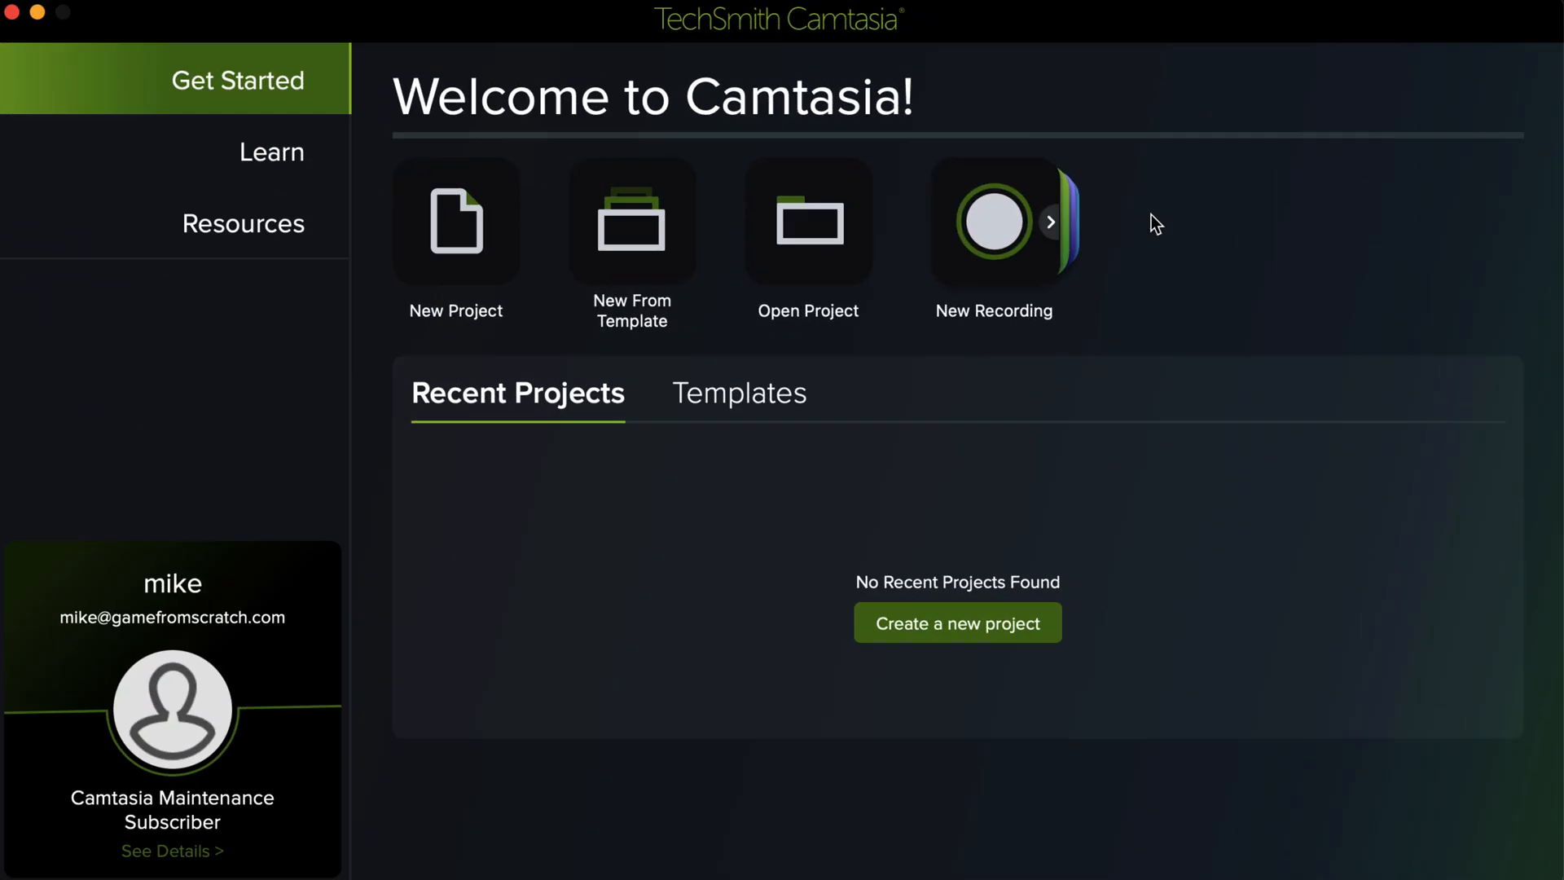
{"action": "mouse_move", "coordinate": [1043, 205]}
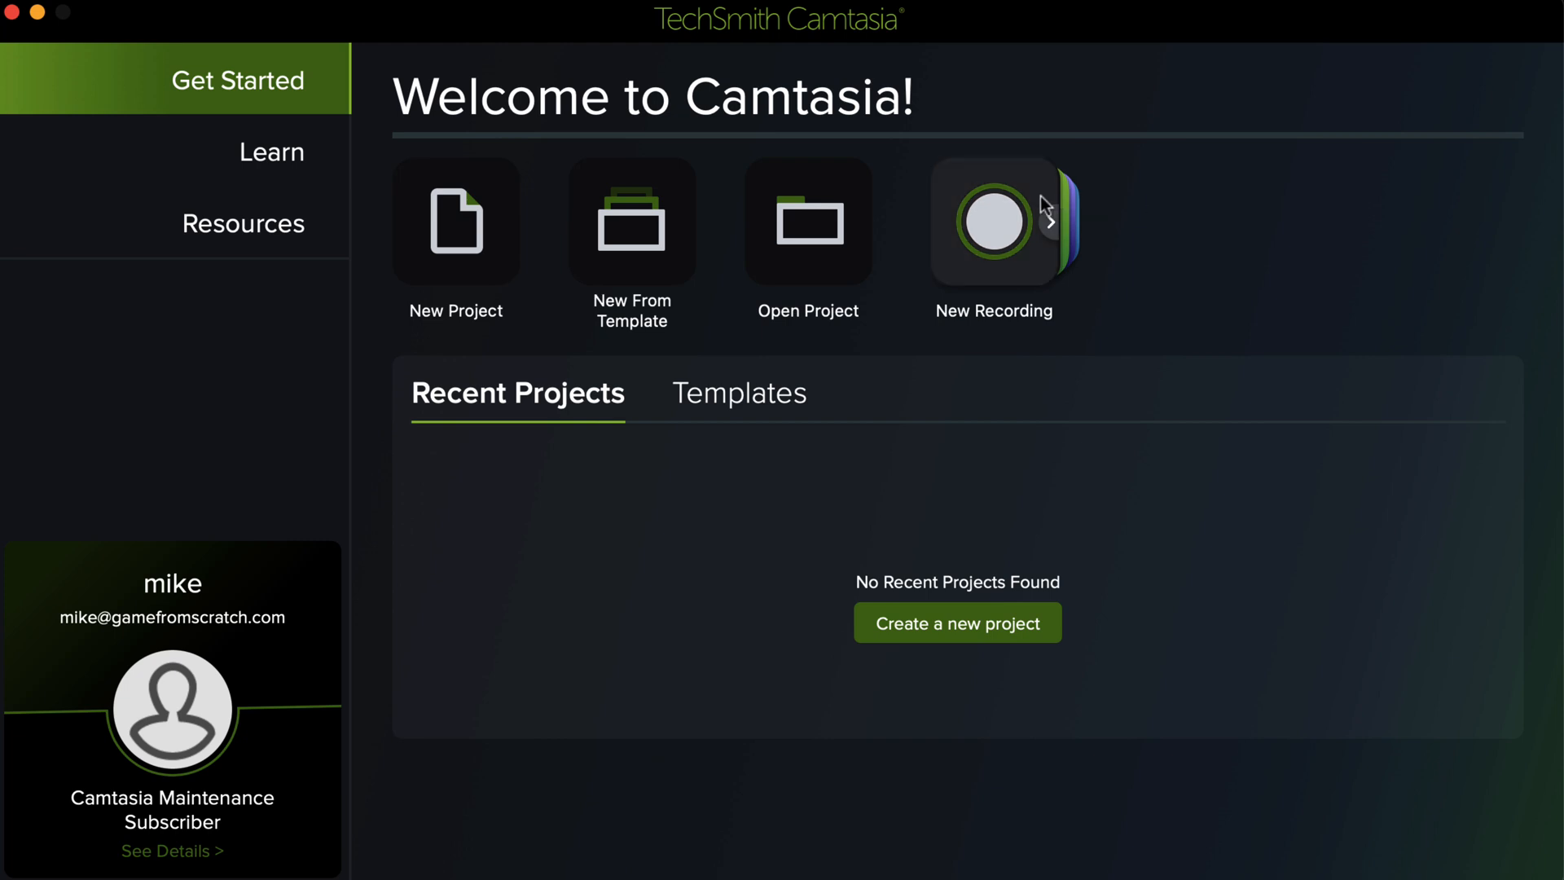
{"action": "mouse_move", "coordinate": [909, 72]}
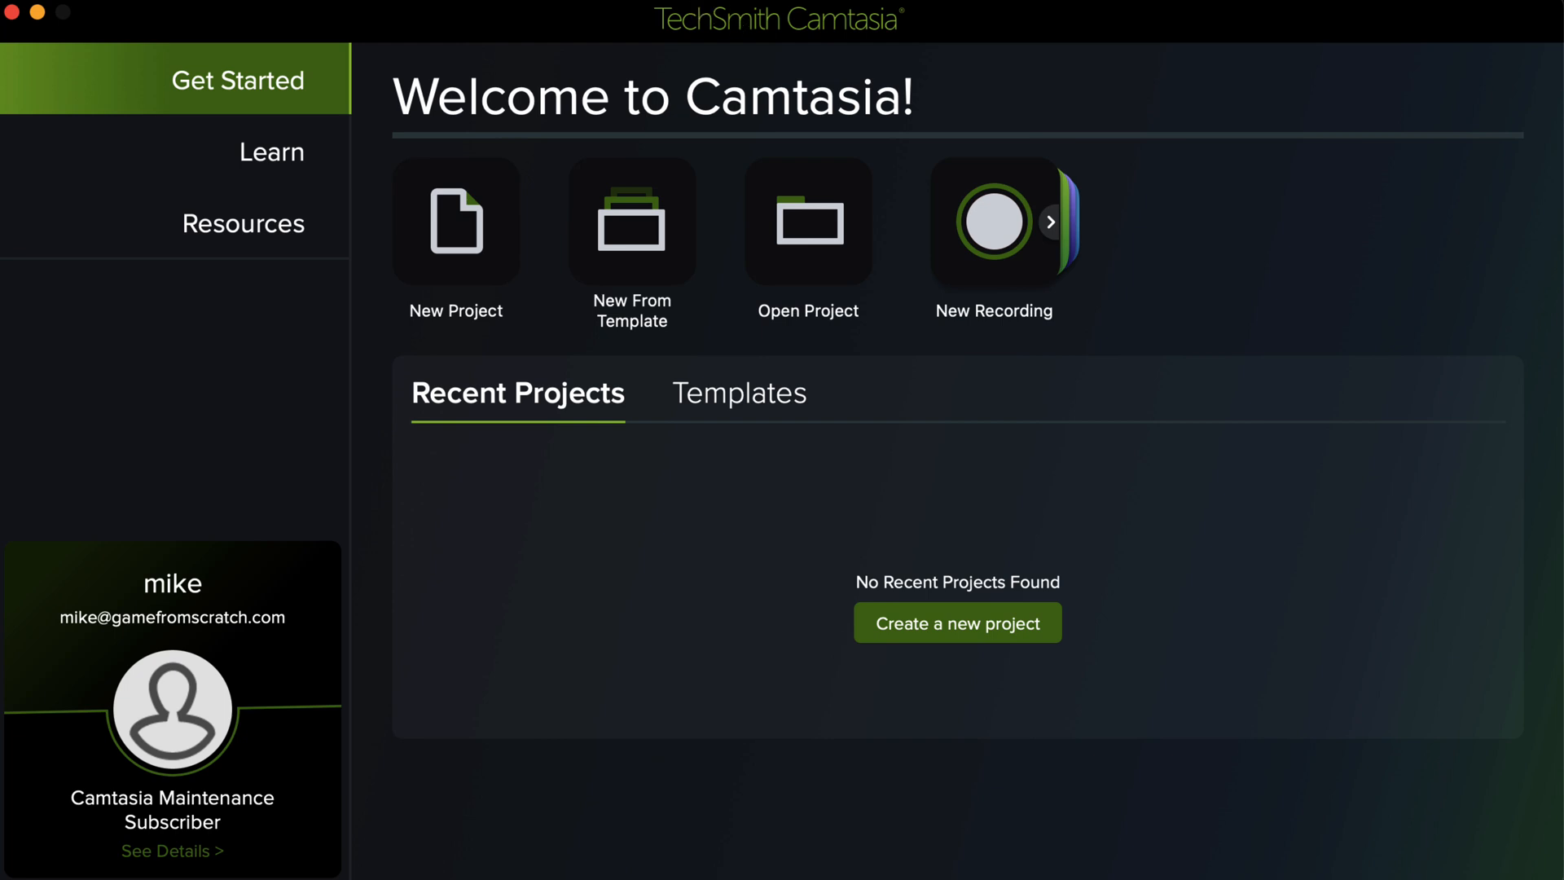
{"action": "mouse_move", "coordinate": [372, 653]}
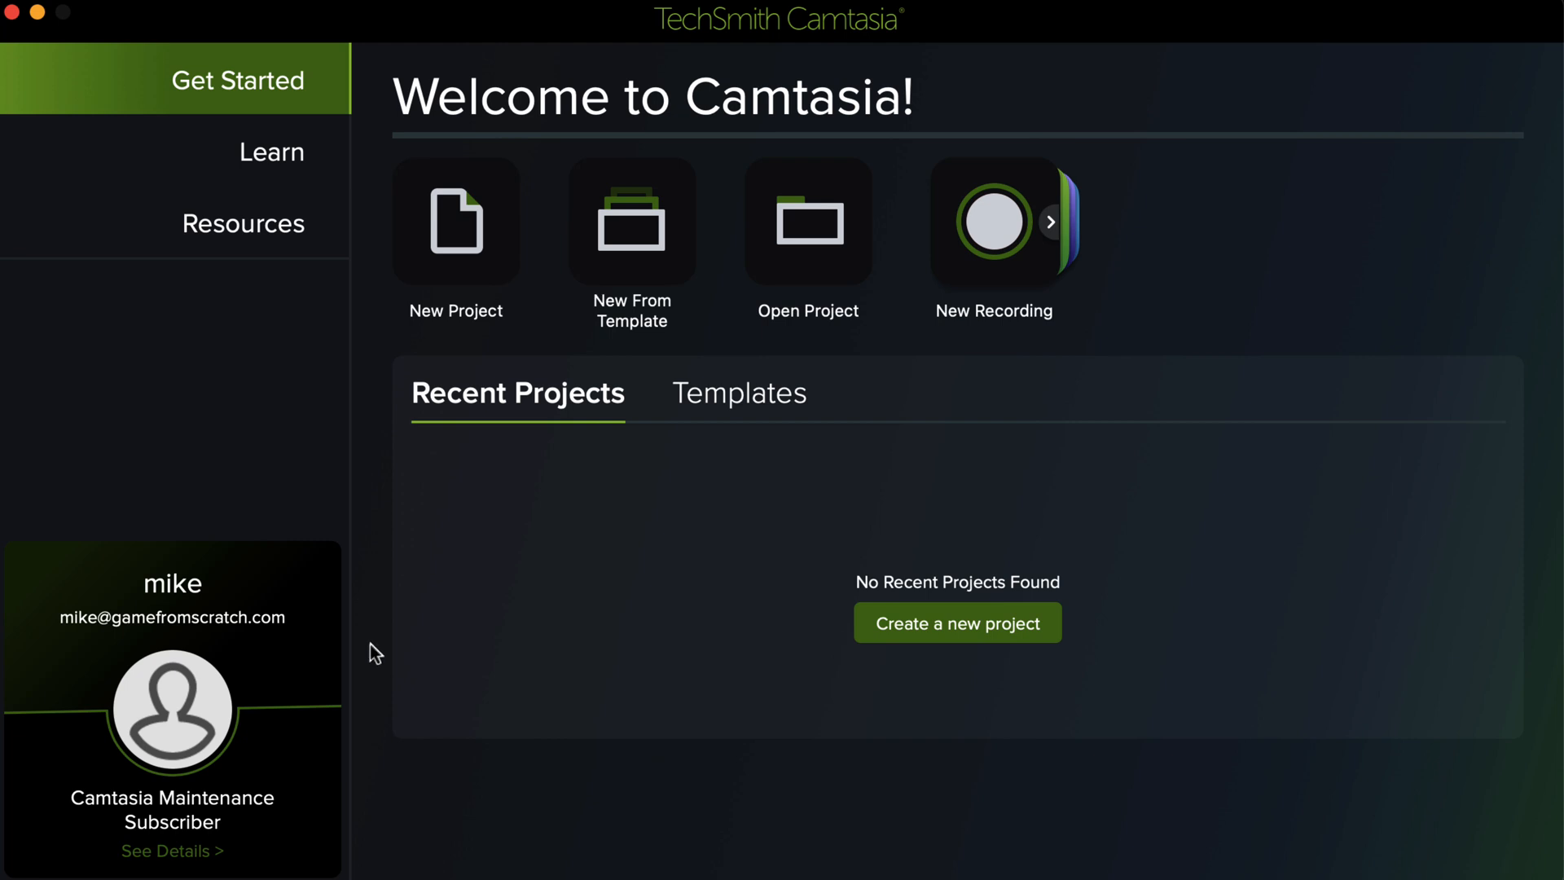
Step: Browse the welcome screen's Templates, Learn and Resources pages, then start a new recording
{"action": "left_click", "coordinate": [740, 392]}
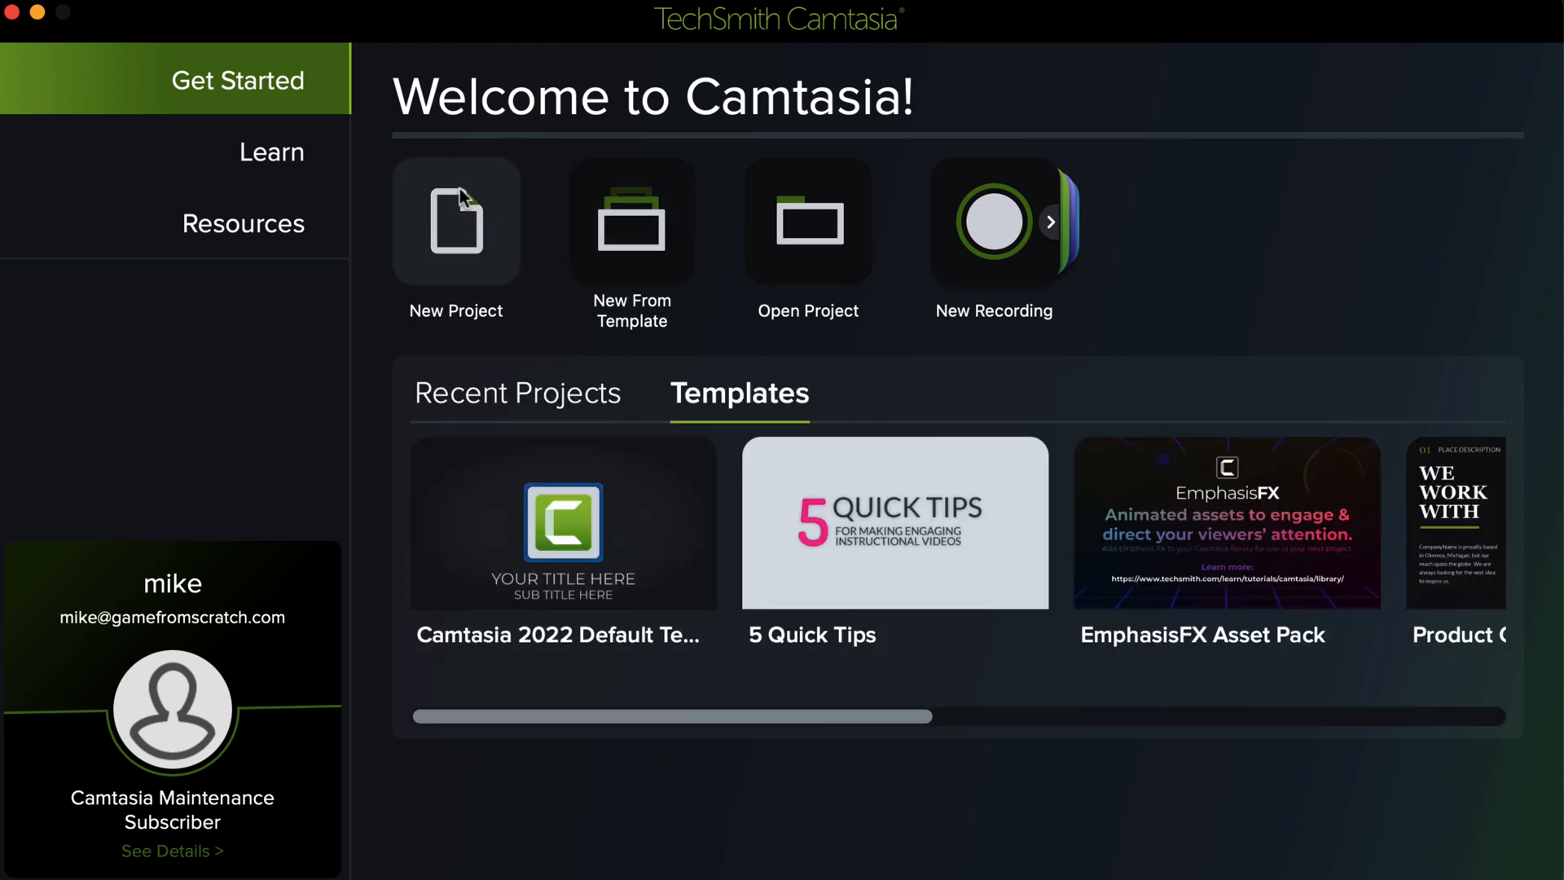
{"action": "left_click", "coordinate": [270, 151]}
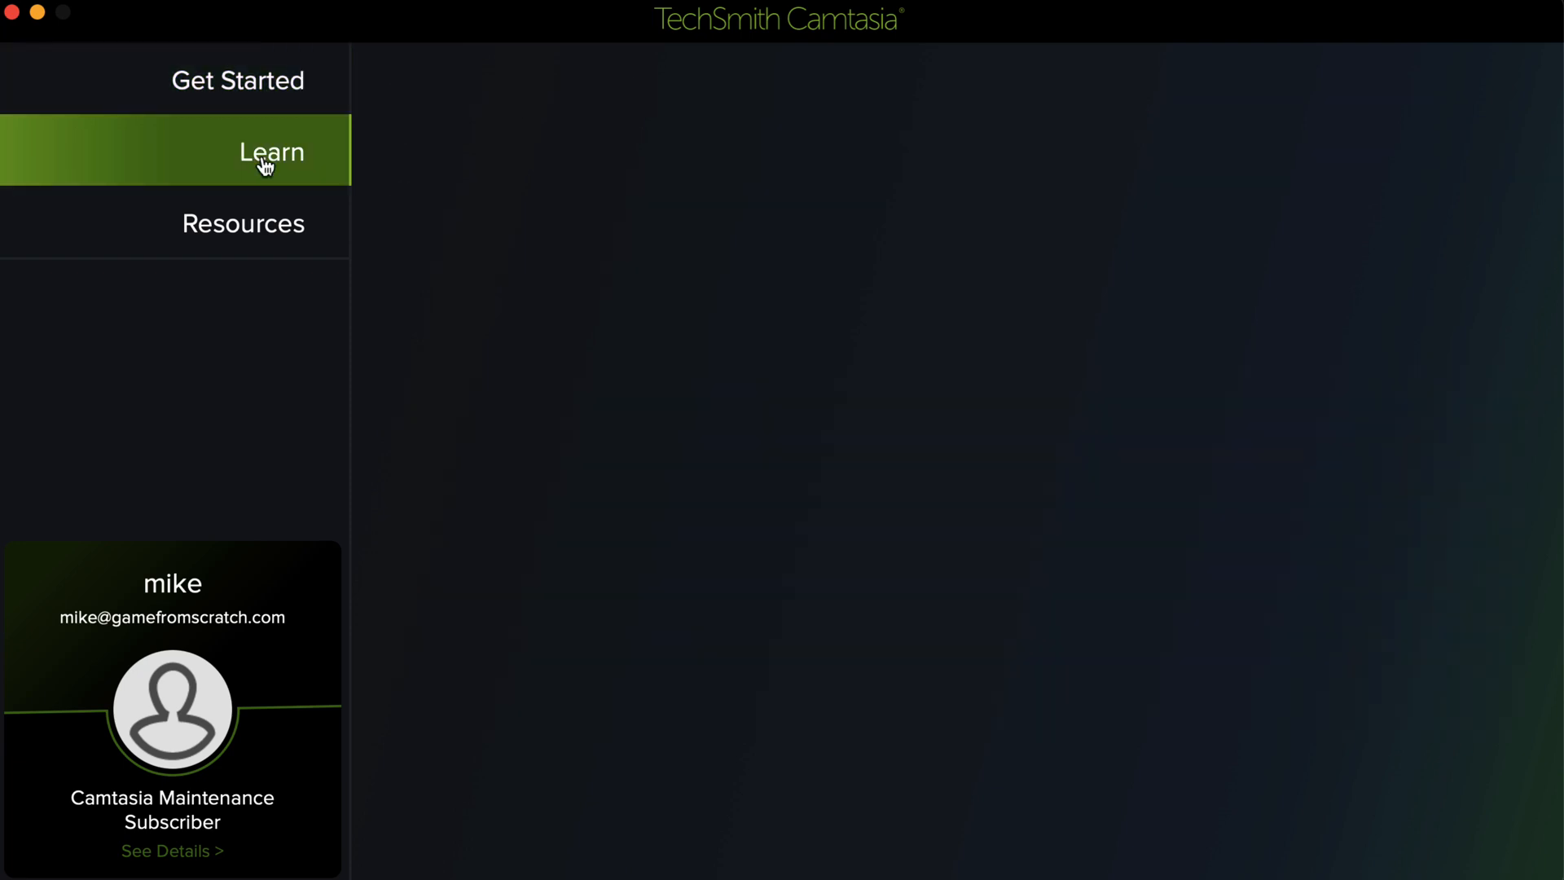
{"action": "left_click", "coordinate": [243, 223]}
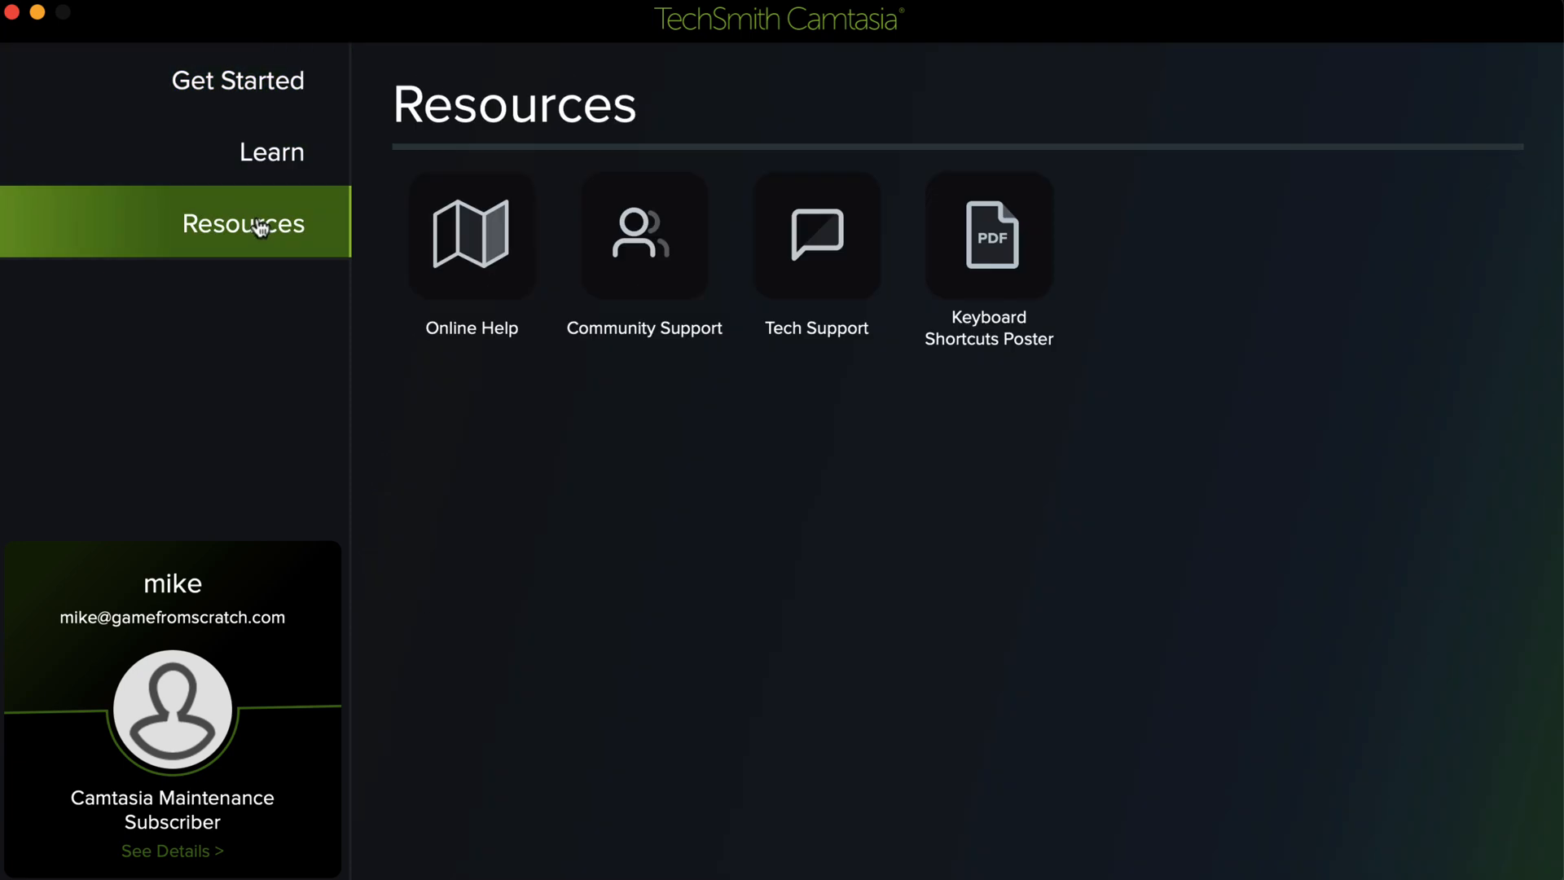
{"action": "left_click", "coordinate": [237, 81]}
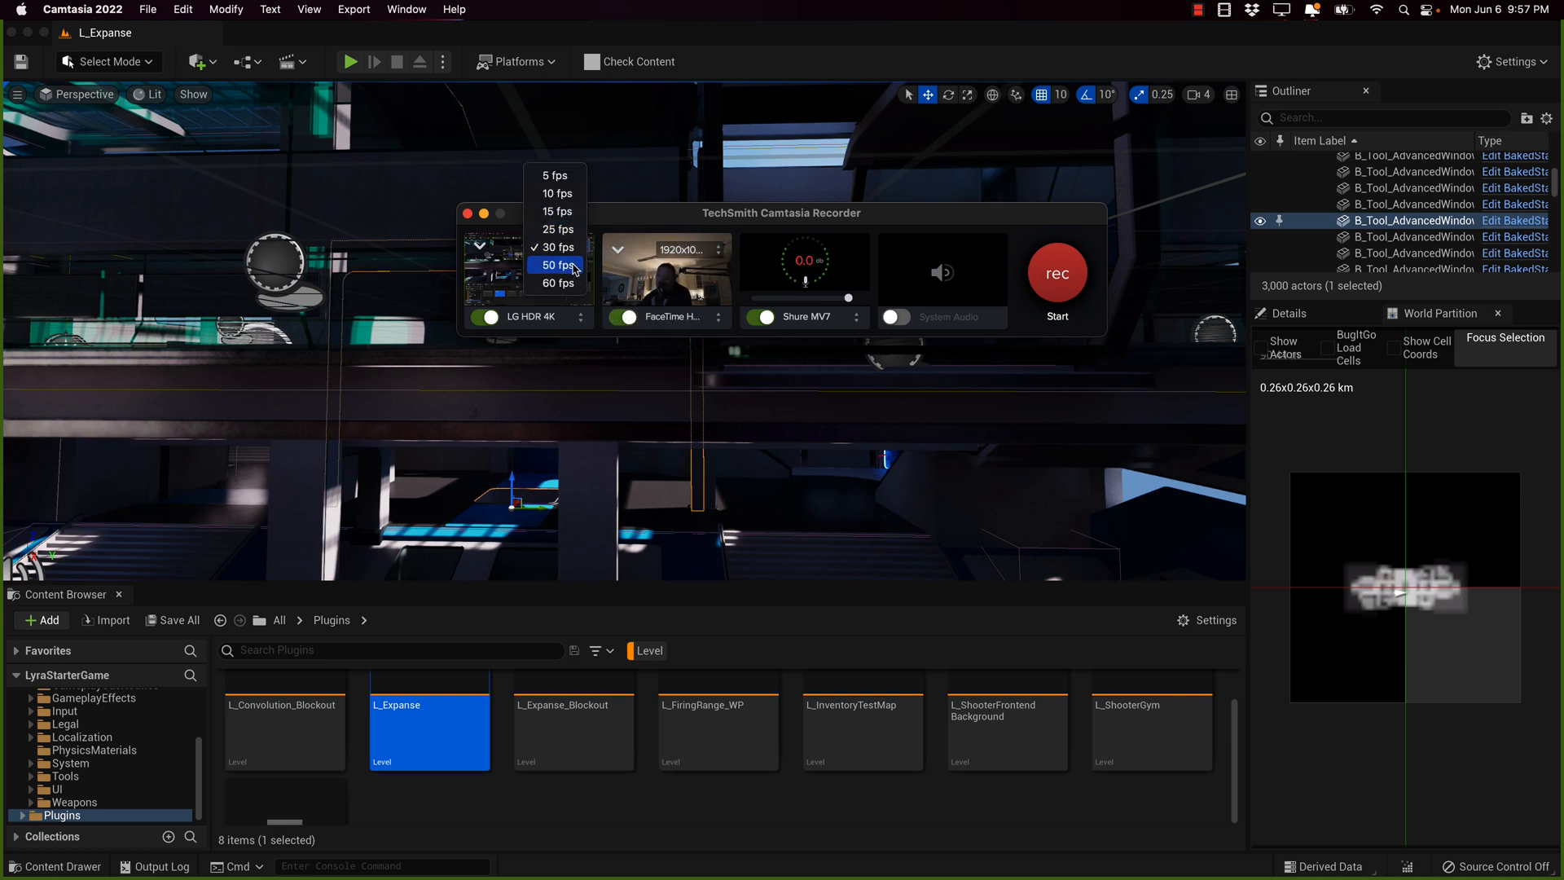
Step: Set screen capture to 30 fps and the webcam to 1920x1080, keeping the microphone on and System Audio off
{"action": "left_click", "coordinate": [557, 245]}
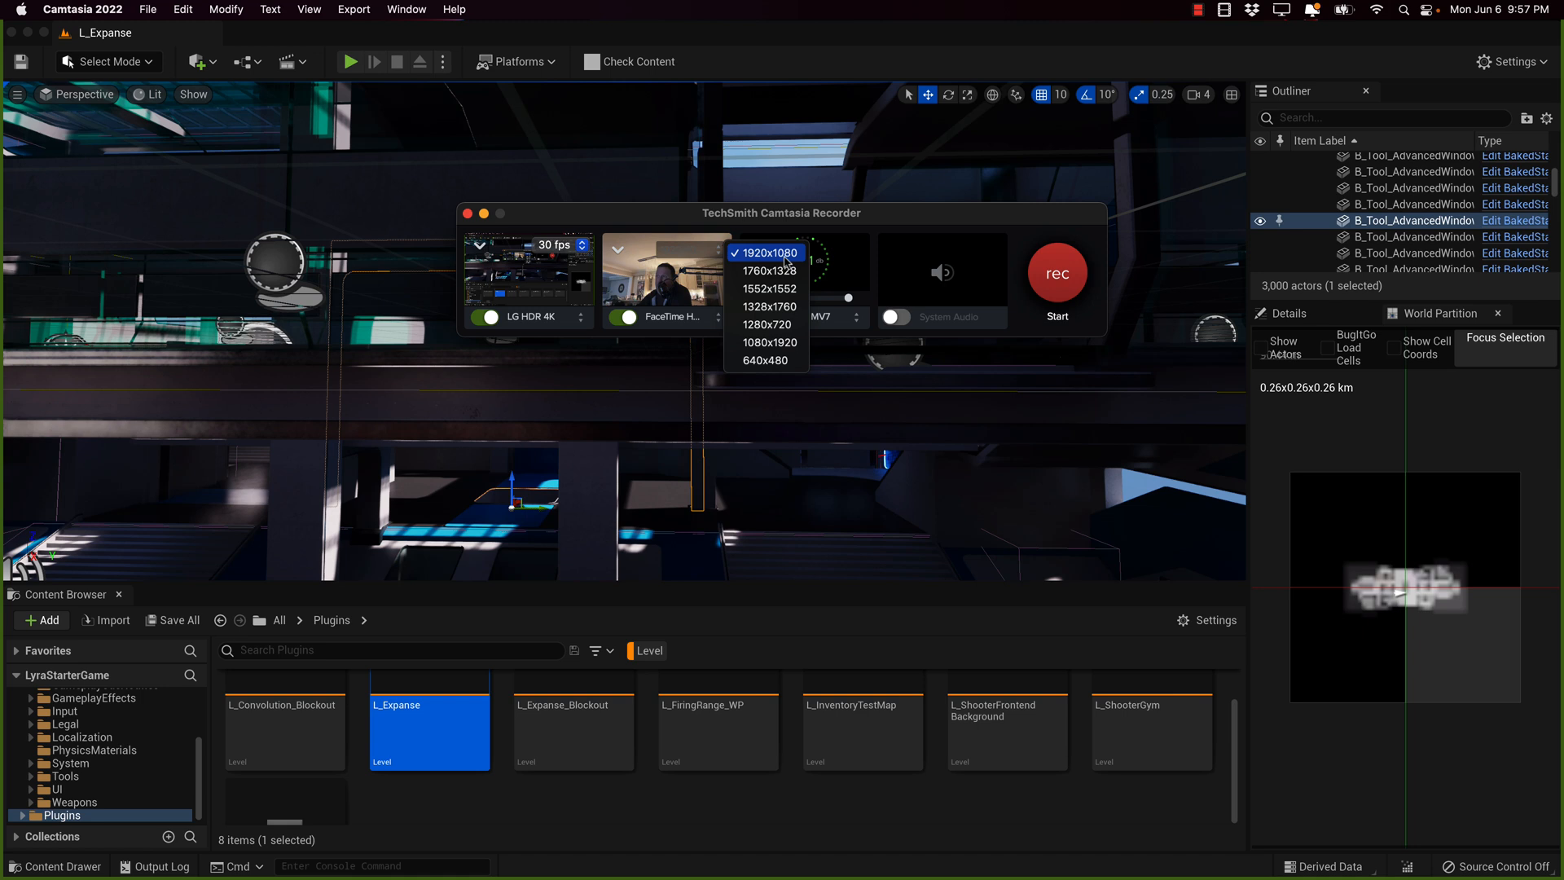
{"action": "left_click", "coordinate": [766, 252]}
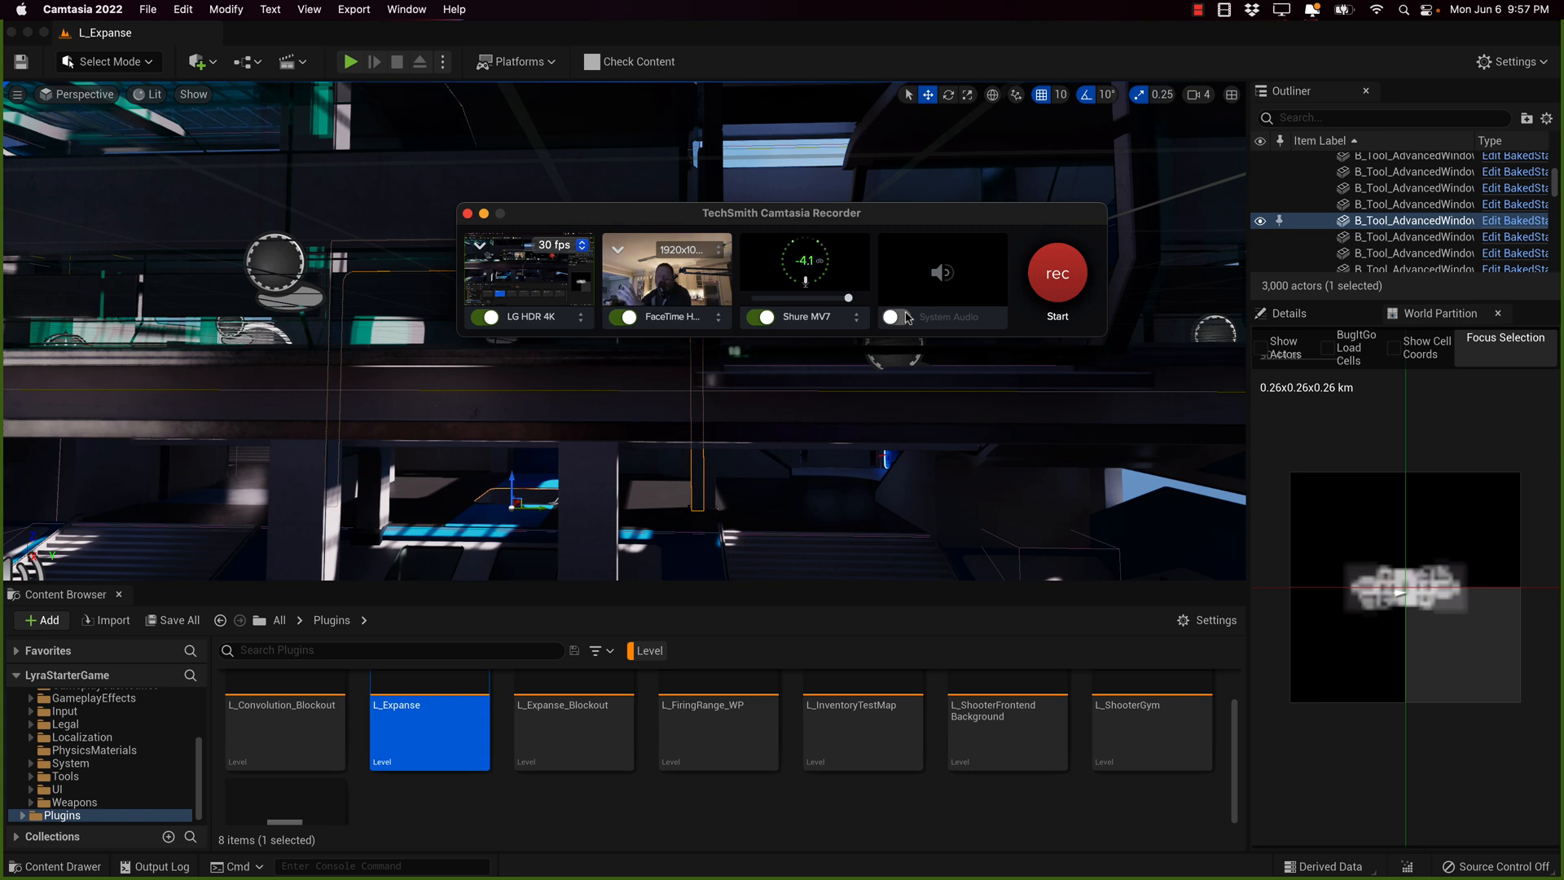
{"action": "left_click", "coordinate": [1055, 274]}
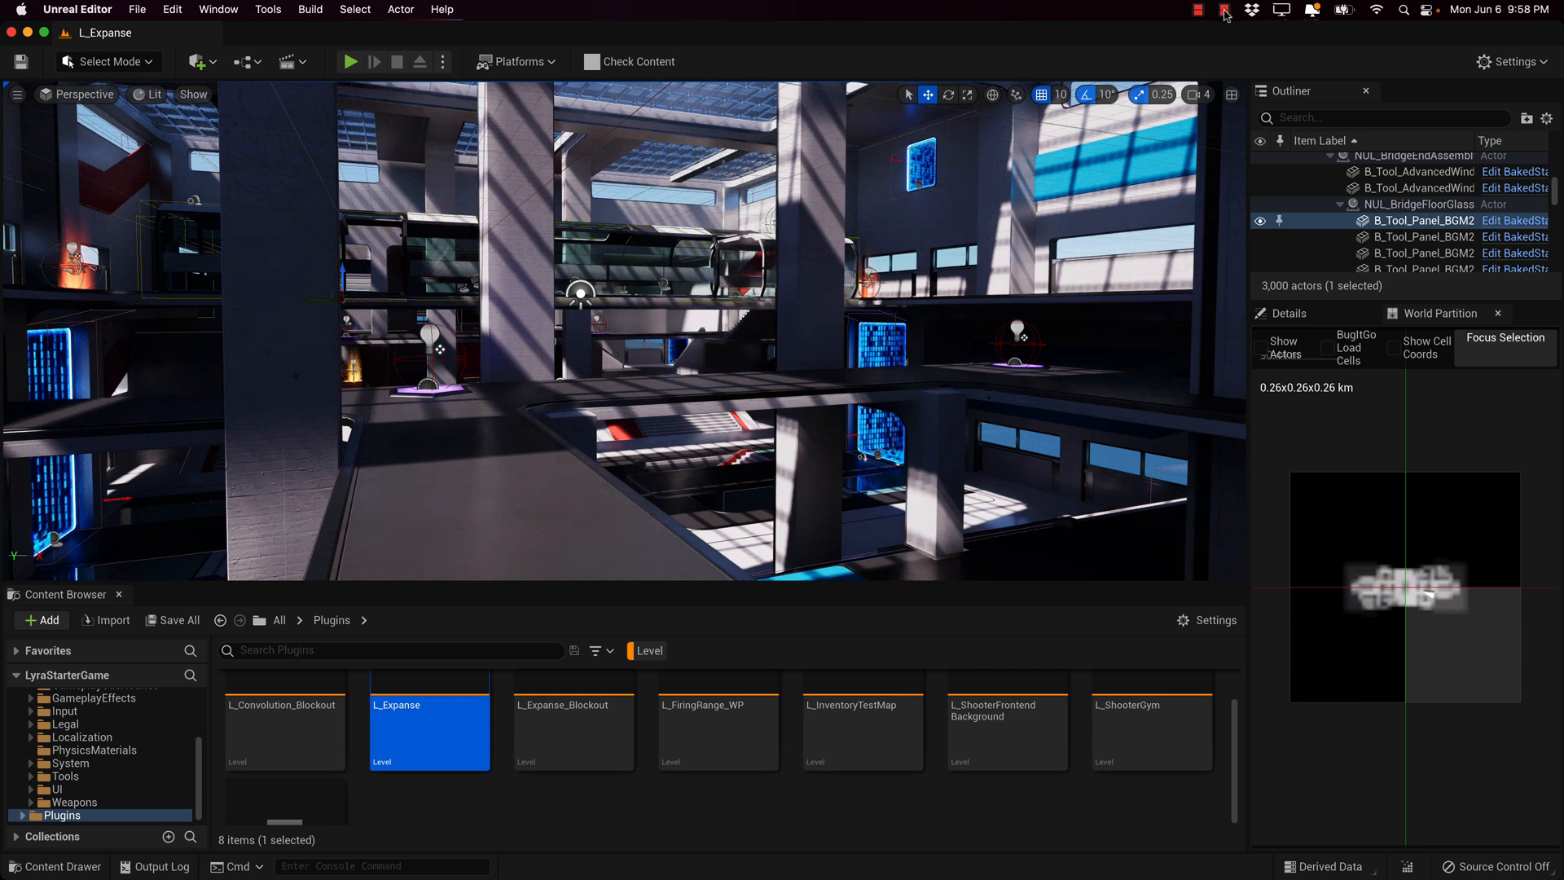
Step: Bring up the Camtasia recording controls from the menu bar to stop the capture
{"action": "left_click", "coordinate": [1225, 11]}
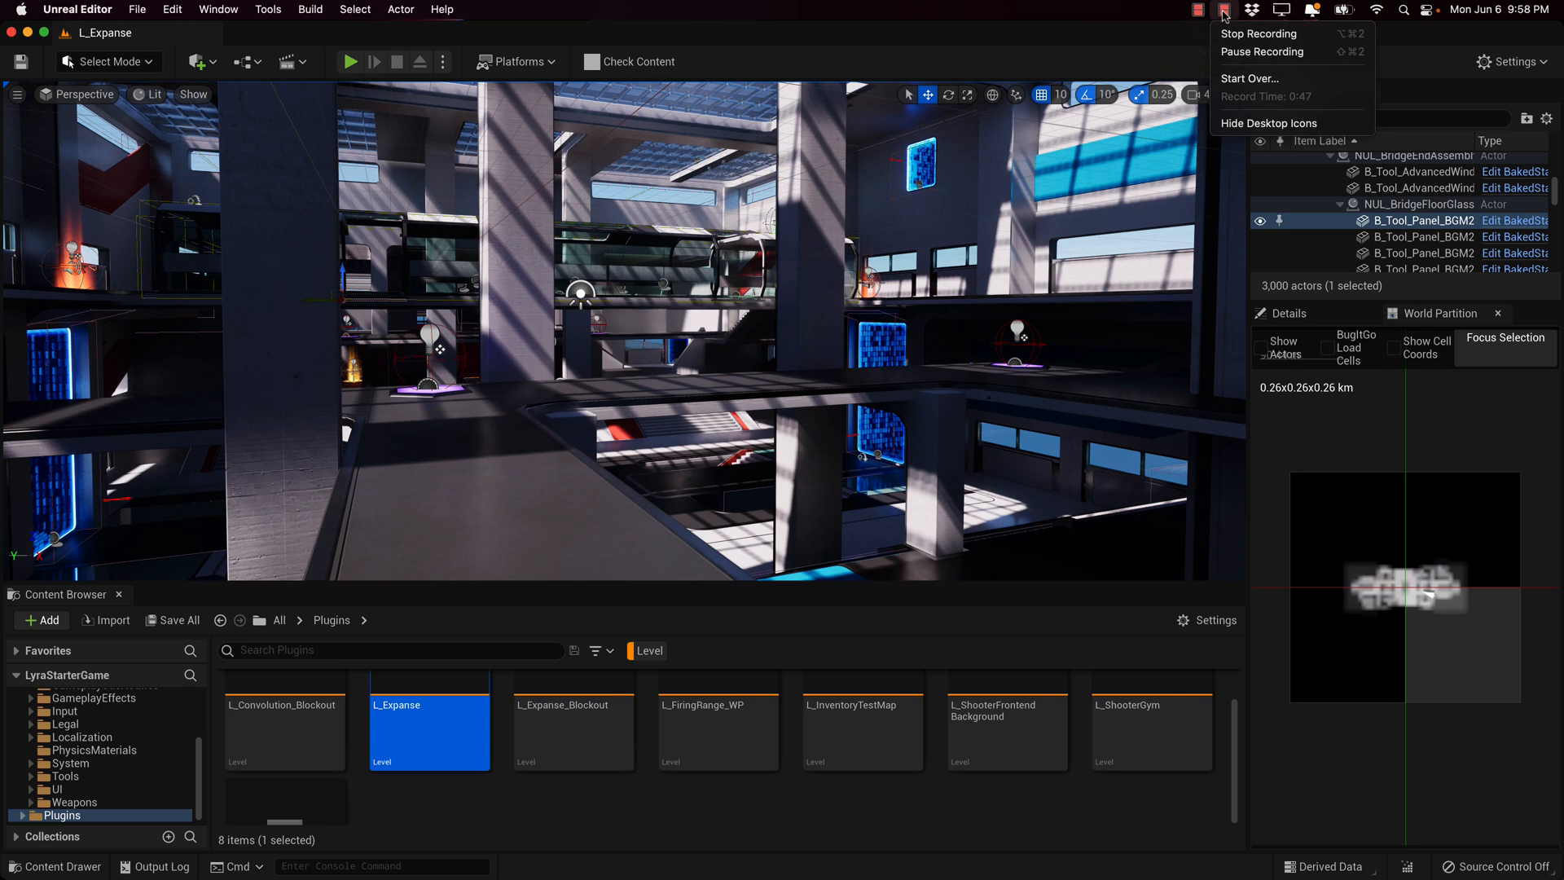
{"action": "mouse_move", "coordinate": [1259, 33]}
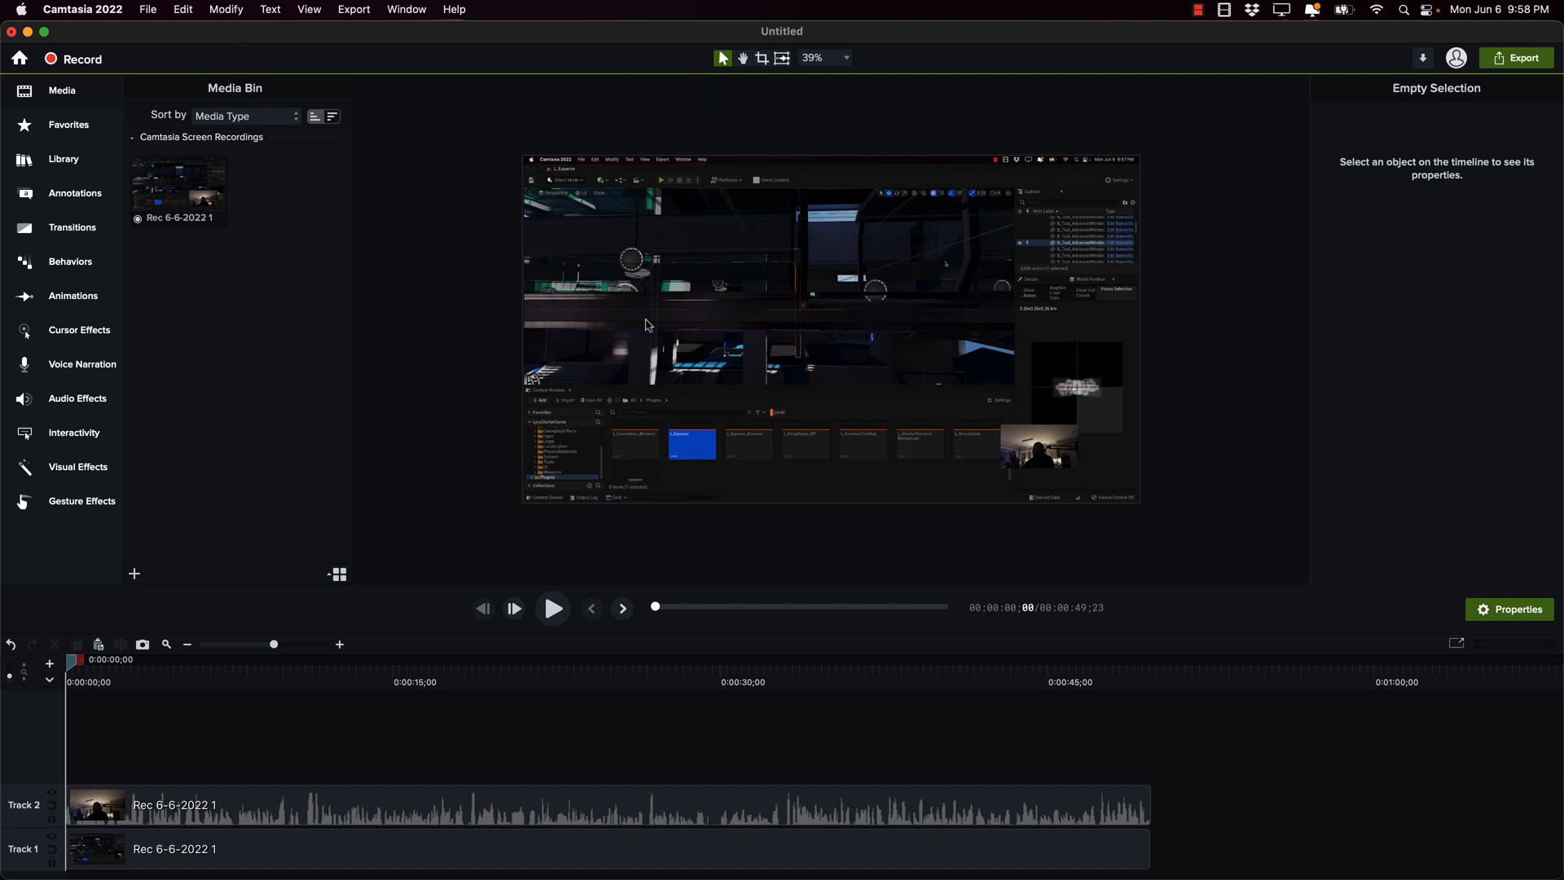
{"action": "mouse_move", "coordinate": [399, 224]}
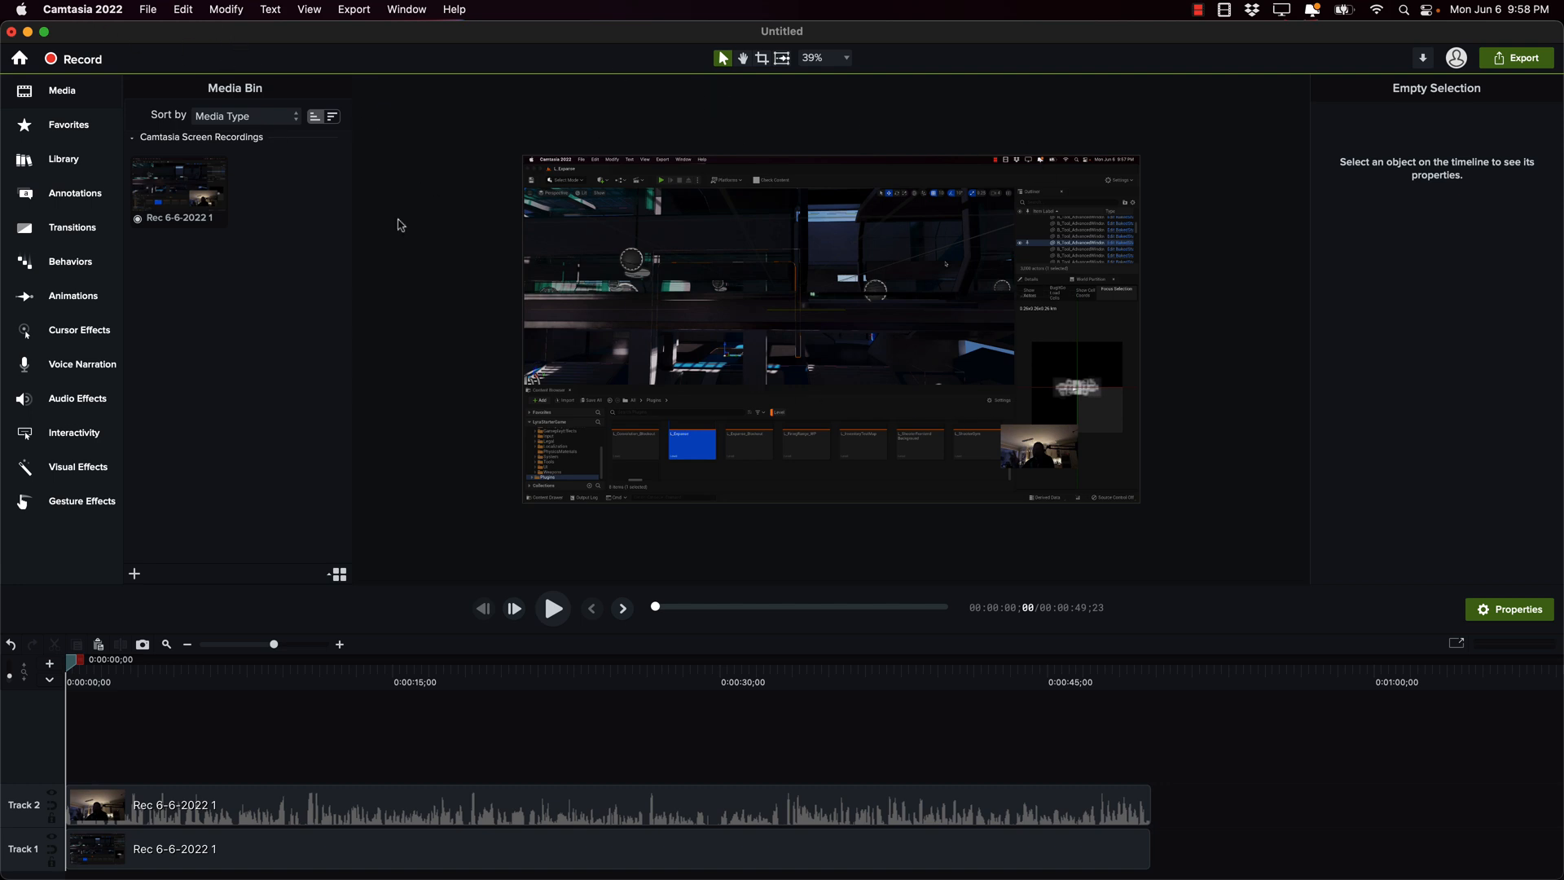
{"action": "mouse_move", "coordinate": [379, 489]}
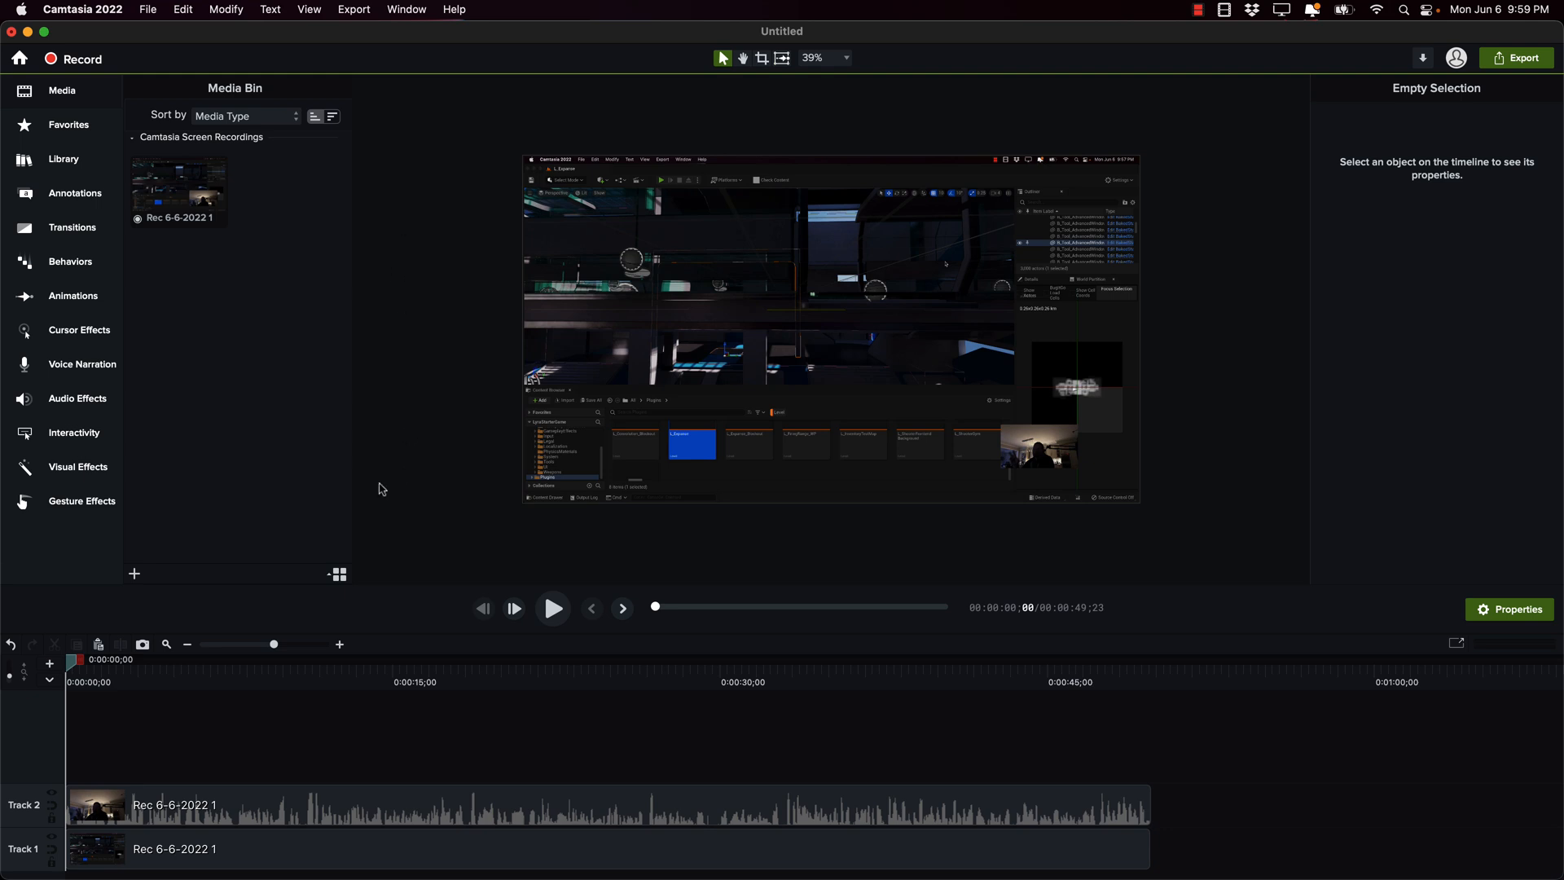
{"action": "mouse_move", "coordinate": [223, 804]}
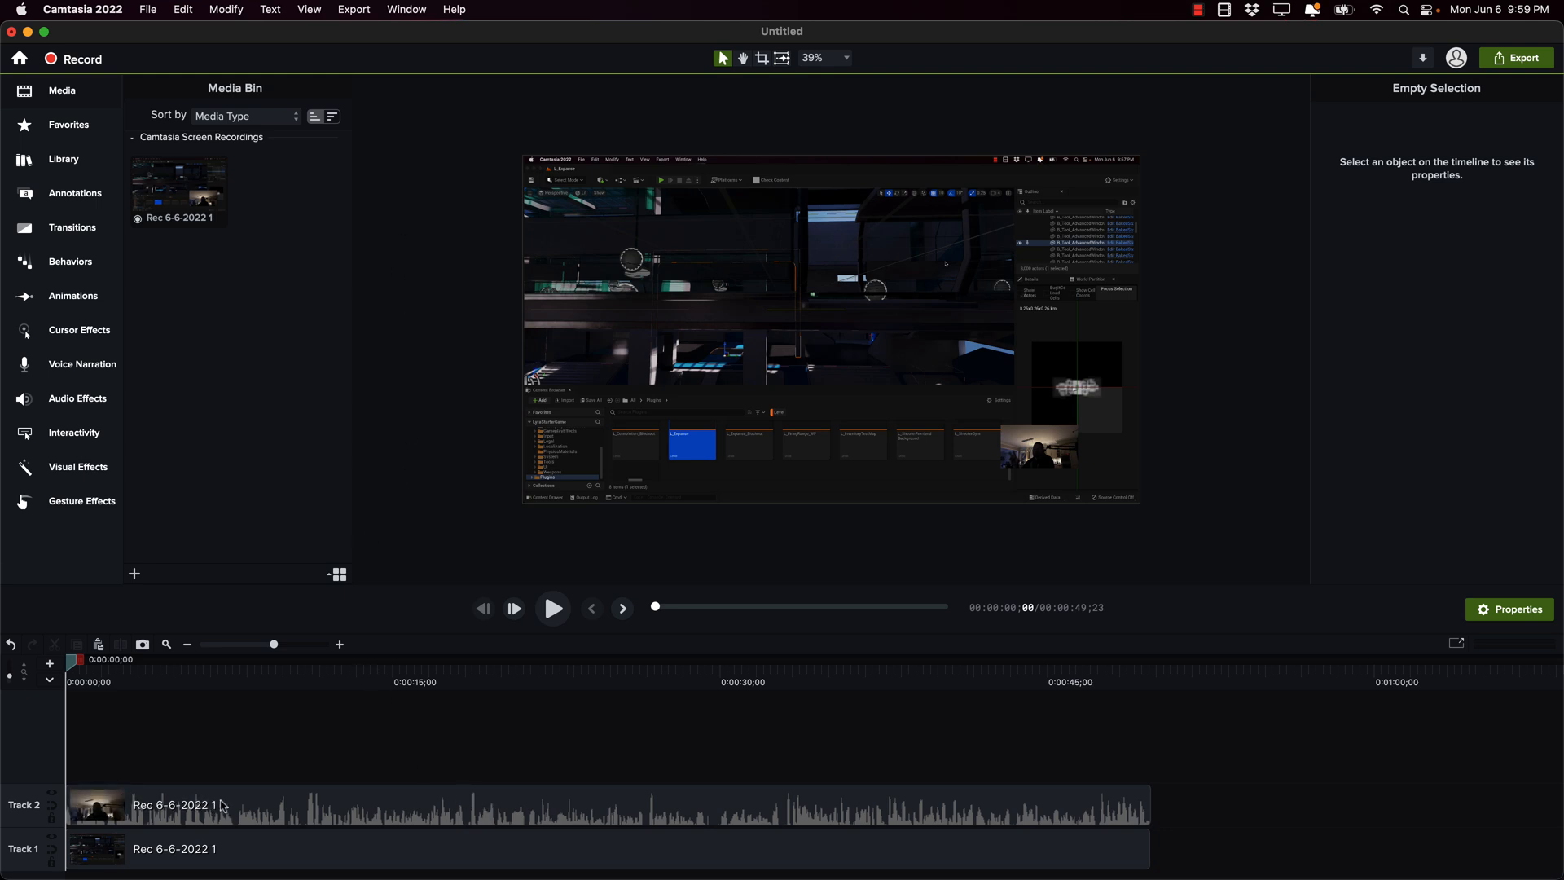
{"action": "mouse_move", "coordinate": [223, 803]}
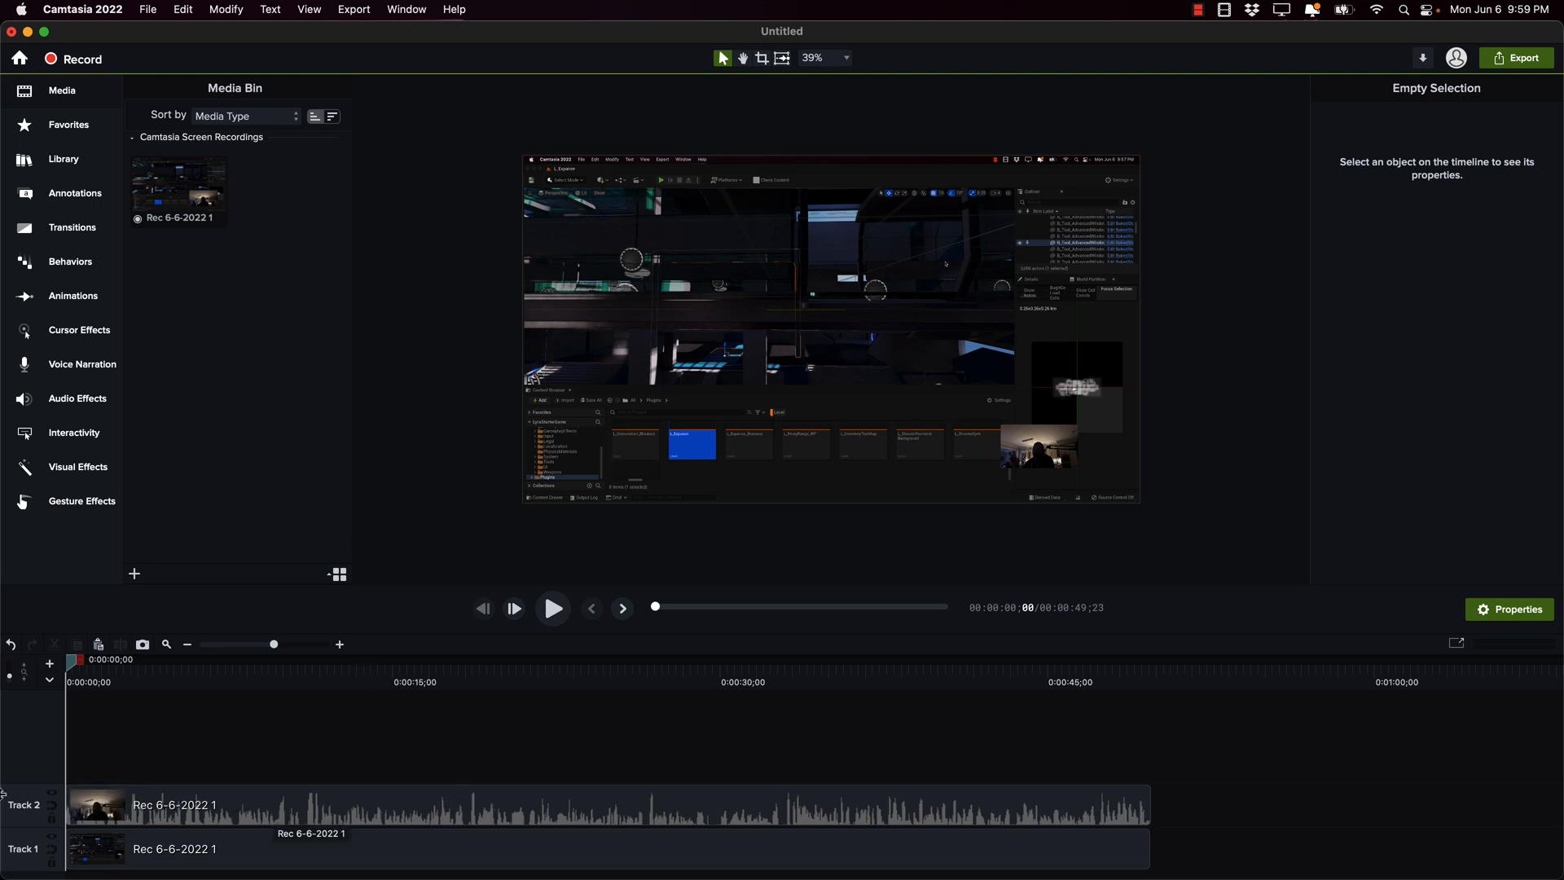
Step: Set the Track 2 webcam overlay to 43% opacity and move it to the bottom-right corner
{"action": "left_click", "coordinate": [399, 804]}
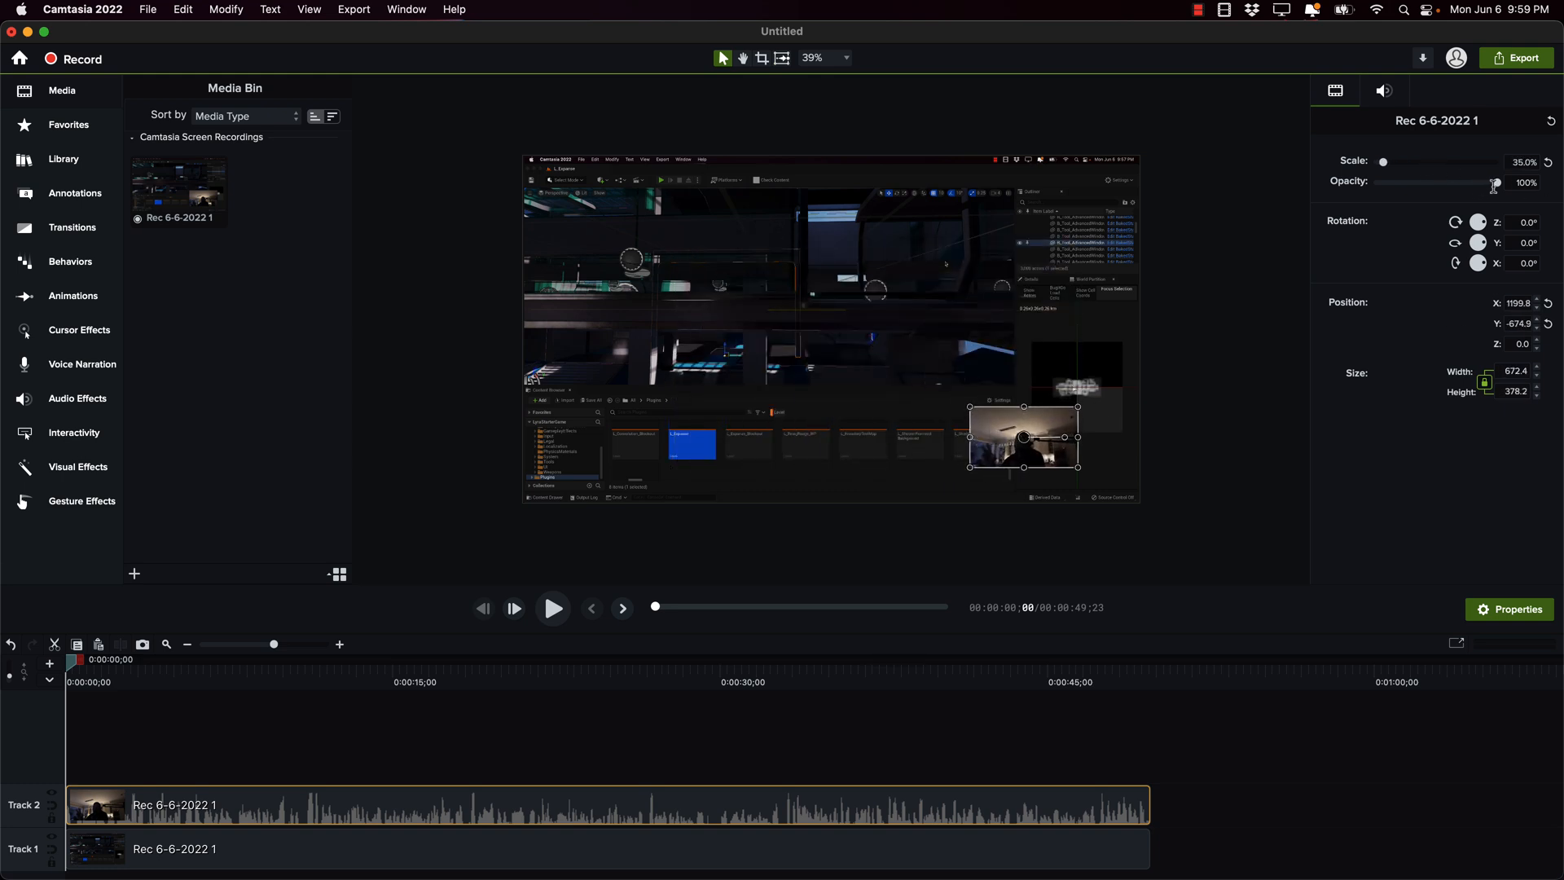
{"action": "left_click_drag", "start_coordinate": [1495, 184], "coordinate": [1466, 184]}
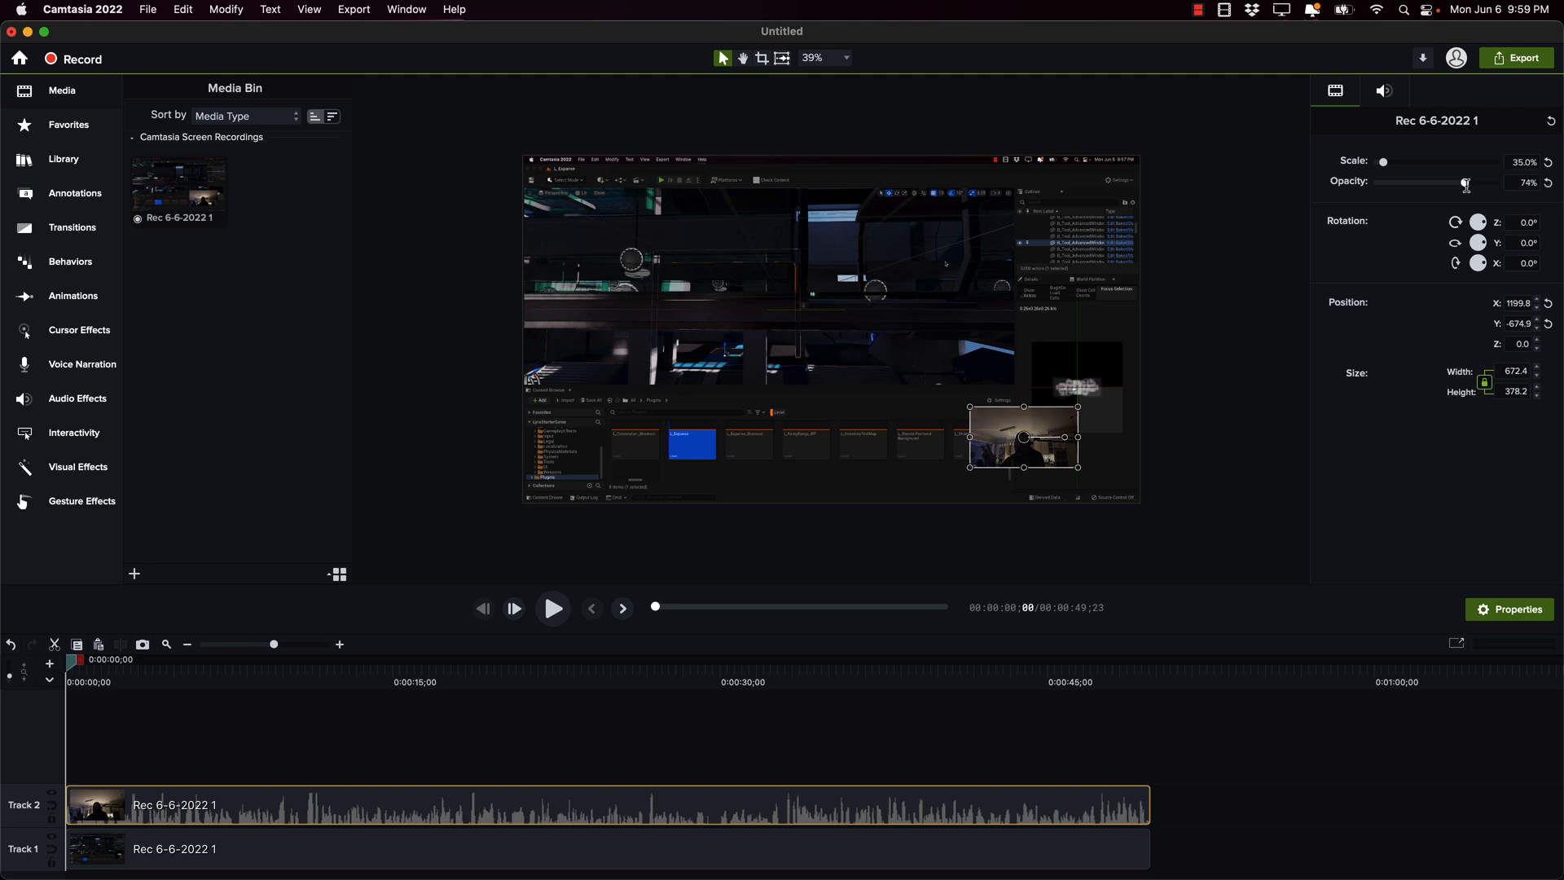
{"action": "left_click_drag", "start_coordinate": [1466, 181], "coordinate": [1426, 181]}
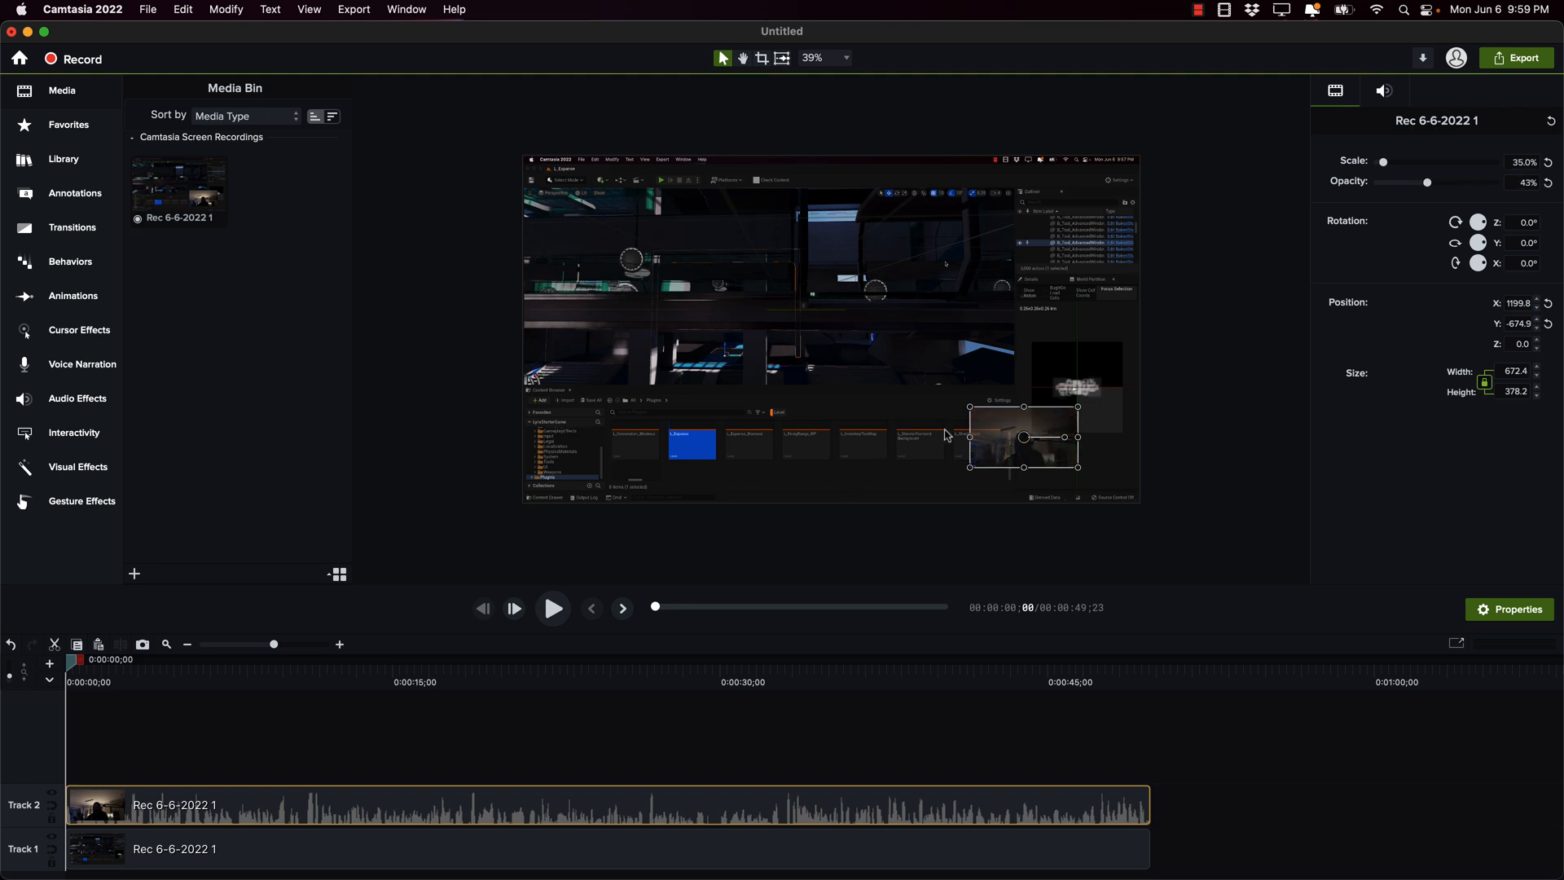
{"action": "left_click_drag", "start_coordinate": [1023, 437], "coordinate": [1085, 471]}
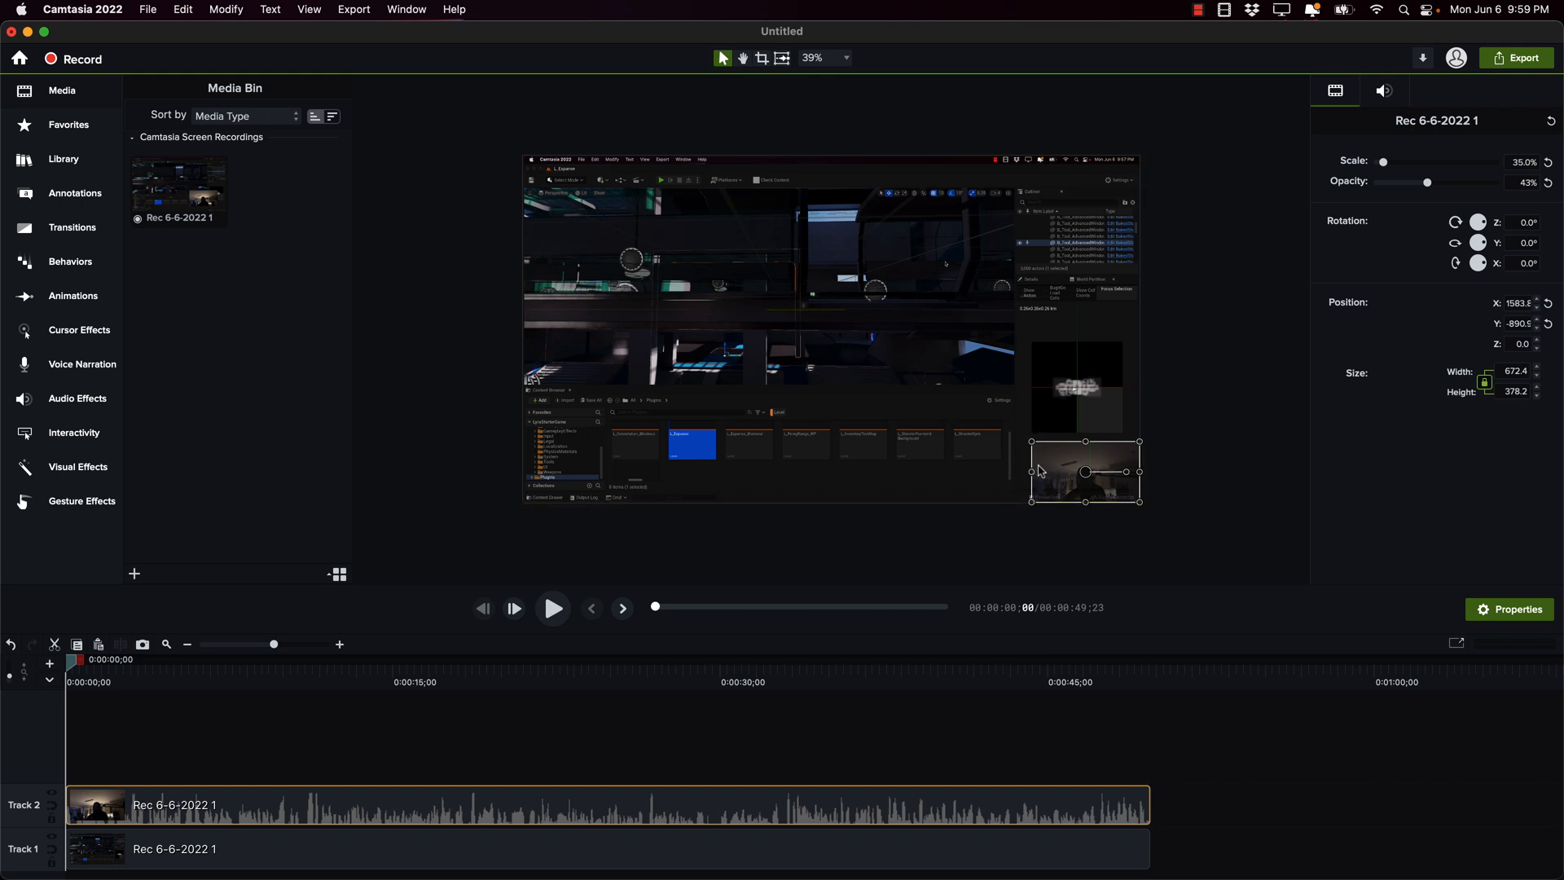
{"action": "mouse_move", "coordinate": [814, 578]}
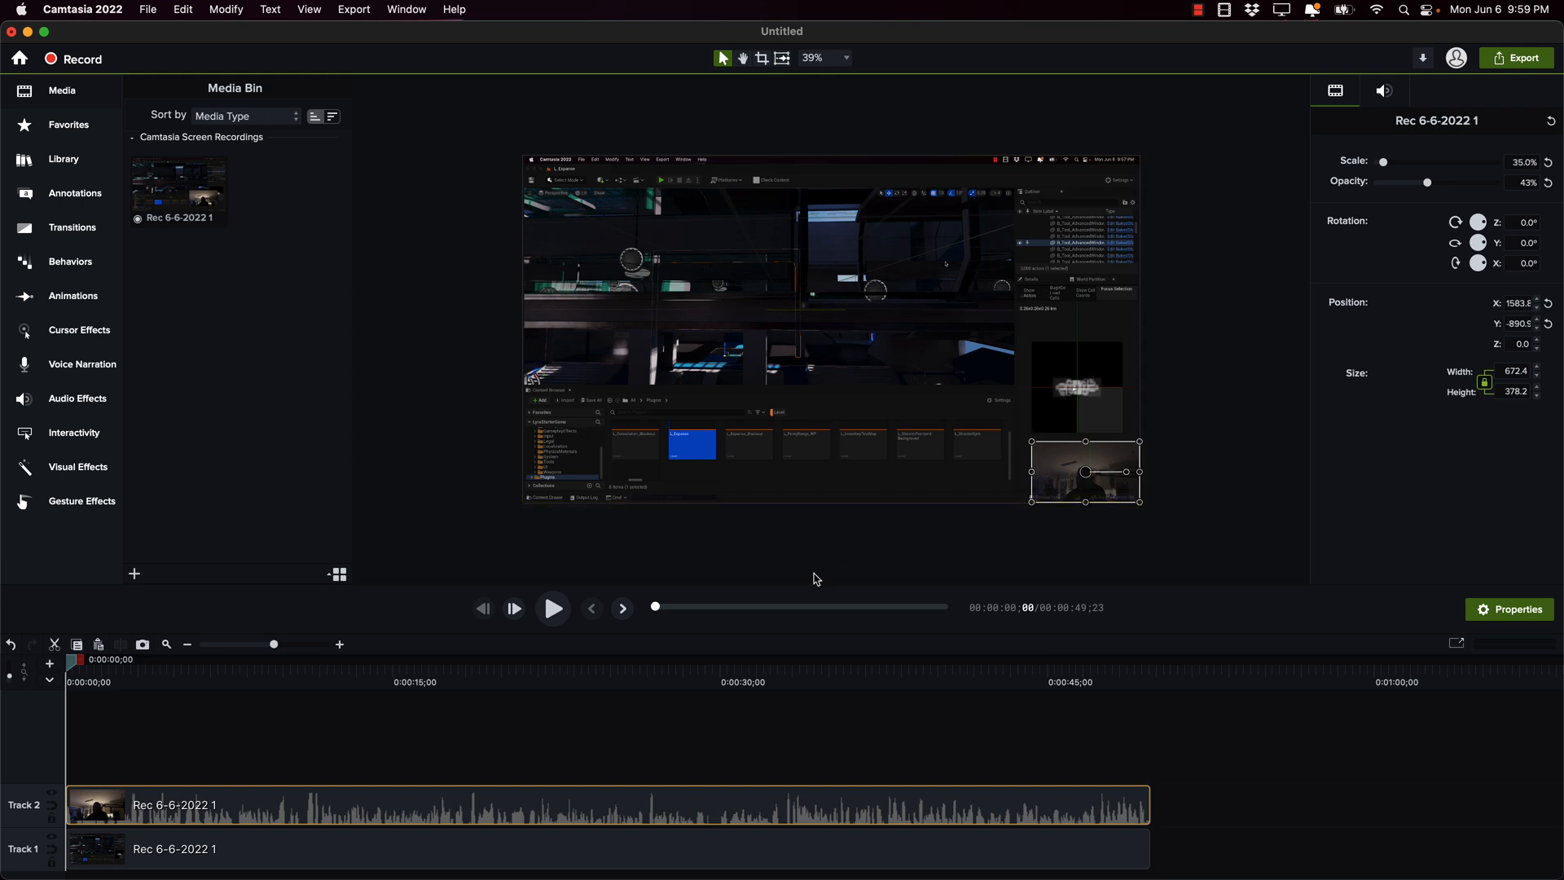
{"action": "mouse_move", "coordinate": [470, 256]}
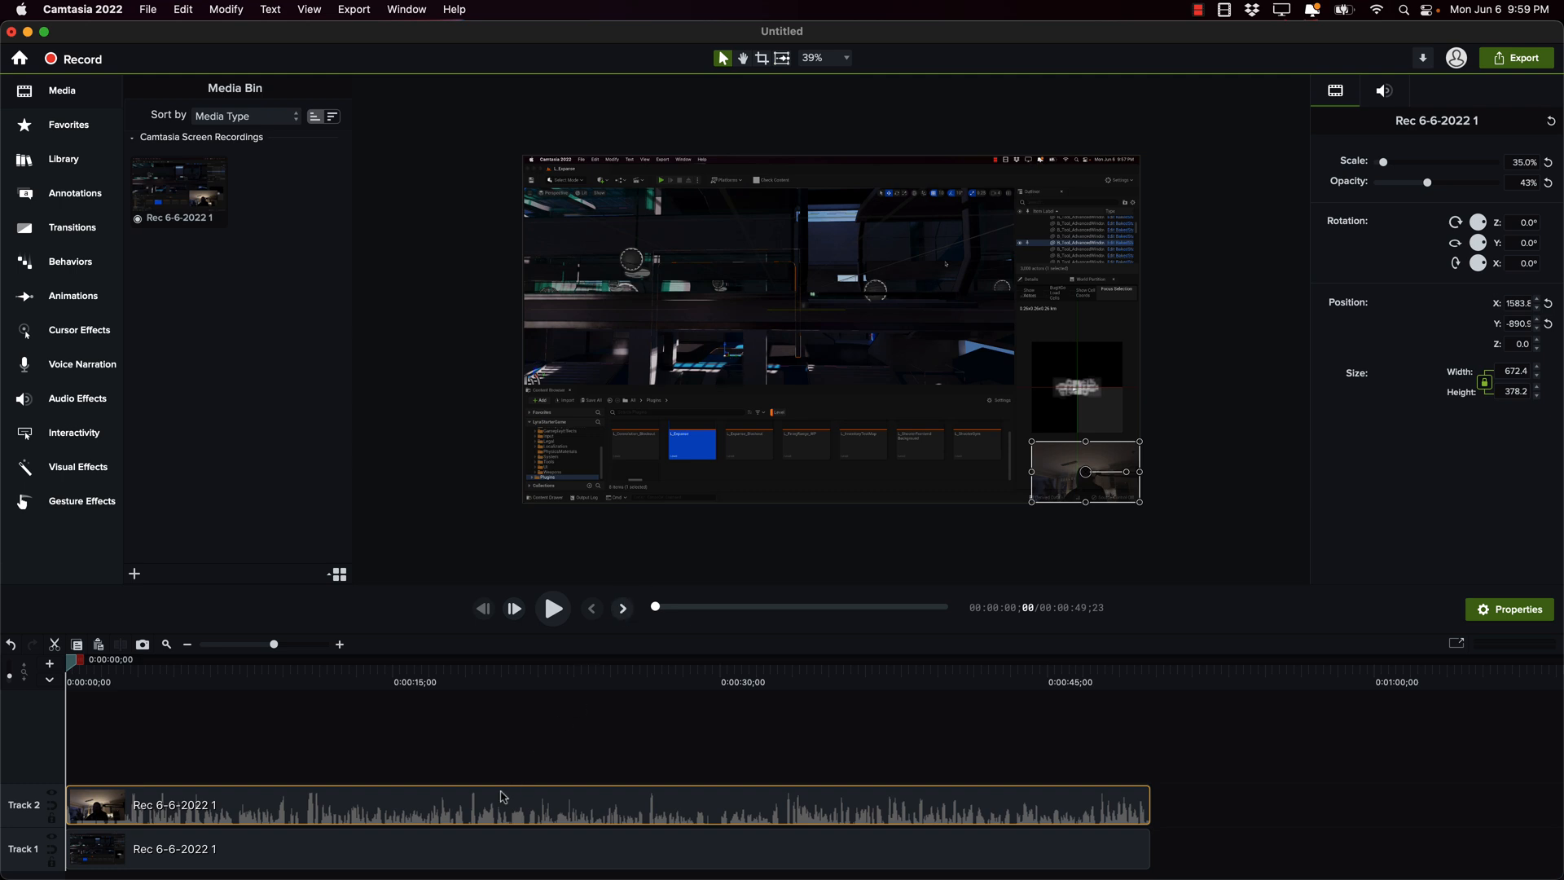
Step: Separate the webcam clip's audio and import the Camtasia 2022 title image near the start
{"action": "right_click", "coordinate": [502, 797]}
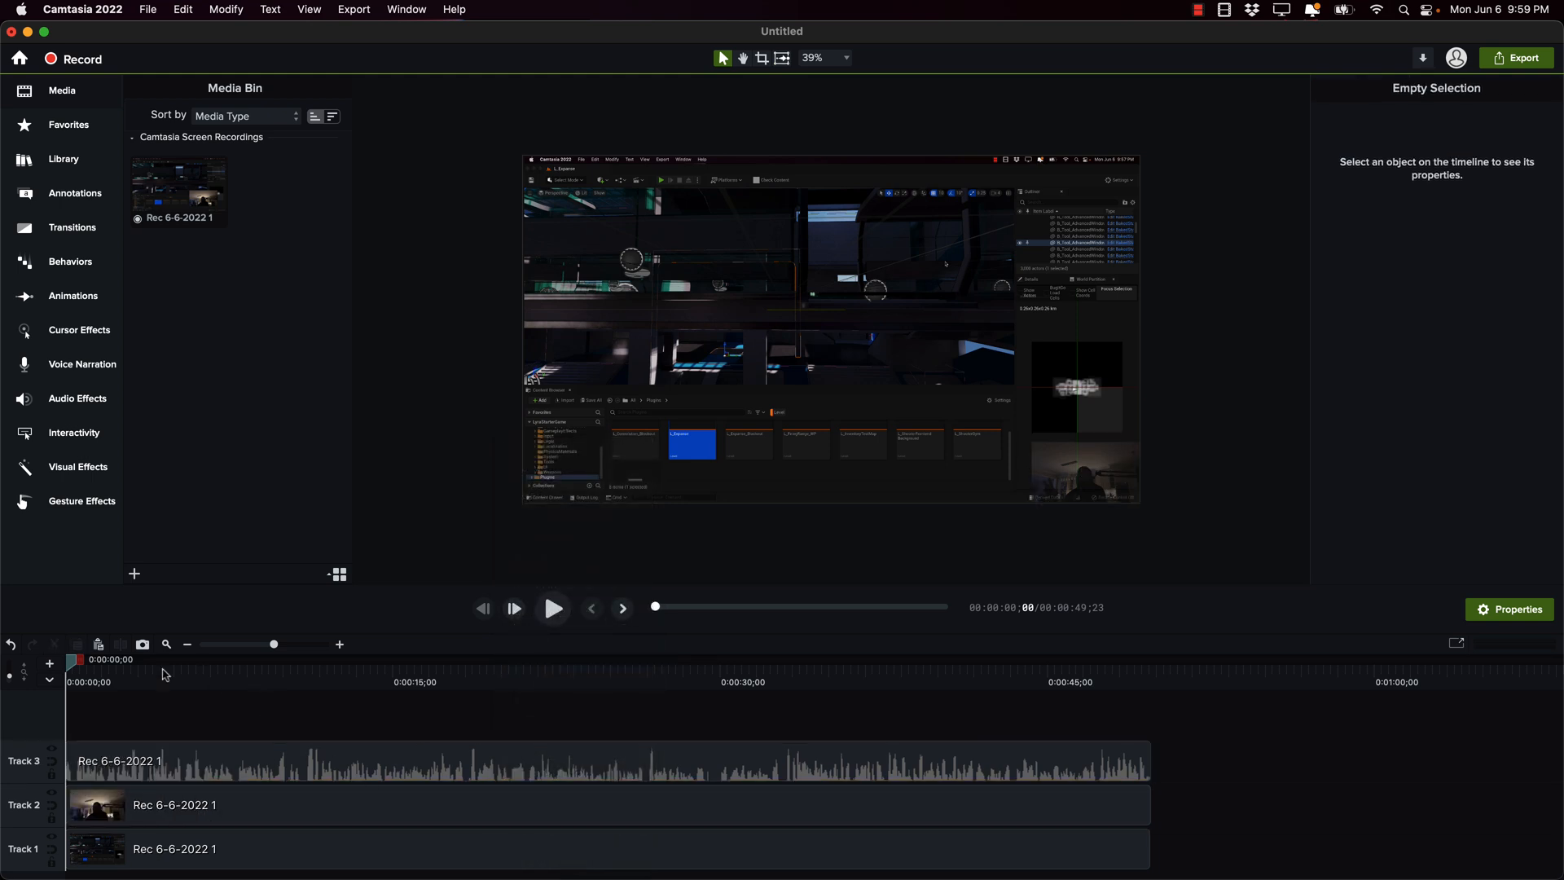
{"action": "mouse_move", "coordinate": [809, 681]}
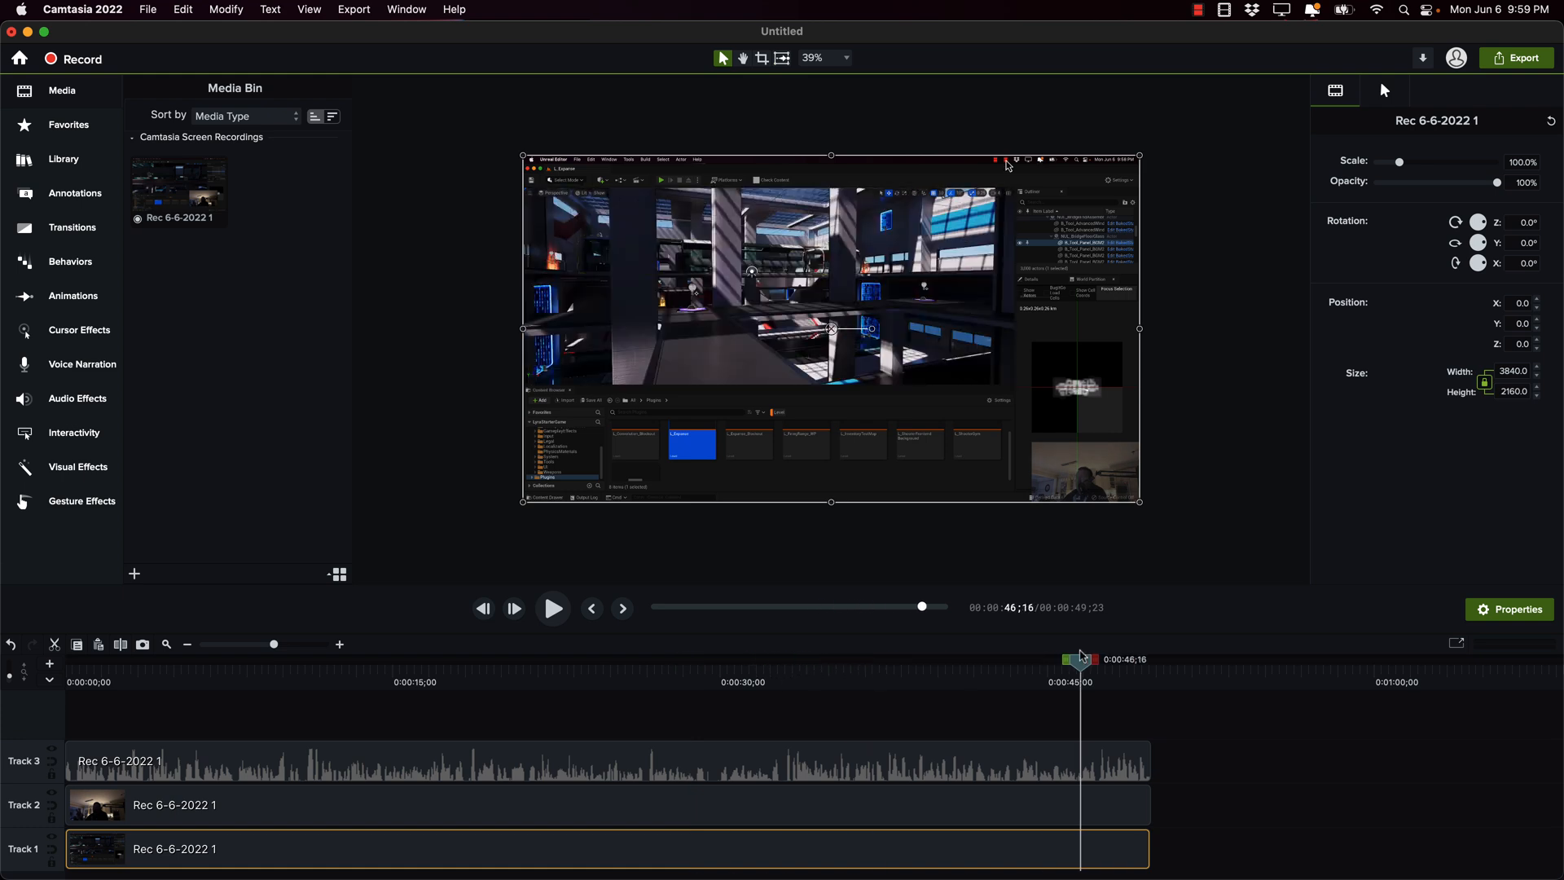
{"action": "left_click_drag", "start_coordinate": [1079, 660], "coordinate": [122, 659]}
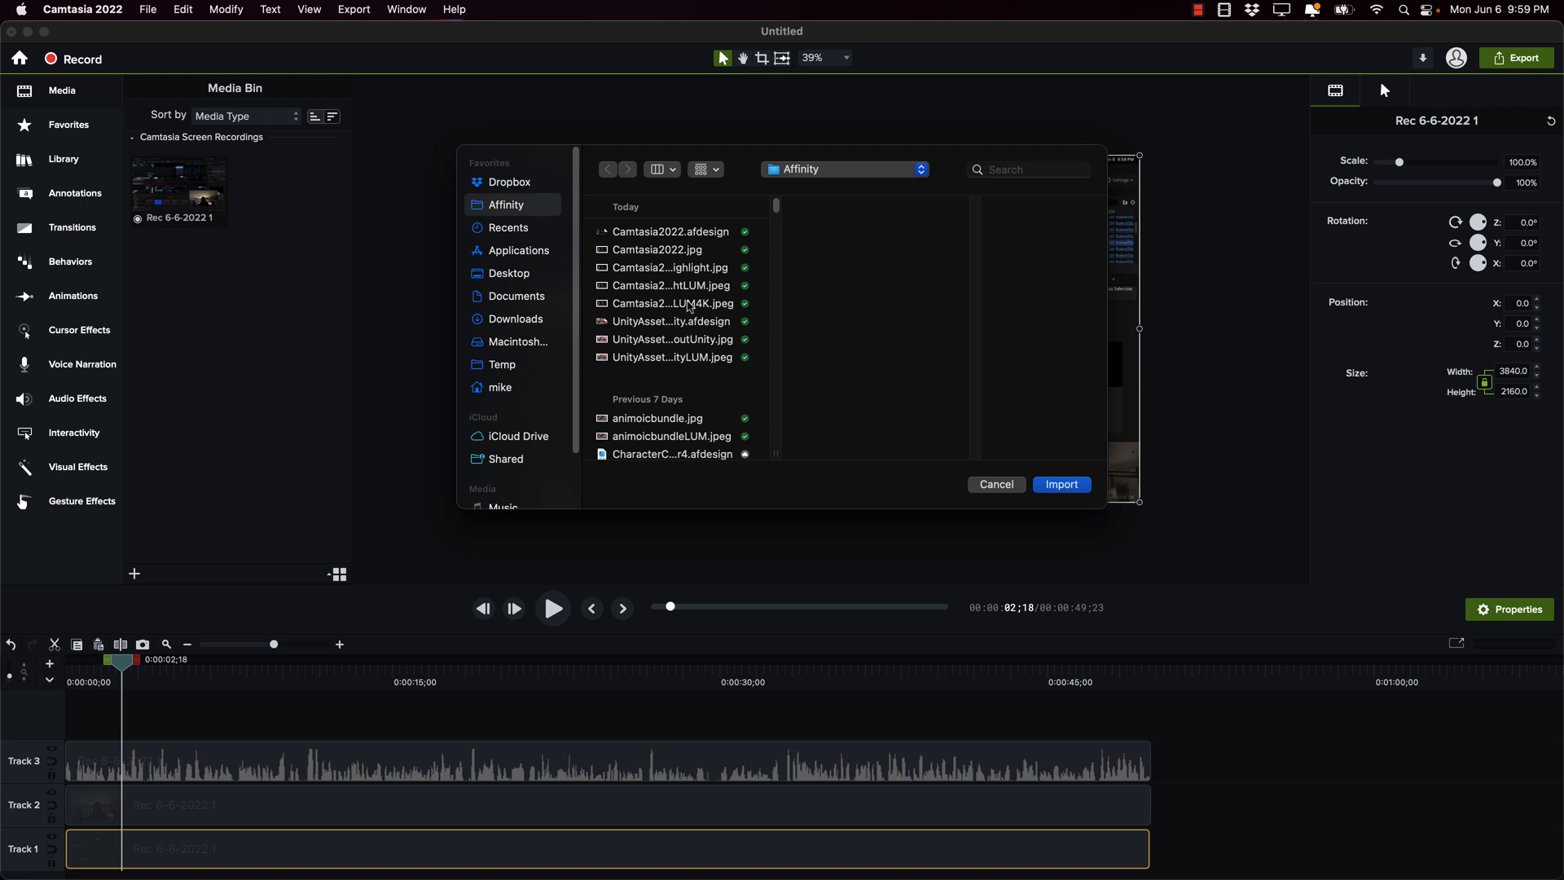
{"action": "left_click", "coordinate": [1060, 483]}
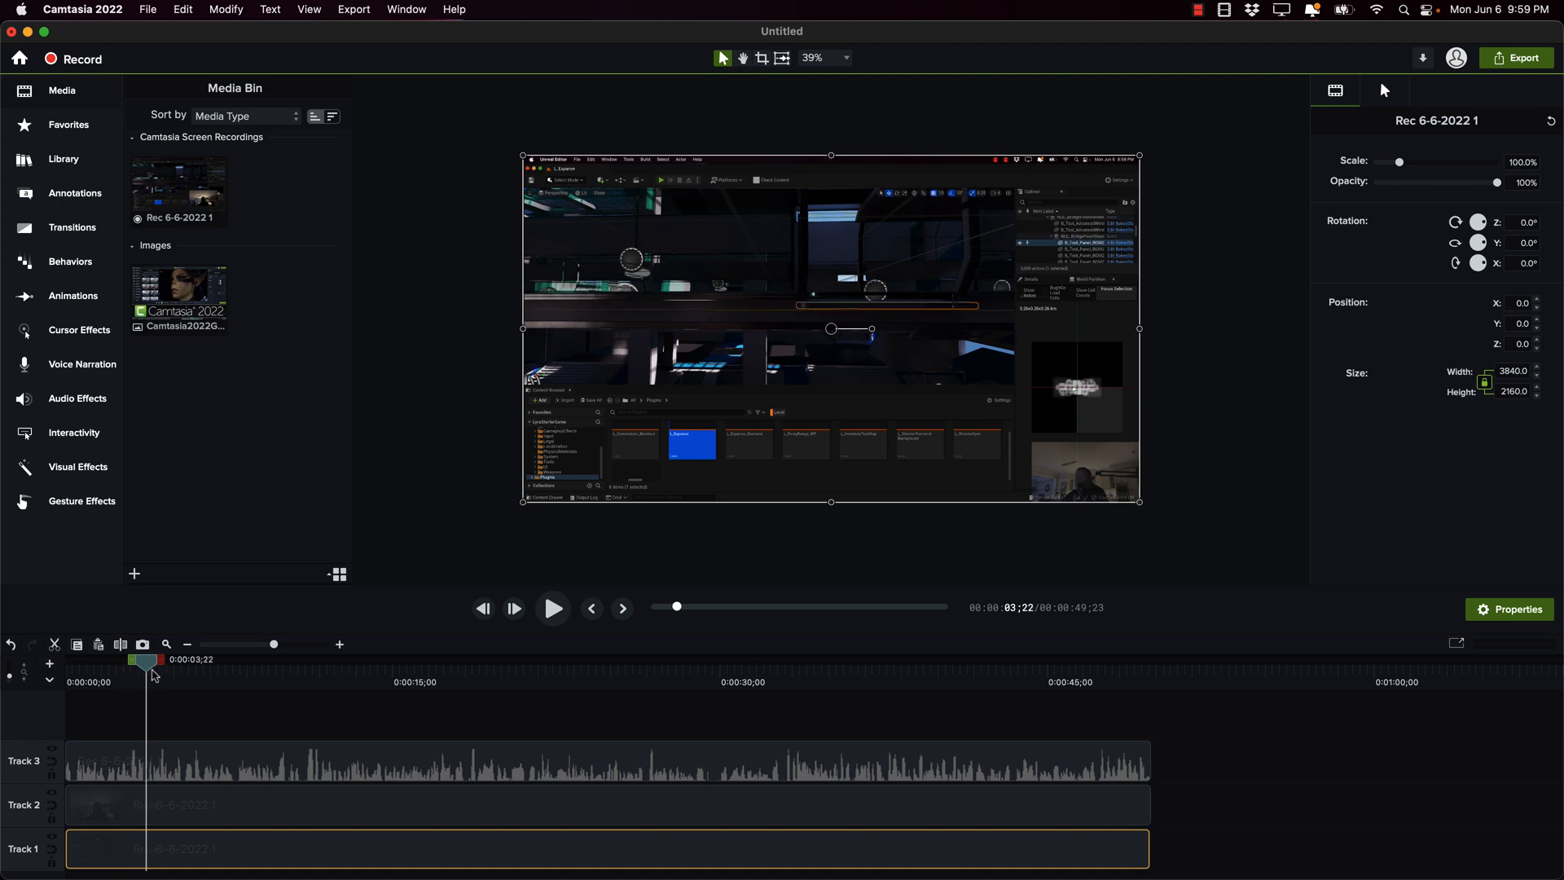
{"action": "left_click_drag", "start_coordinate": [151, 663], "coordinate": [171, 663]}
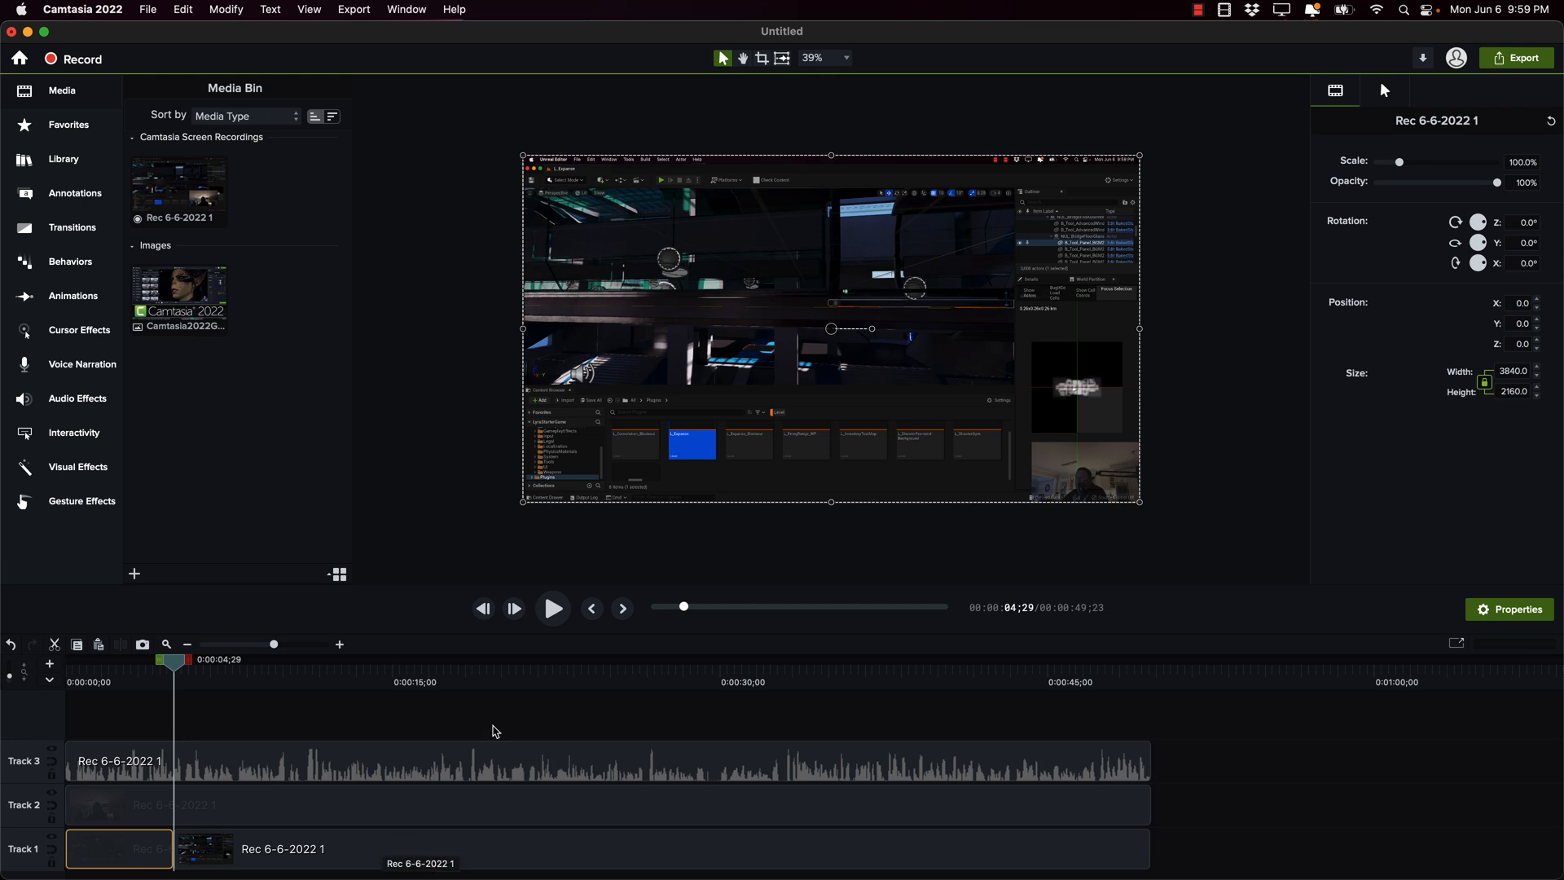
Step: Add a track, place the Camtasia 2022 title image ahead of the recording, and return the playhead over it
{"action": "left_click", "coordinate": [1383, 90]}
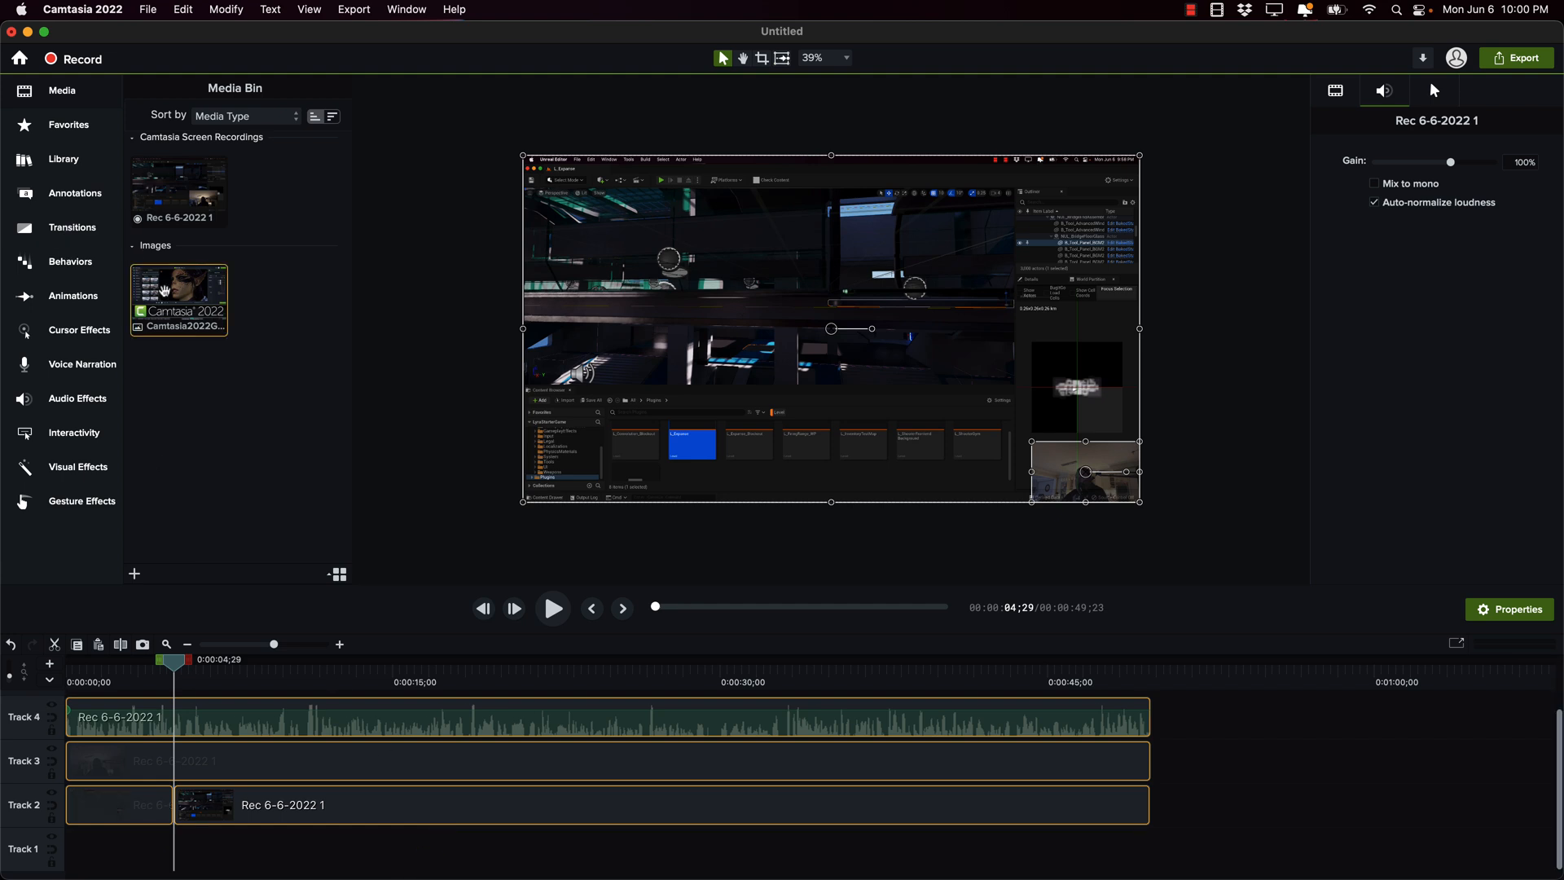
{"action": "left_click", "coordinate": [157, 803]}
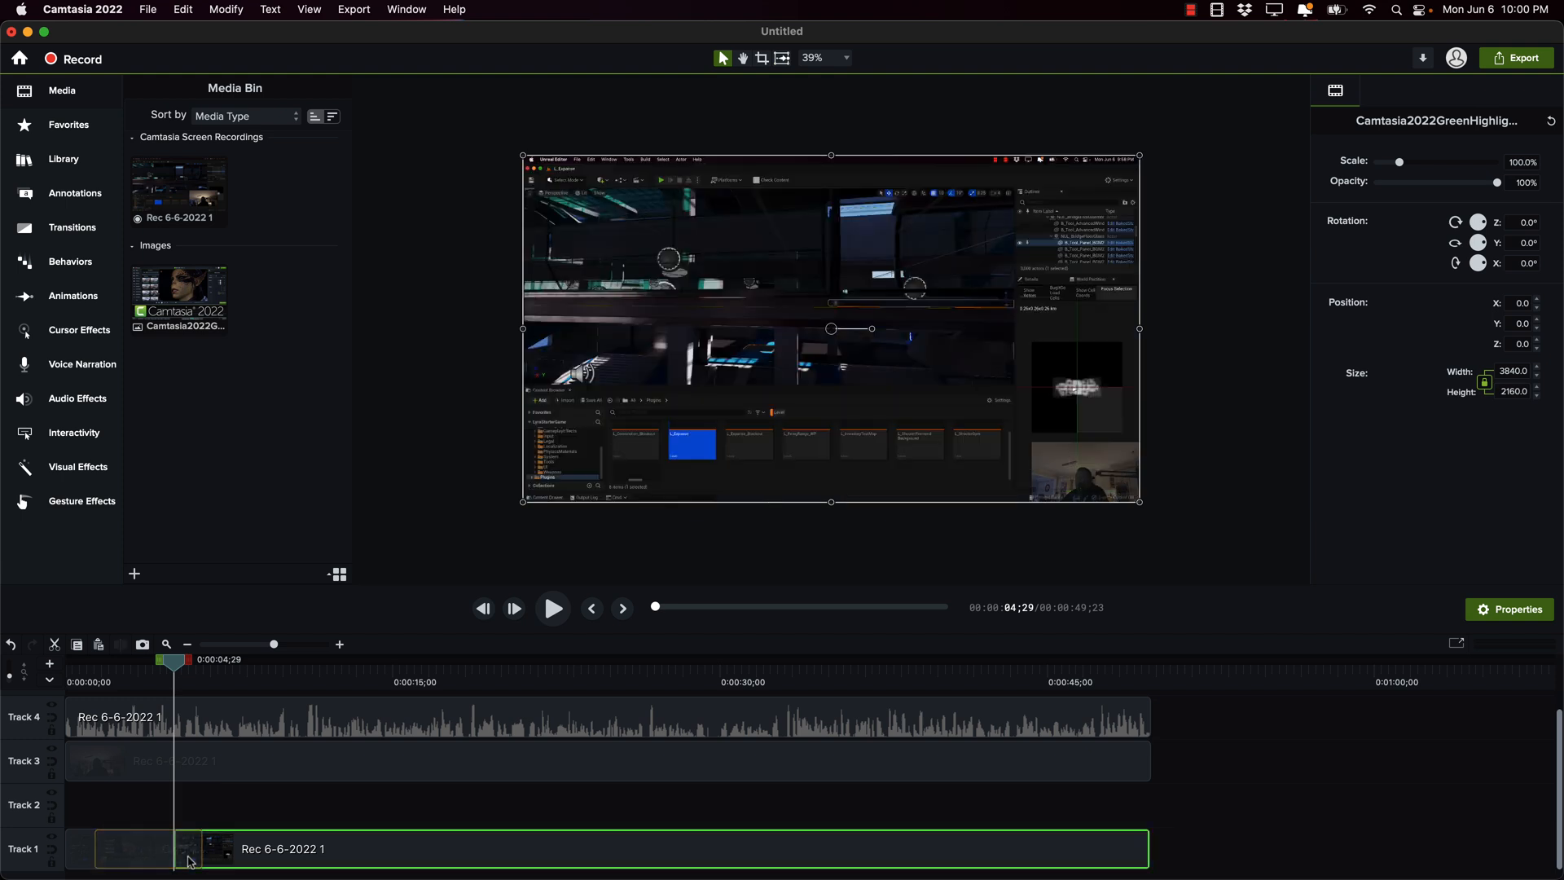
{"action": "right_click", "coordinate": [189, 858]}
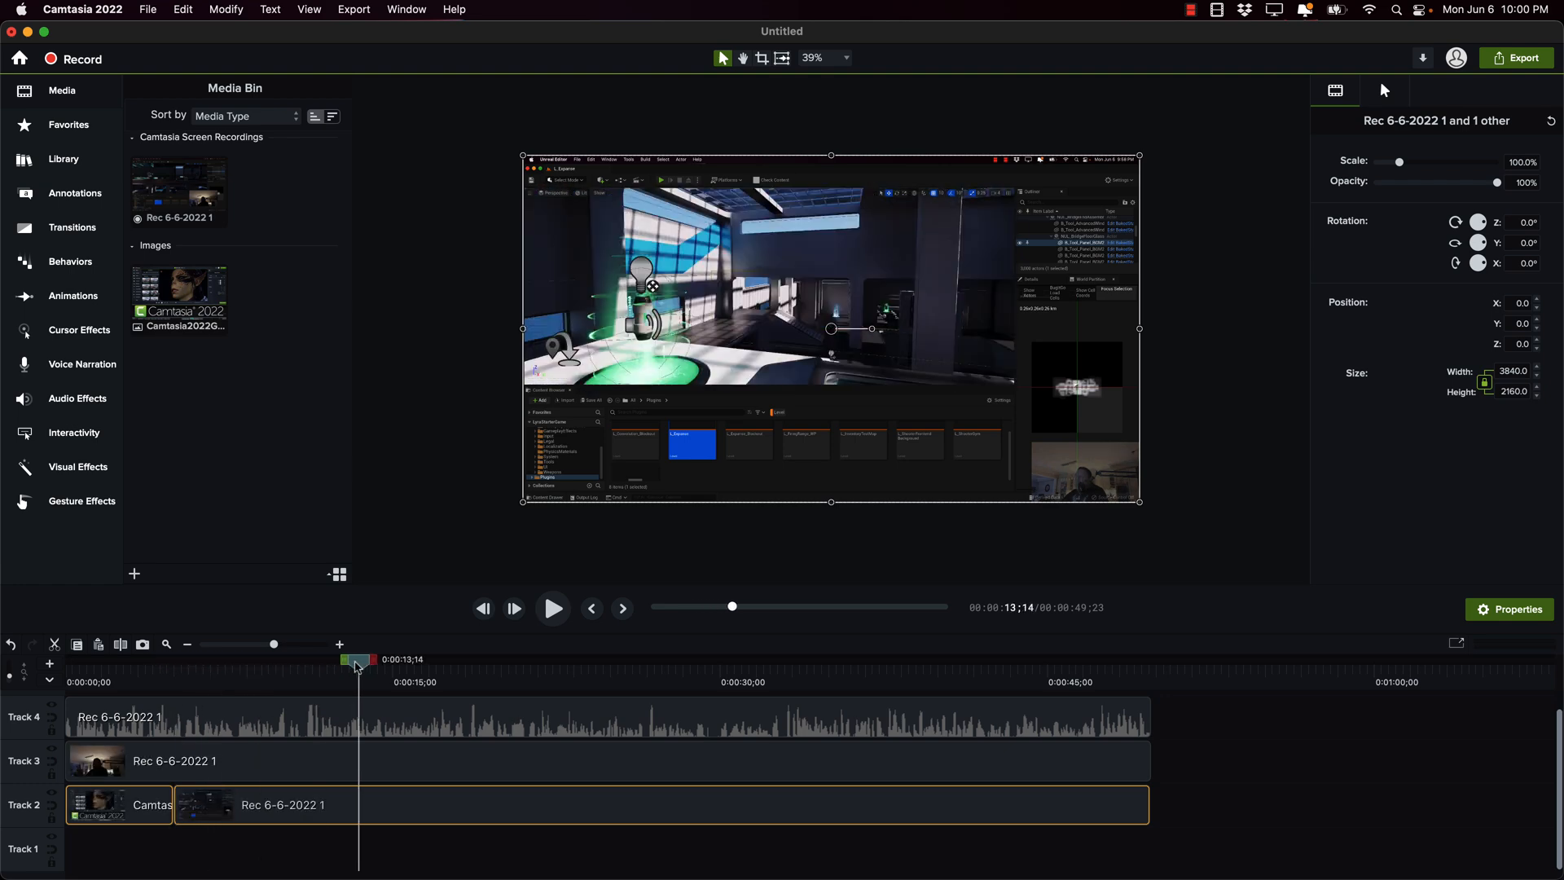
{"action": "left_click_drag", "start_coordinate": [356, 665], "coordinate": [184, 665]}
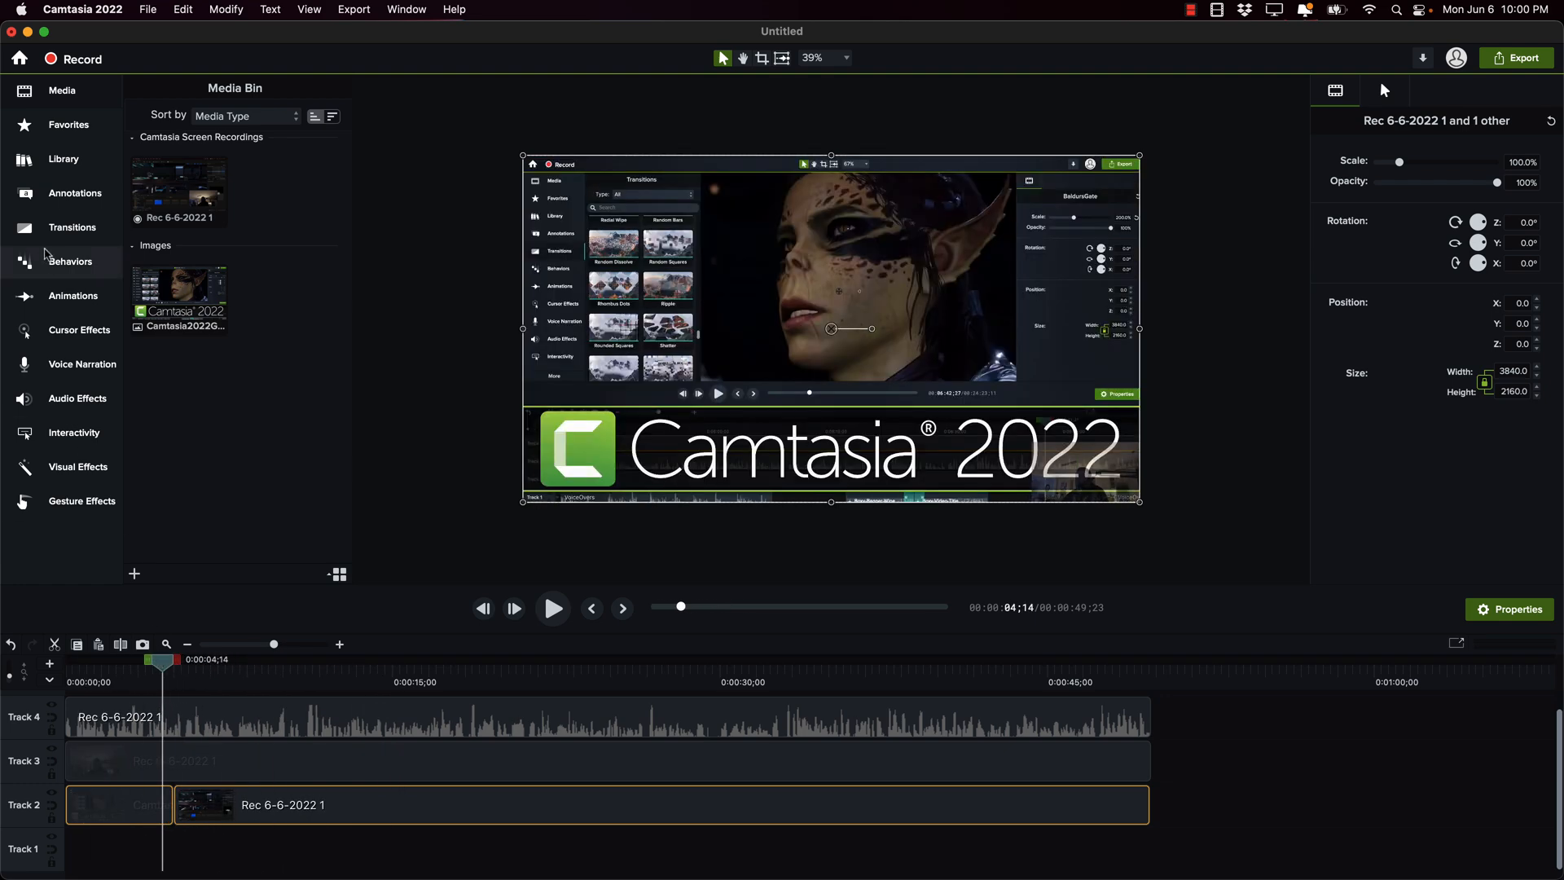
Step: Add transitions on Track 2 between the title image and footage and at the cut near 21 seconds
{"action": "left_click", "coordinate": [72, 227]}
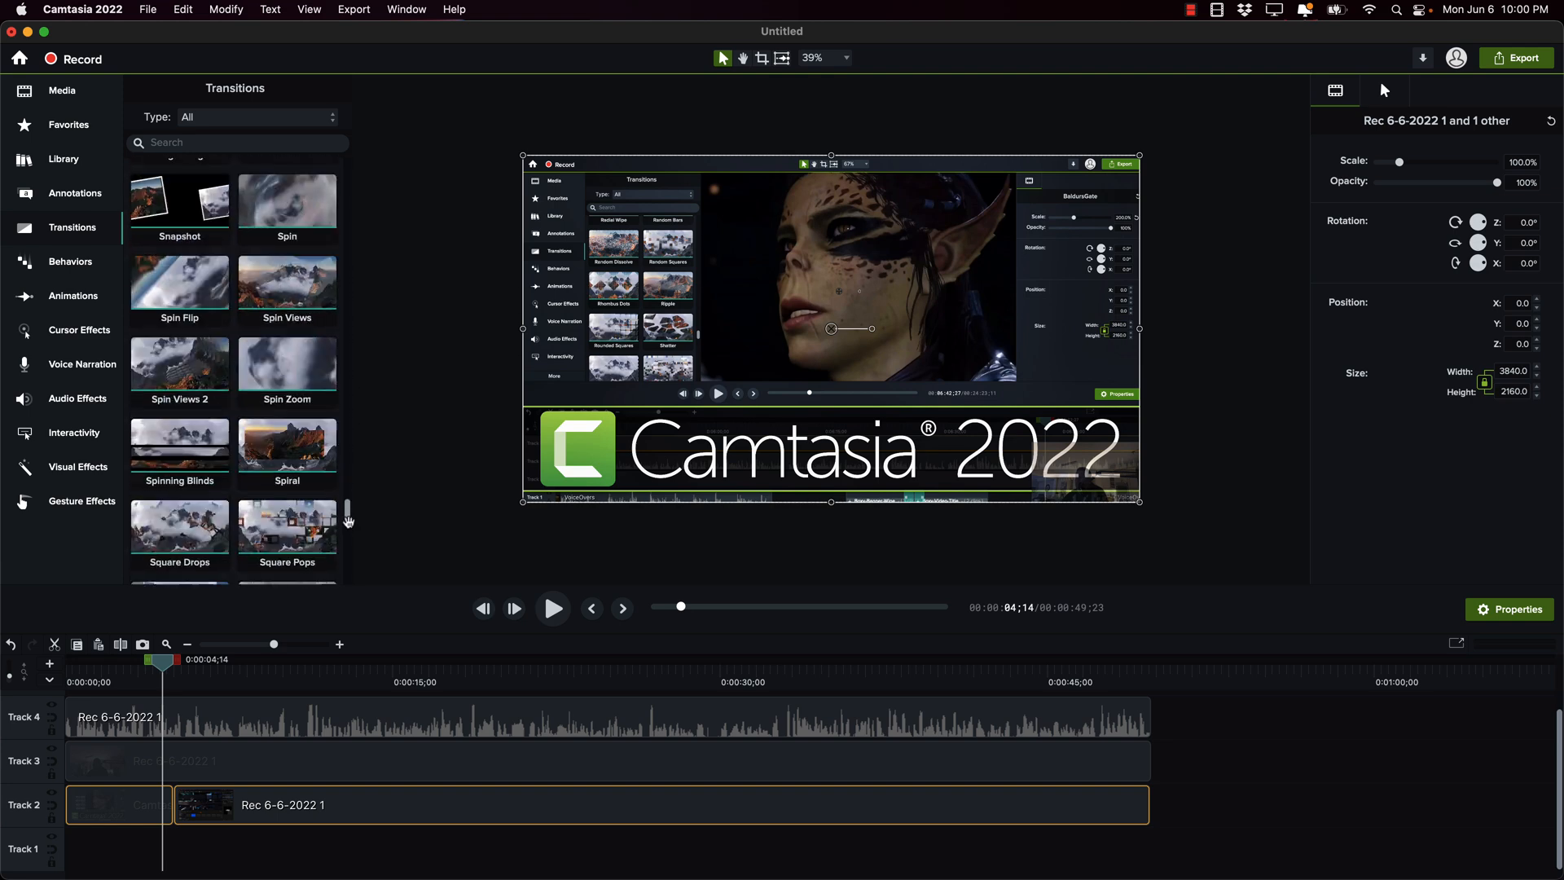
{"action": "scroll", "scroll_direction": "down", "scroll_amount": 3}
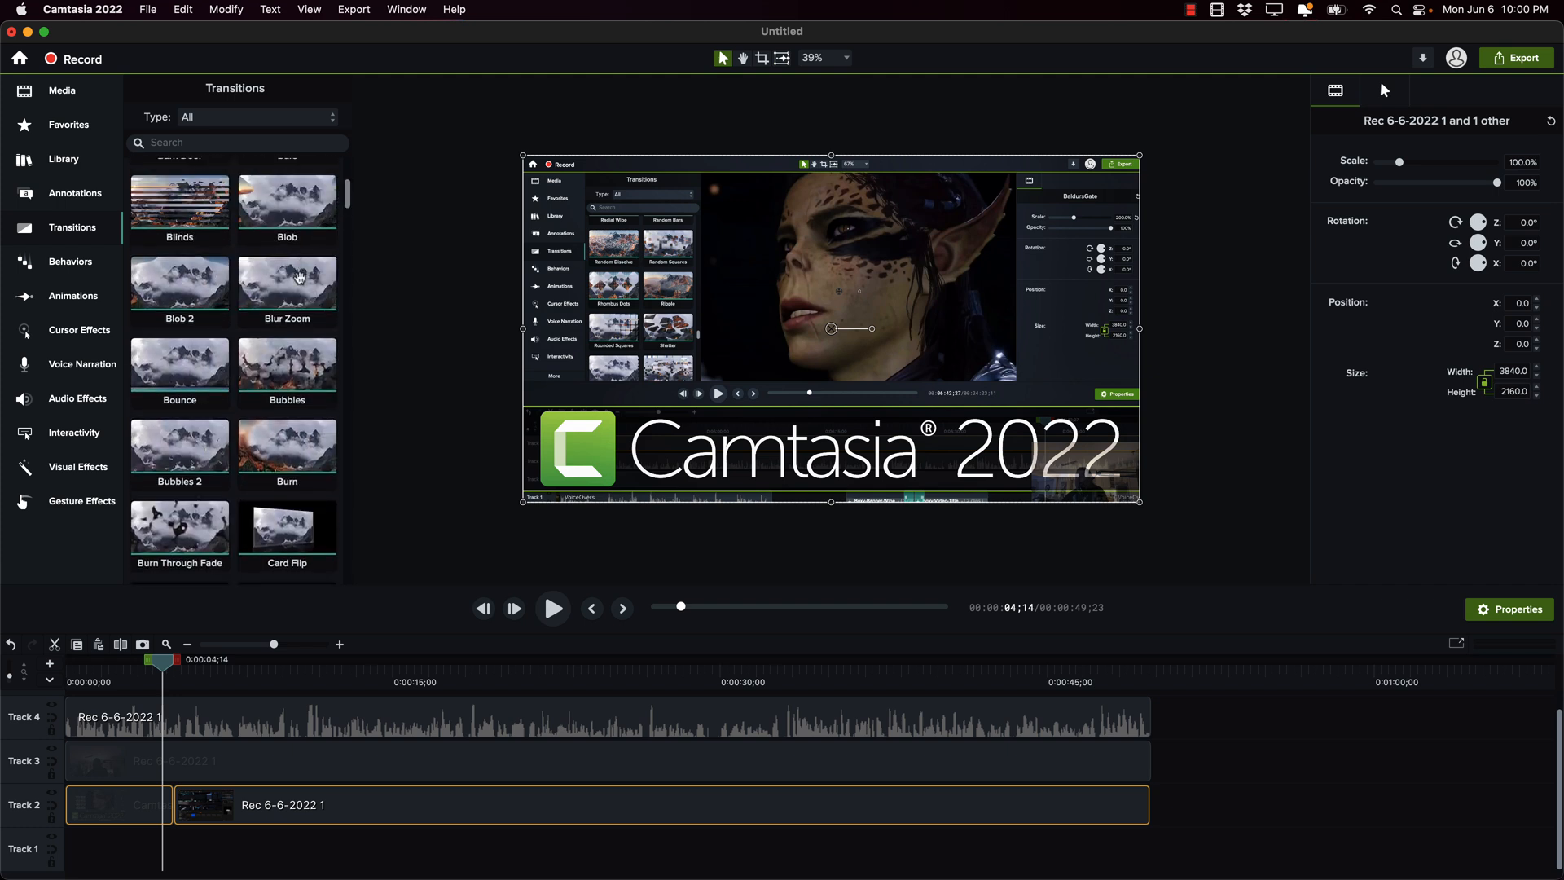
{"action": "left_click", "coordinate": [287, 282]}
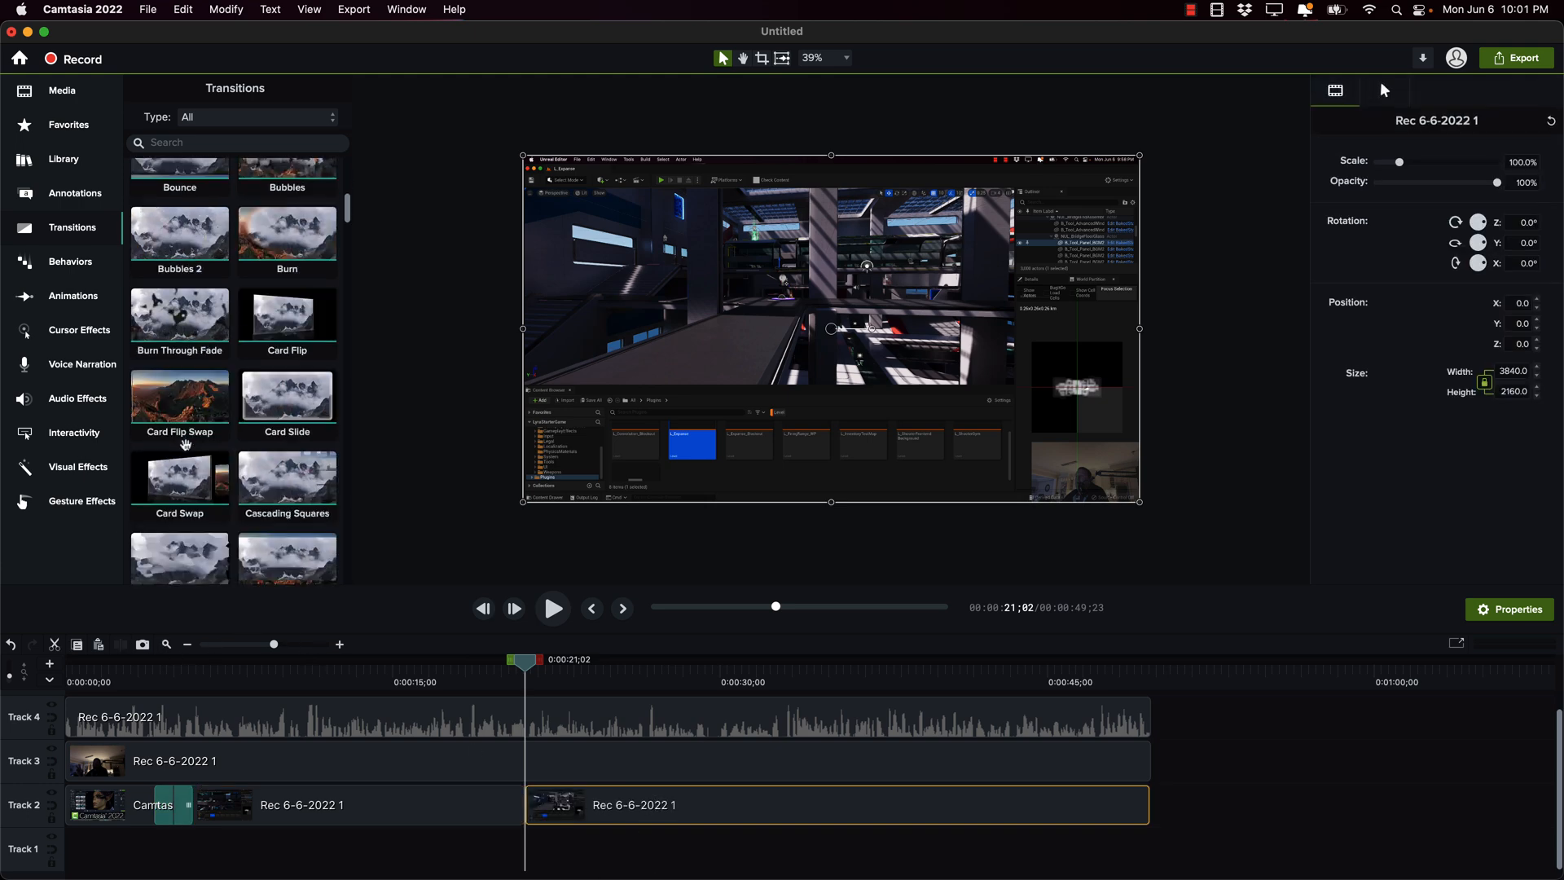
{"action": "scroll", "scroll_direction": "down", "scroll_amount": 3}
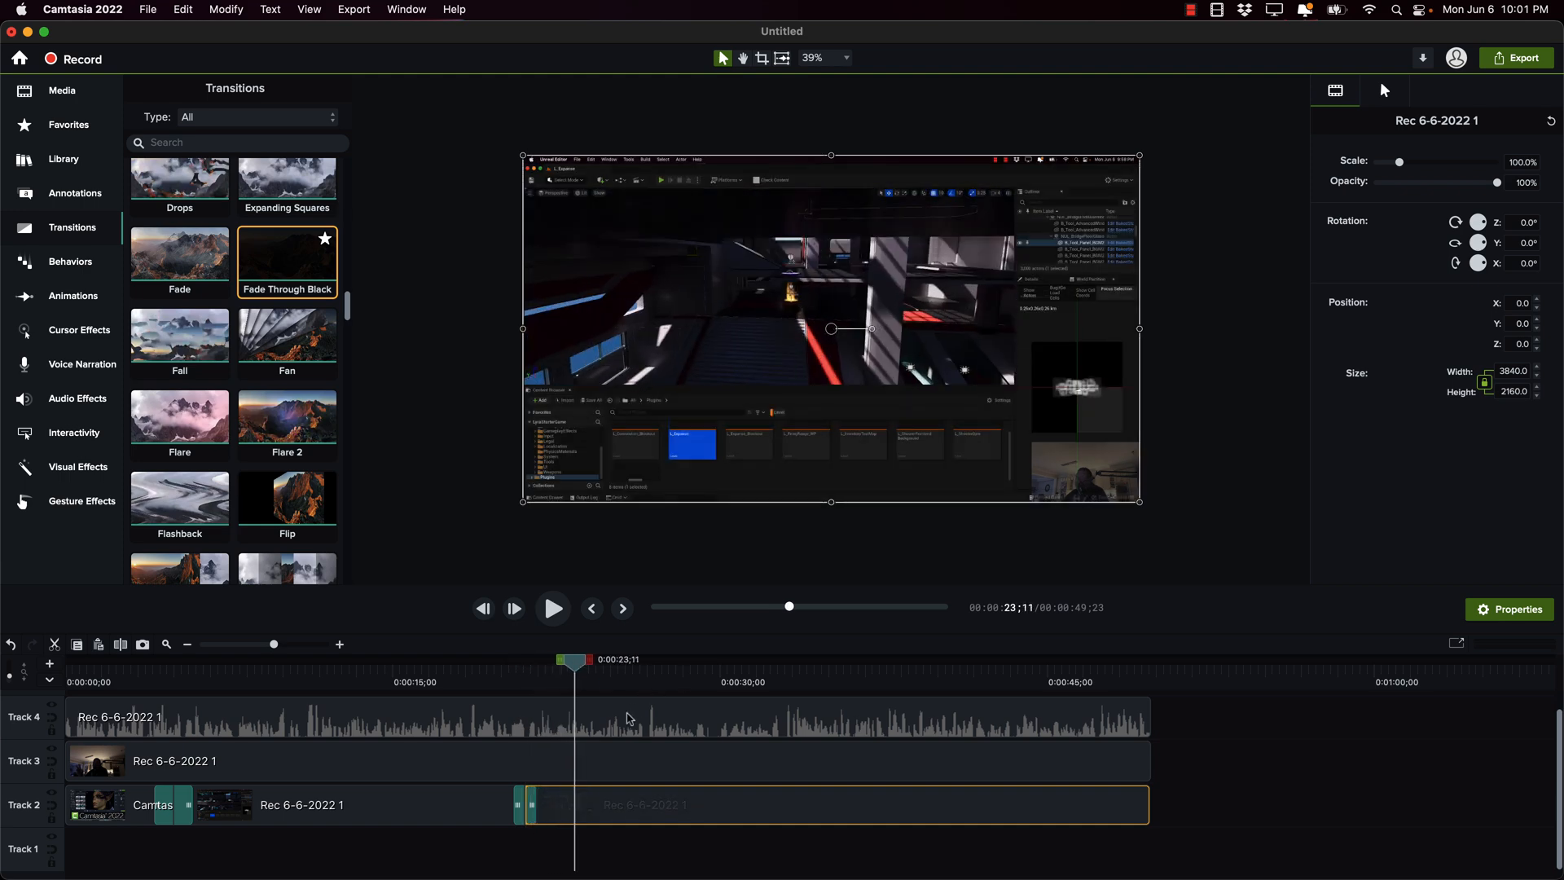
{"action": "mouse_move", "coordinate": [575, 626]}
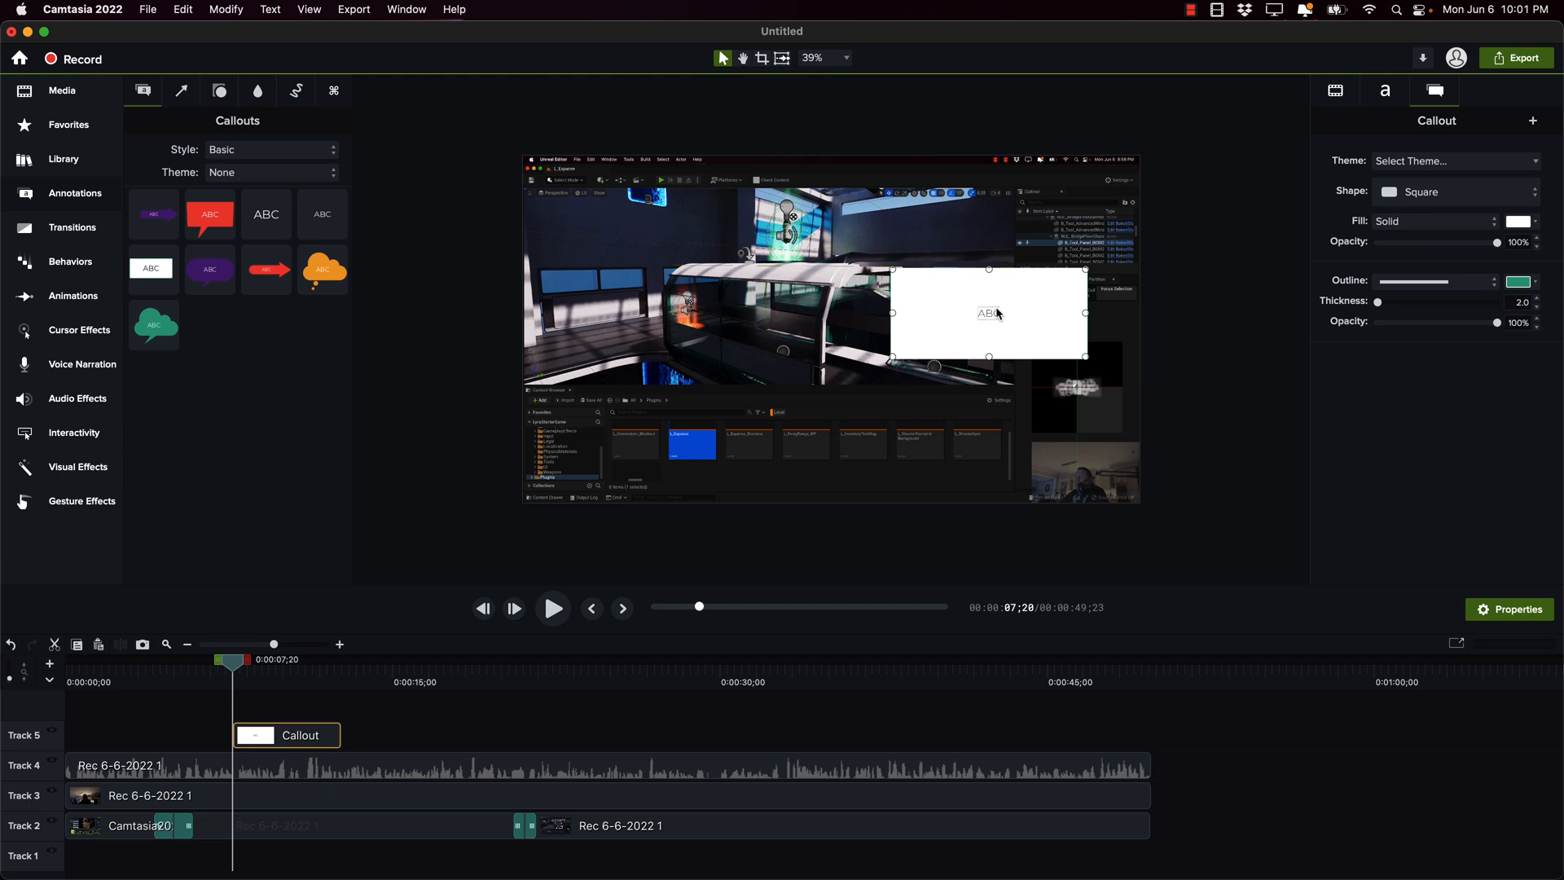
Step: Enter the callout text and set it to the LevelUp font at size 146
{"action": "type", "text": "YOUR TEXT HERE"}
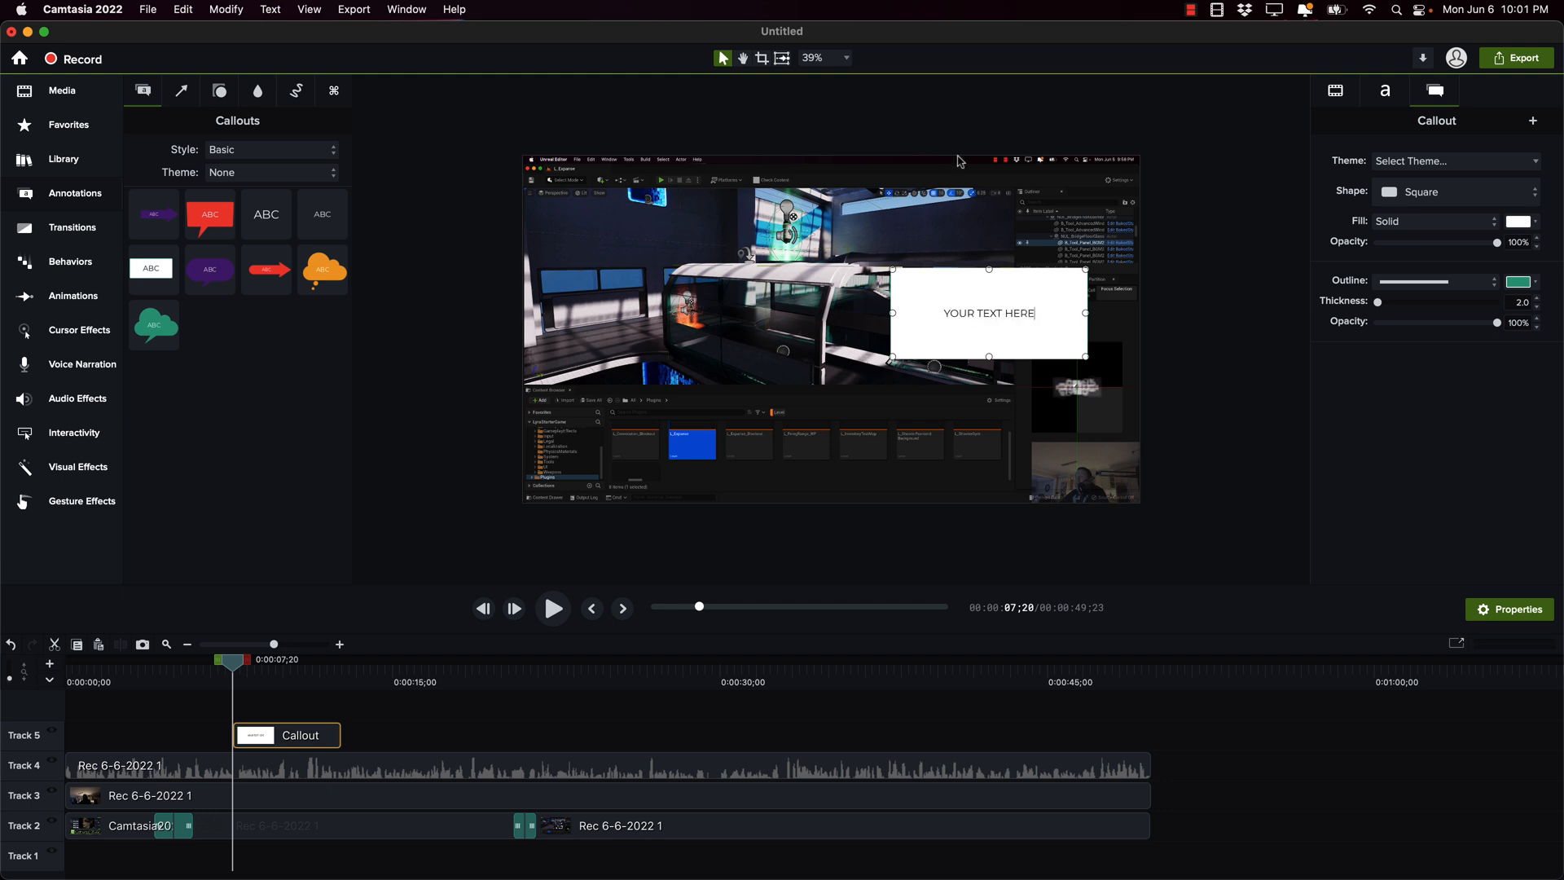
{"action": "left_click", "coordinate": [1384, 91]}
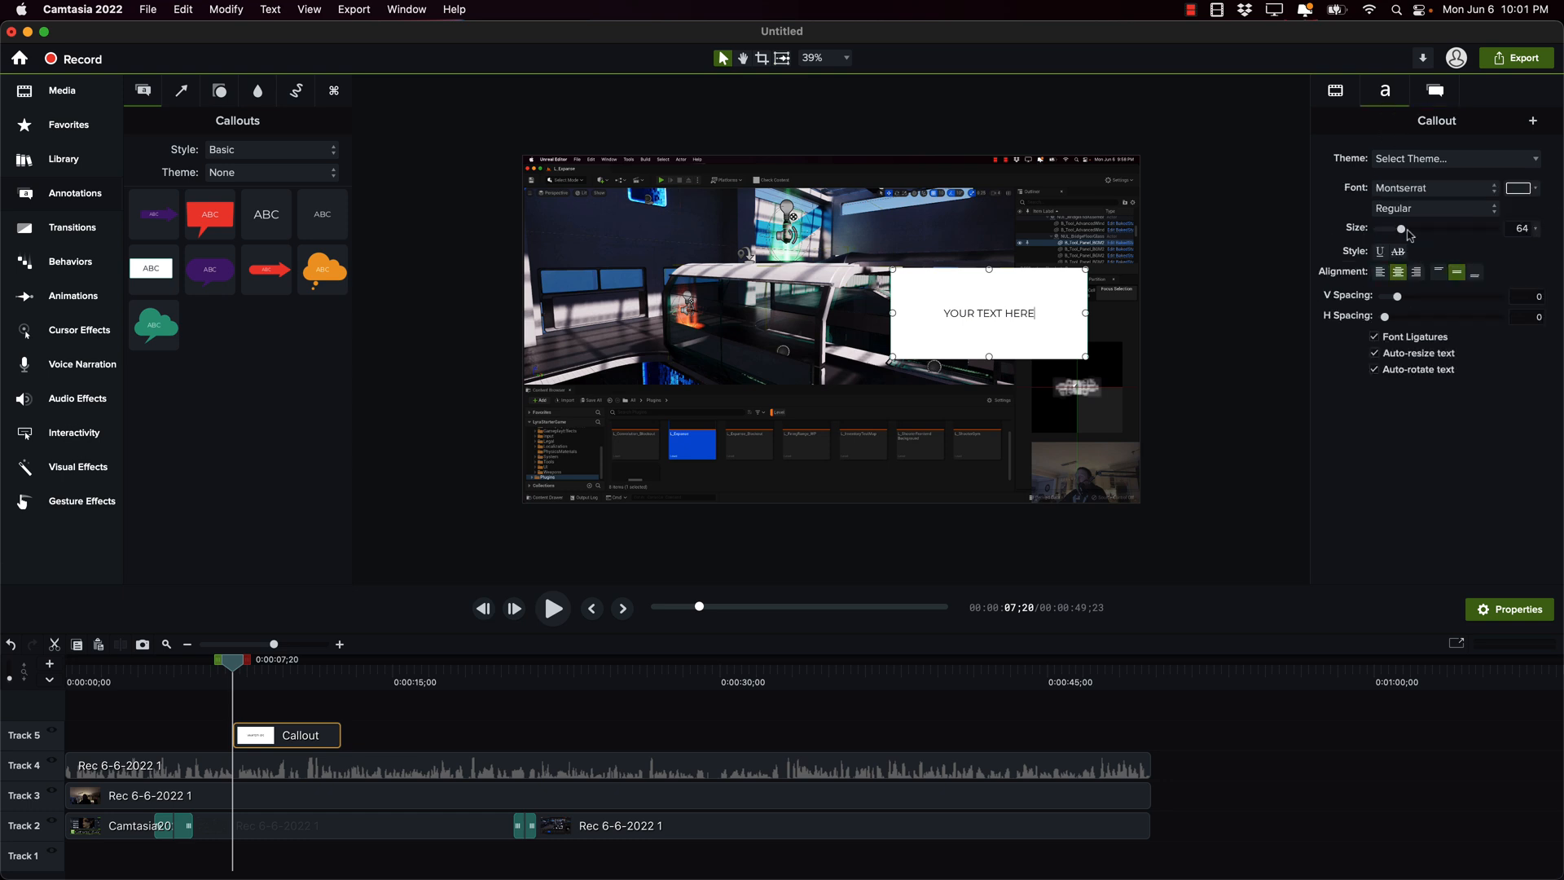
{"action": "mouse_move", "coordinate": [1423, 199]}
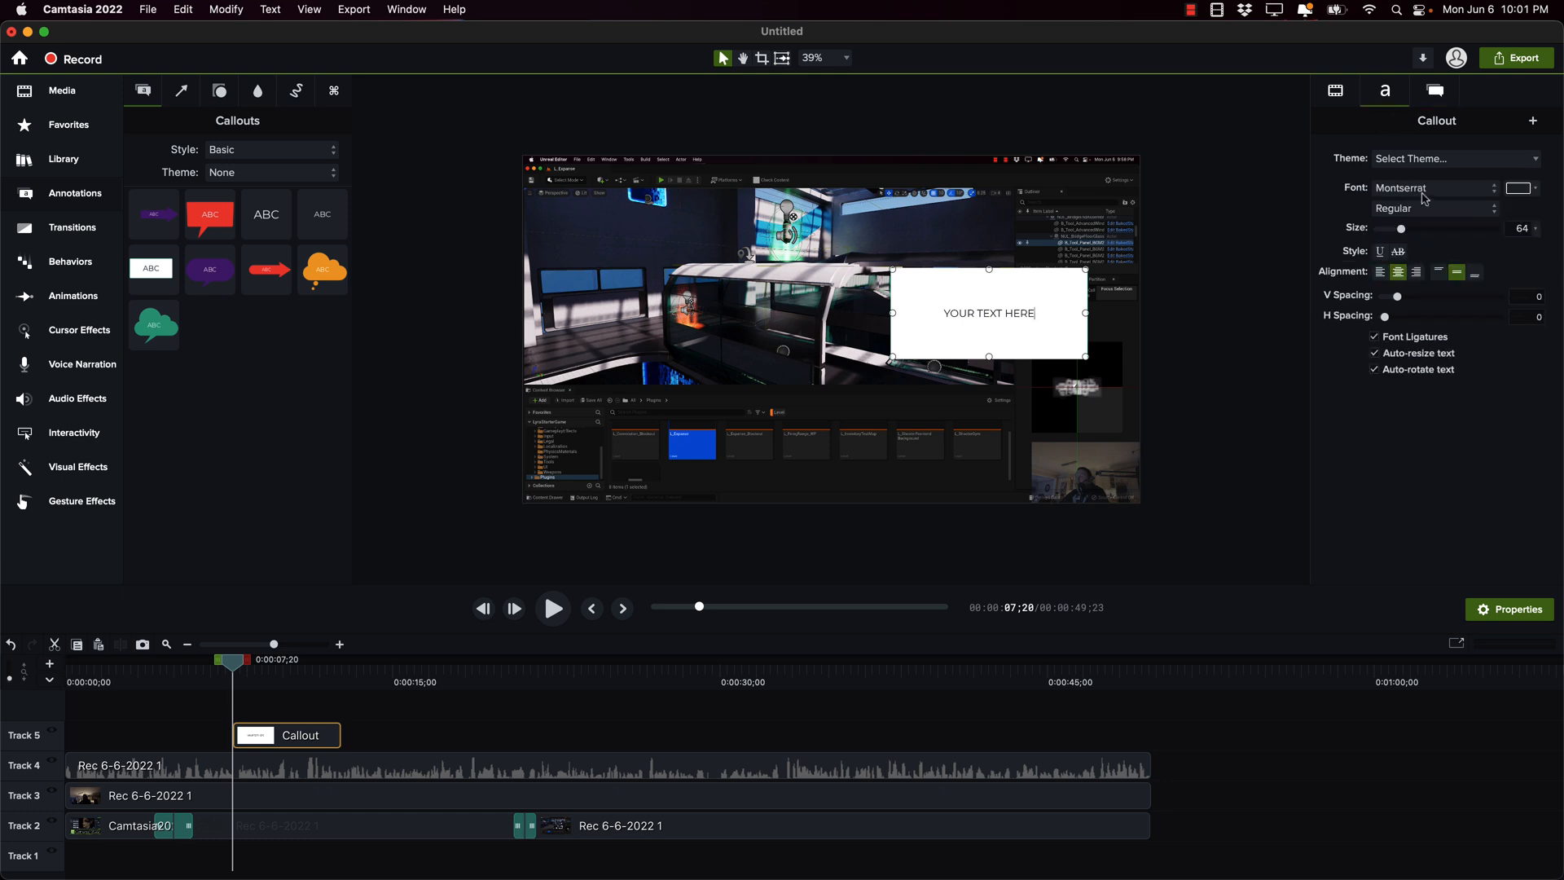
{"action": "left_click", "coordinate": [1434, 187]}
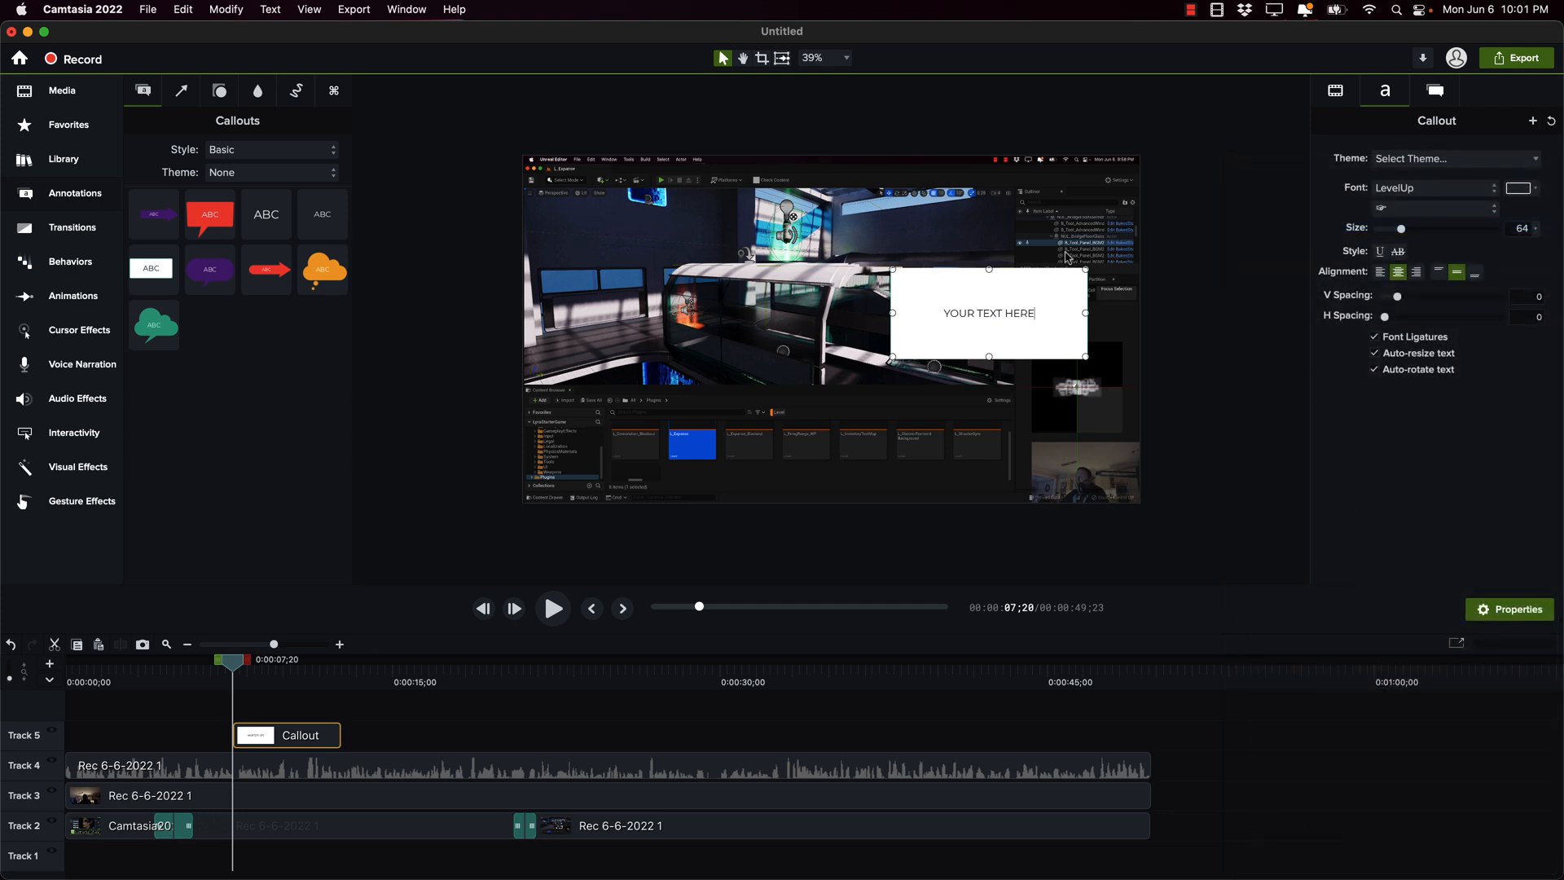
{"action": "left_click", "coordinate": [1431, 187]}
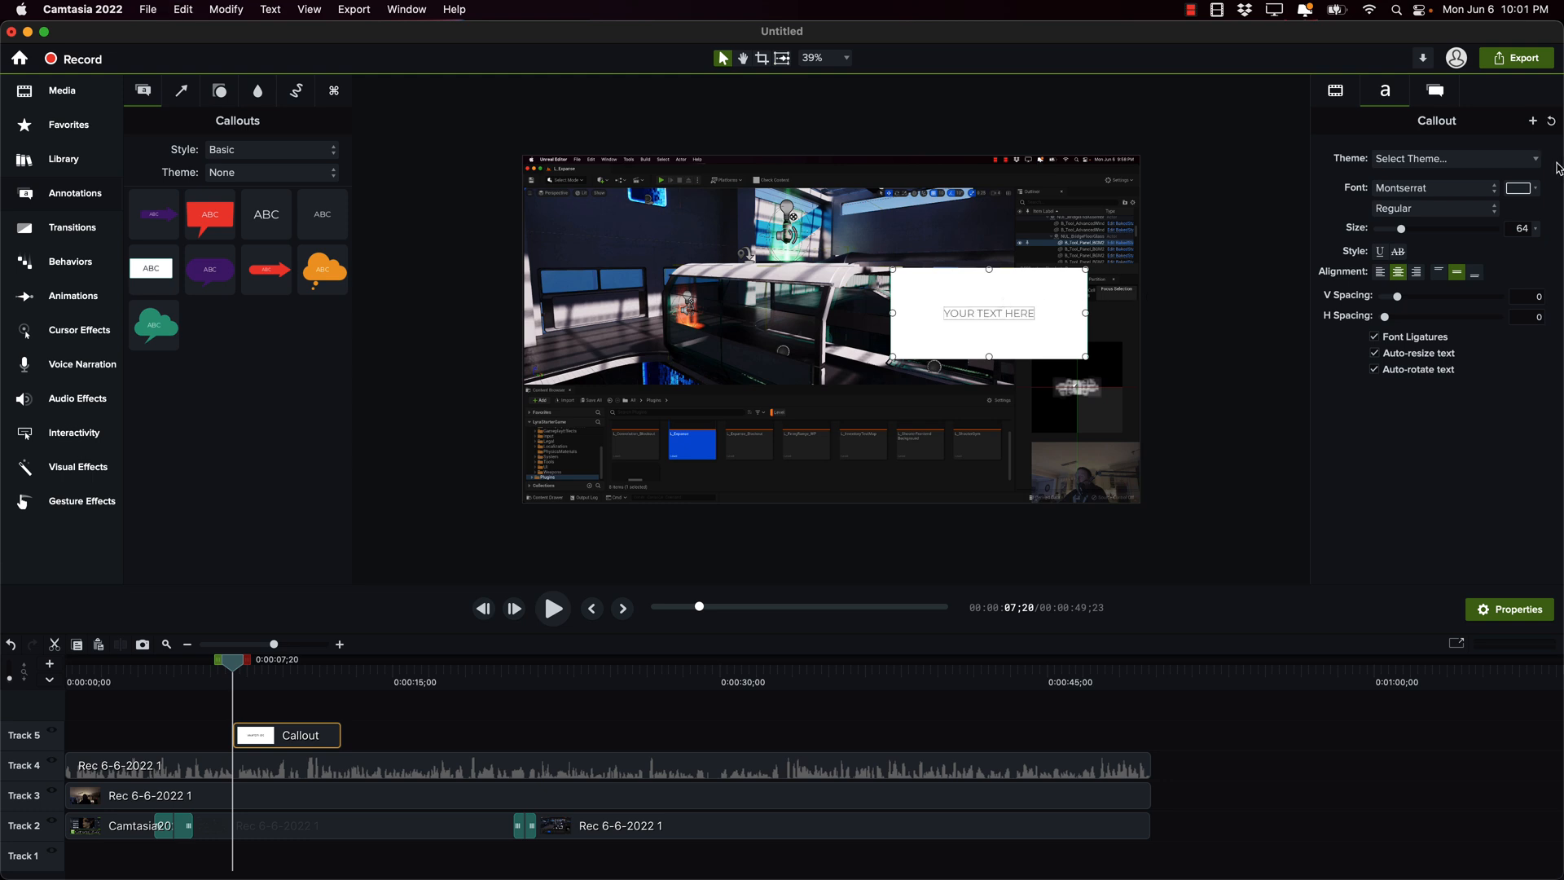
{"action": "left_click", "coordinate": [1434, 187]}
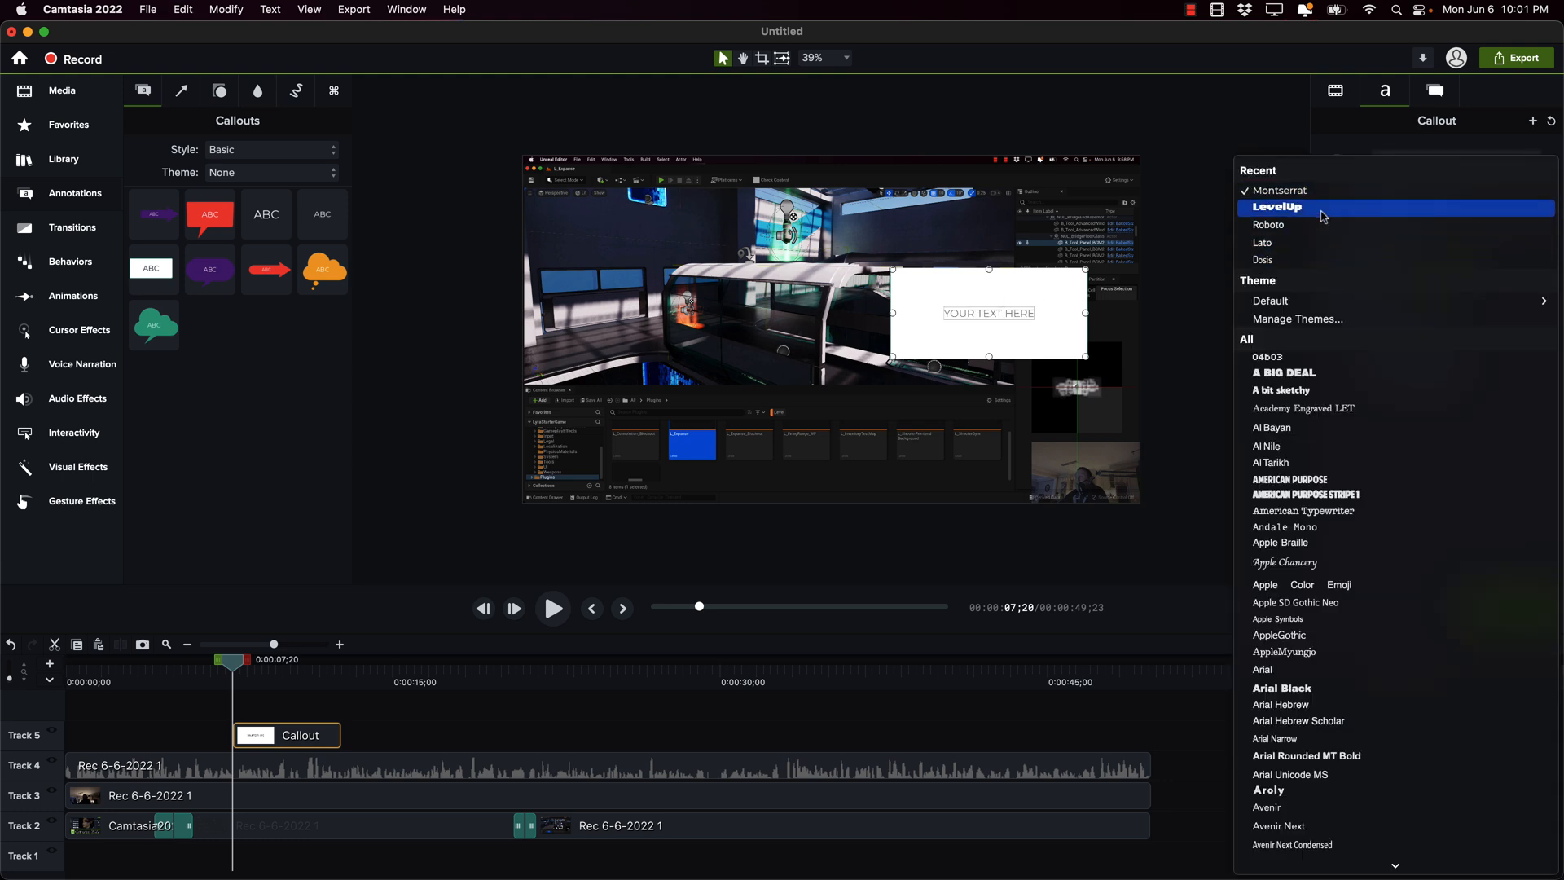
{"action": "left_click", "coordinate": [1277, 207]}
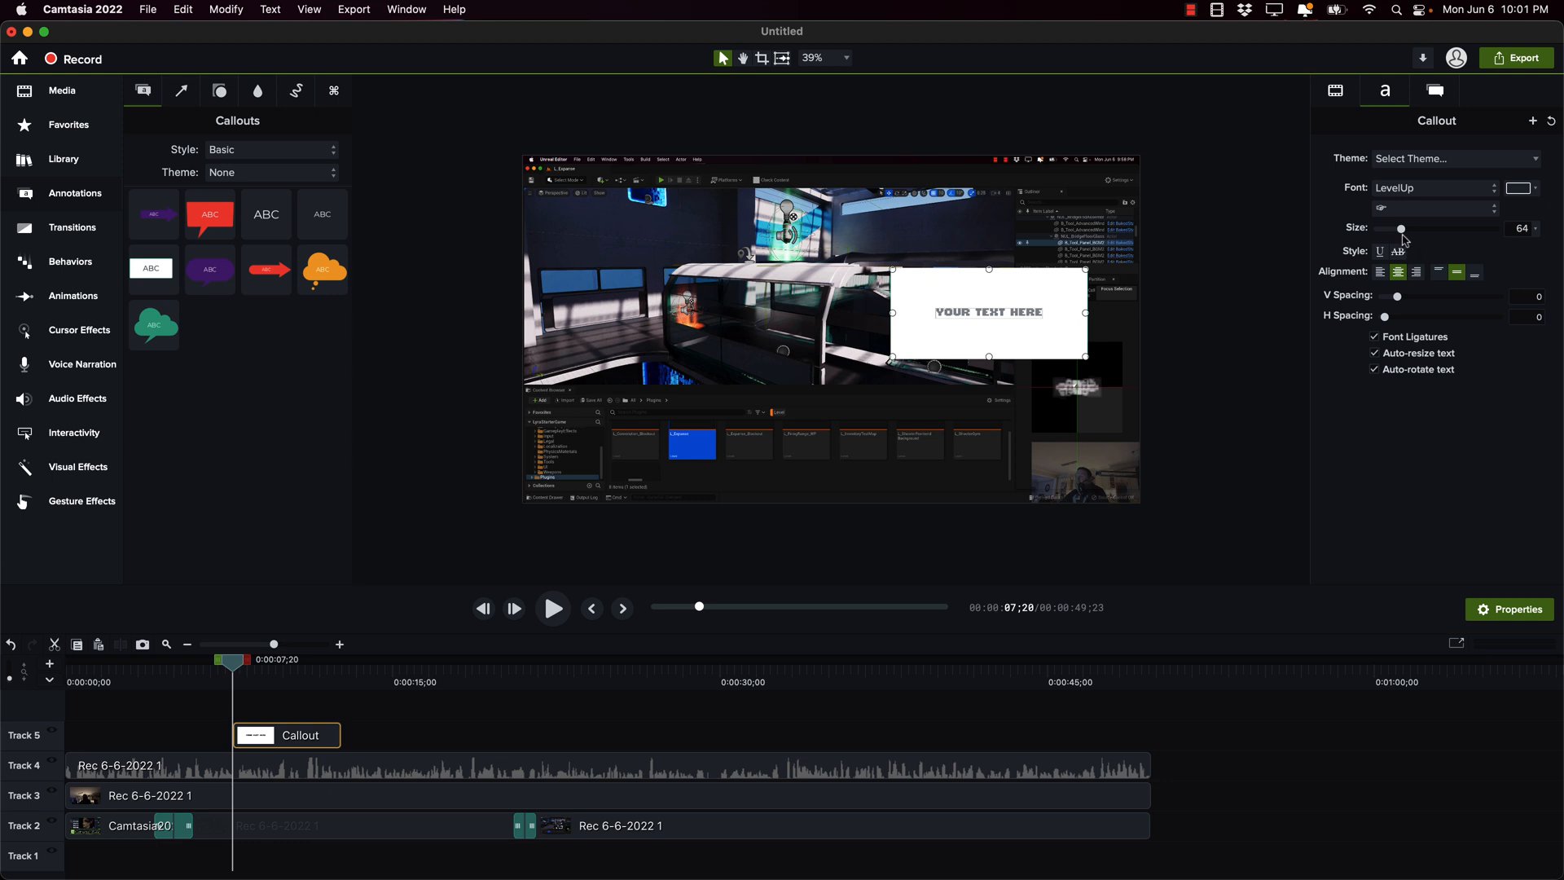
{"action": "left_click_drag", "start_coordinate": [1401, 228], "coordinate": [1412, 228]}
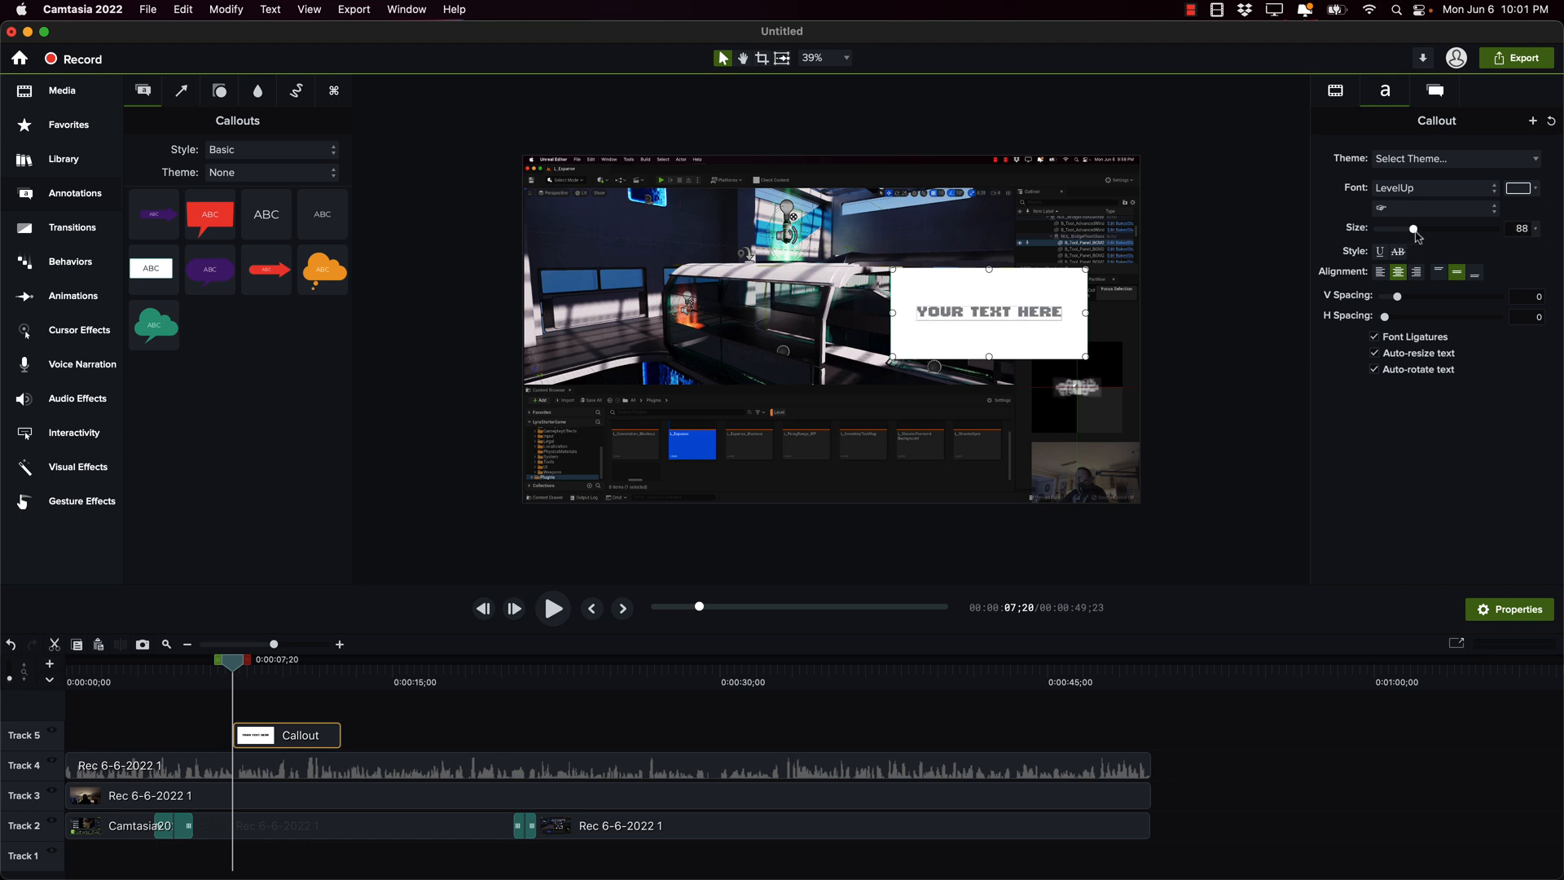
{"action": "left_click_drag", "start_coordinate": [1412, 228], "coordinate": [1442, 228]}
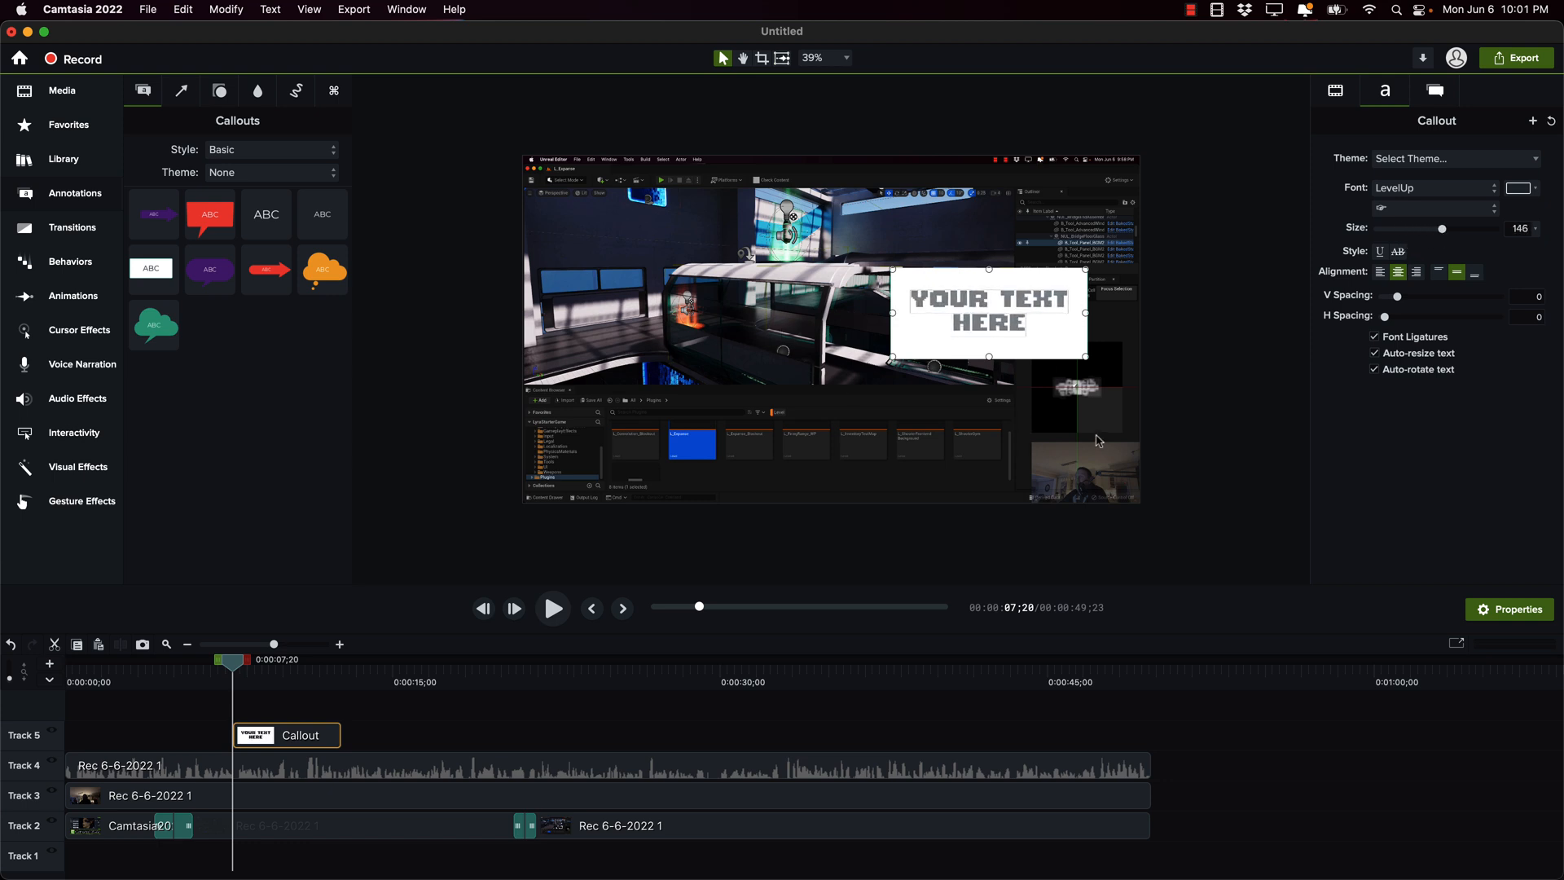
Step: Apply the Explode entrance behavior to the callout and preview its animation
{"action": "left_click", "coordinate": [70, 260]}
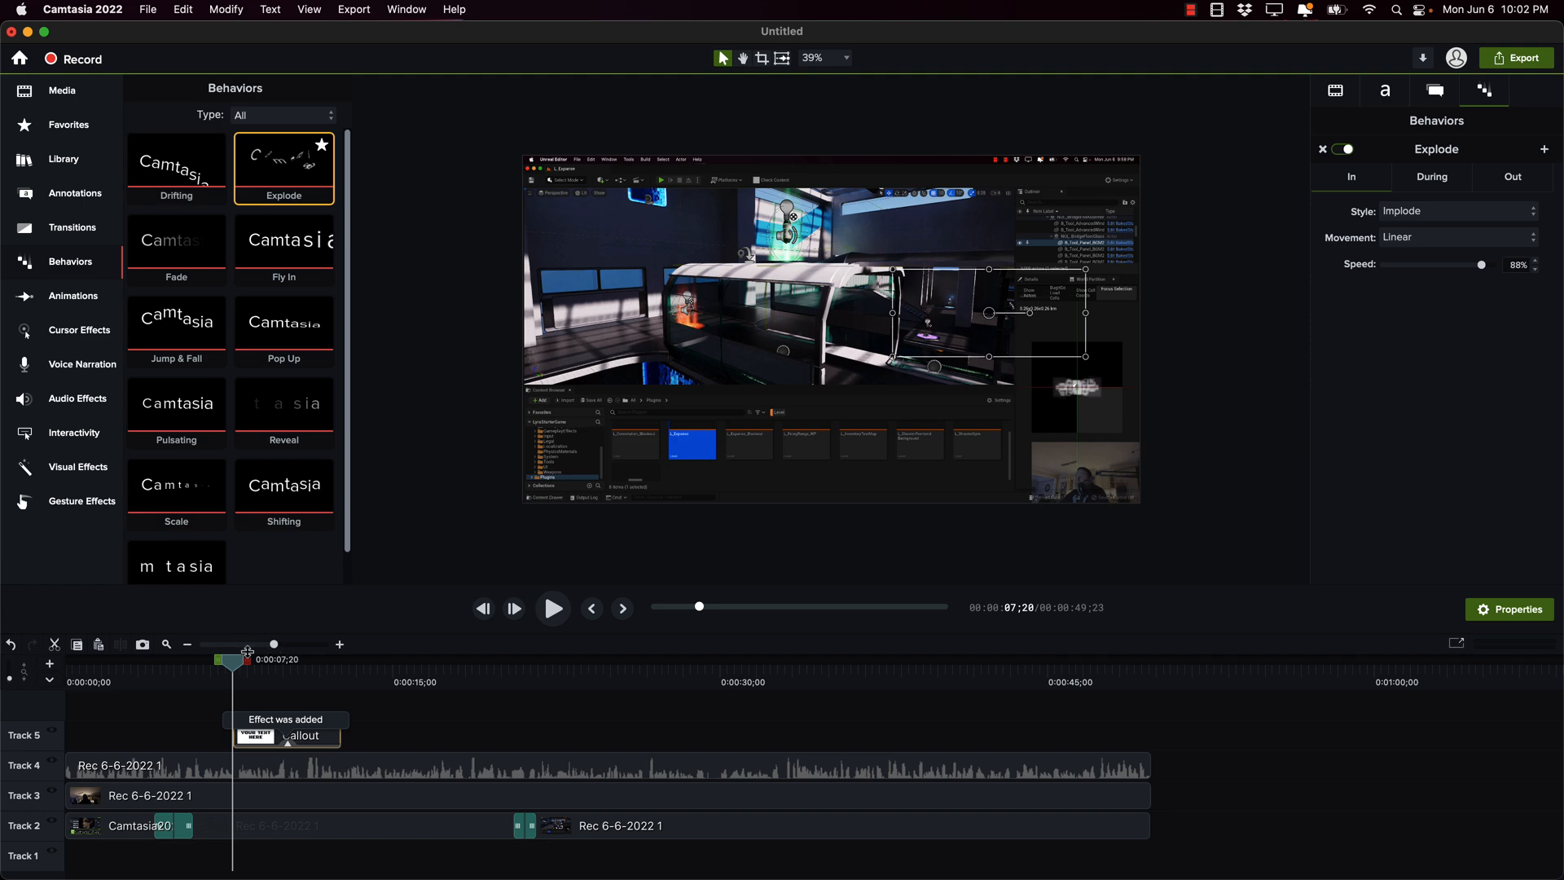
{"action": "left_click_drag", "start_coordinate": [233, 659], "coordinate": [277, 659]}
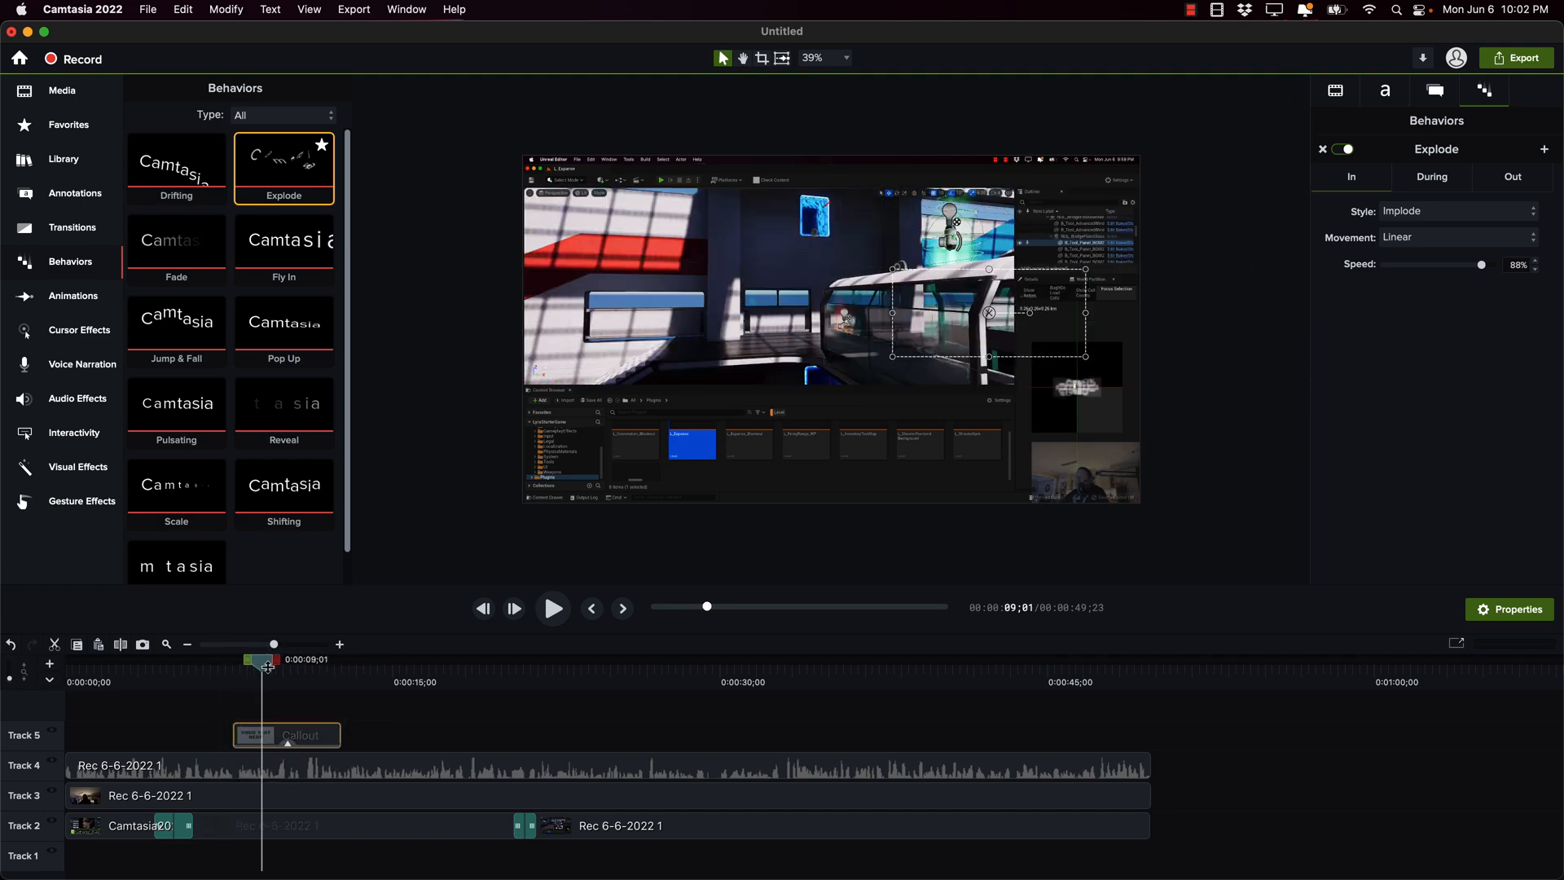
{"action": "left_click", "coordinate": [552, 607]}
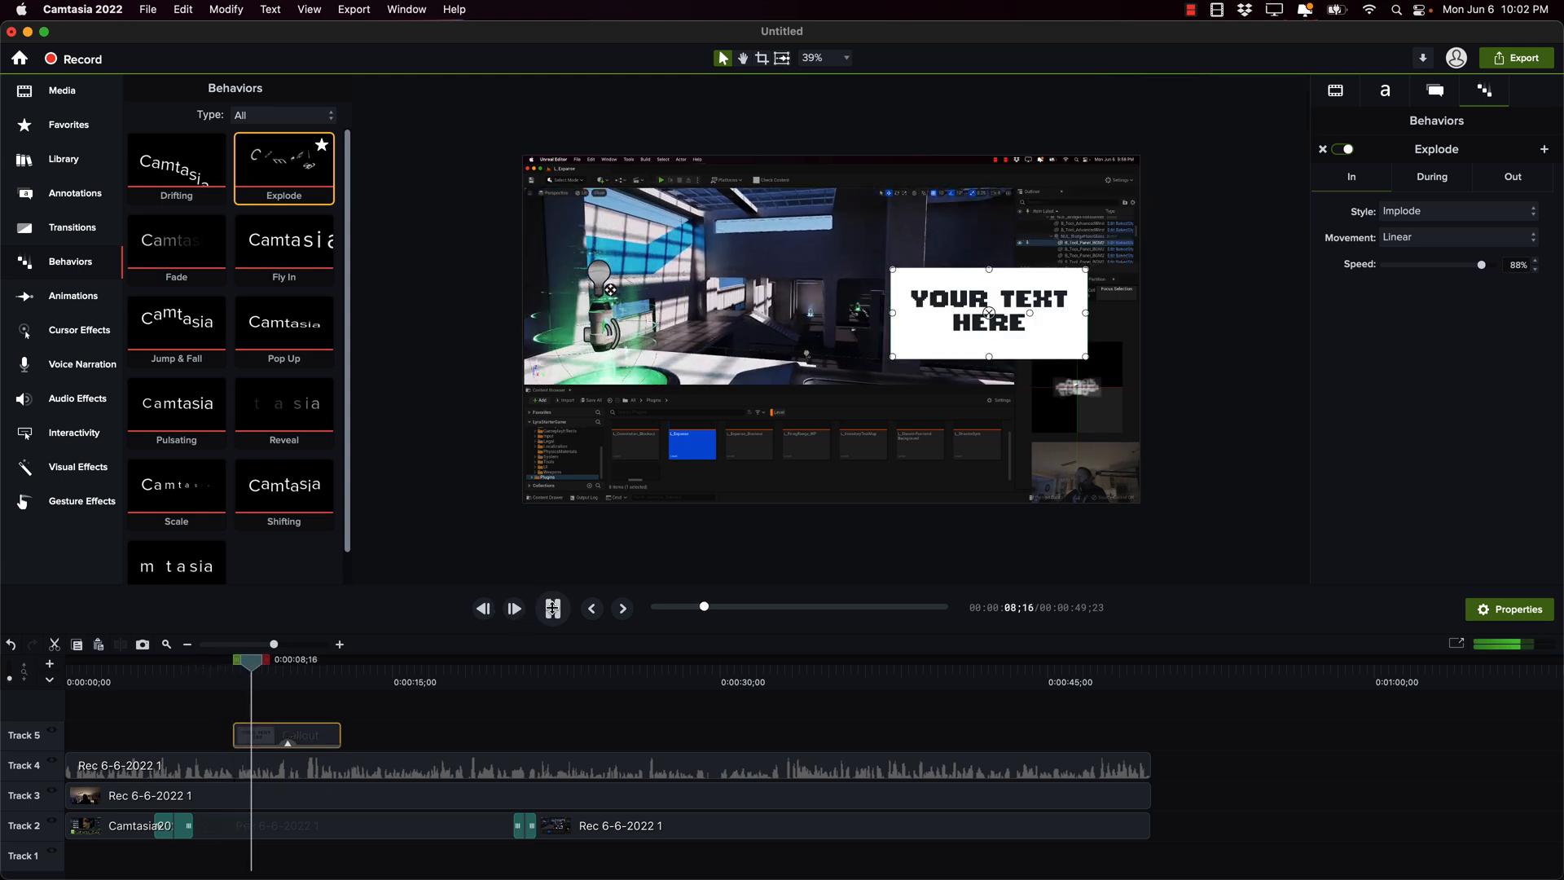
{"action": "left_click", "coordinate": [552, 608]}
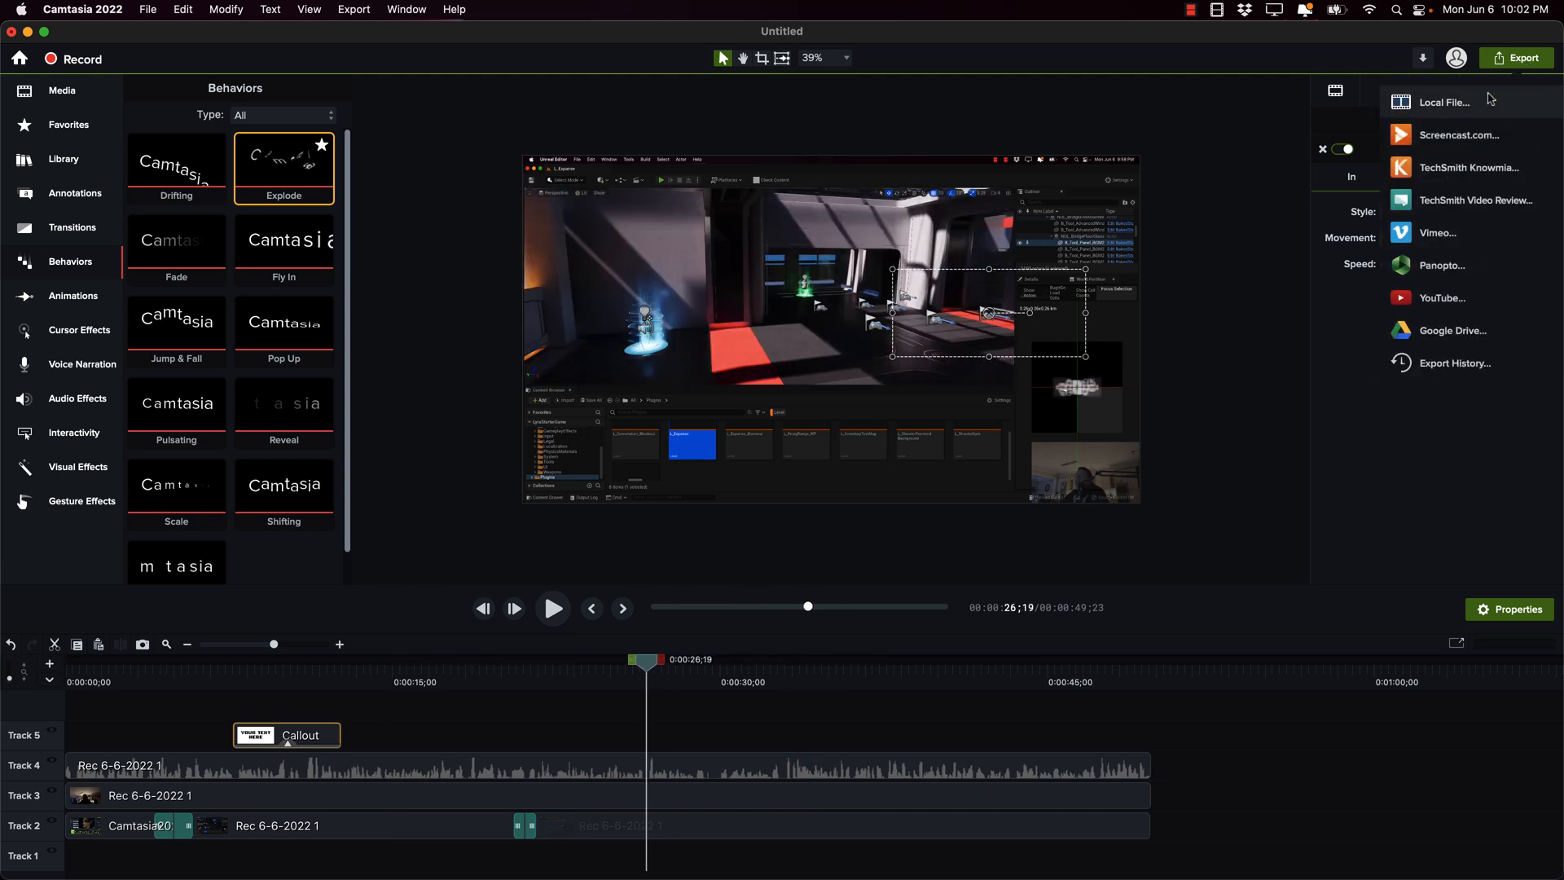
{"action": "left_click", "coordinate": [1440, 101]}
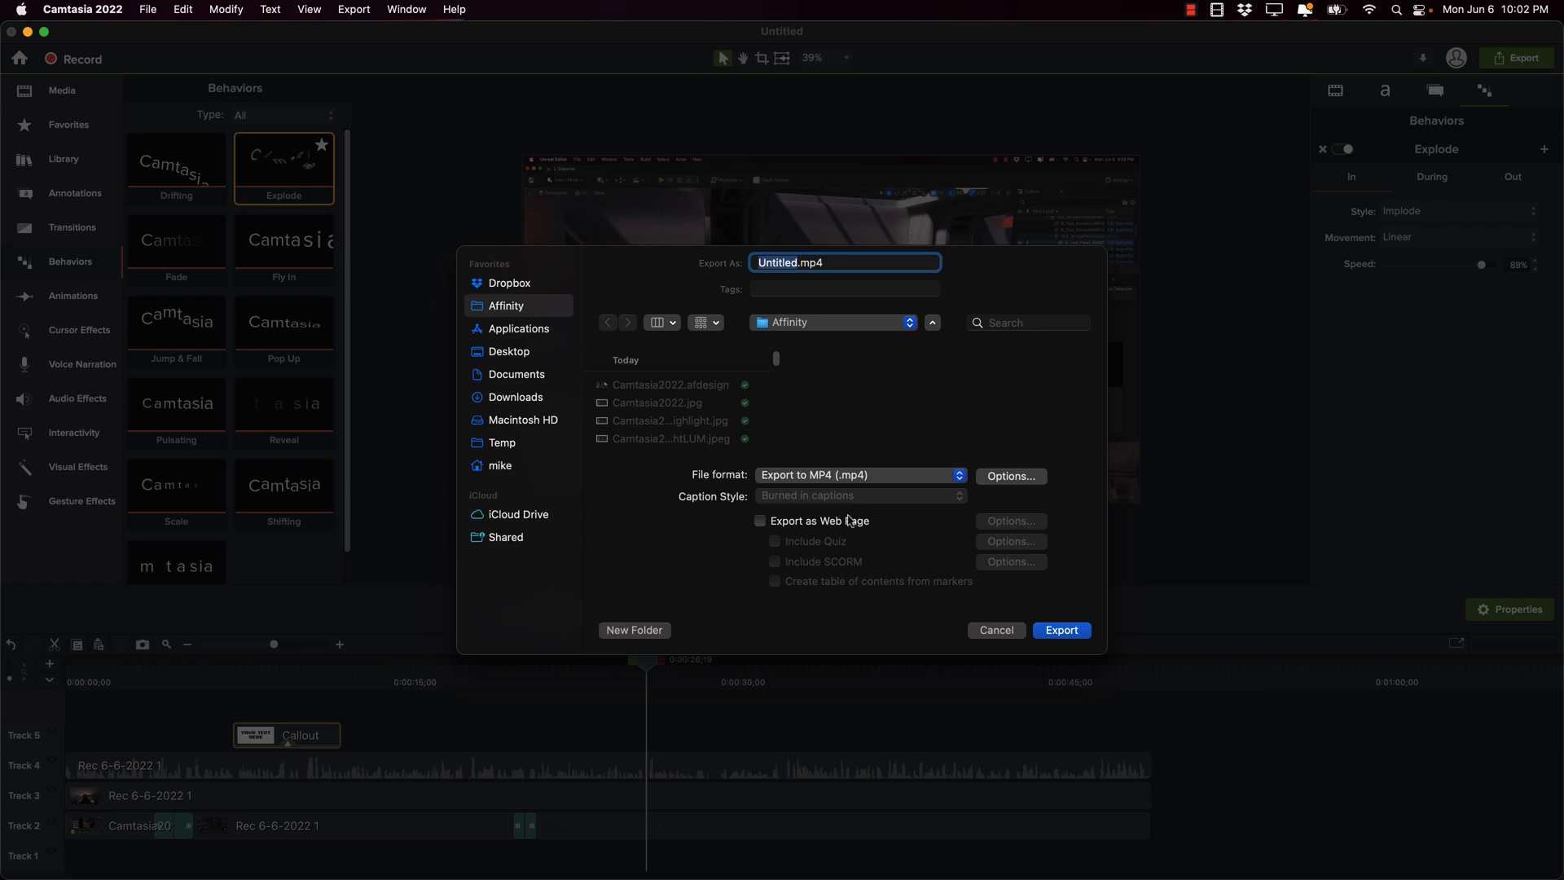
{"action": "mouse_move", "coordinate": [992, 478]}
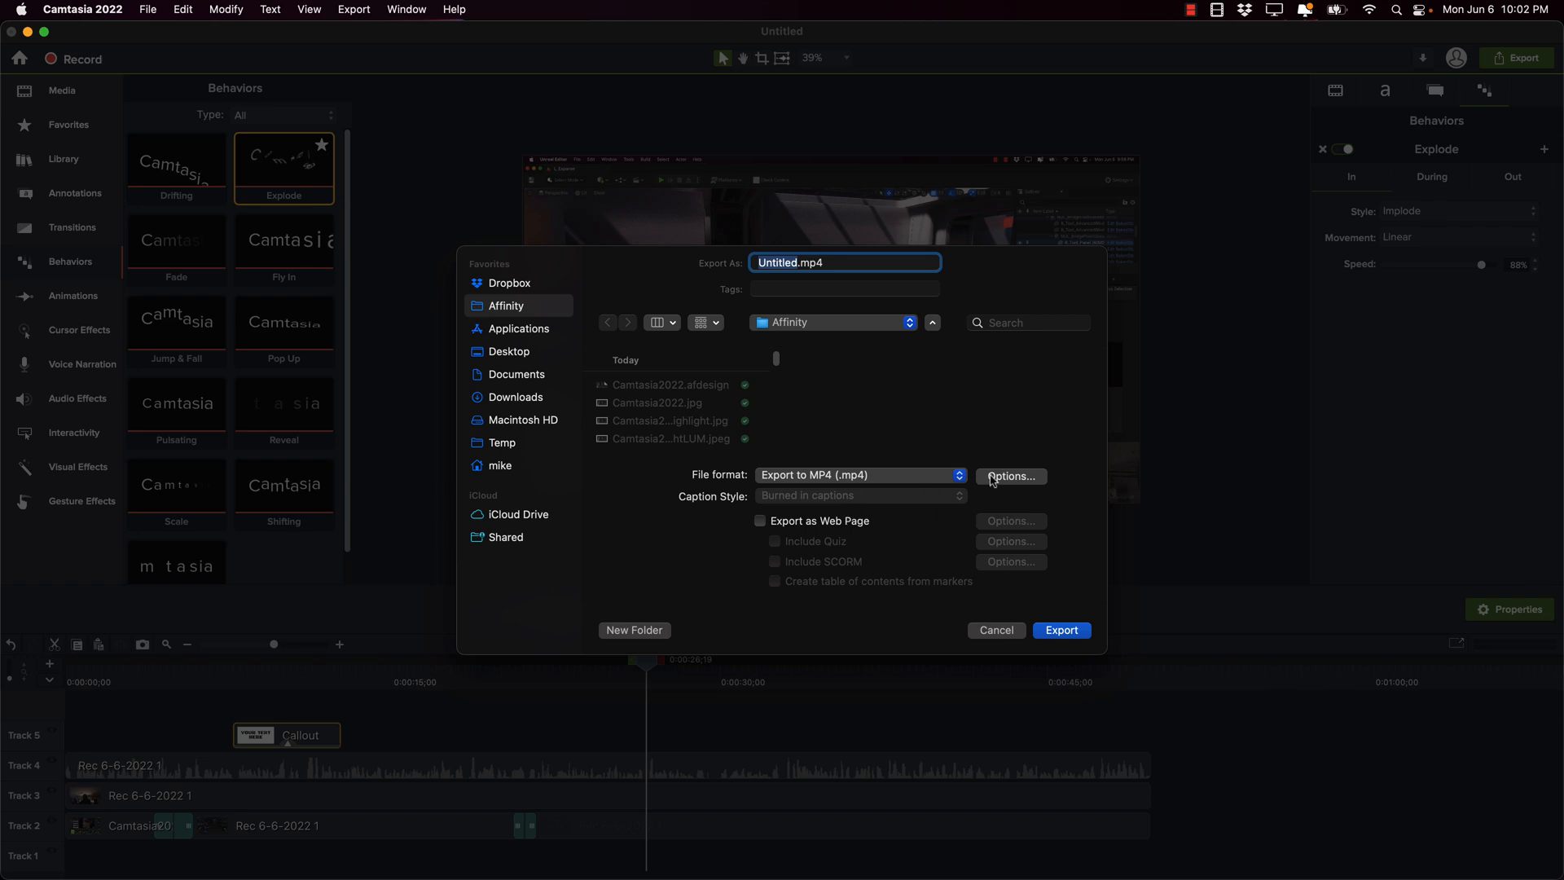
{"action": "left_click", "coordinate": [1010, 475]}
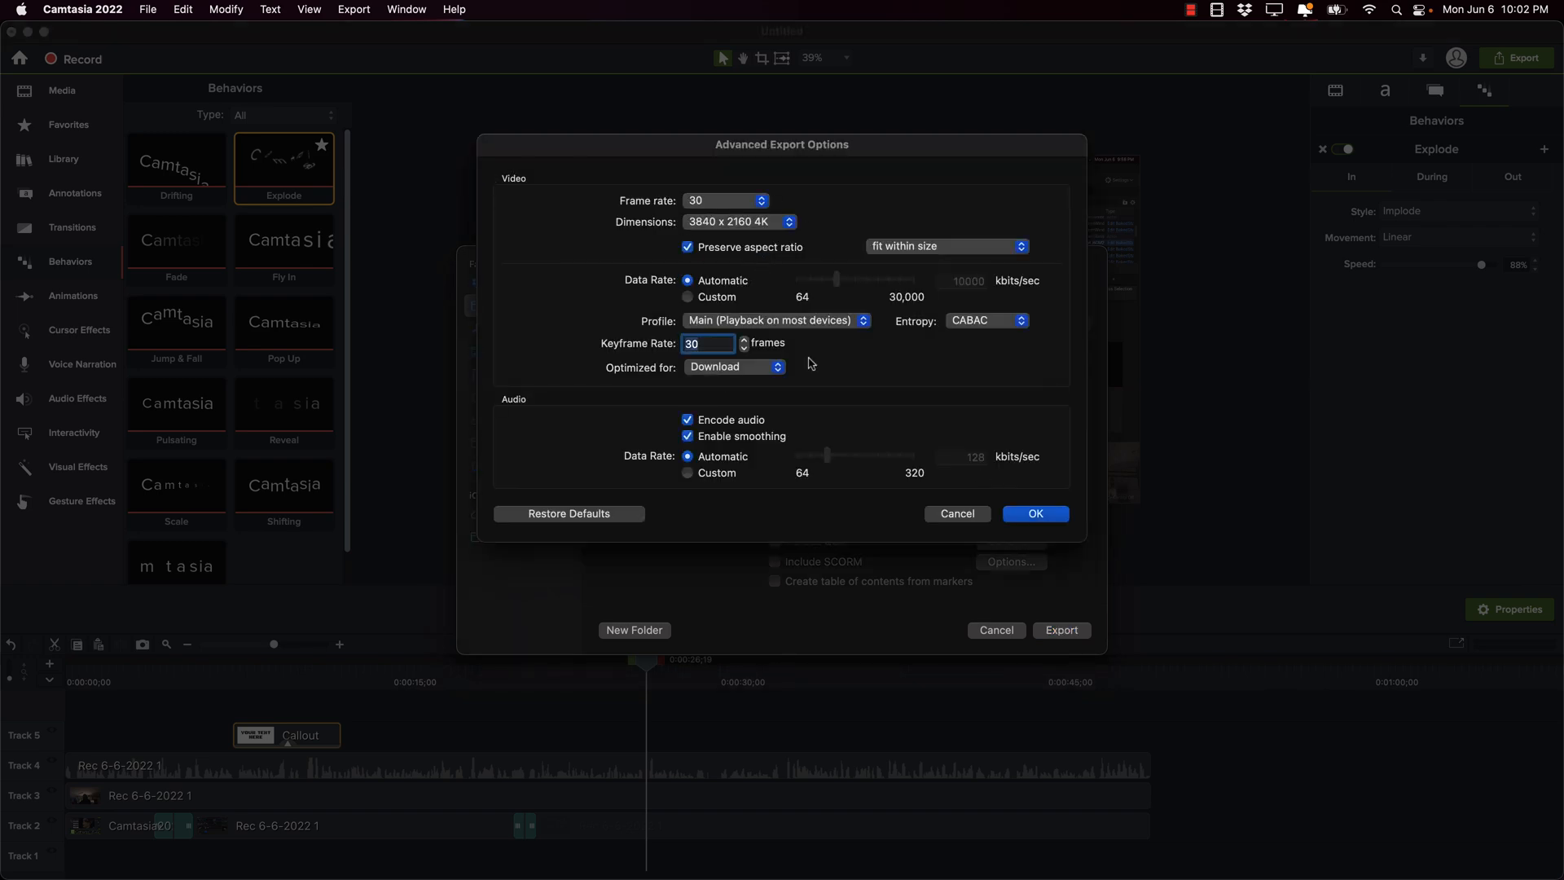
{"action": "mouse_move", "coordinate": [707, 266]}
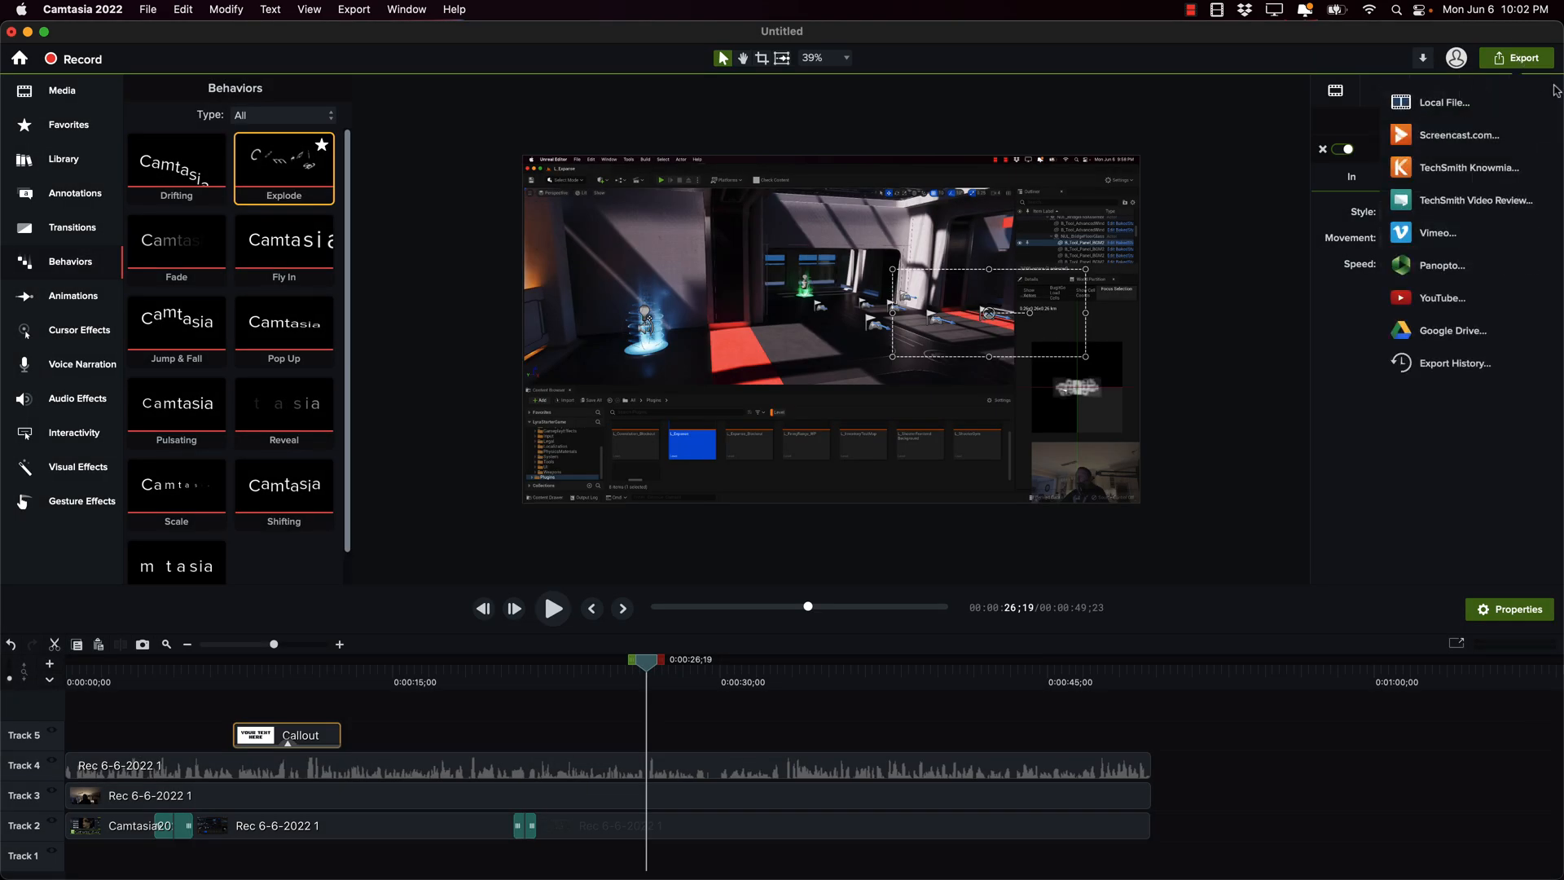
{"action": "mouse_move", "coordinate": [1458, 309]}
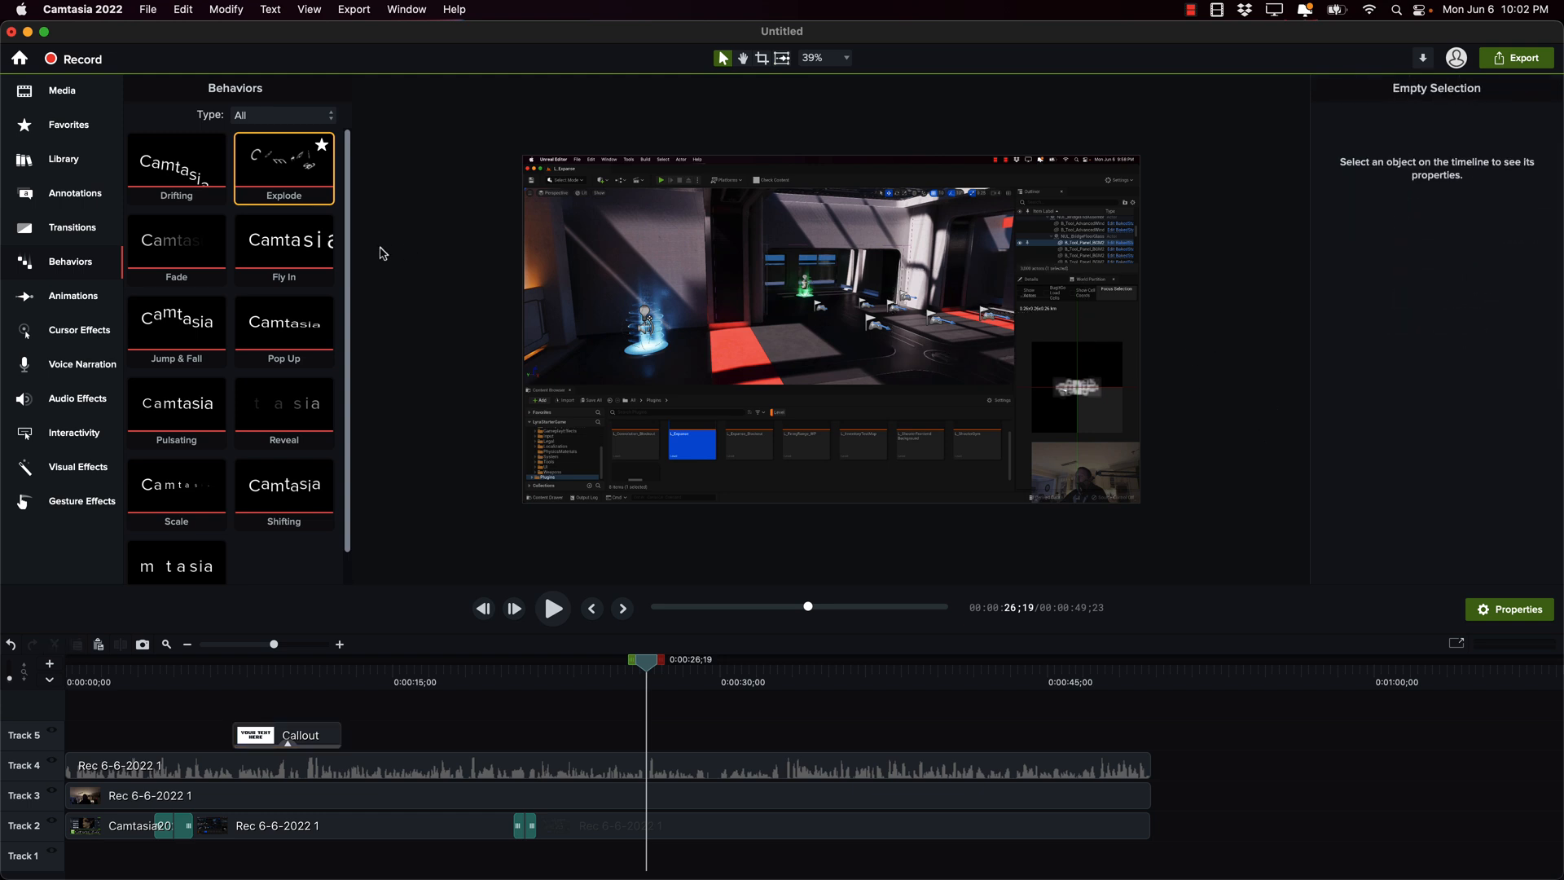
Step: Close the welcome window and switch to the asset Library with its library chooser
{"action": "left_click", "coordinate": [72, 228]}
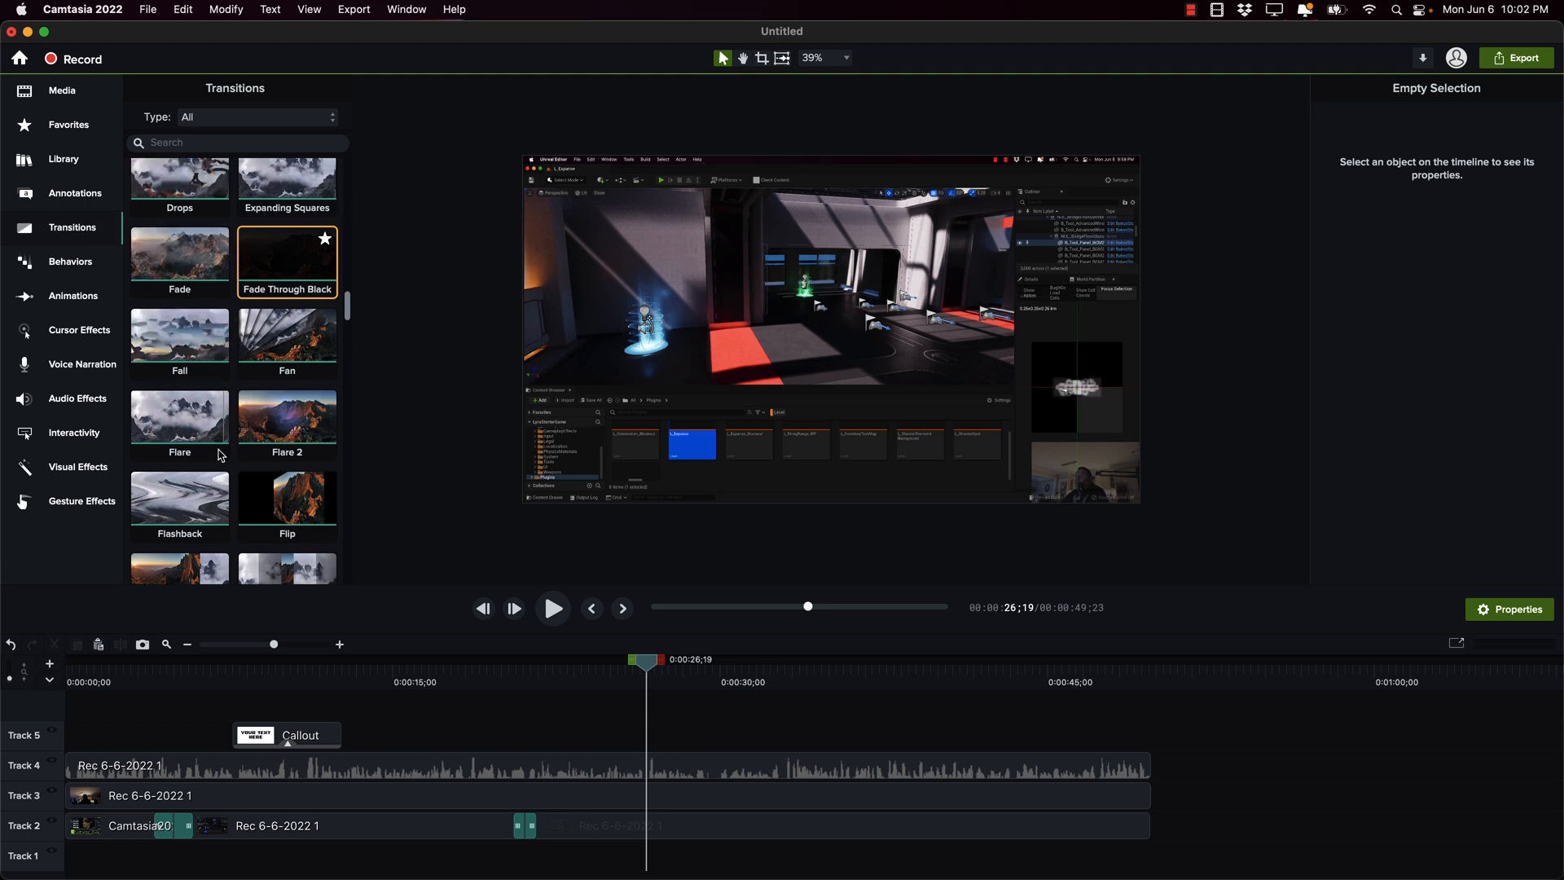
{"action": "mouse_move", "coordinate": [186, 427]}
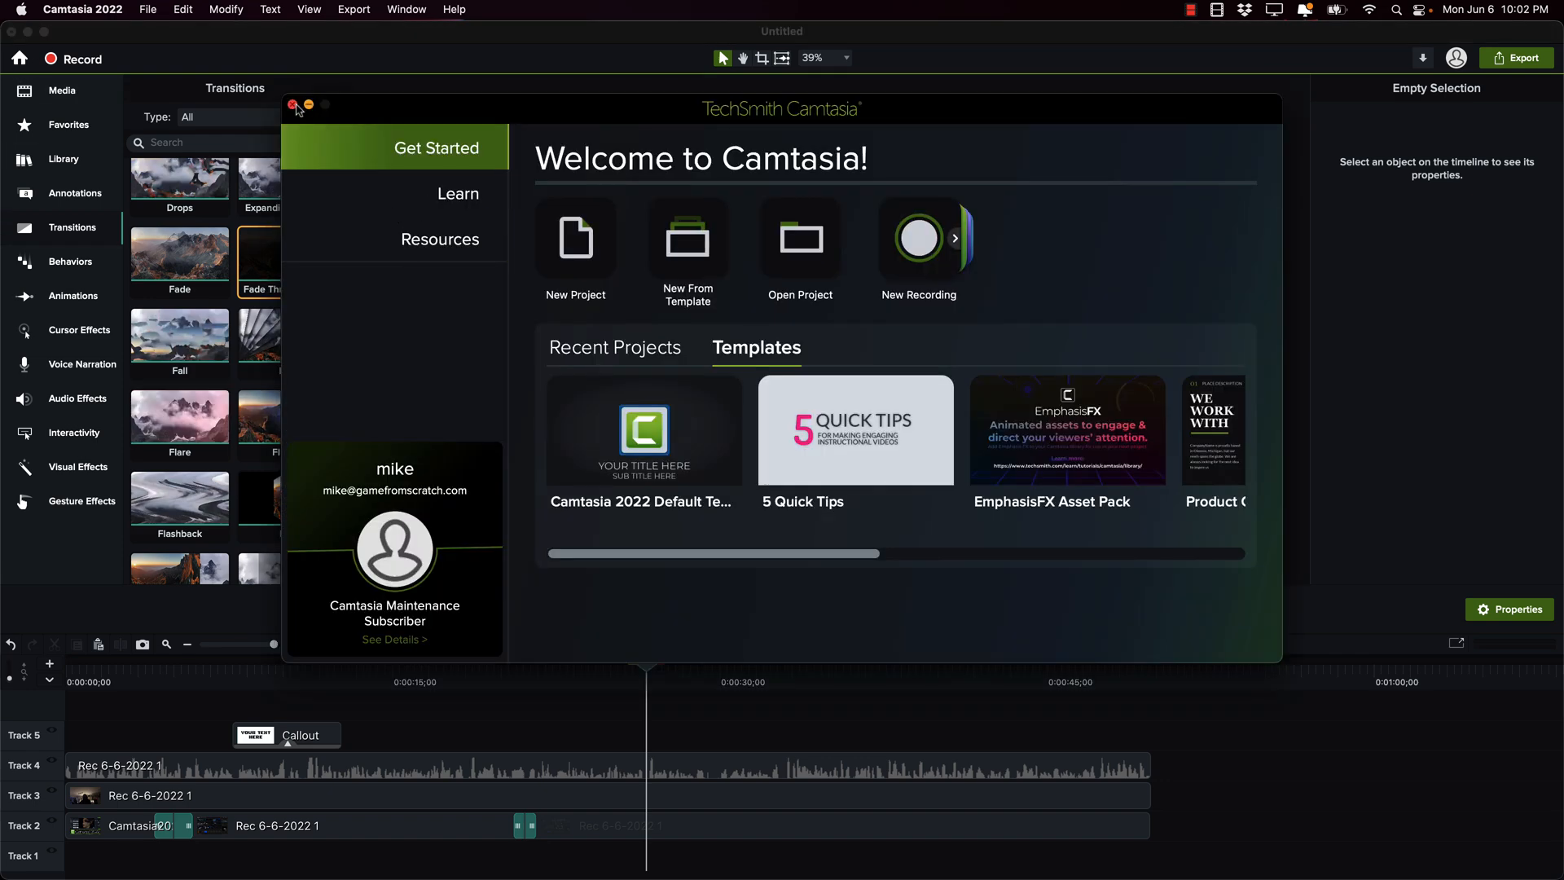
{"action": "left_click", "coordinate": [295, 105]}
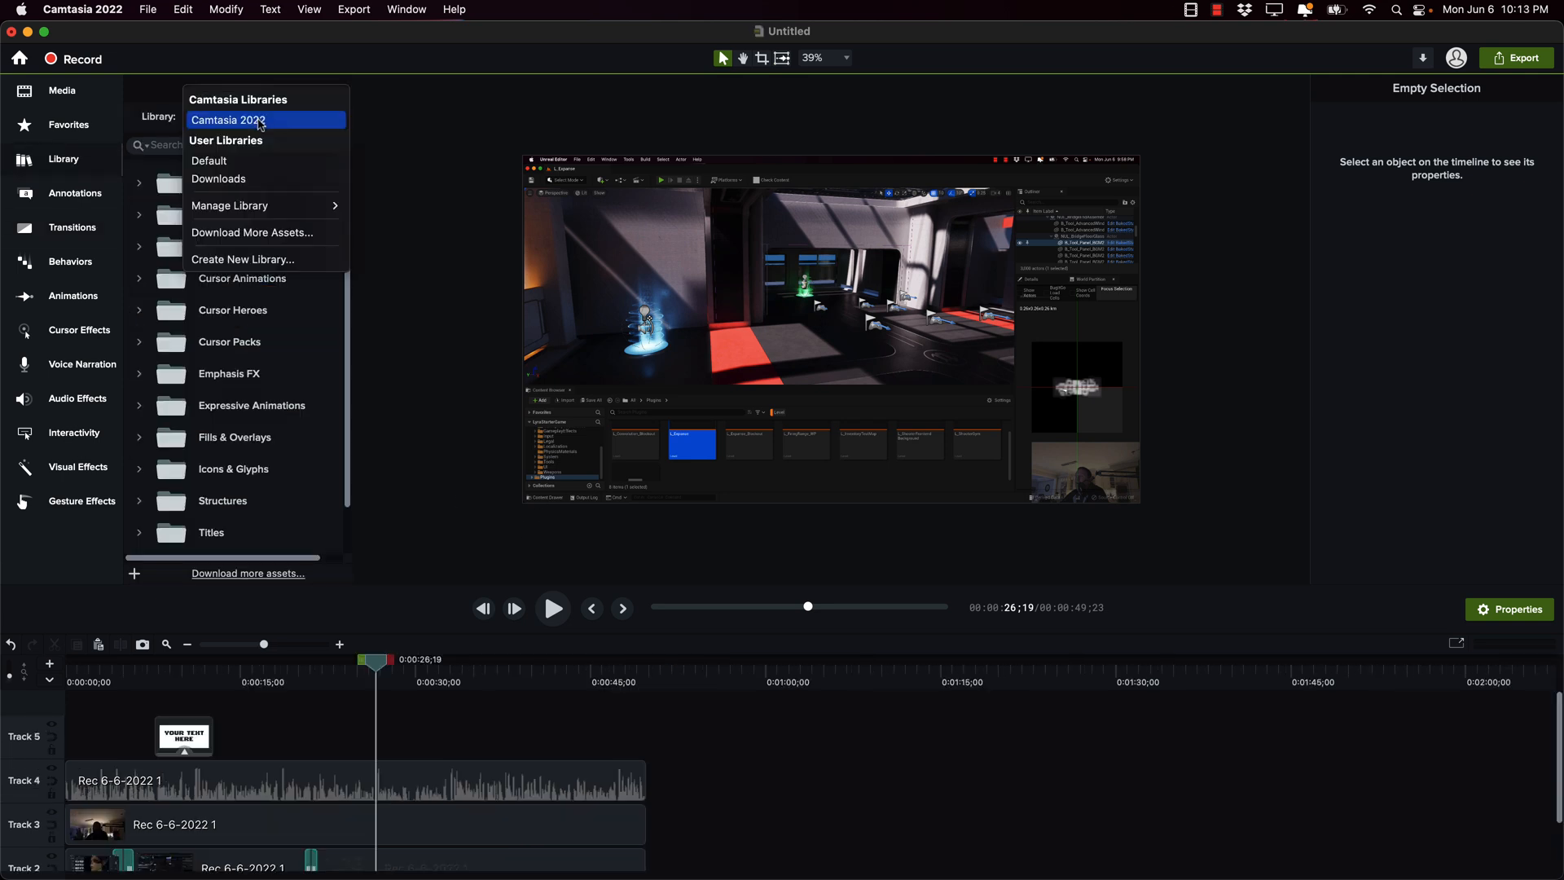
Step: Select the Camtasia 2022 library, look through its Audio folder, then collapse it
{"action": "left_click", "coordinate": [228, 119]}
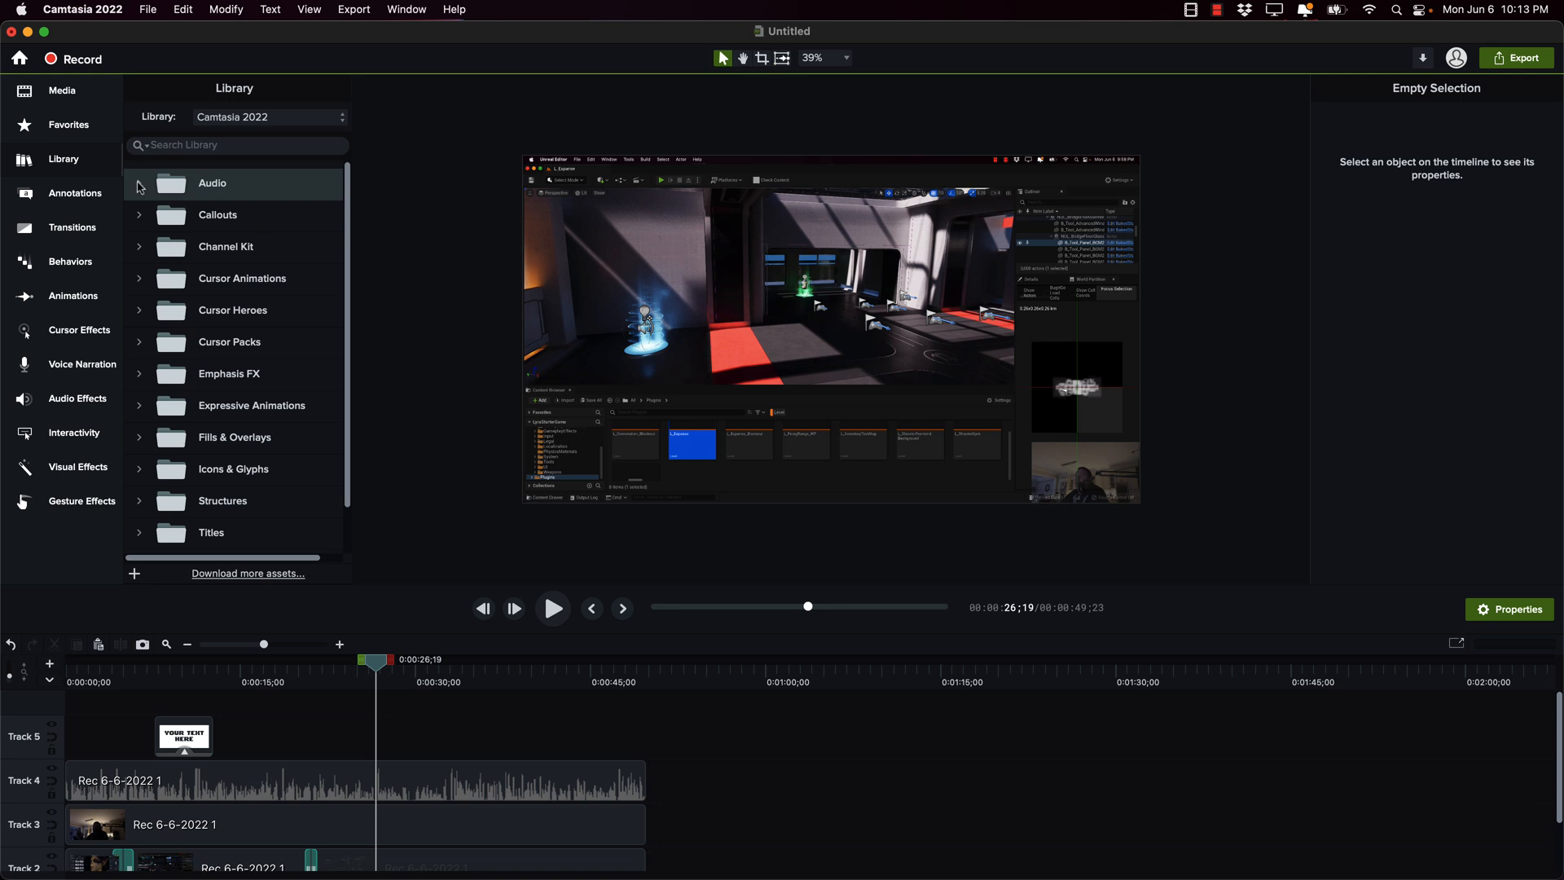
{"action": "left_click", "coordinate": [141, 182]}
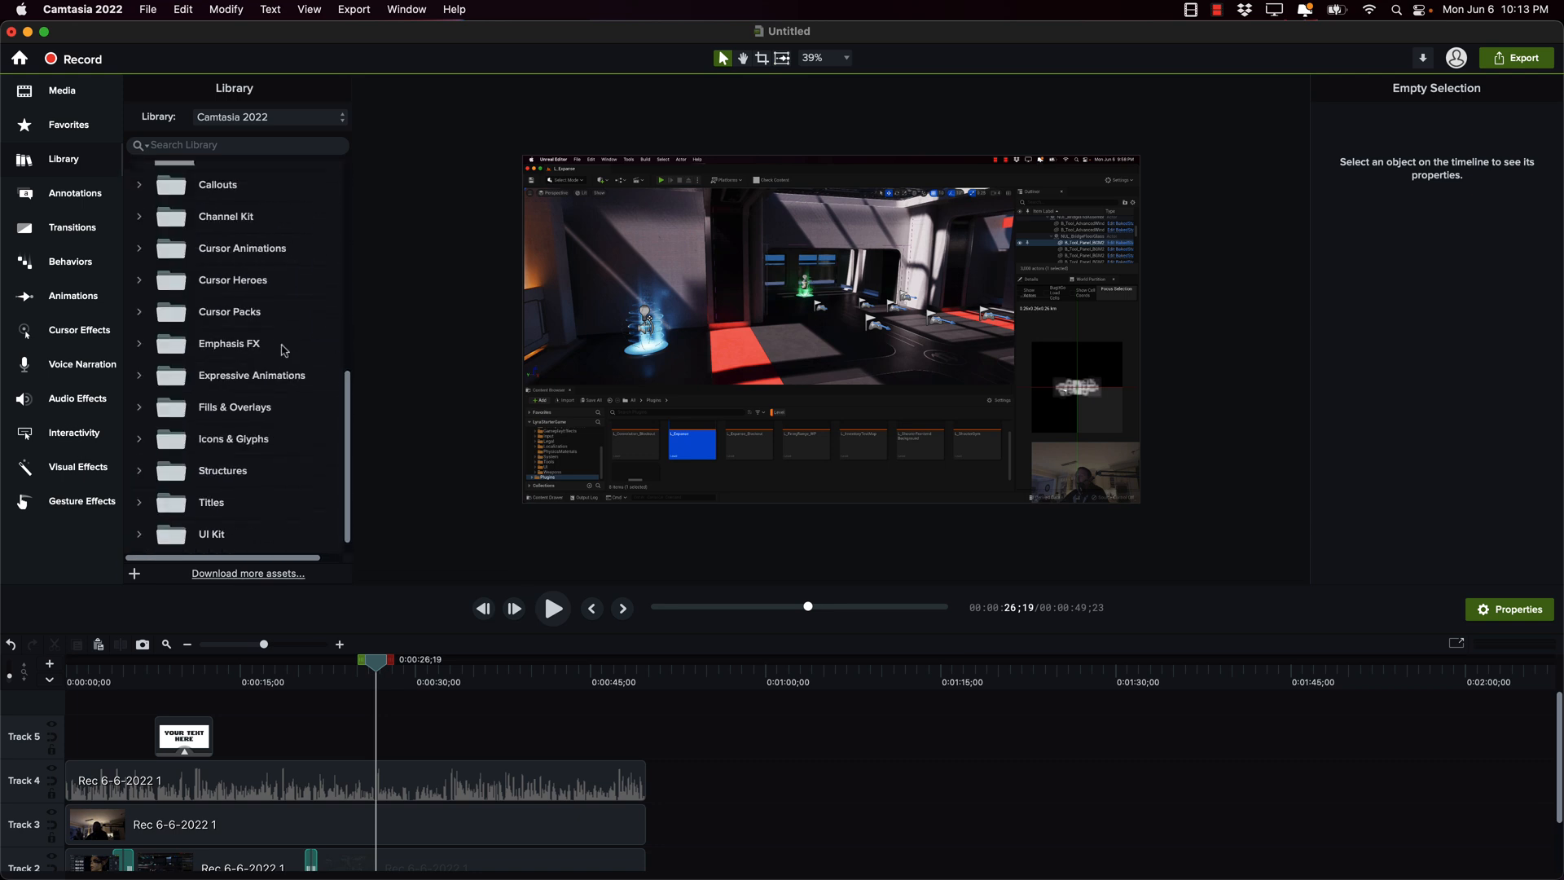
{"action": "scroll", "scroll_direction": "down", "scroll_amount": 3}
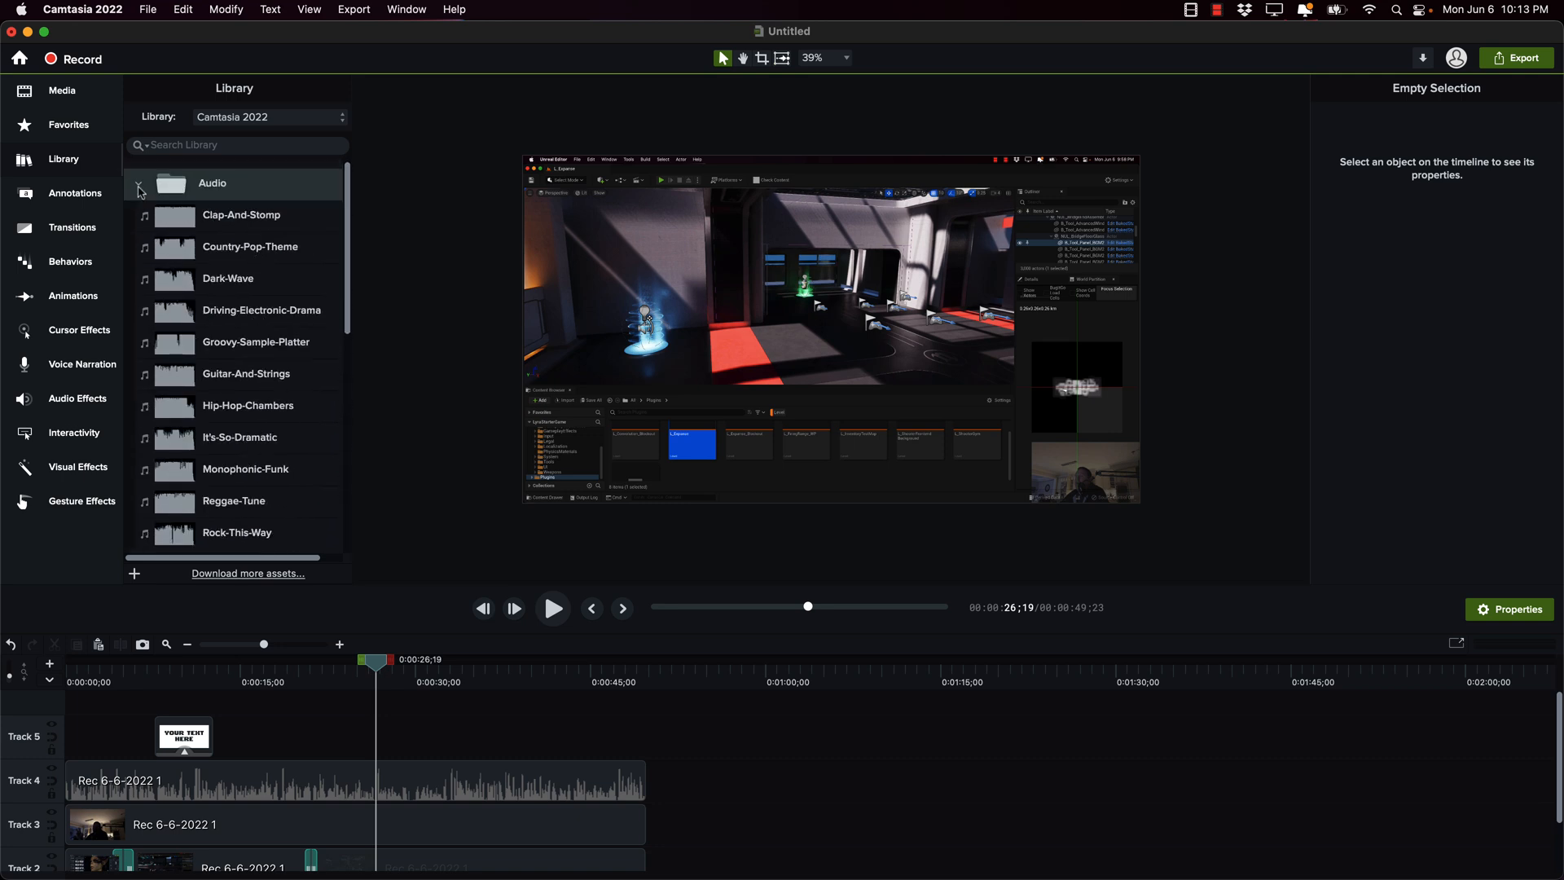
{"action": "left_click", "coordinate": [140, 182]}
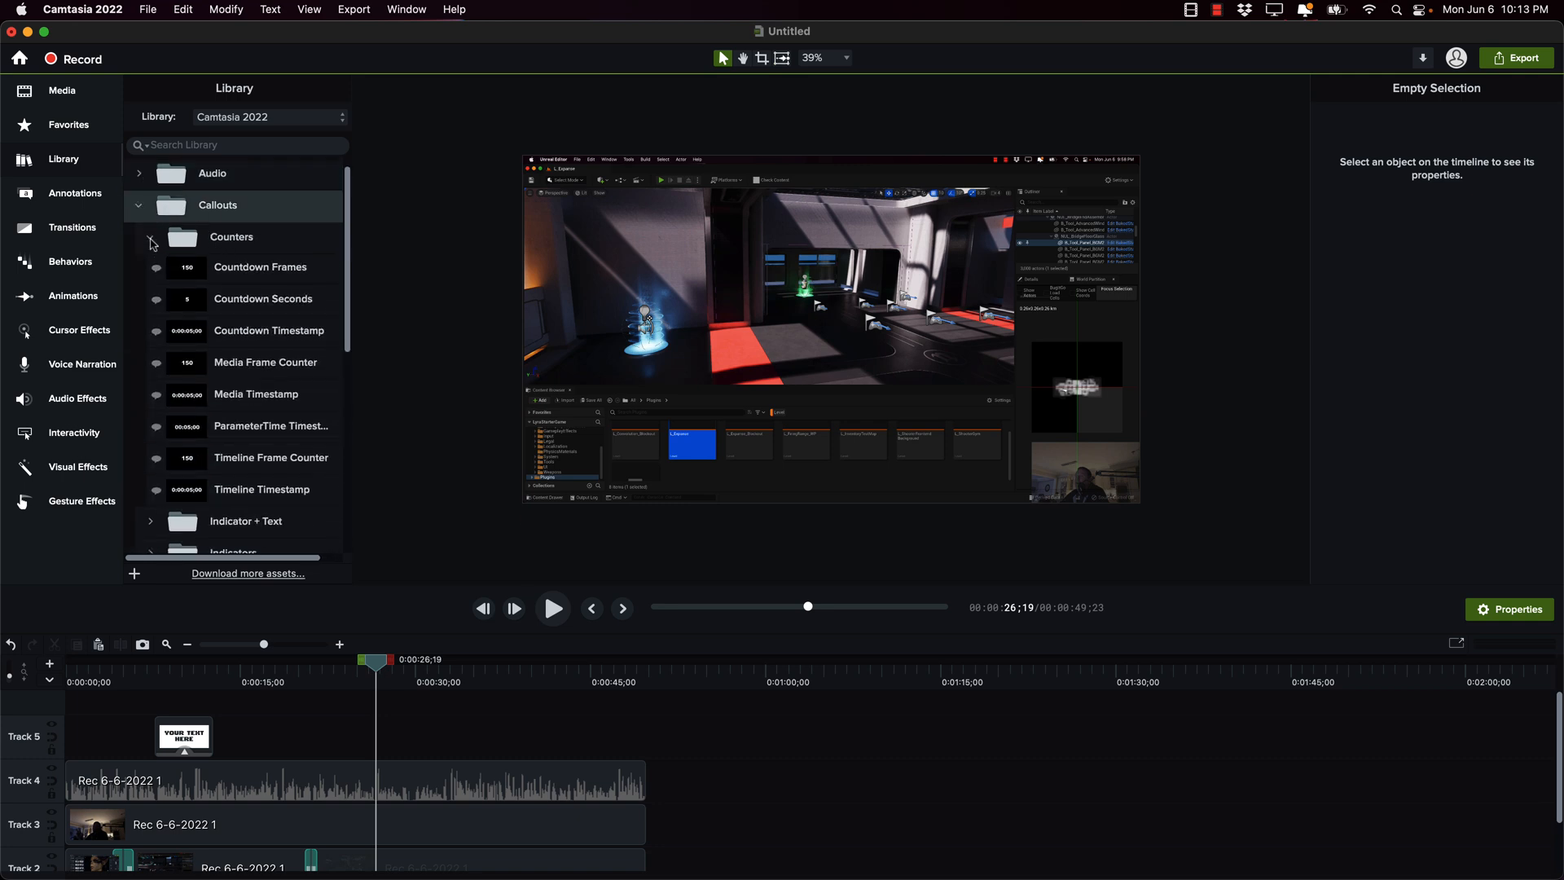
Step: Place a Countdown Timestamp callout on Track 5 at 26 seconds with text size 21, then collapse Callouts
{"action": "left_click_drag", "start_coordinate": [269, 330], "coordinate": [433, 736]}
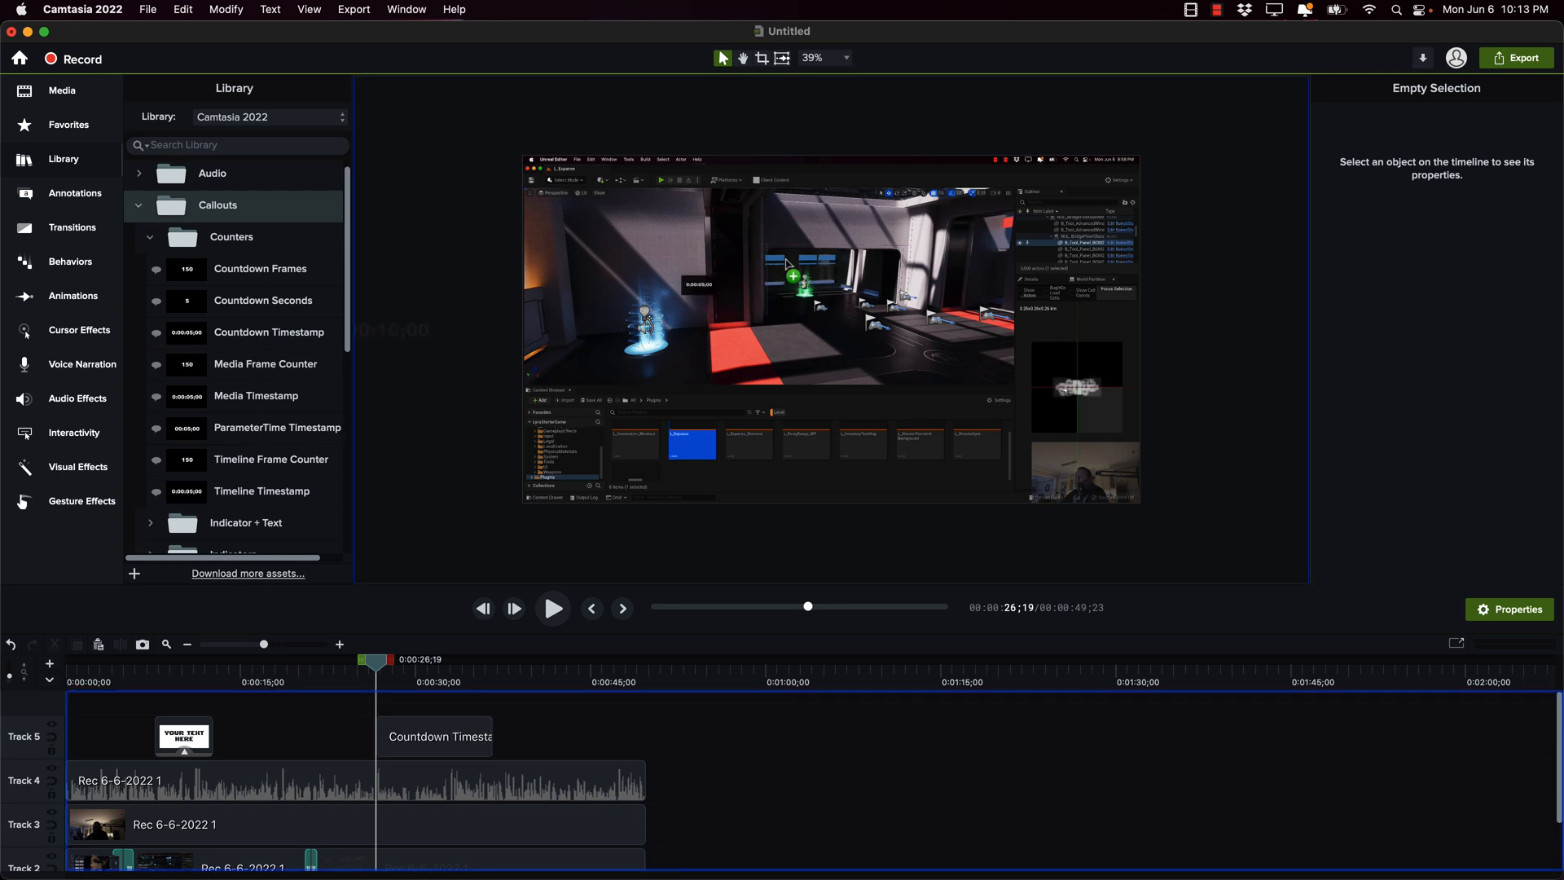
{"action": "left_click", "coordinate": [433, 736]}
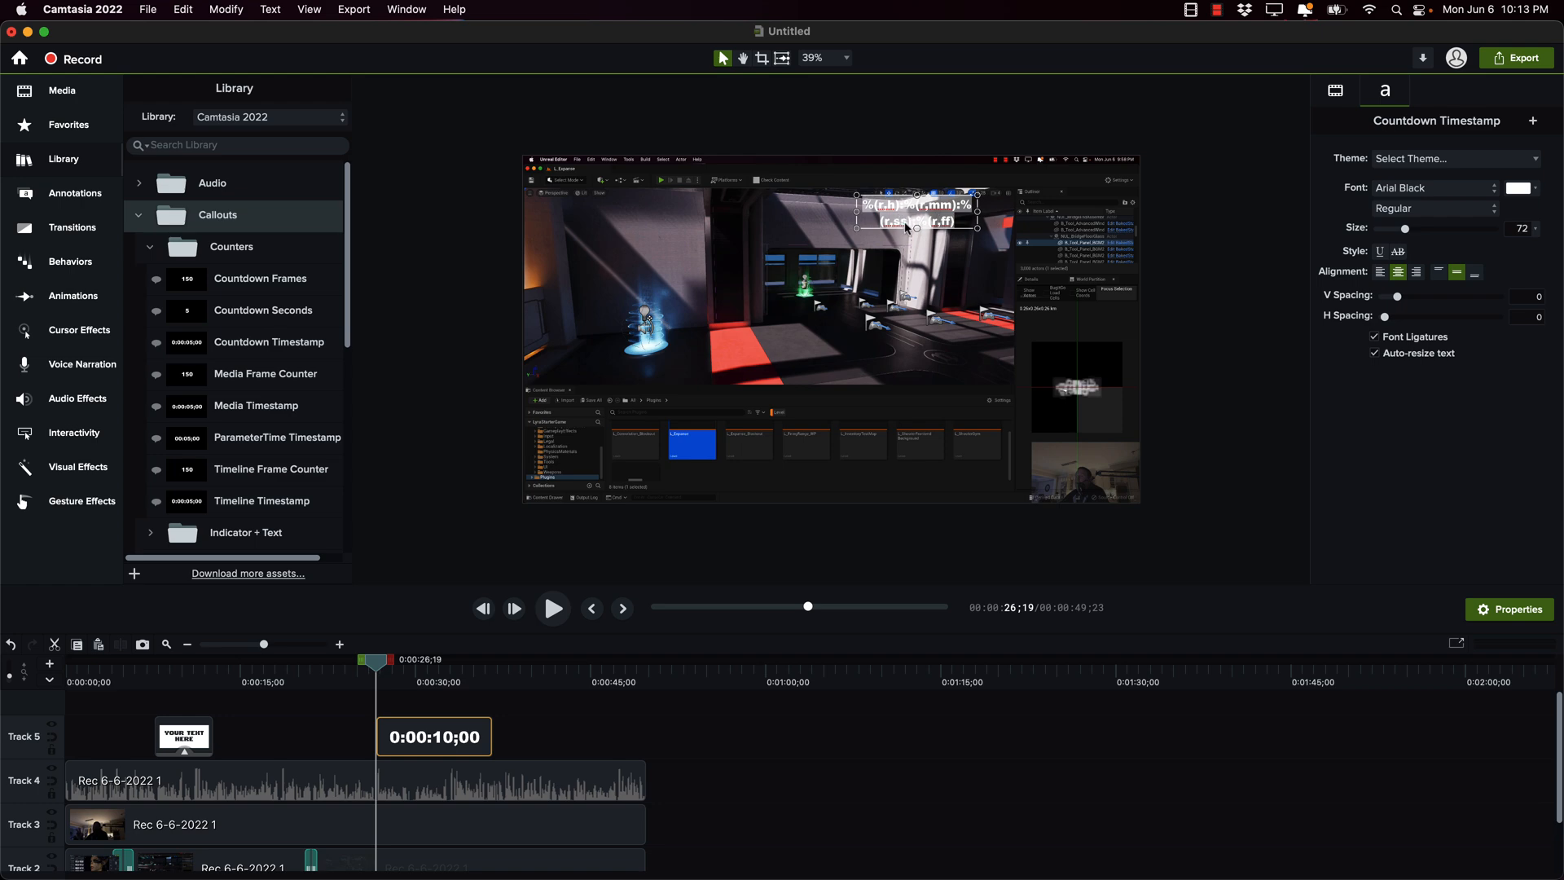
{"action": "left_click", "coordinate": [846, 59]}
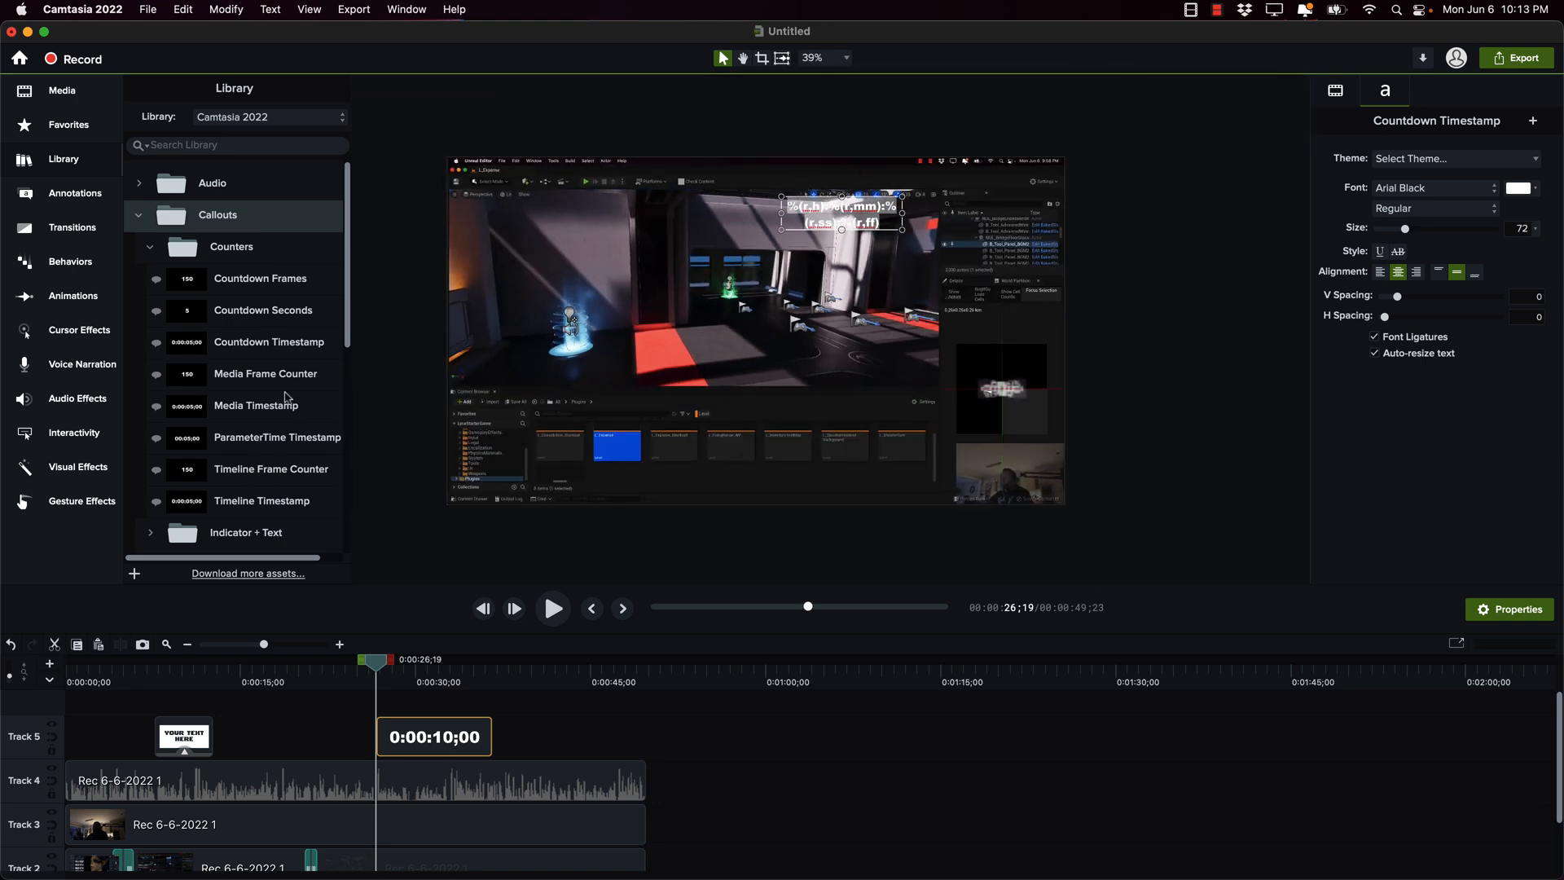
{"action": "mouse_move", "coordinate": [893, 259]}
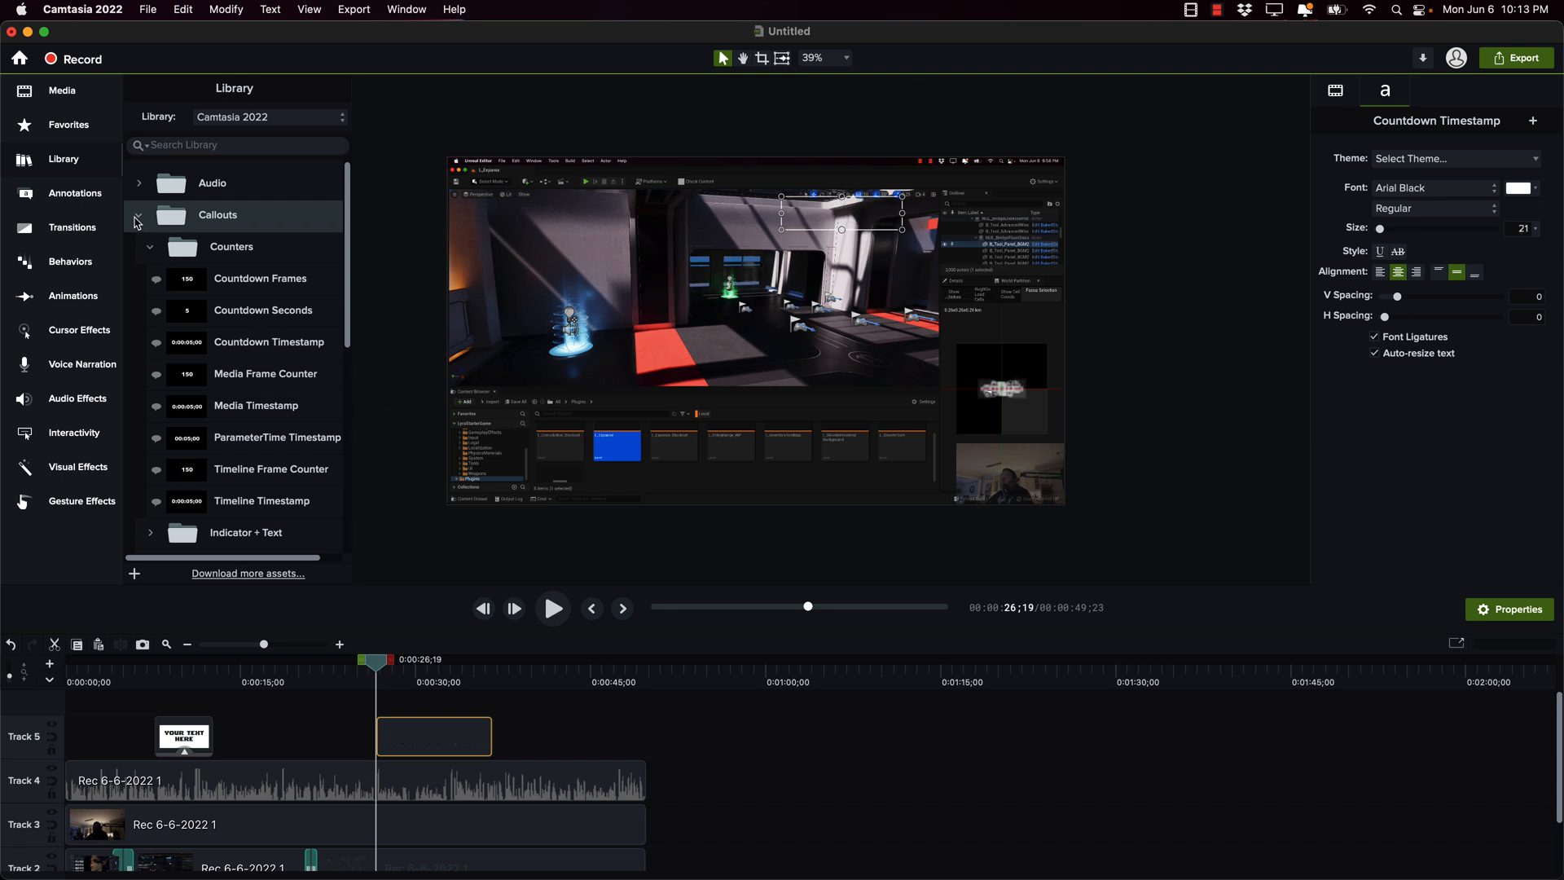
{"action": "left_click", "coordinate": [140, 215]}
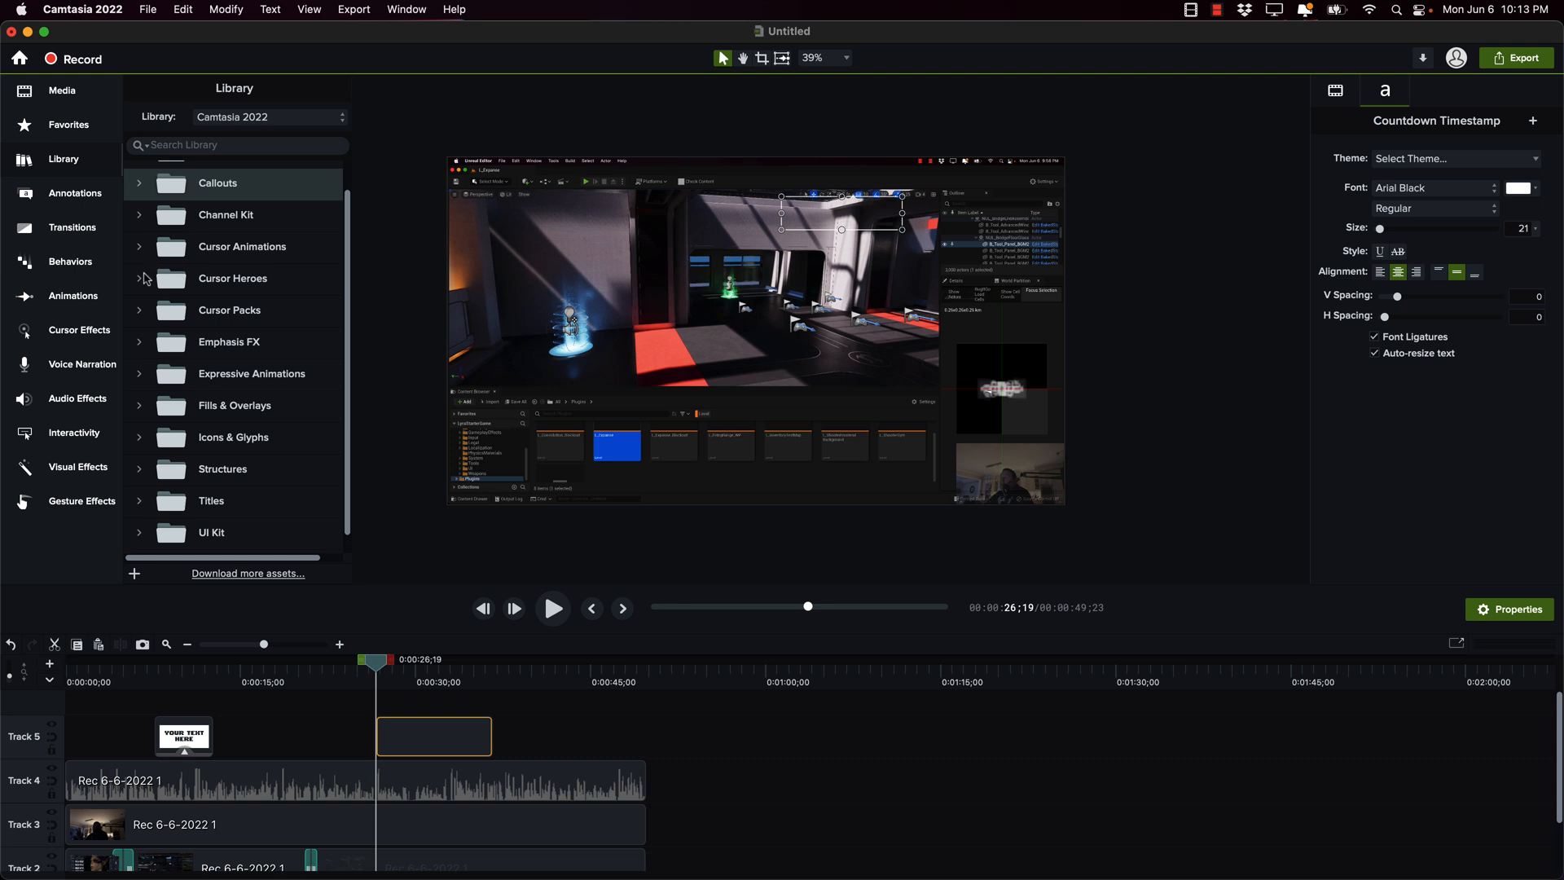
Step: Drag the UI Kit SearchField asset onto a new Track 6 at the 26-second mark
{"action": "scroll", "scroll_direction": "down", "scroll_amount": 3}
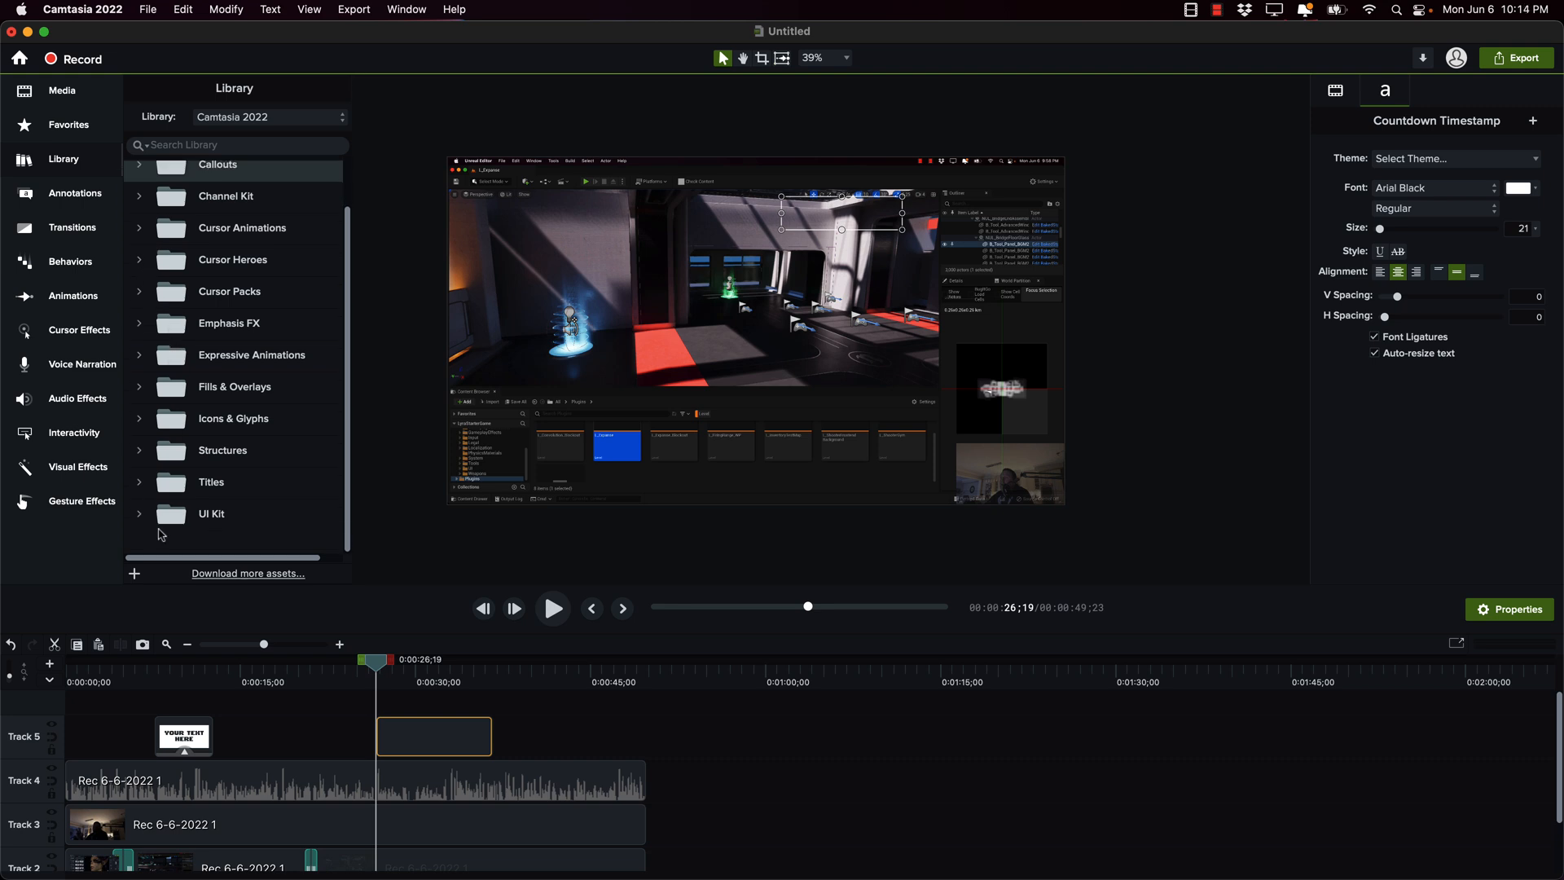
{"action": "mouse_move", "coordinate": [231, 402]}
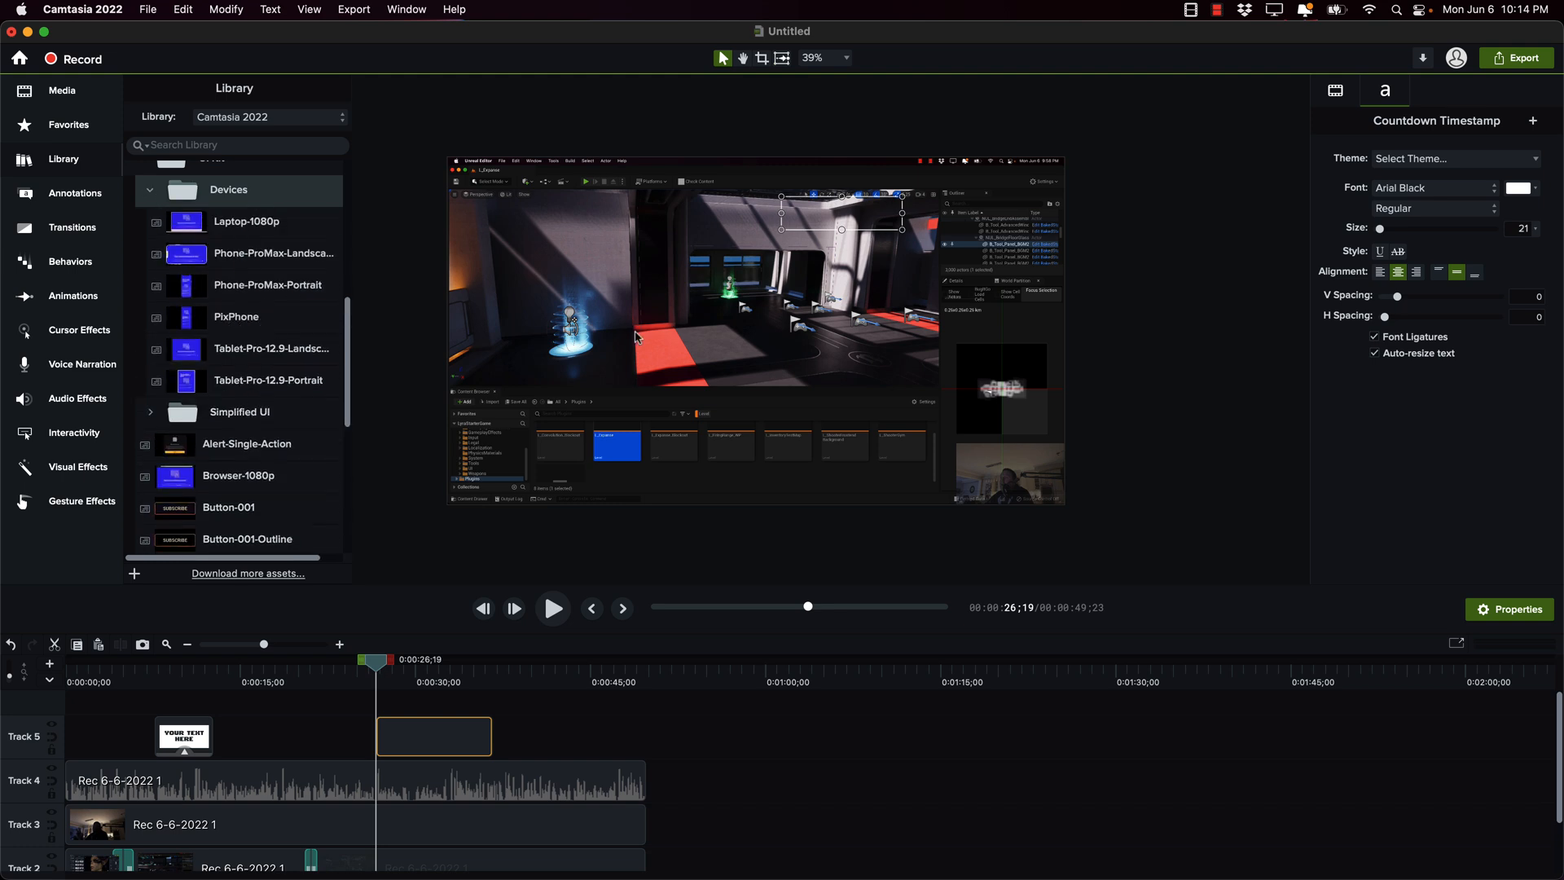
{"action": "scroll", "scroll_direction": "down", "scroll_amount": 3}
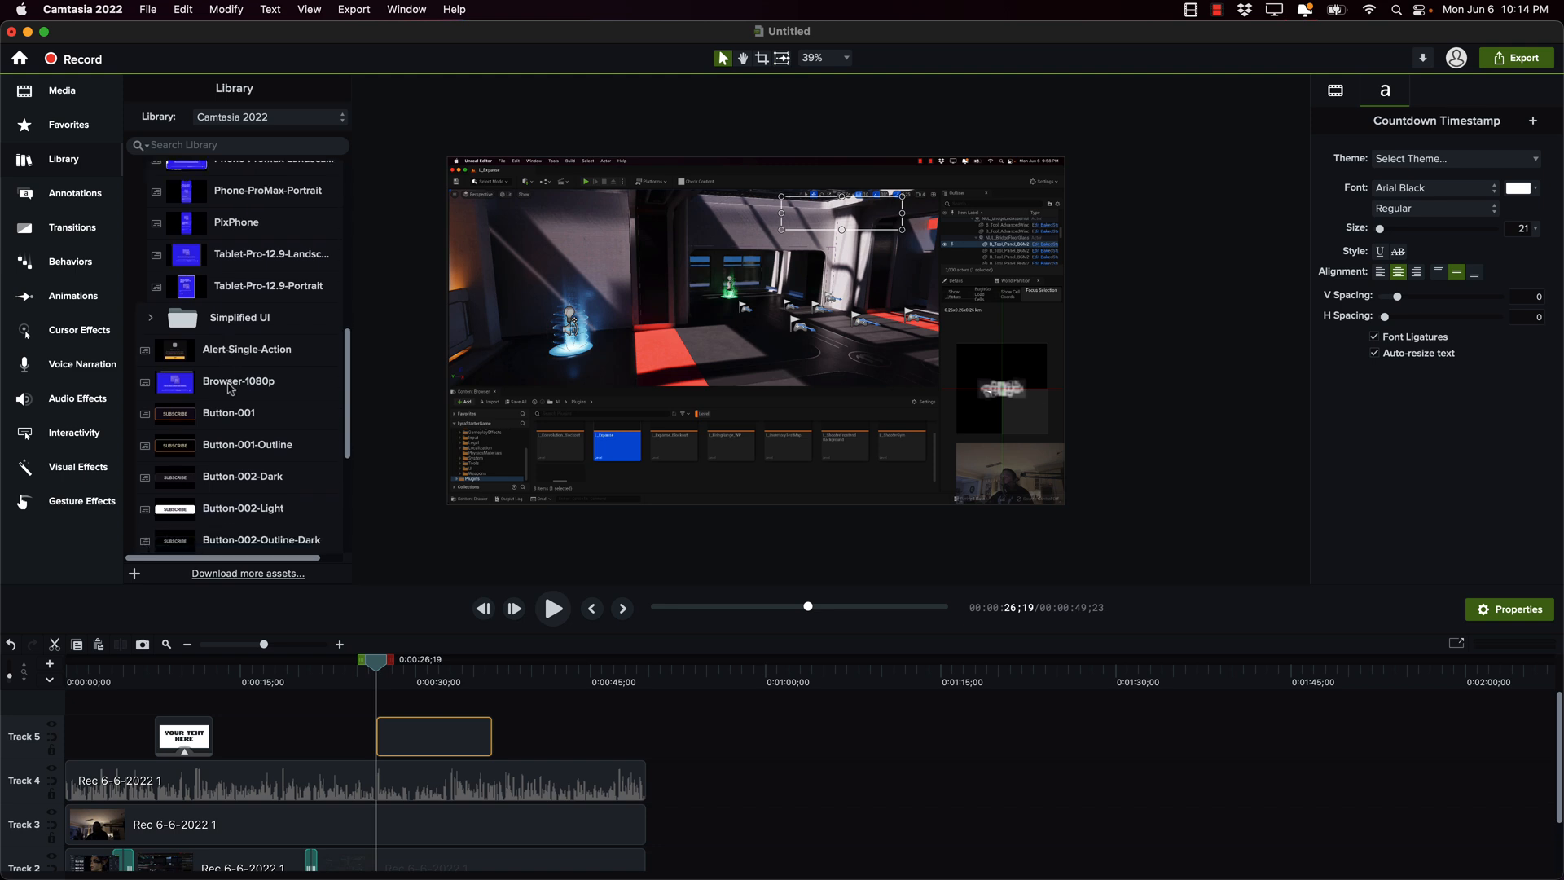
{"action": "scroll", "scroll_direction": "down", "scroll_amount": 3}
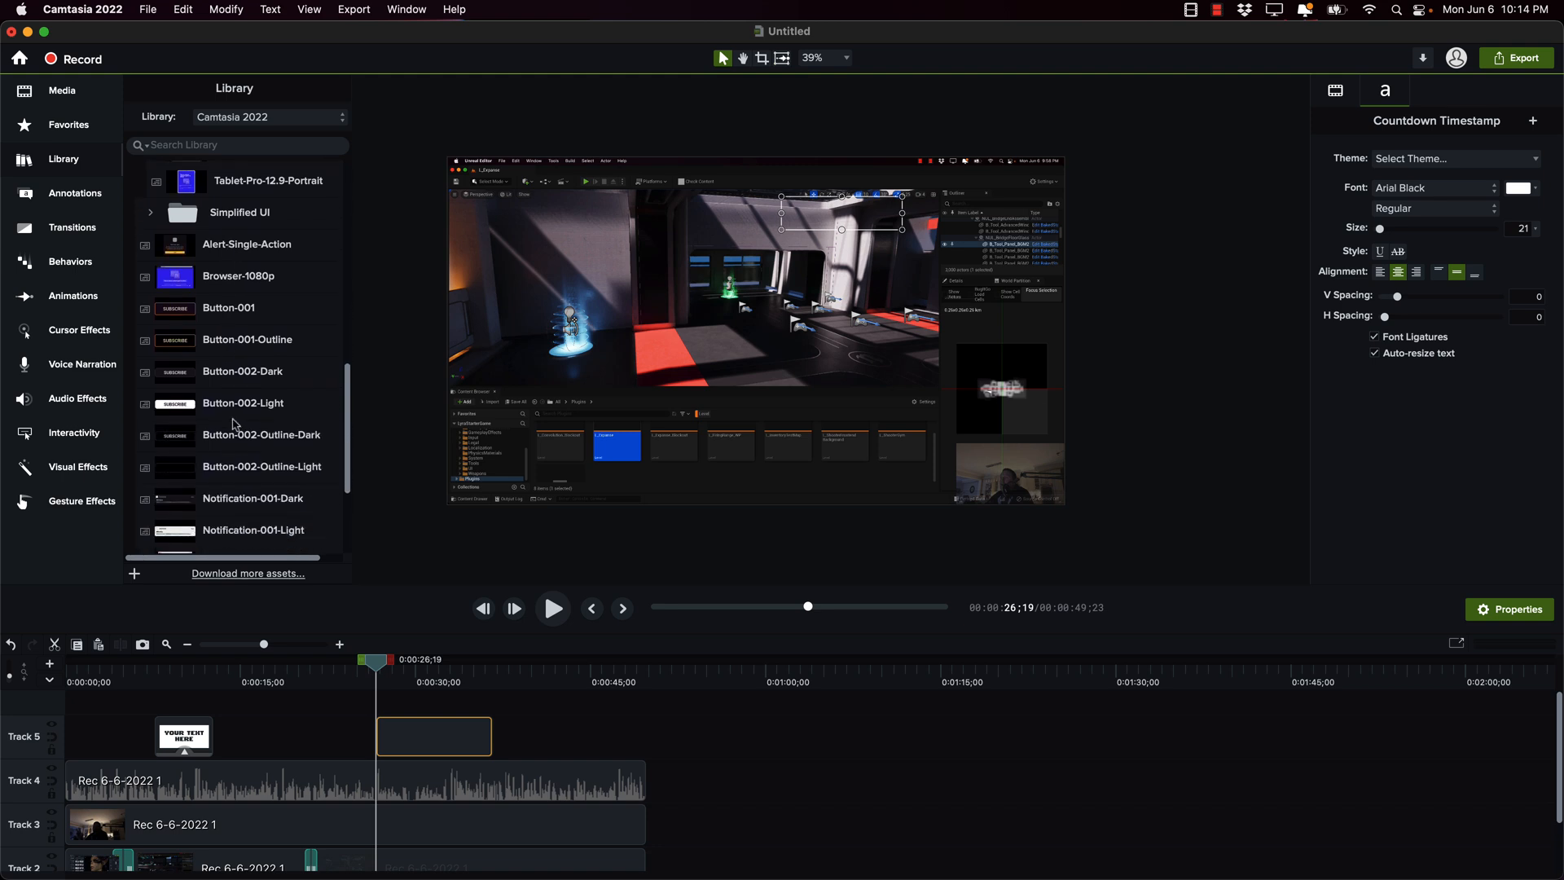
{"action": "scroll", "scroll_direction": "down", "scroll_amount": 3}
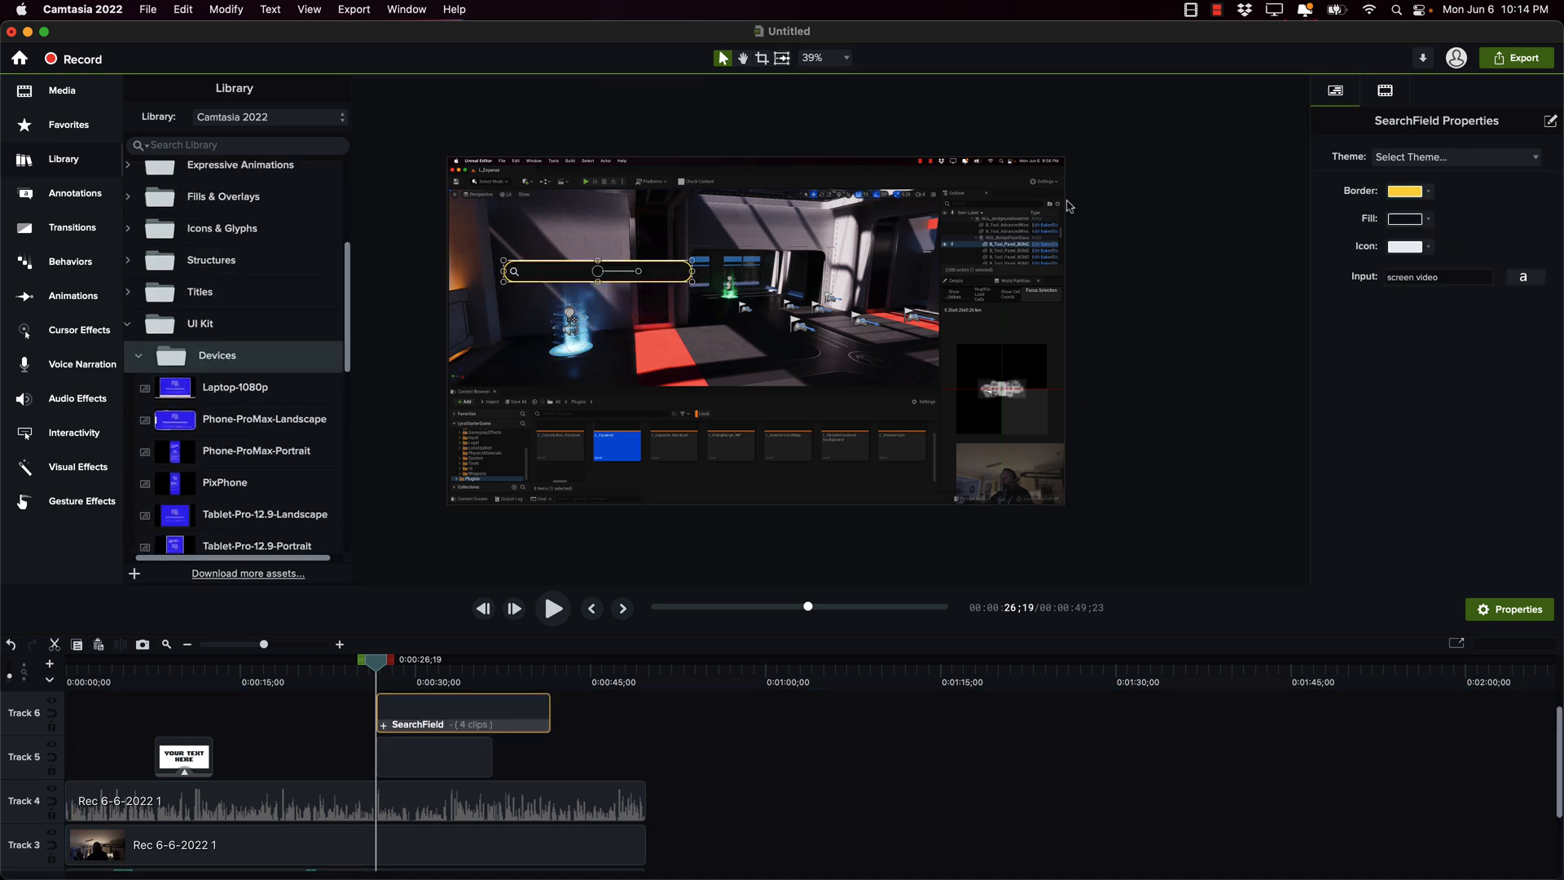
{"action": "mouse_move", "coordinate": [1441, 301]}
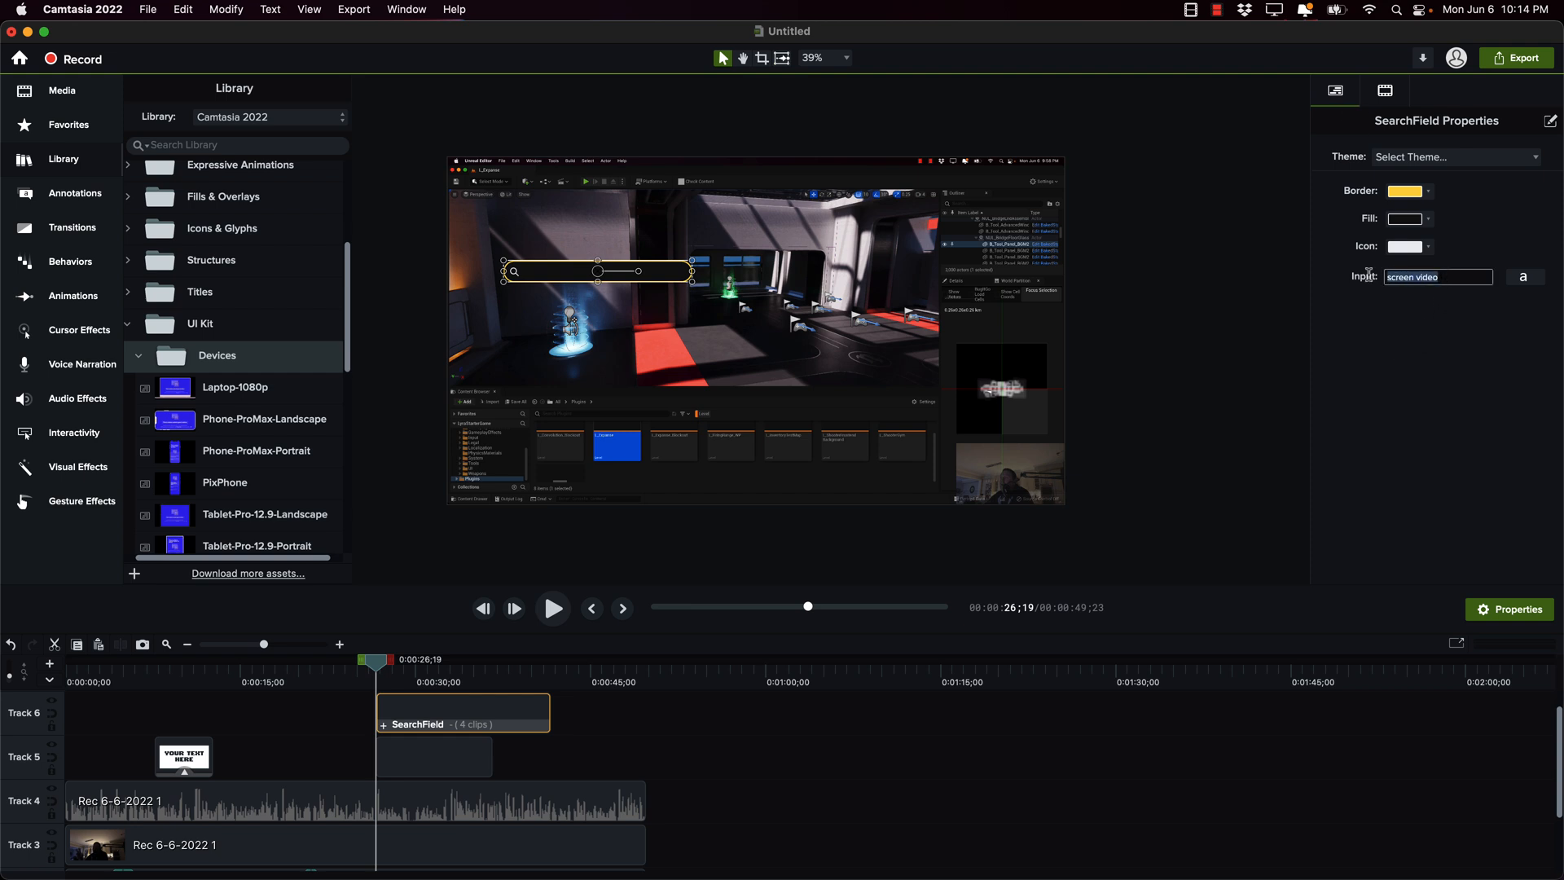
Step: Set the SearchField input text to GameFromScratch and preview its typing animation
{"action": "type", "text": "GameFromScratch"}
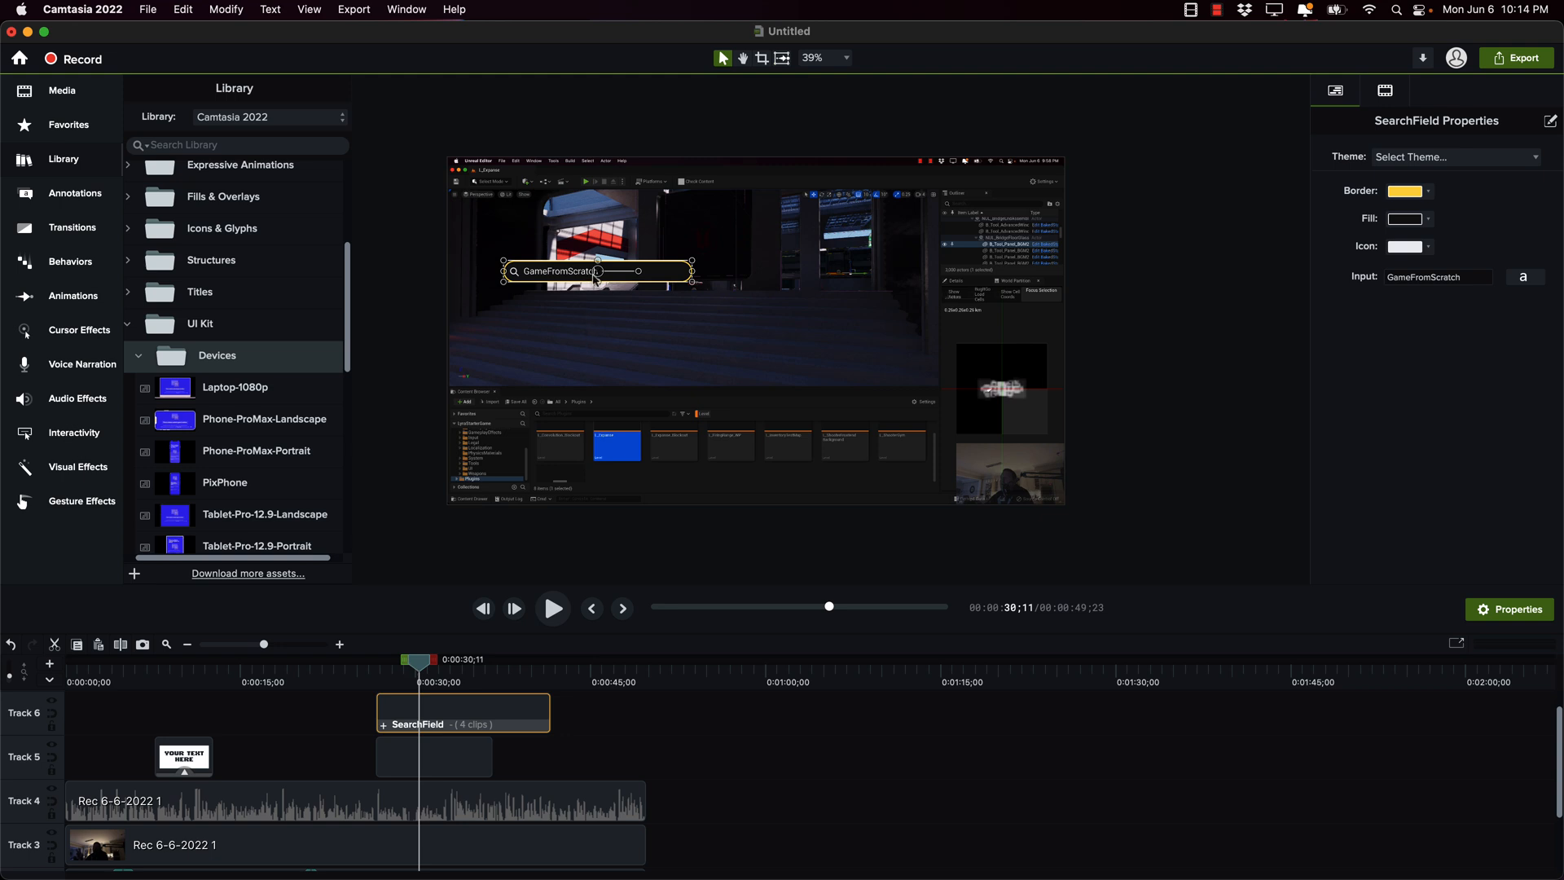
{"action": "left_click_drag", "start_coordinate": [419, 659], "coordinate": [393, 660]}
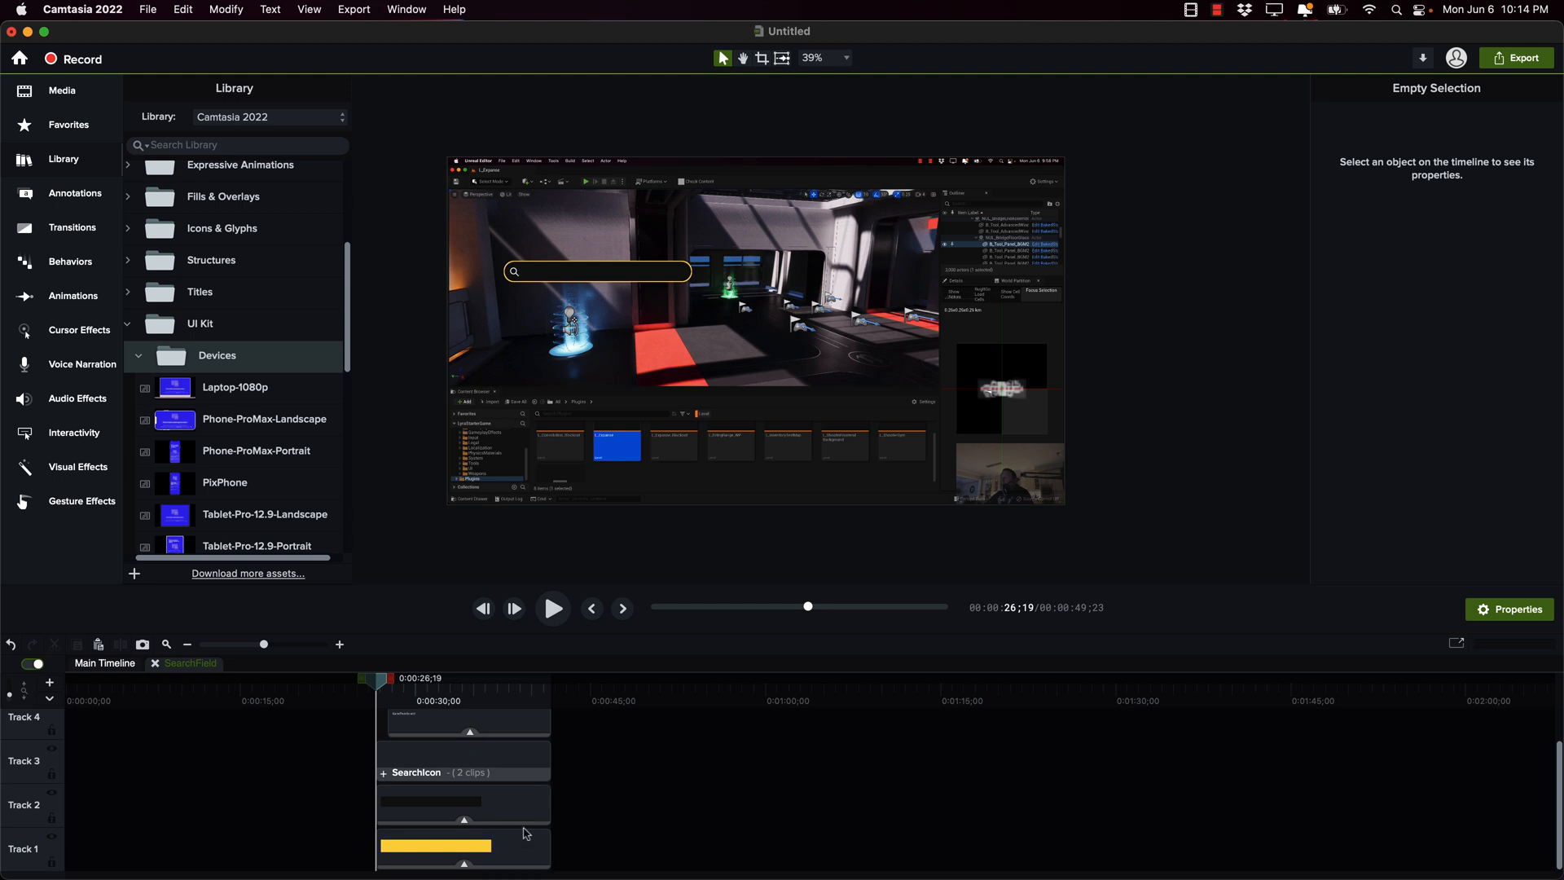
{"action": "mouse_move", "coordinate": [489, 811]}
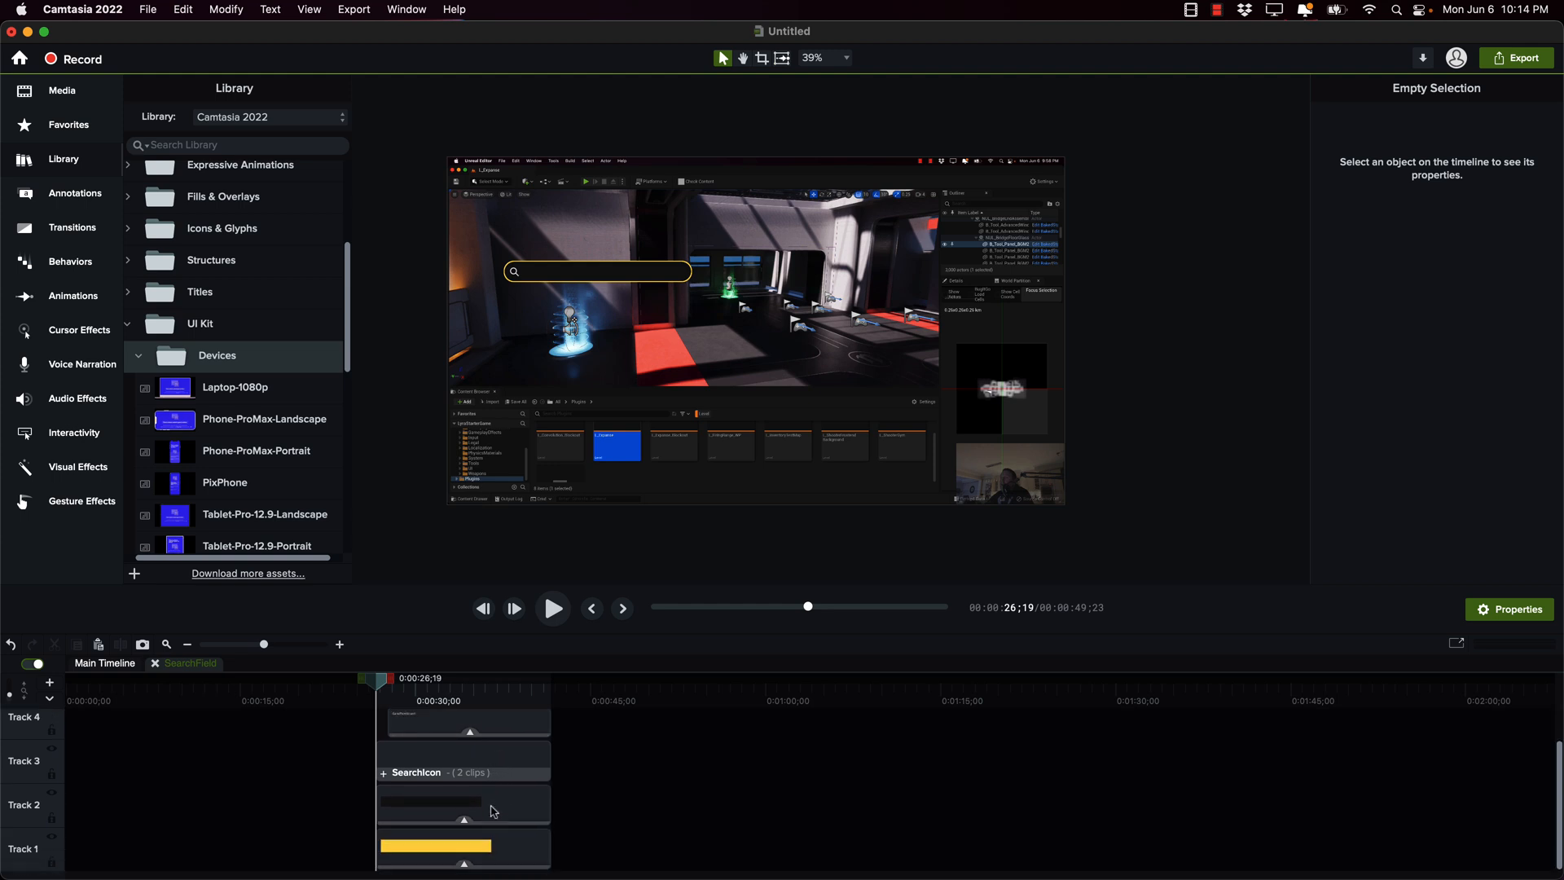
Step: Leave the SearchField group via the Main Timeline tab above the tracks
{"action": "scroll", "scroll_direction": "down", "scroll_amount": 3}
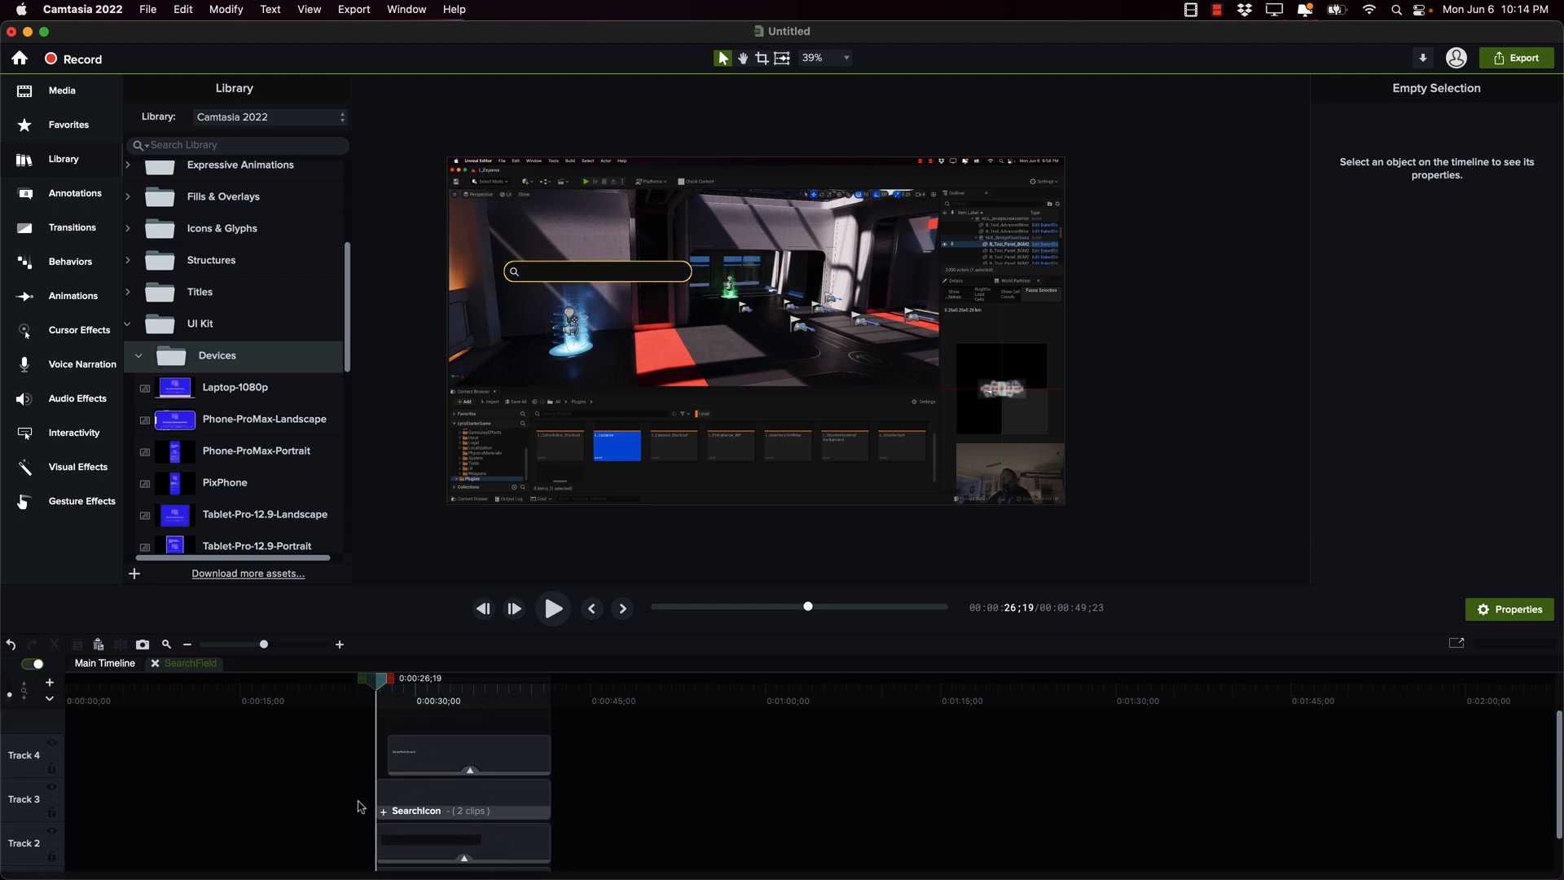
{"action": "mouse_move", "coordinate": [152, 656]}
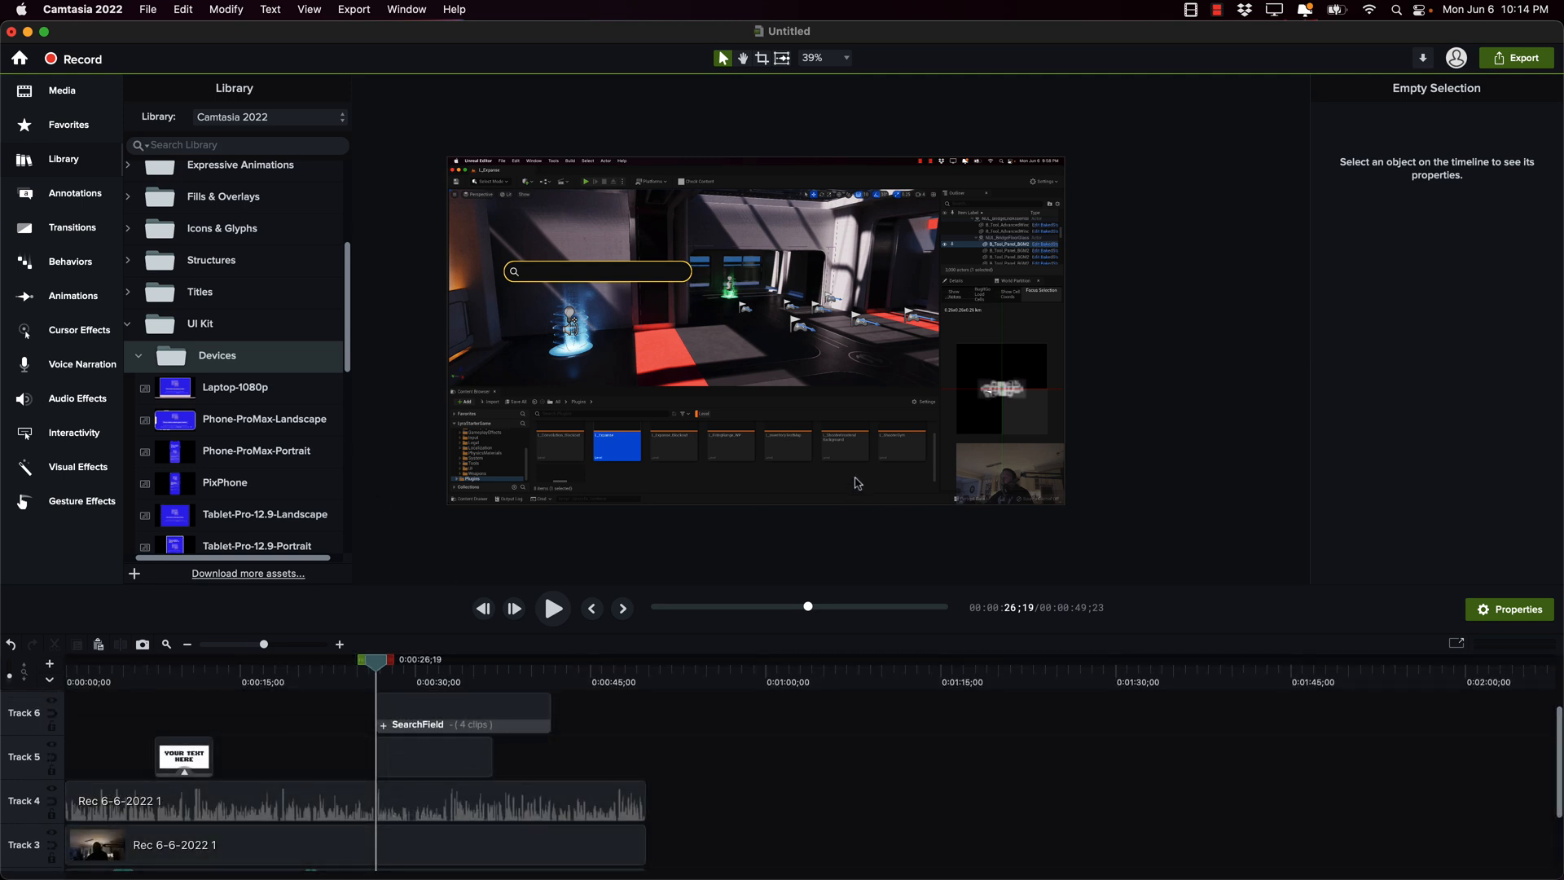
{"action": "mouse_move", "coordinate": [490, 699]}
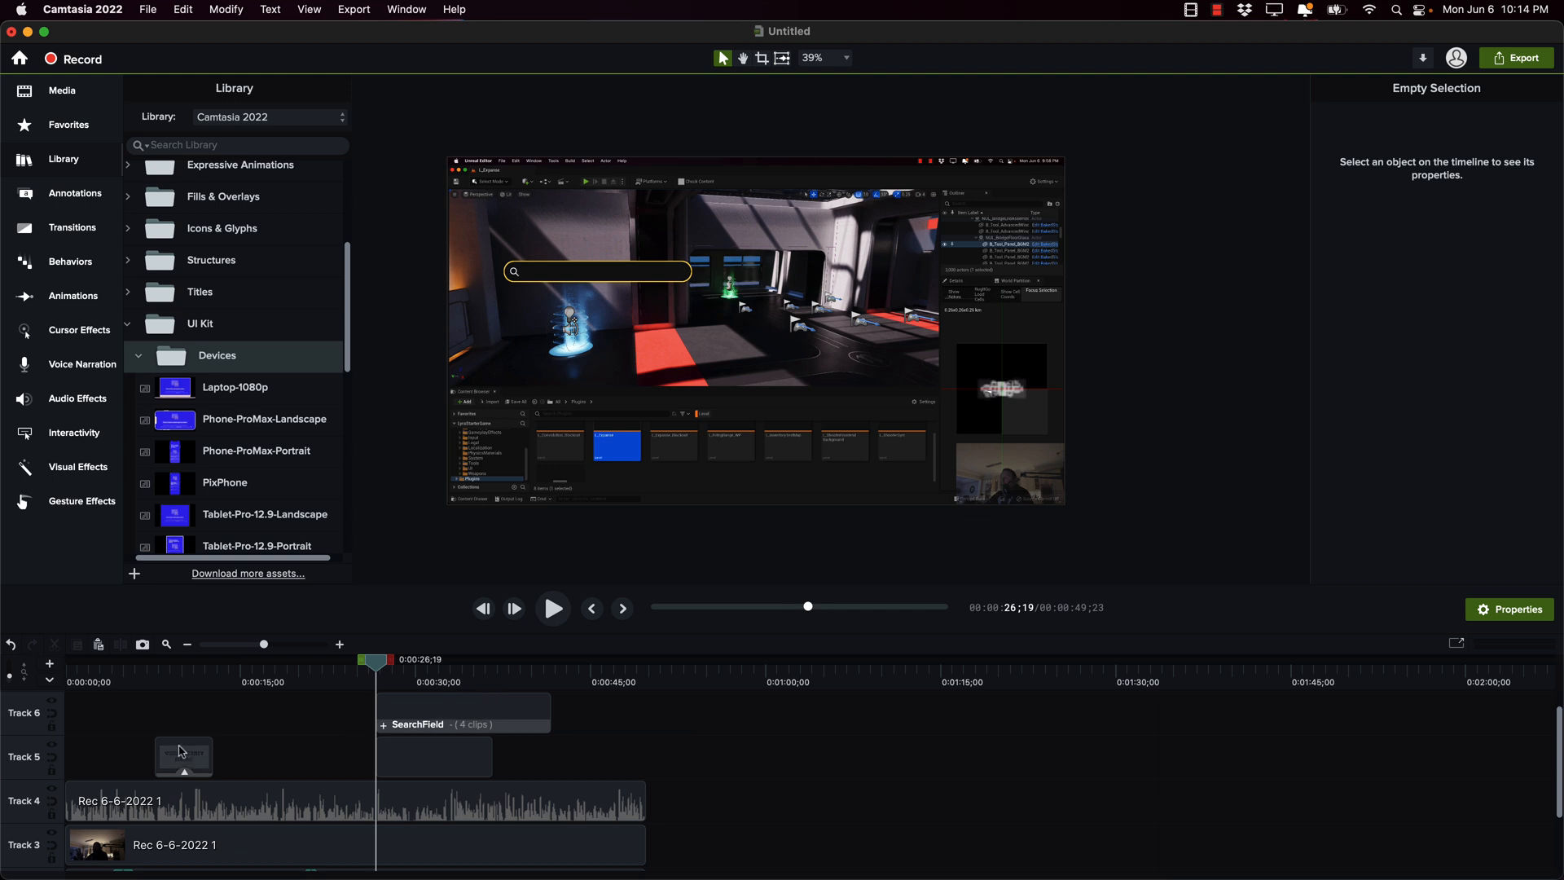
{"action": "mouse_move", "coordinate": [179, 752]}
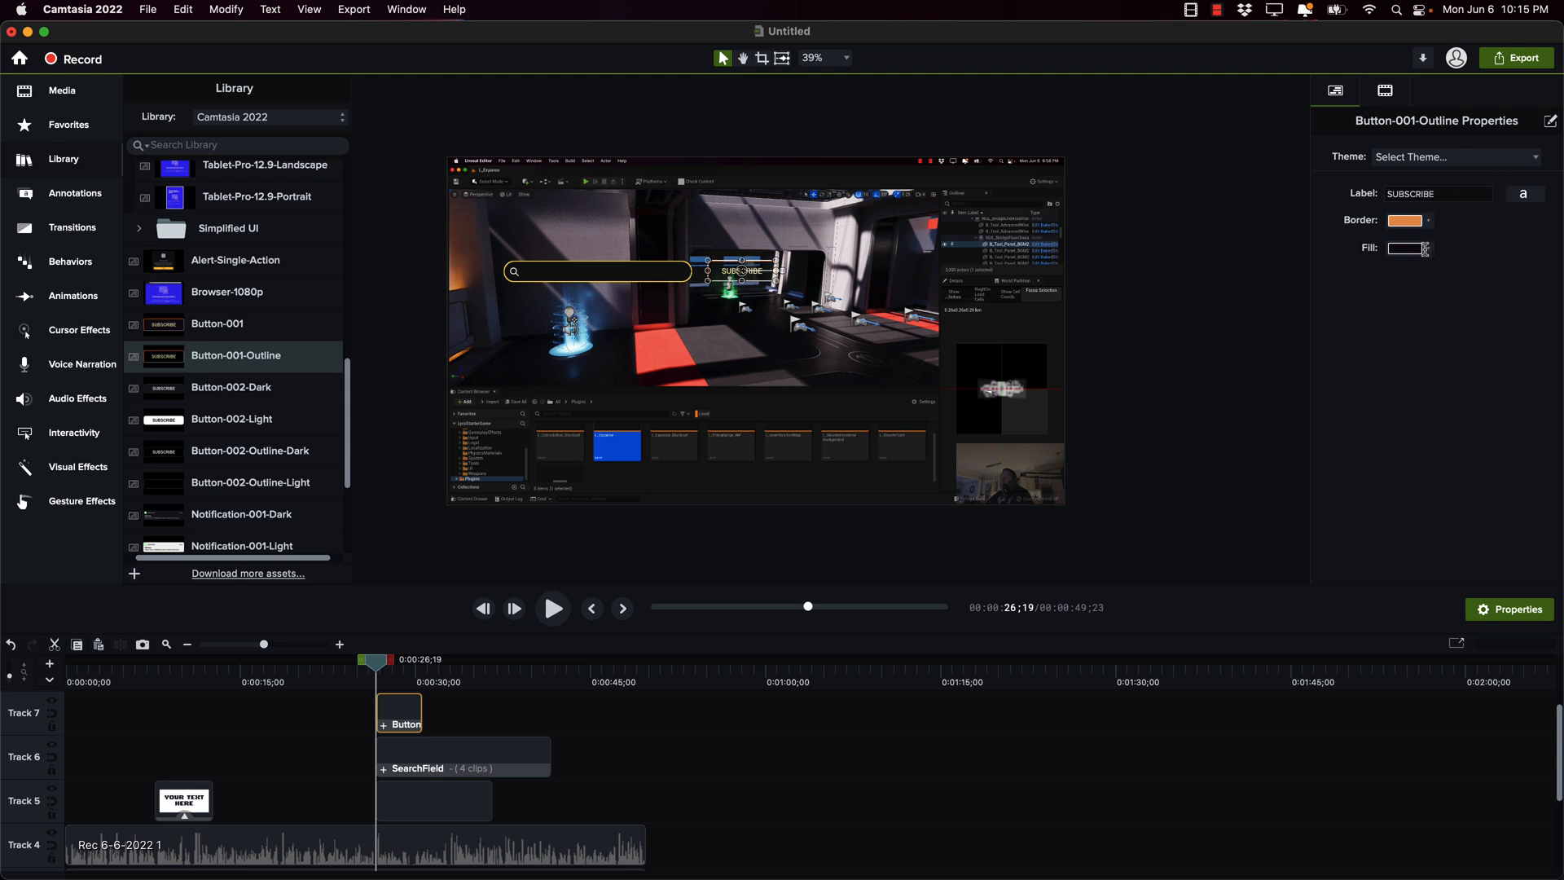
Step: Place Button-001-Outline on Track 7, adjust its scale and position, label it SEARCH and preview
{"action": "left_click", "coordinate": [1404, 248]}
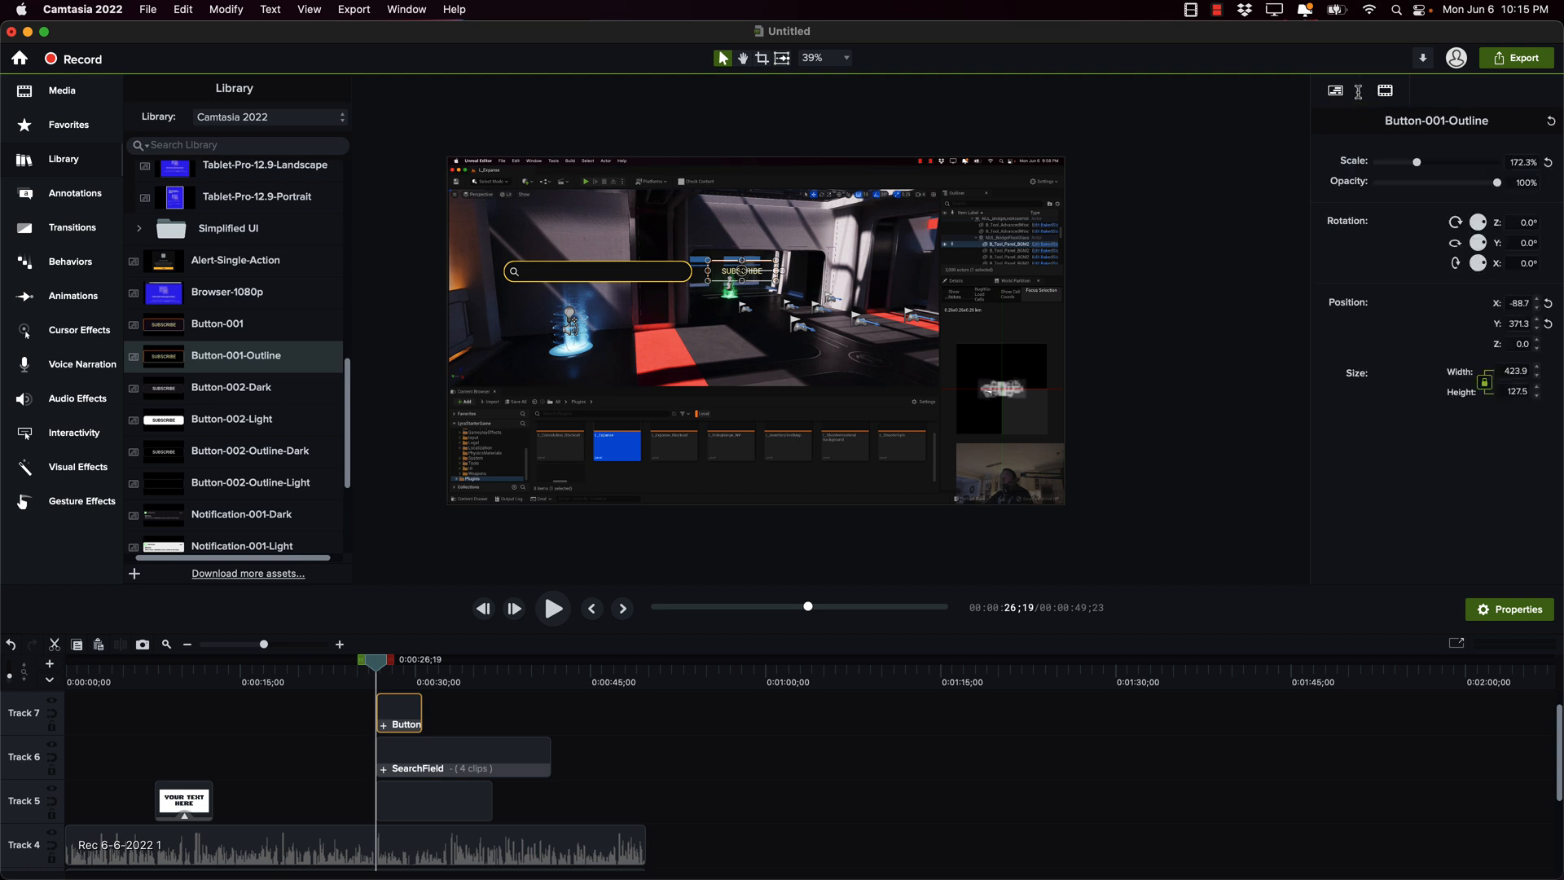
{"action": "left_click", "coordinate": [1334, 92]}
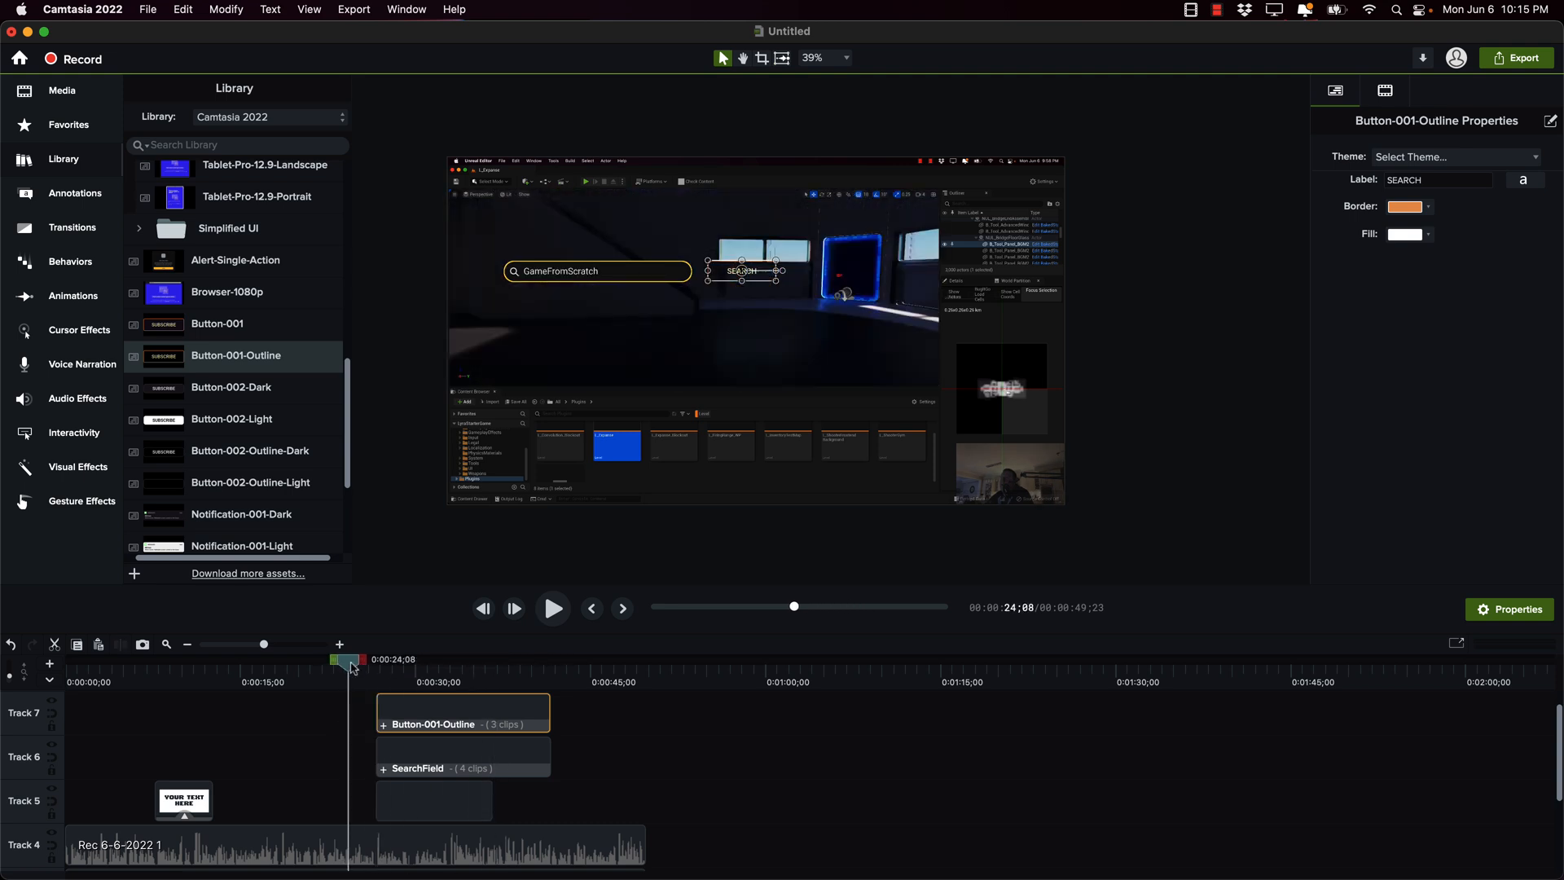
{"action": "left_click_drag", "start_coordinate": [348, 659], "coordinate": [370, 660]}
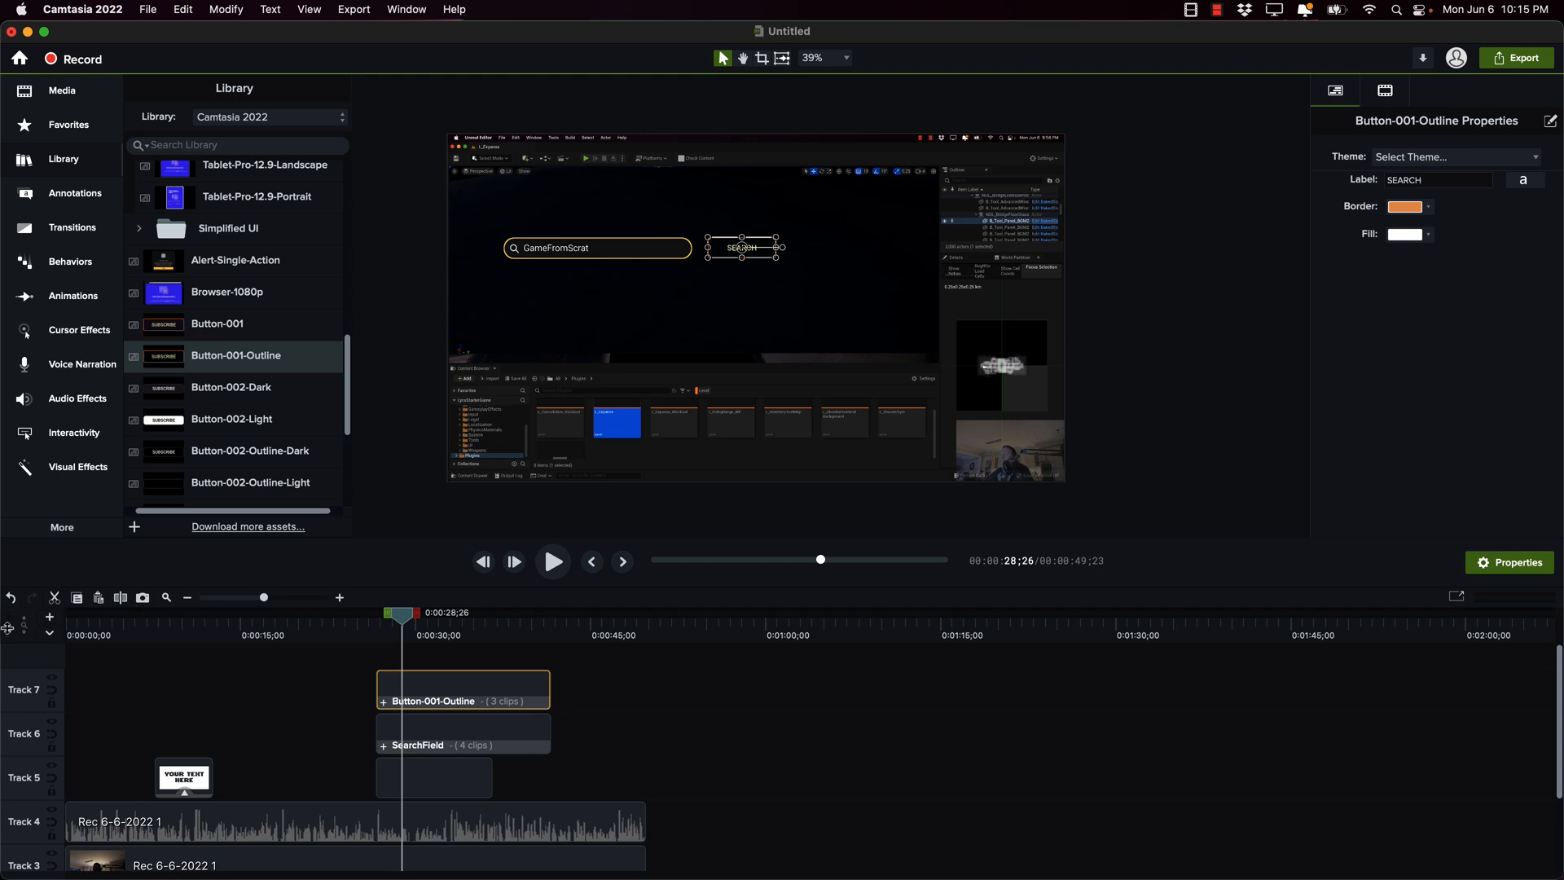
{"action": "scroll", "scroll_direction": "down", "scroll_amount": 3}
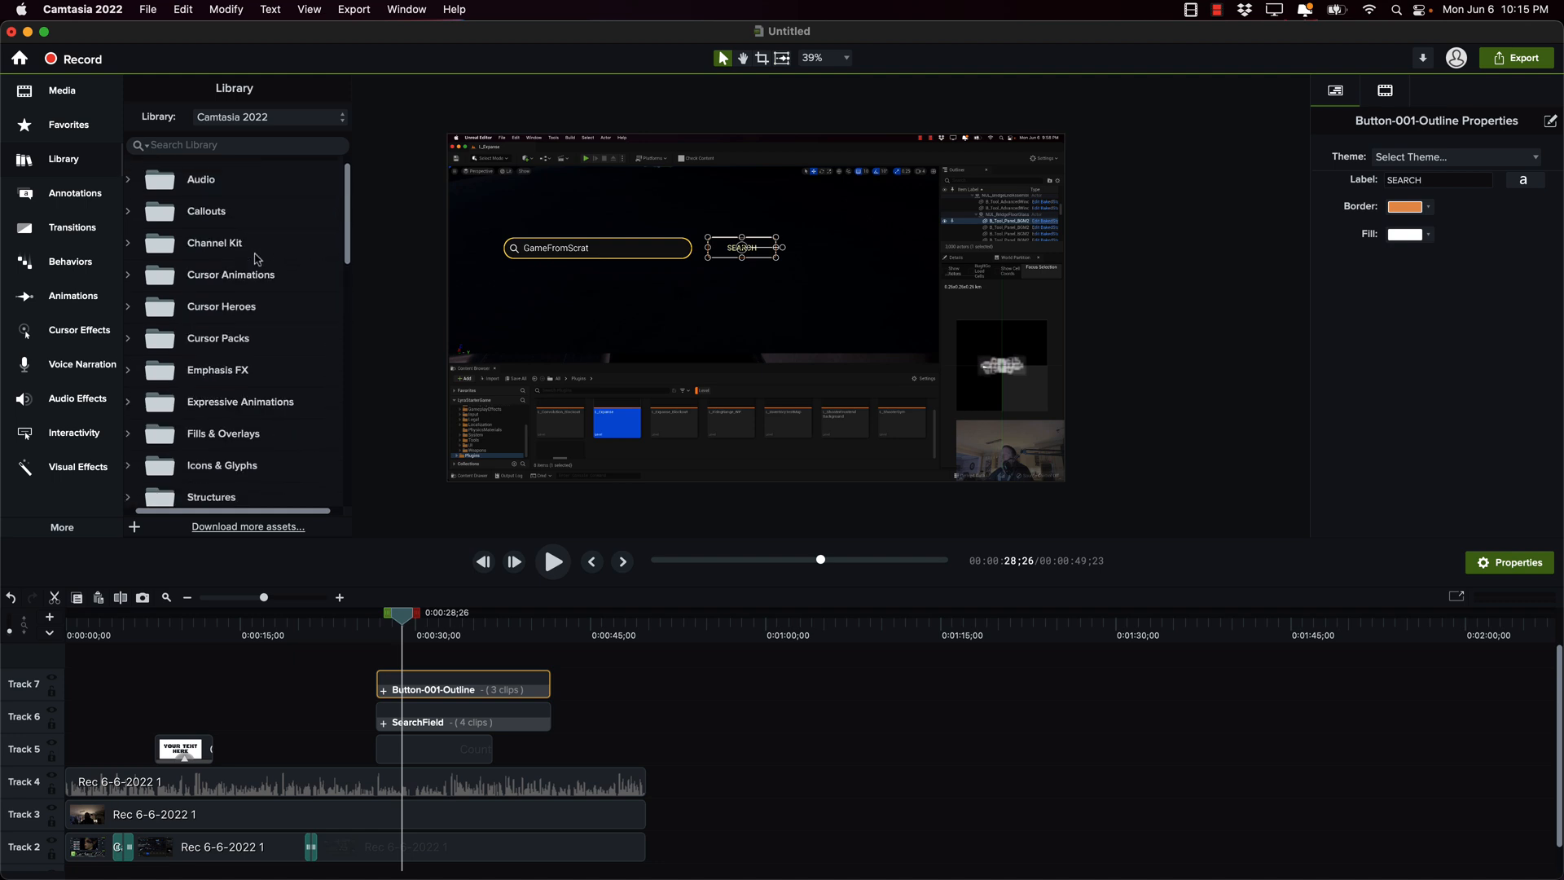
{"action": "mouse_move", "coordinate": [159, 340]}
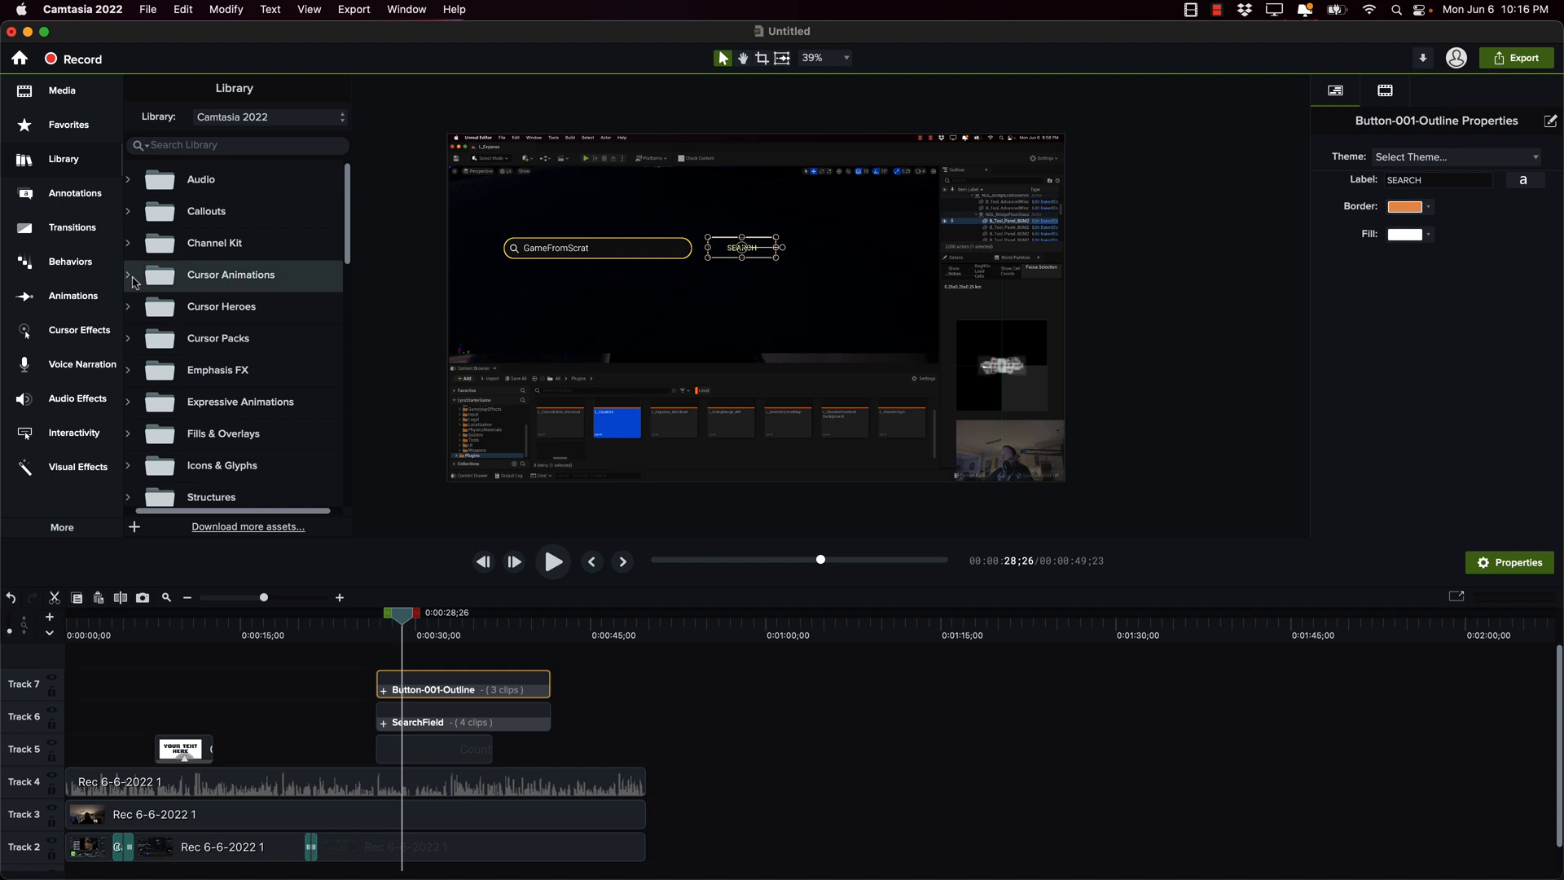
Step: Add Arrow-Double-Click-Mac-001 at 30 fps and position it over the SEARCH button
{"action": "left_click", "coordinate": [127, 276]}
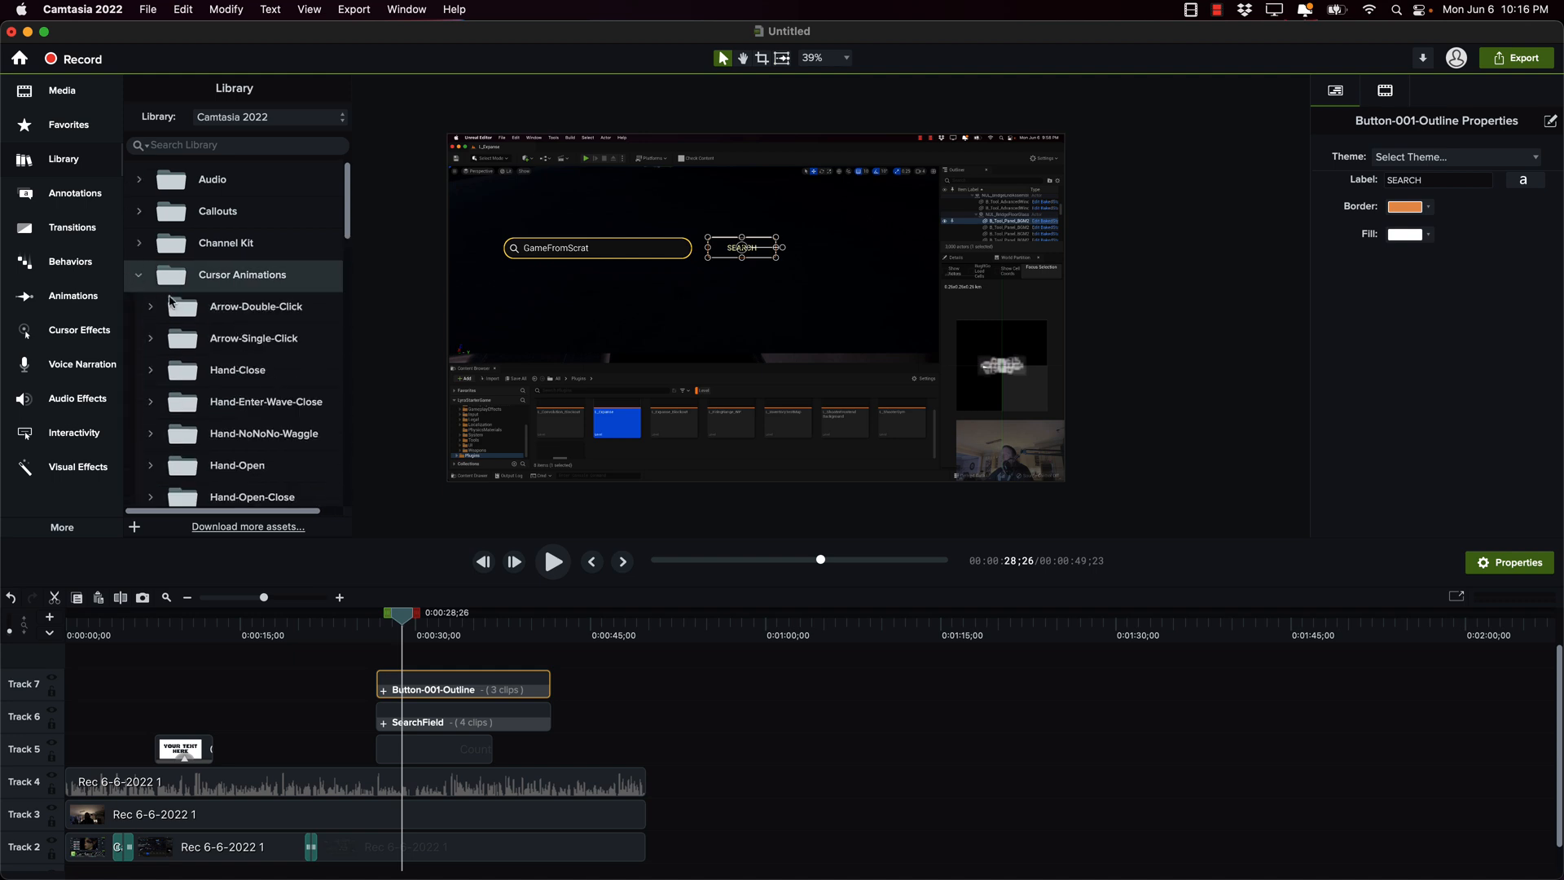
{"action": "left_click", "coordinate": [150, 306]}
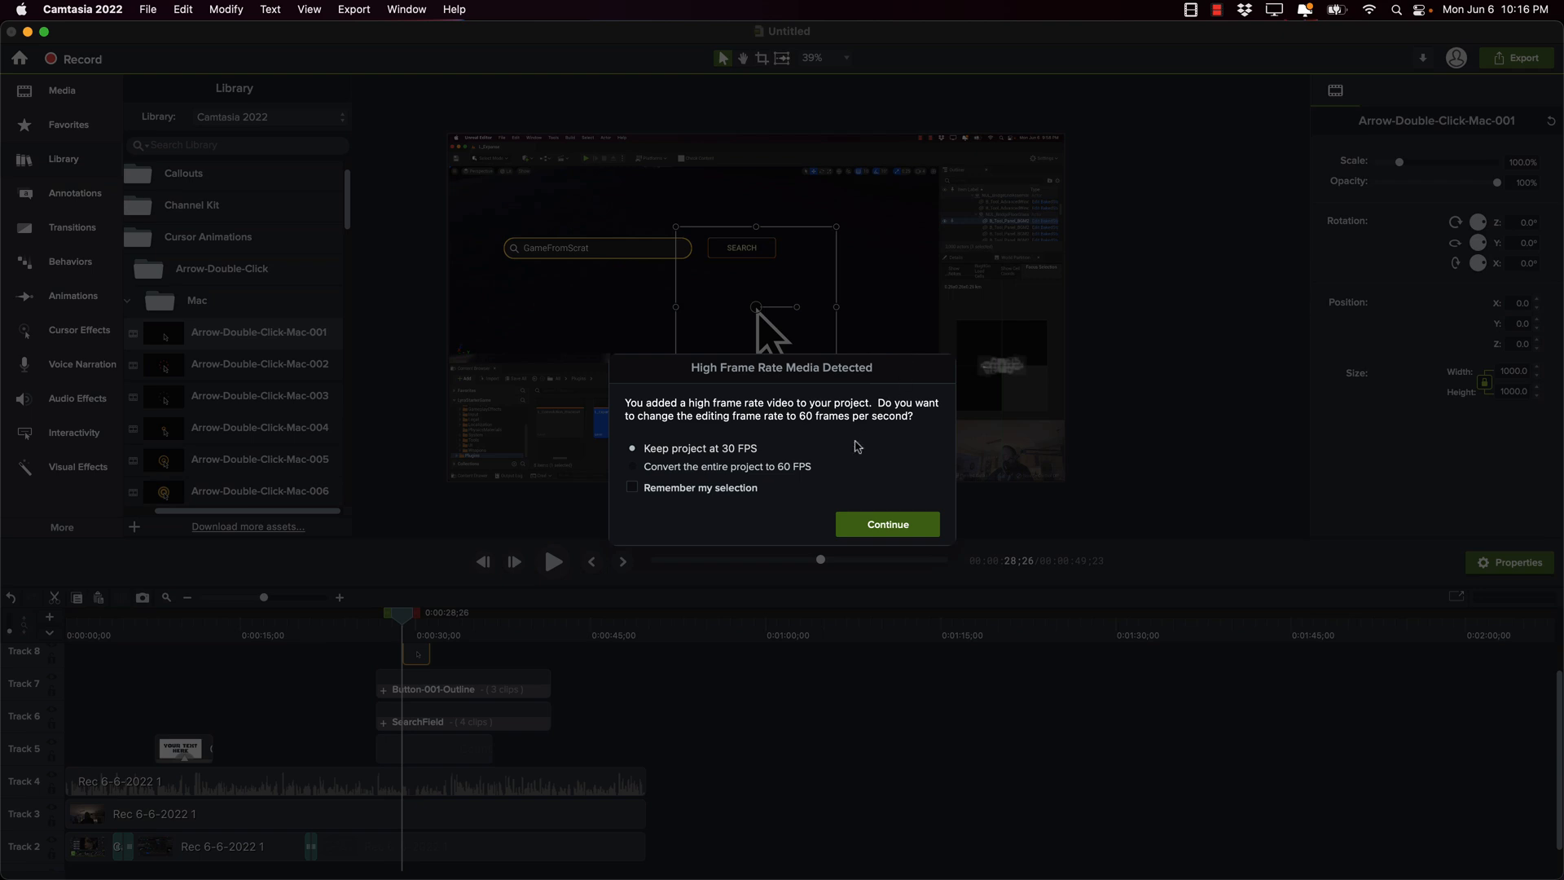
{"action": "left_click", "coordinate": [886, 523]}
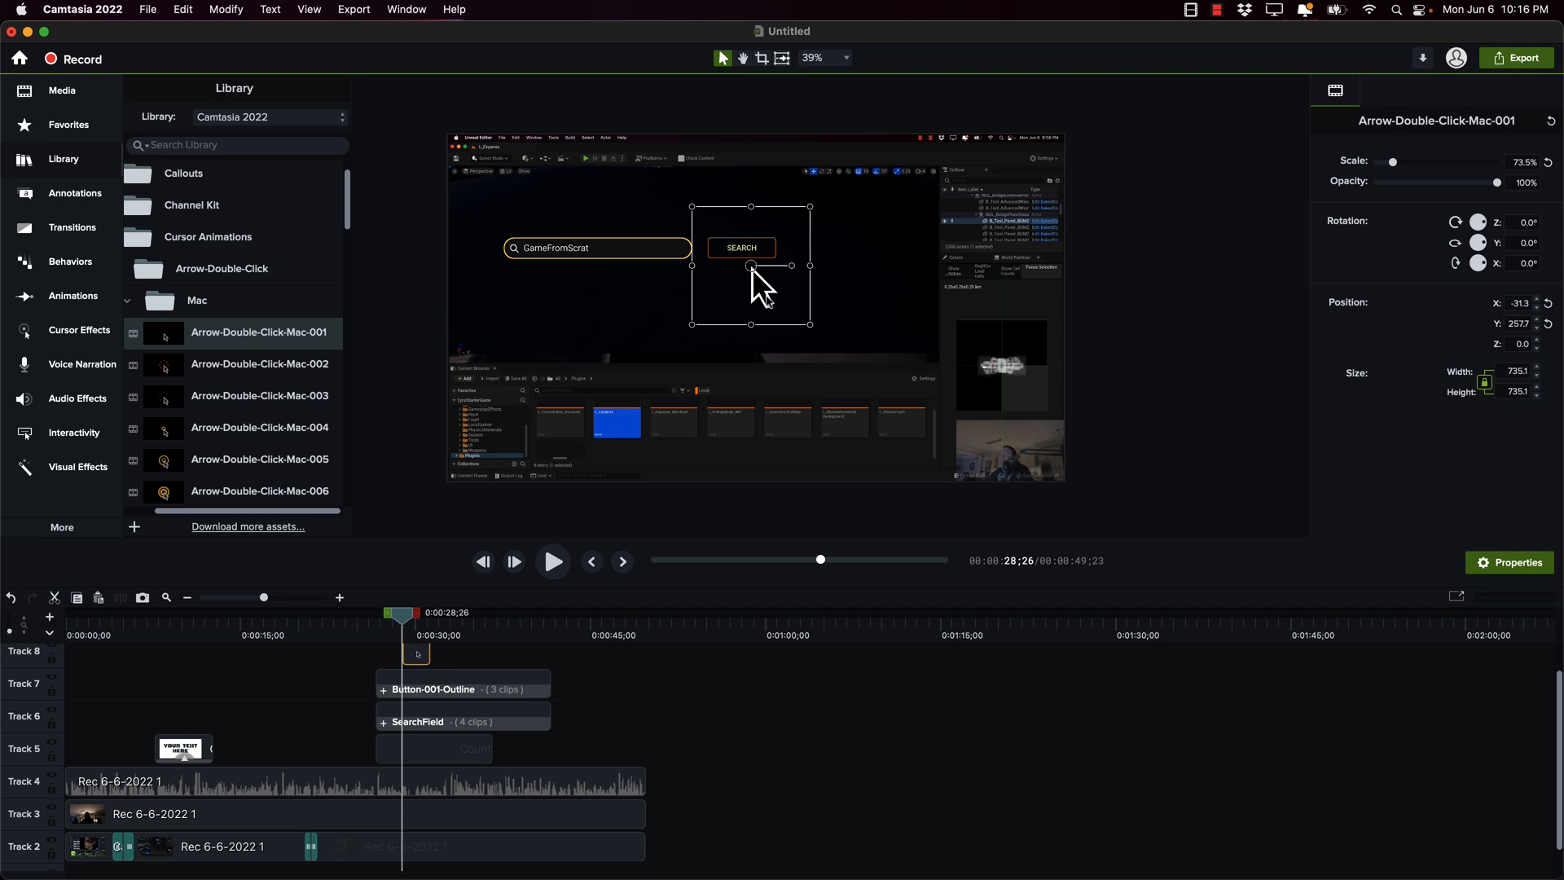
{"action": "left_click_drag", "start_coordinate": [760, 273], "coordinate": [765, 249]}
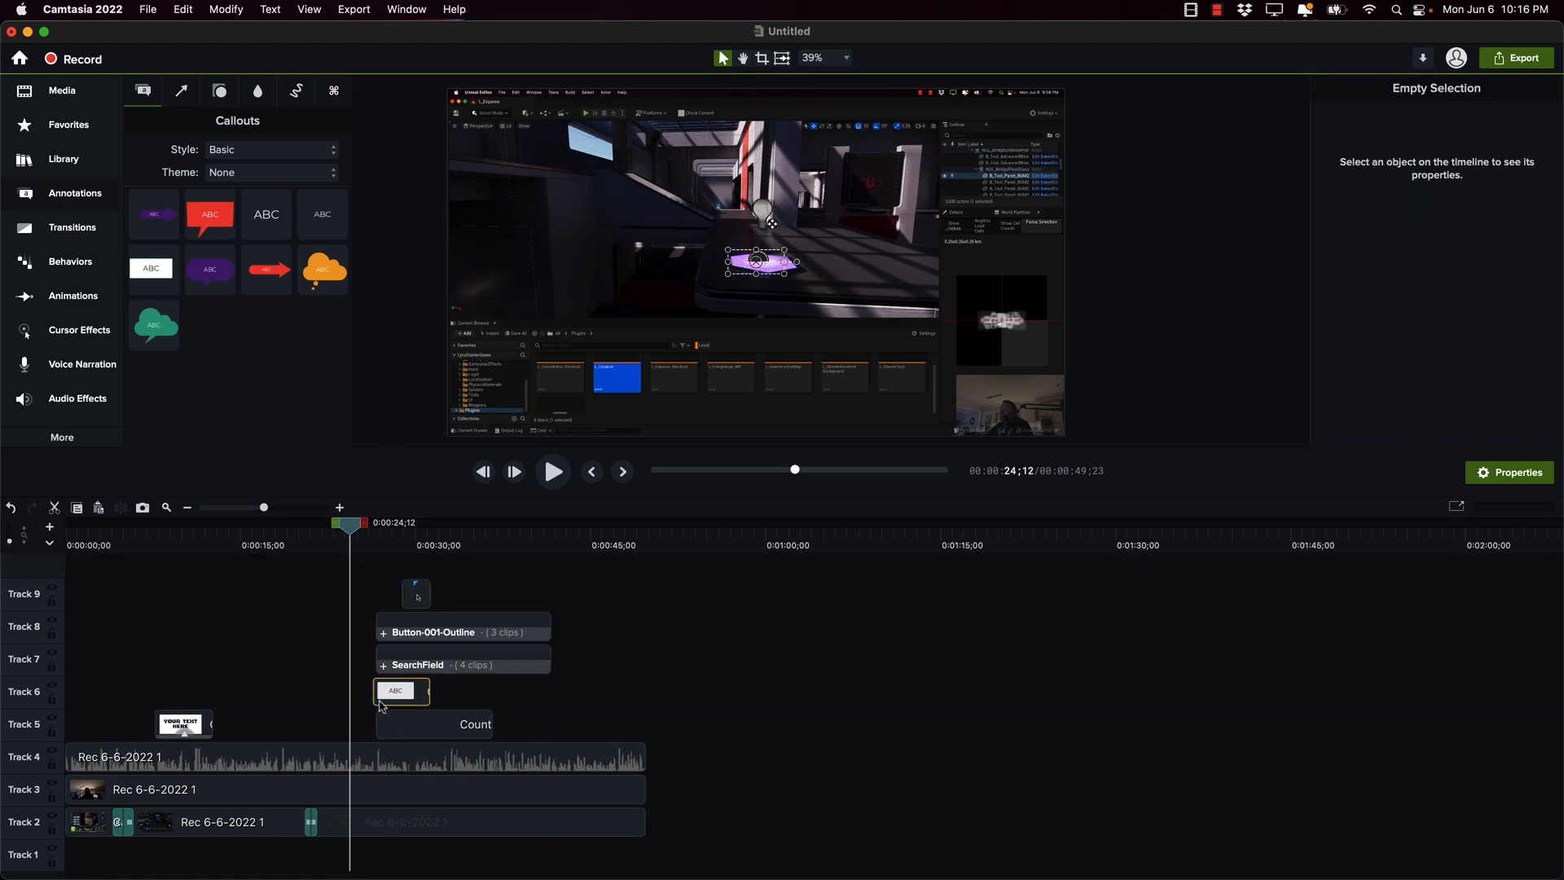
Step: Select the new Track 6 callout and give it a dark fill as a backdrop
{"action": "left_click", "coordinate": [396, 691]}
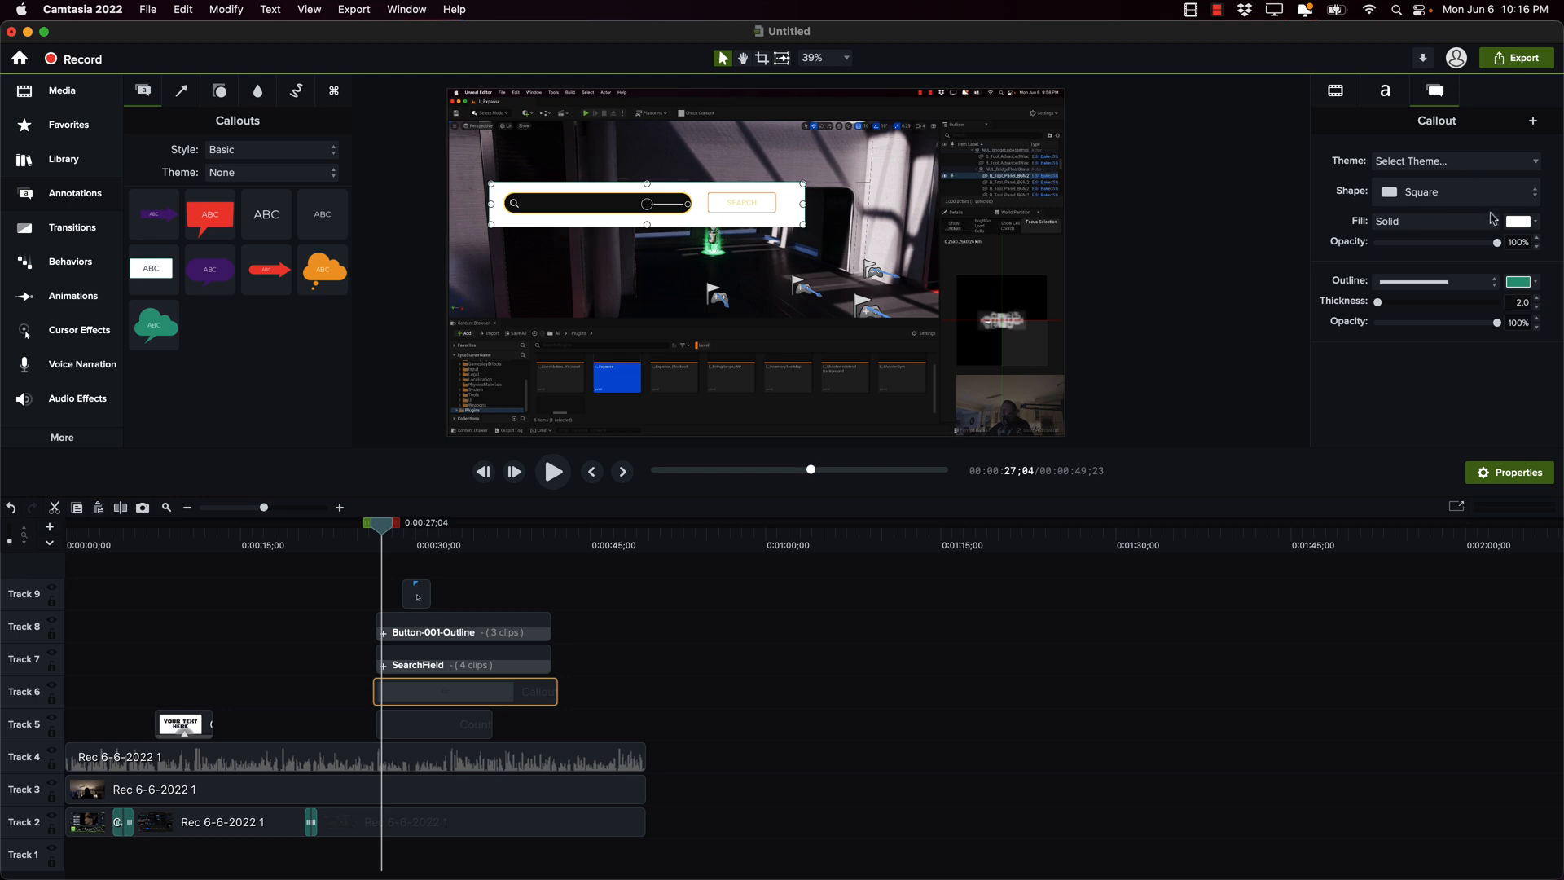
{"action": "left_click", "coordinate": [1515, 222]}
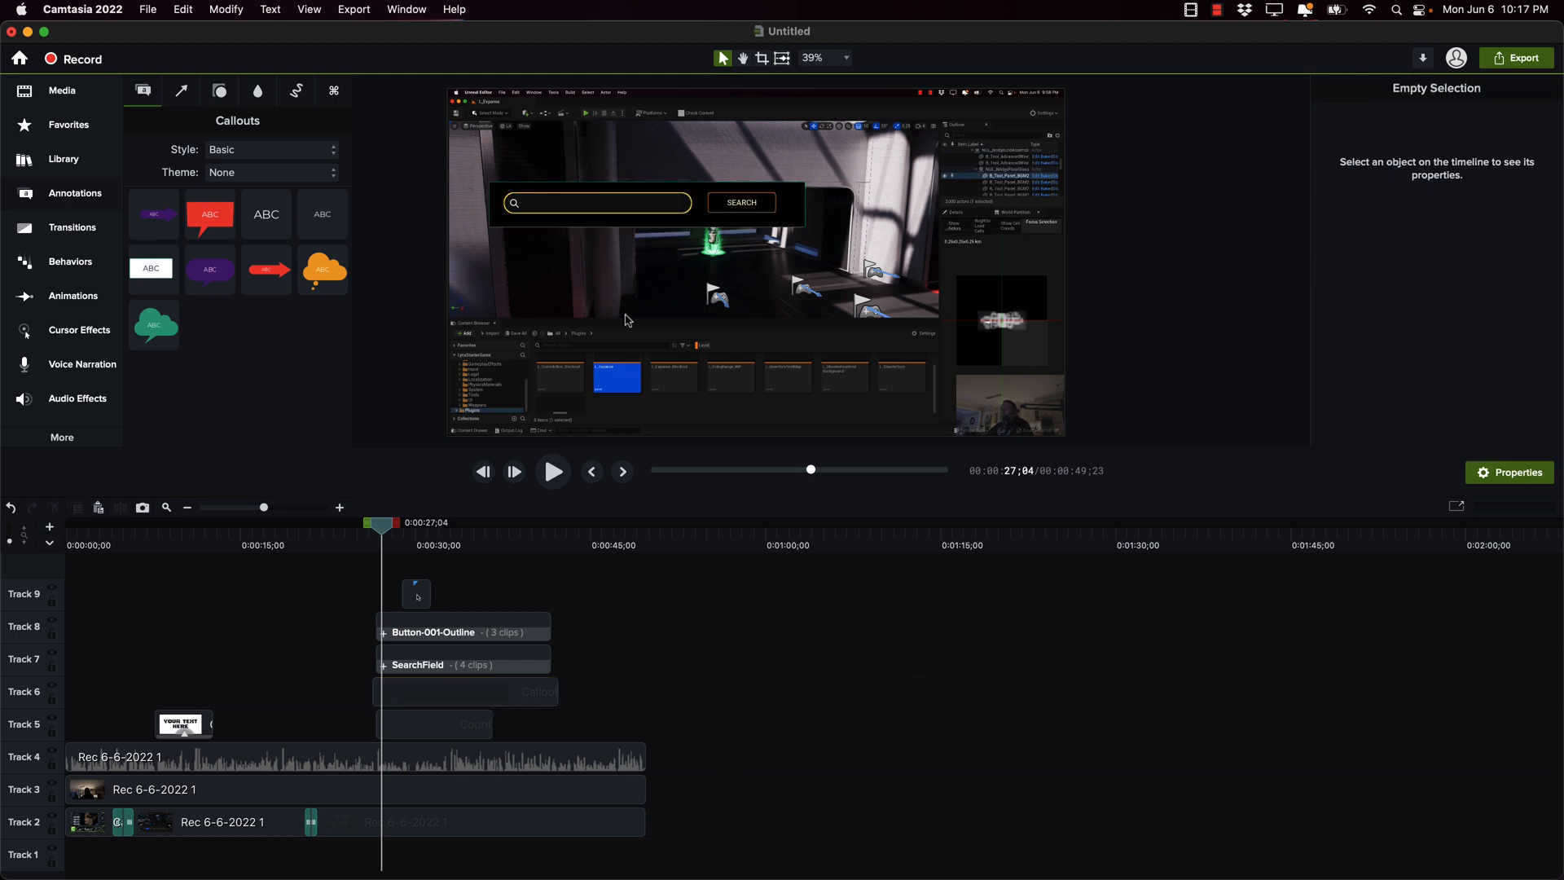
{"action": "mouse_move", "coordinate": [401, 583]}
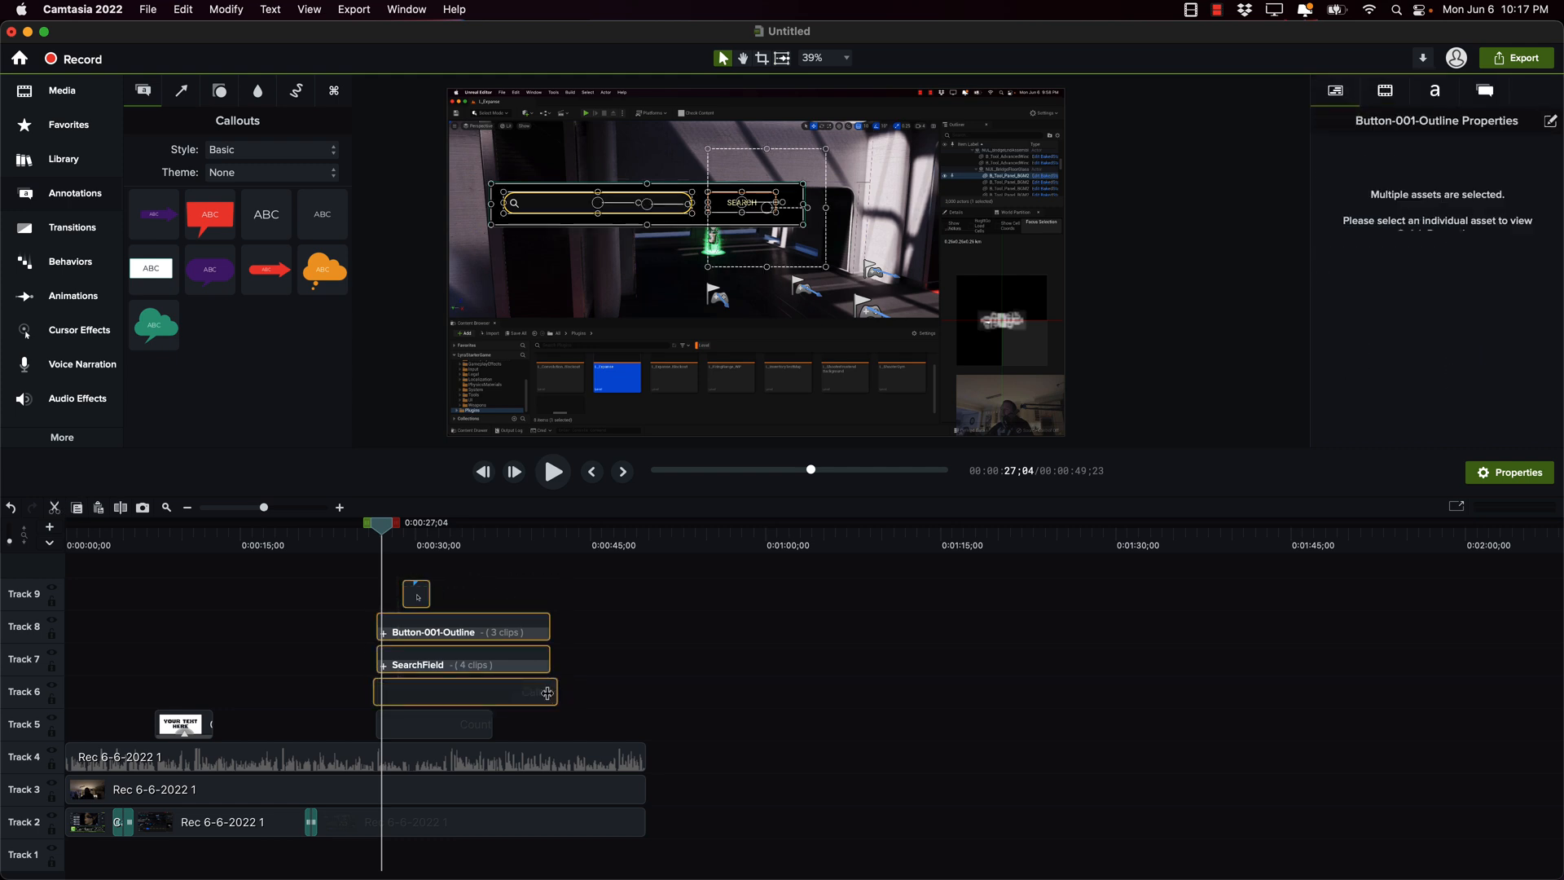
Step: Group the callout, cursor animation, button and search field into Group 1
{"action": "right_click", "coordinate": [464, 690]}
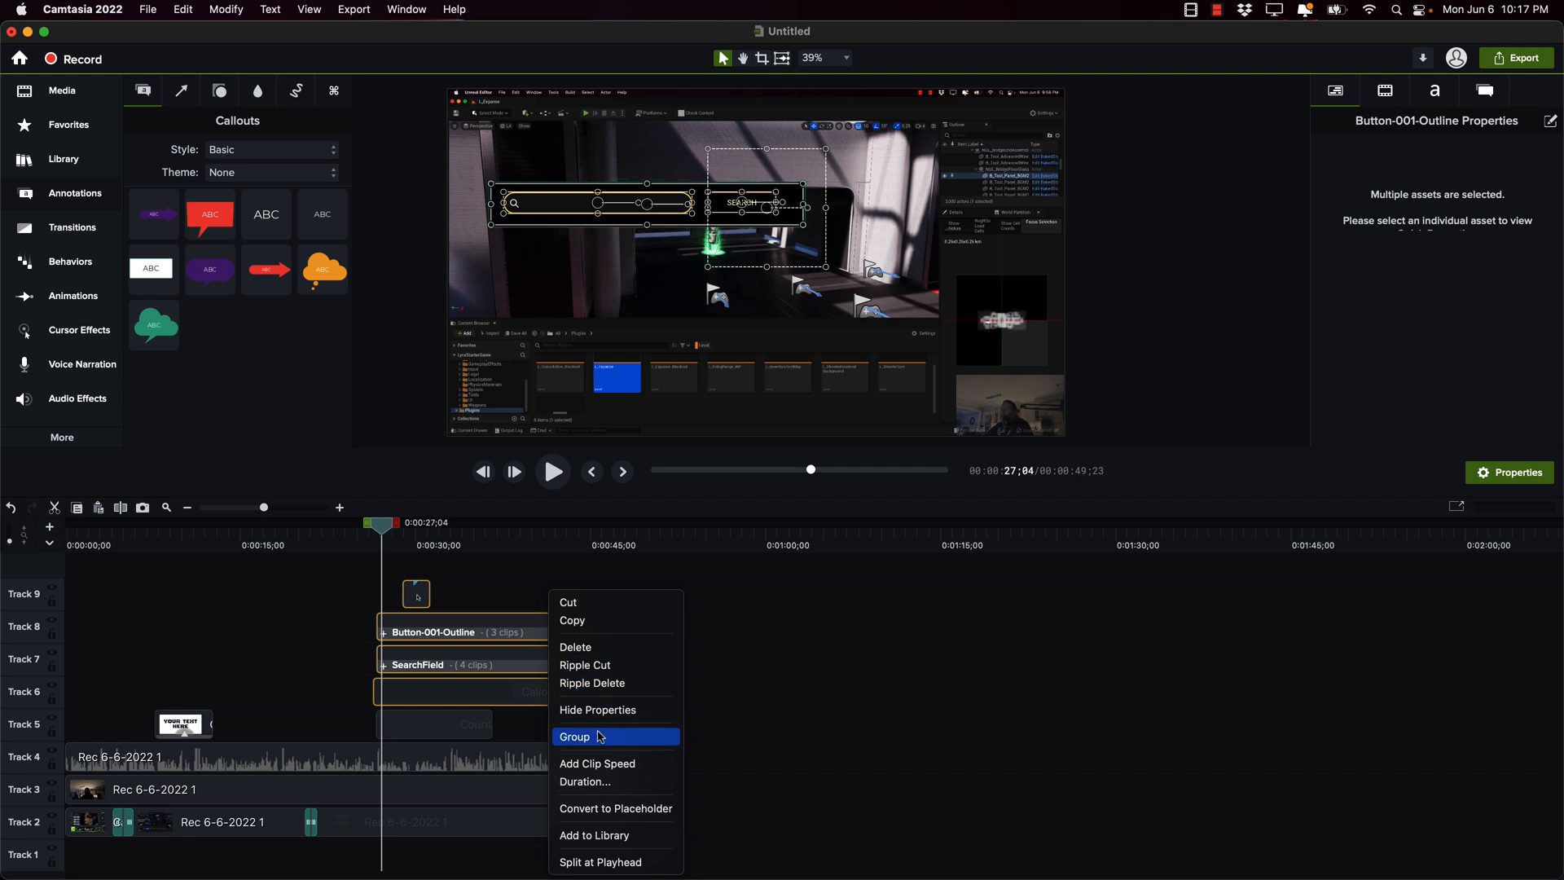
{"action": "left_click", "coordinate": [575, 736]}
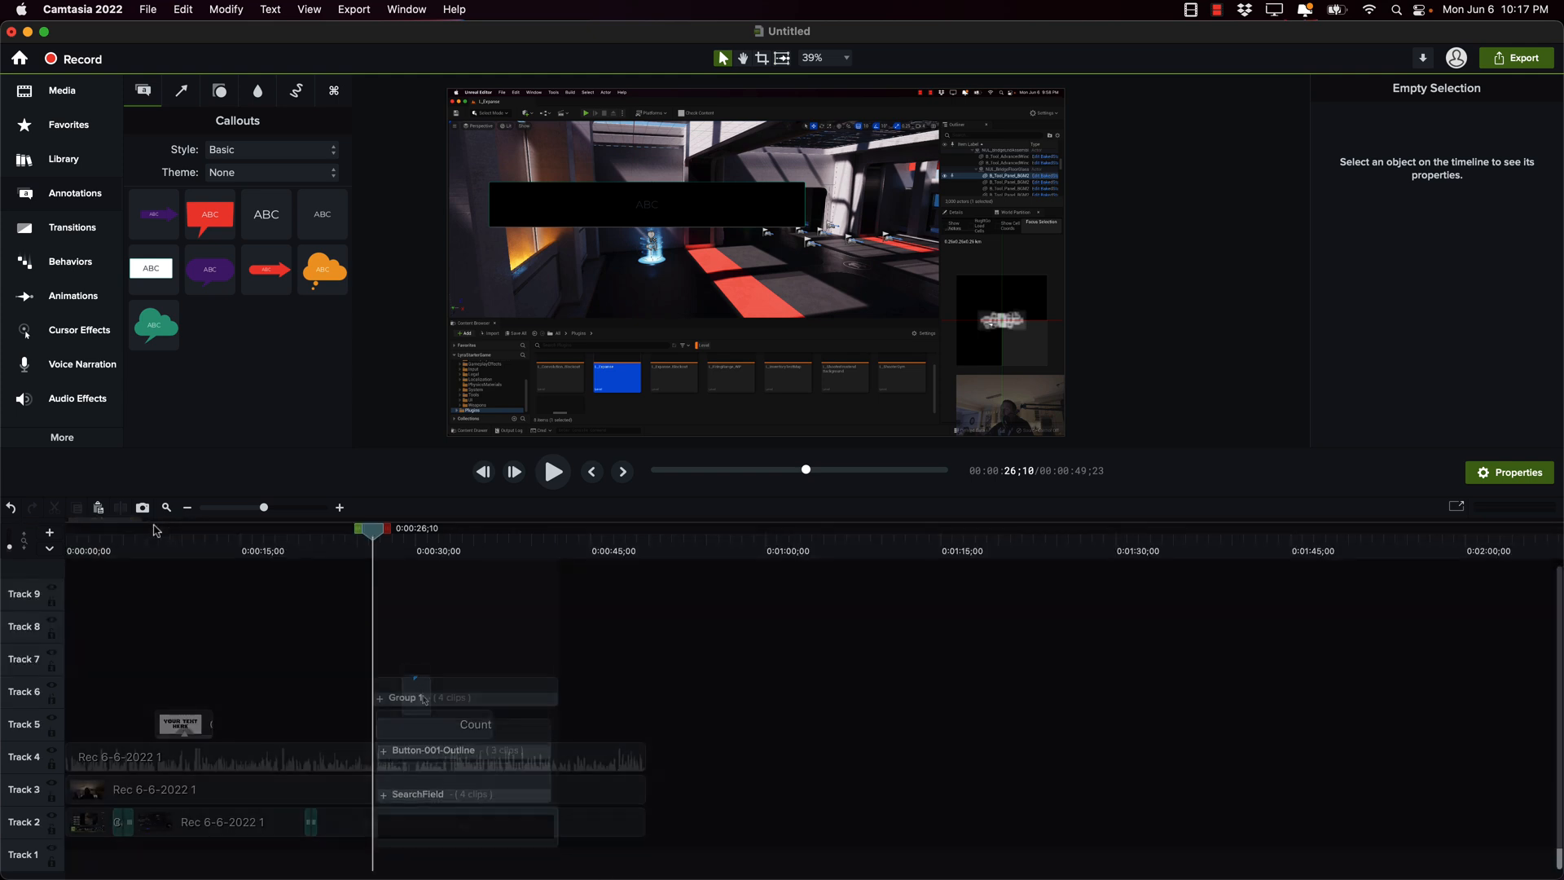
{"action": "left_click", "coordinate": [64, 158]}
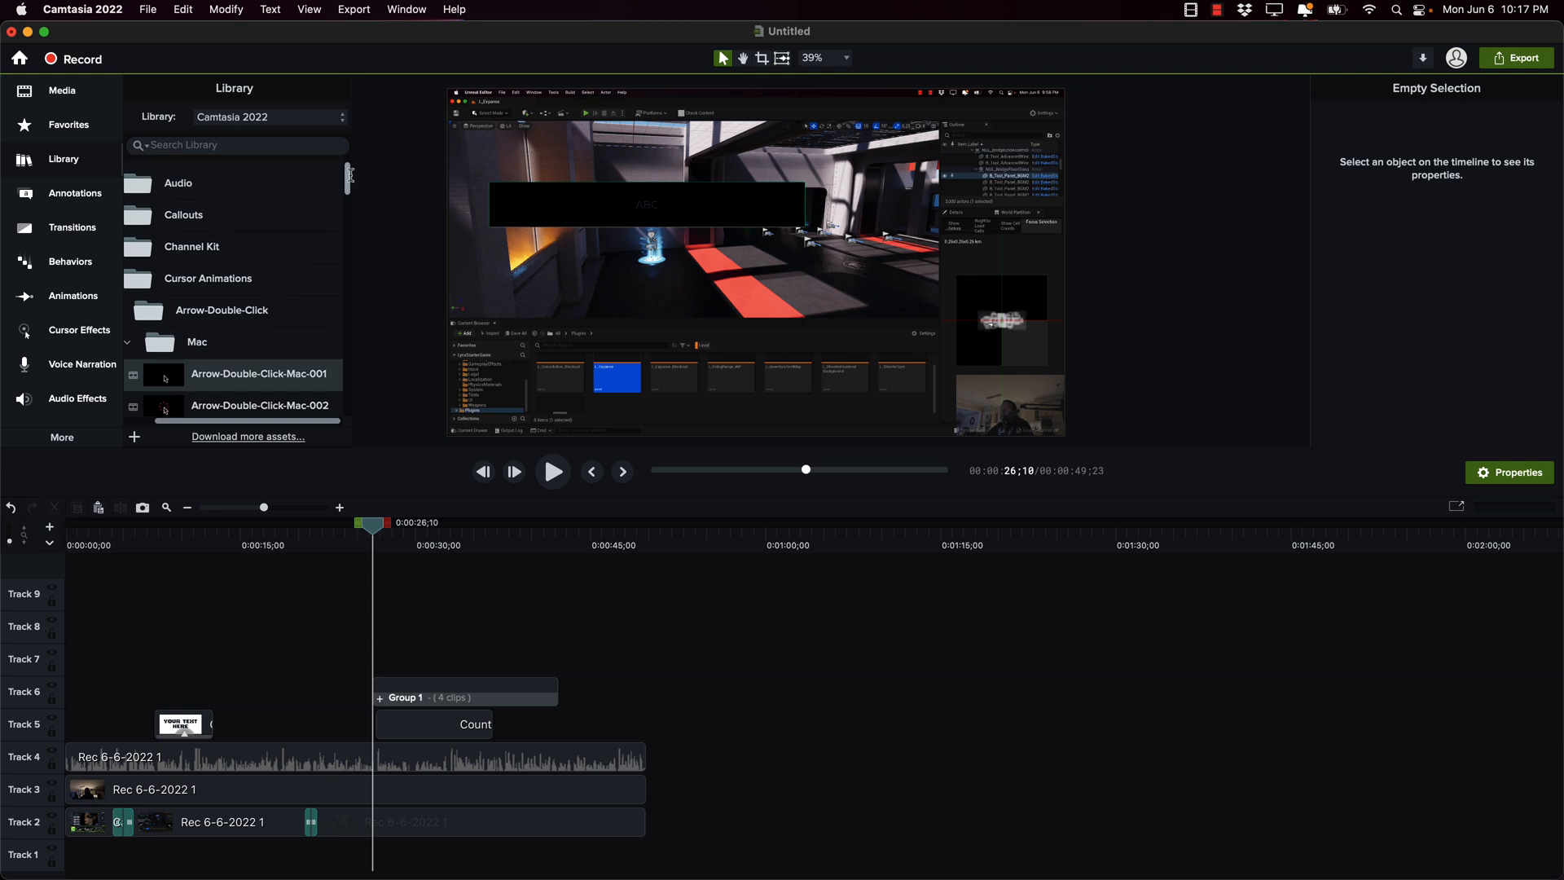
Step: Switch to the Downloads library and place slow-motion-formation-of-particles on Track 7
{"action": "left_click", "coordinate": [269, 117]}
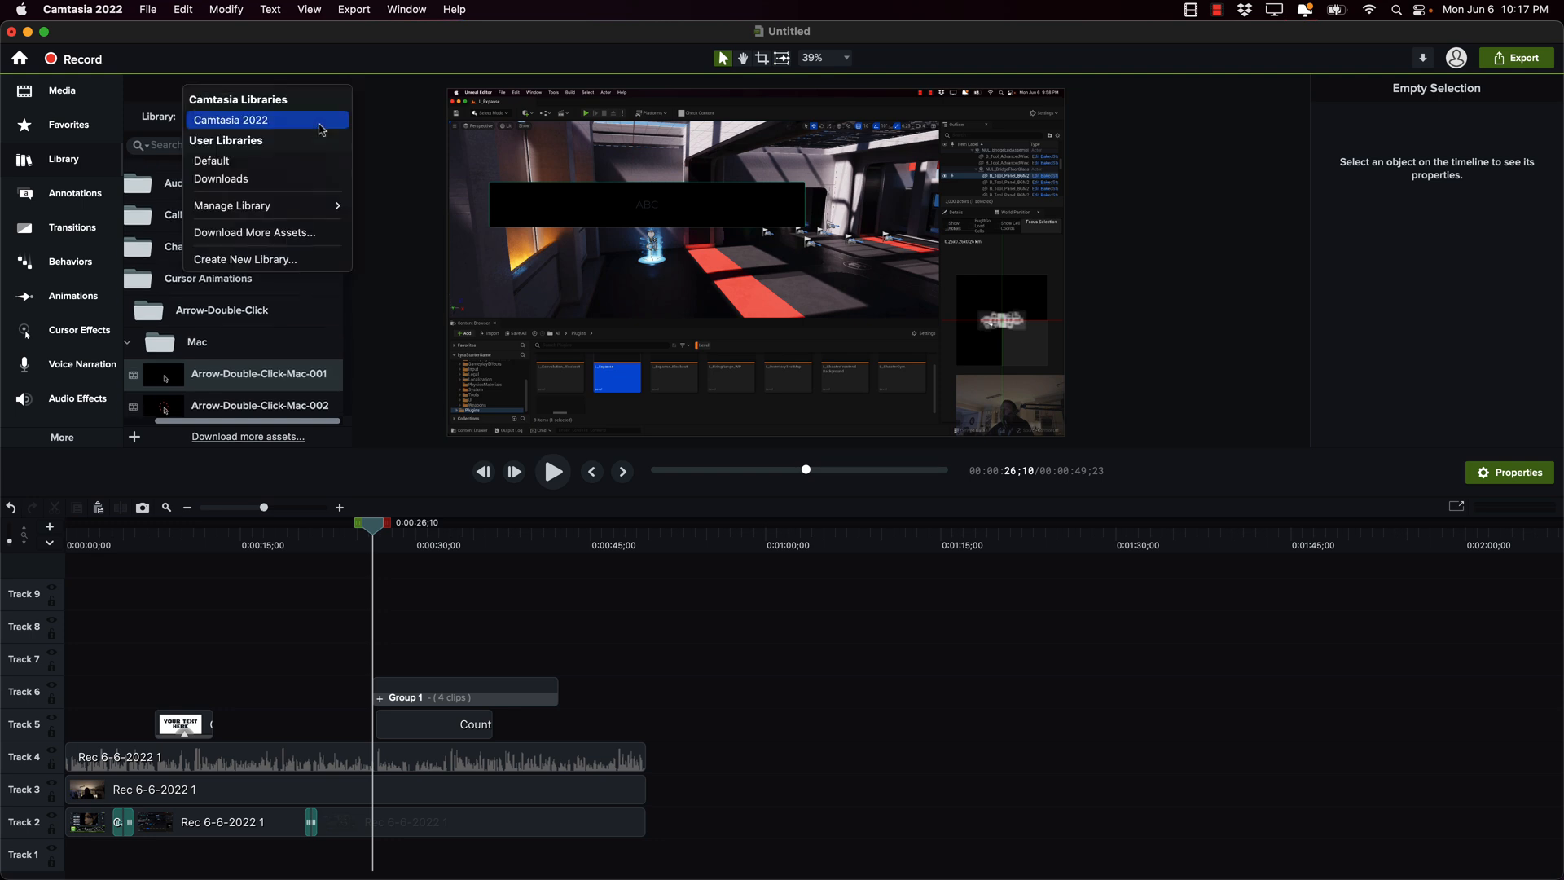
{"action": "left_click", "coordinate": [220, 180]}
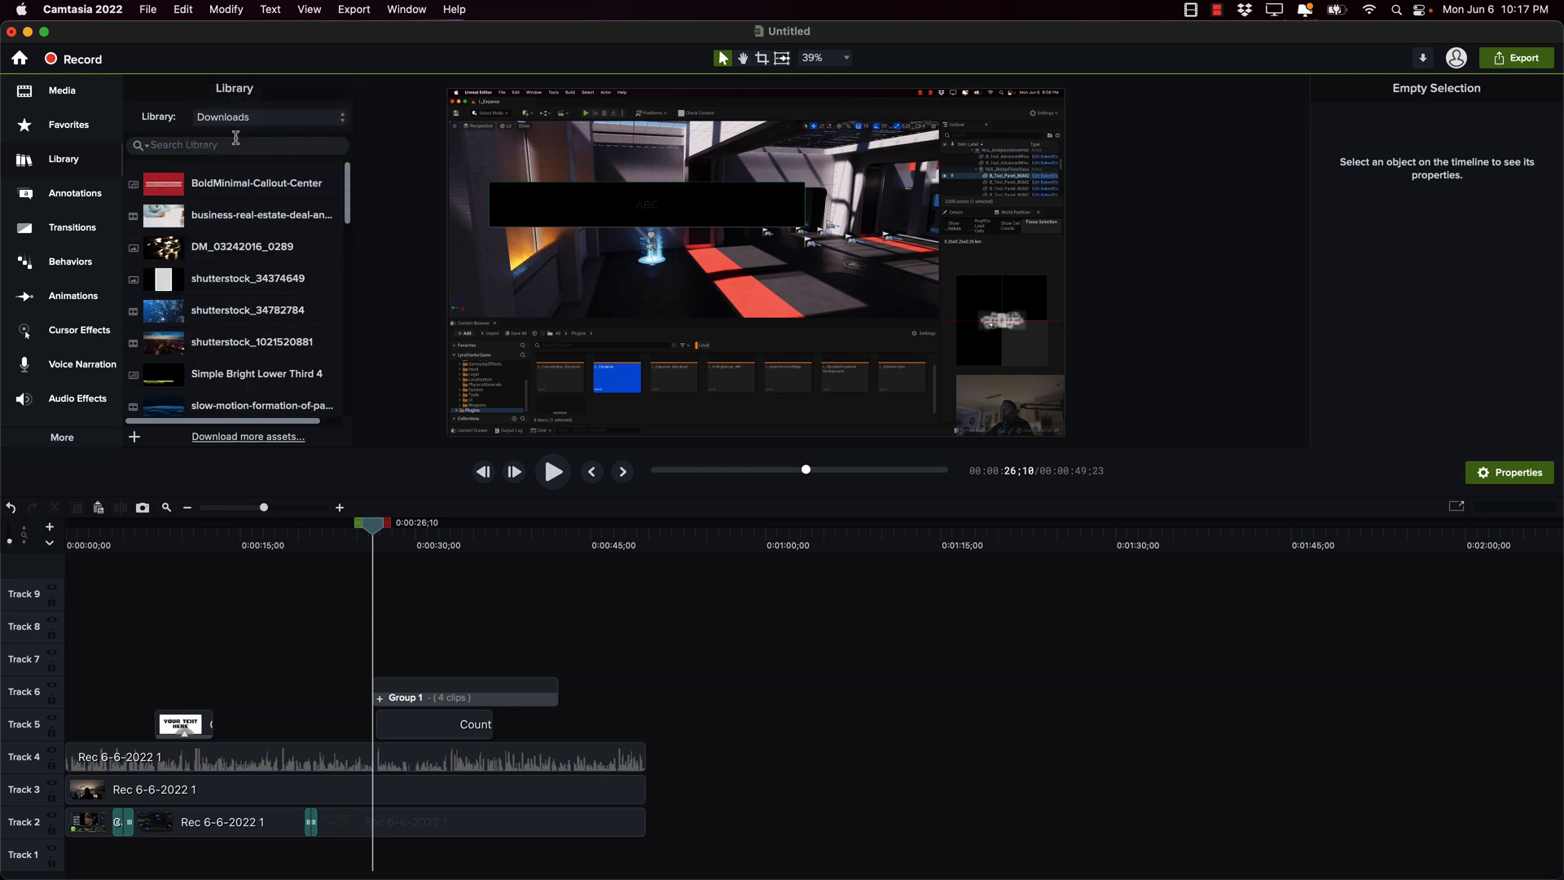
{"action": "scroll", "scroll_direction": "down", "scroll_amount": 3}
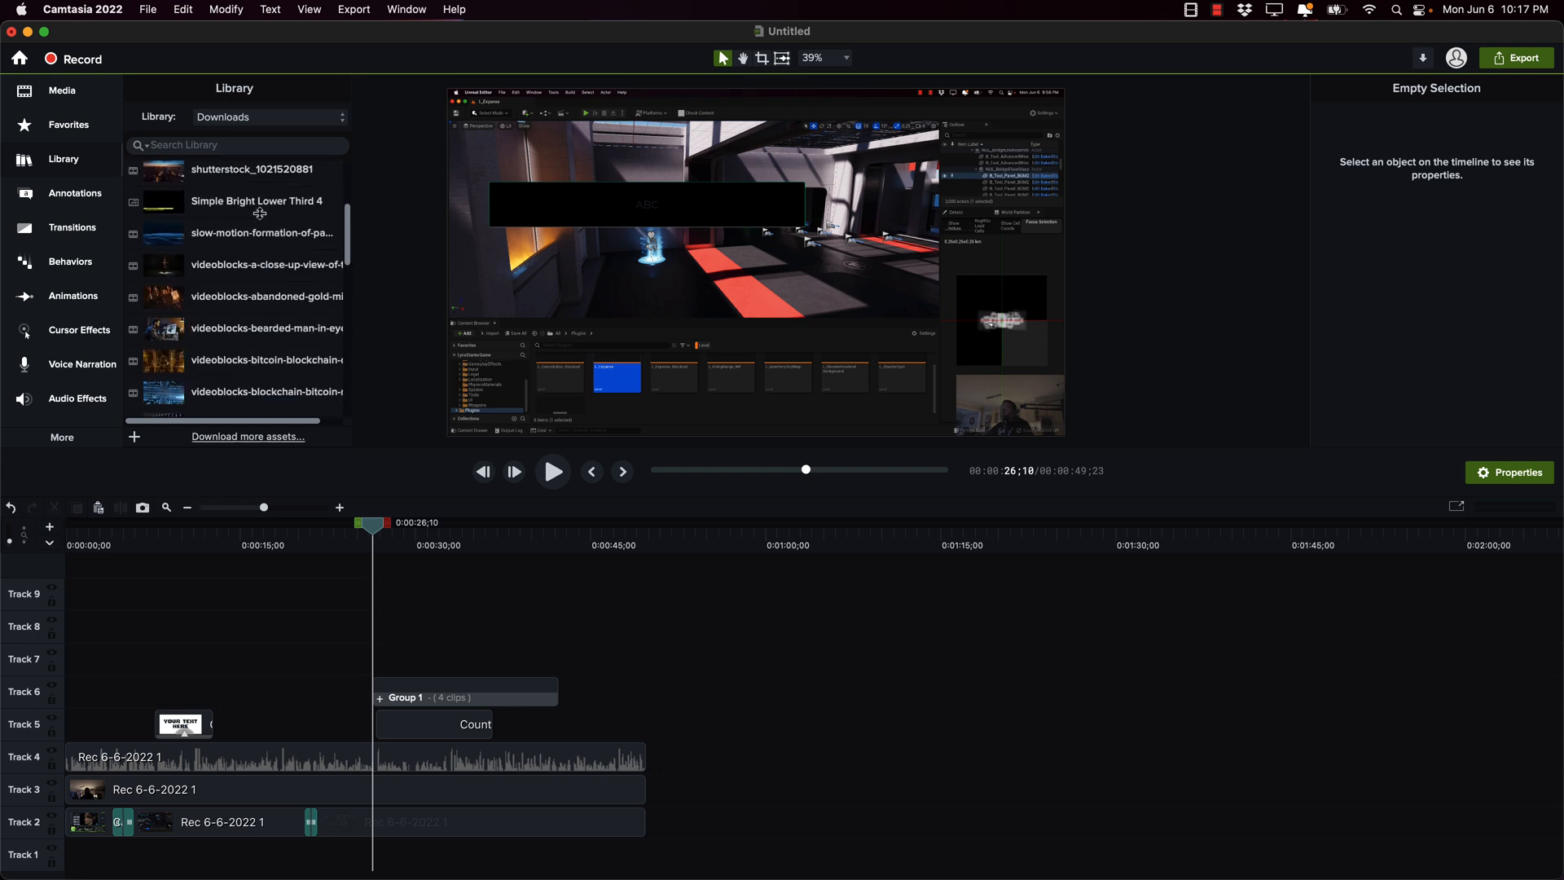
{"action": "scroll", "scroll_direction": "down", "scroll_amount": 3}
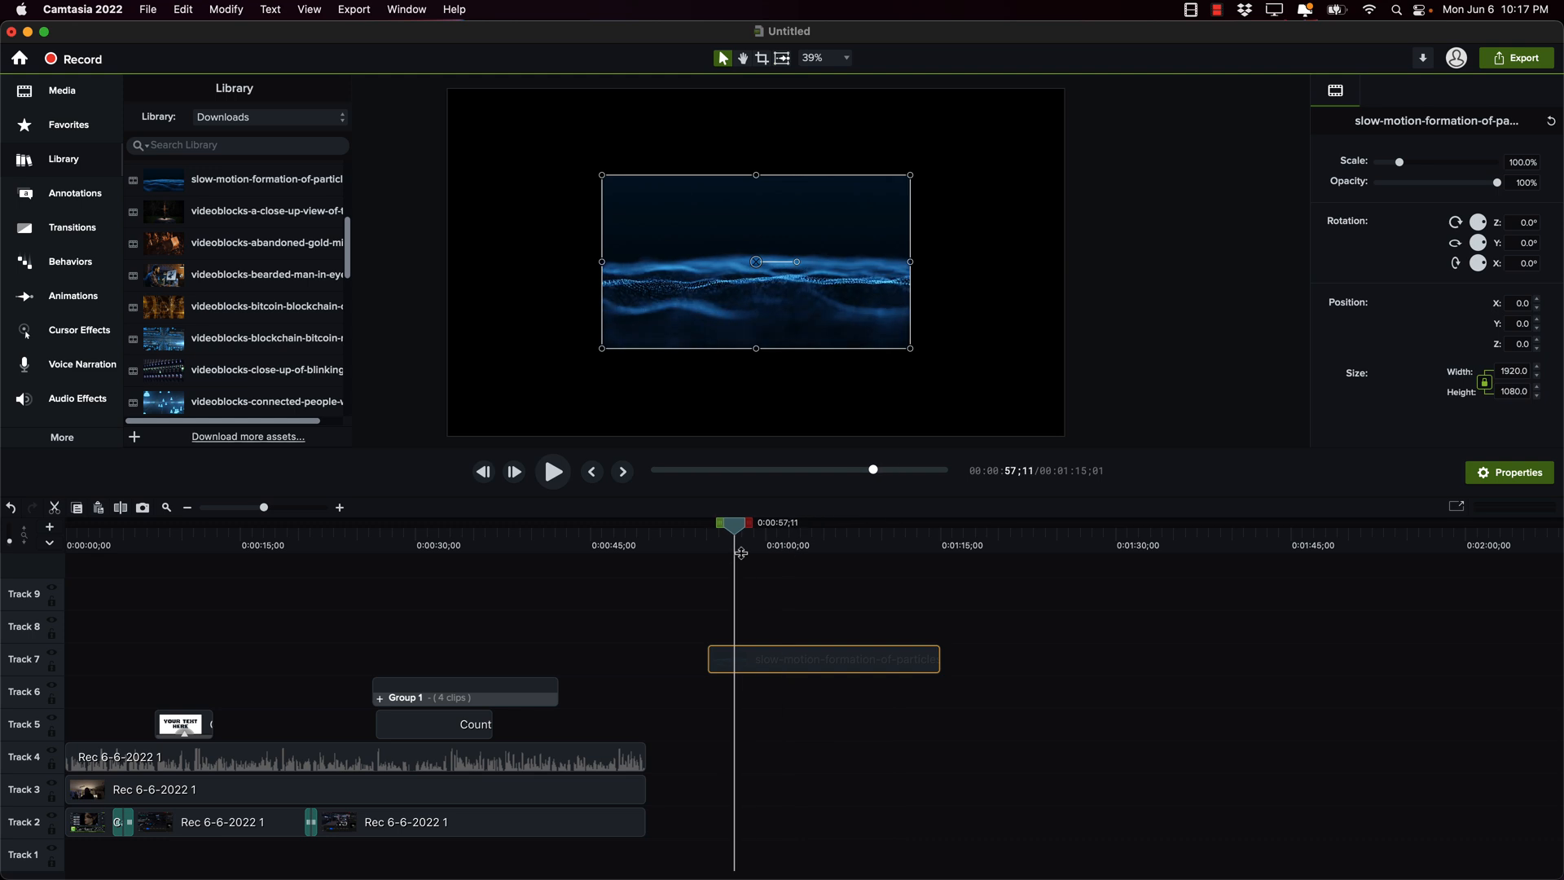
Step: Scale the particle clip to 200% so it fills the whole canvas
{"action": "left_click_drag", "start_coordinate": [601, 176], "coordinate": [437, 83]}
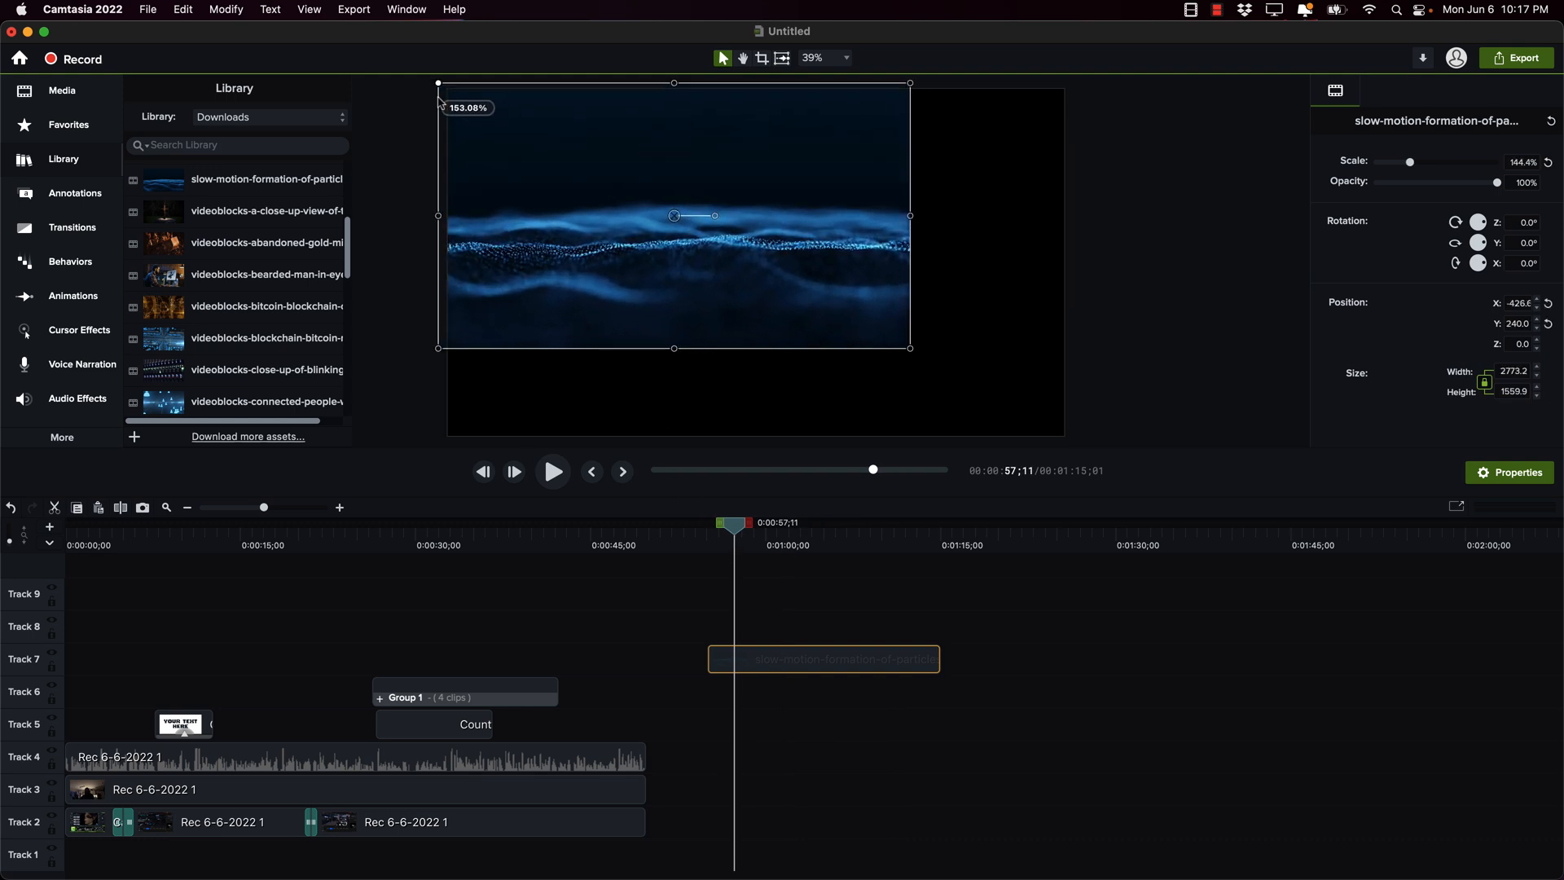
{"action": "left_click_drag", "start_coordinate": [907, 347], "coordinate": [932, 362]}
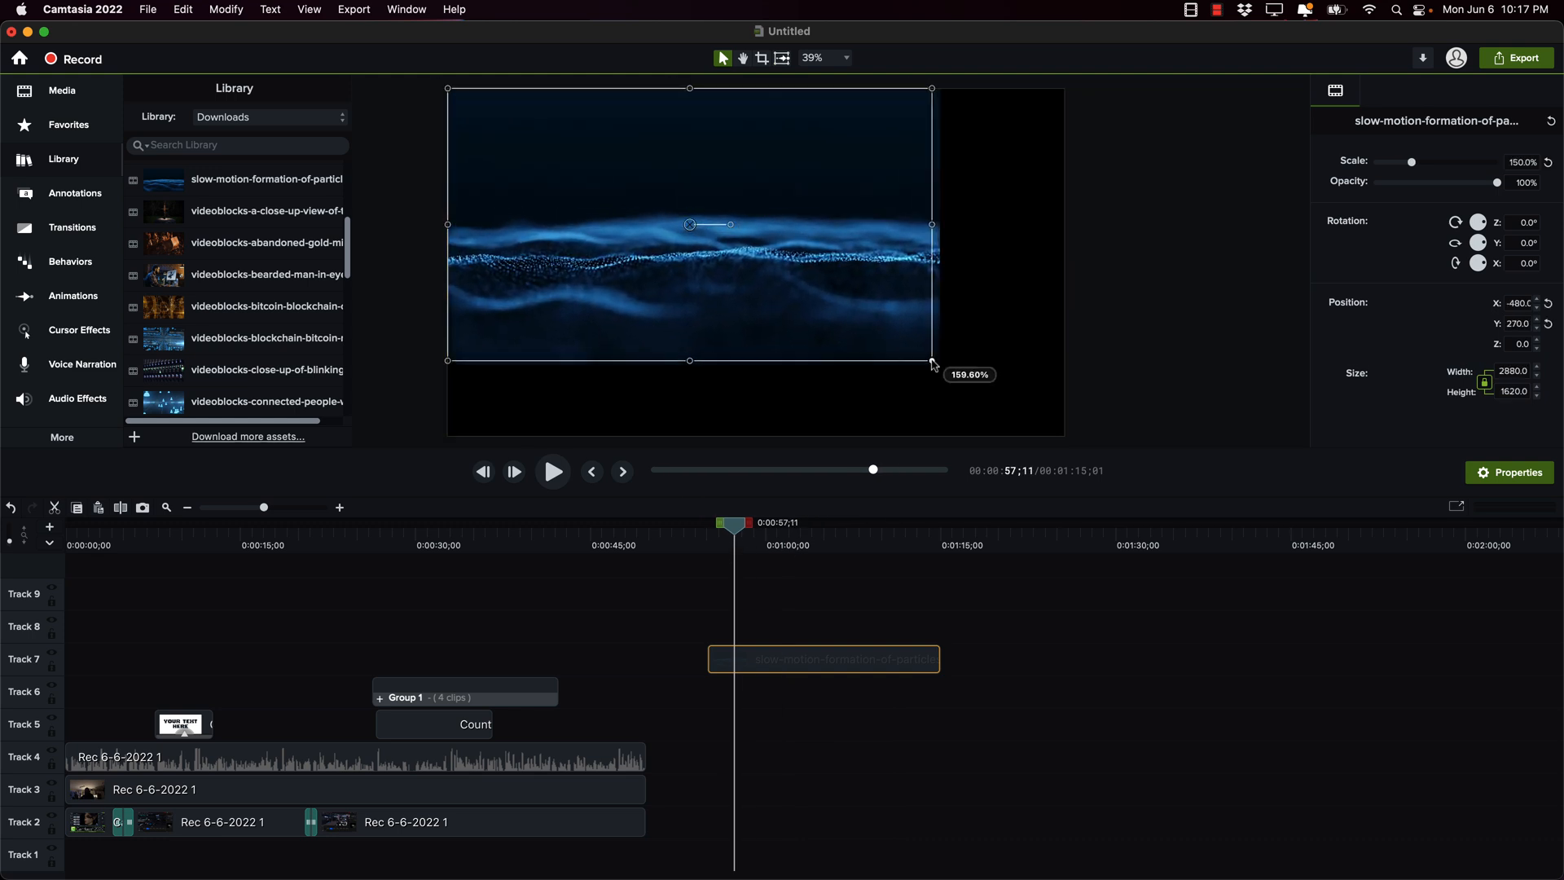
{"action": "left_click_drag", "start_coordinate": [931, 361], "coordinate": [1064, 437]}
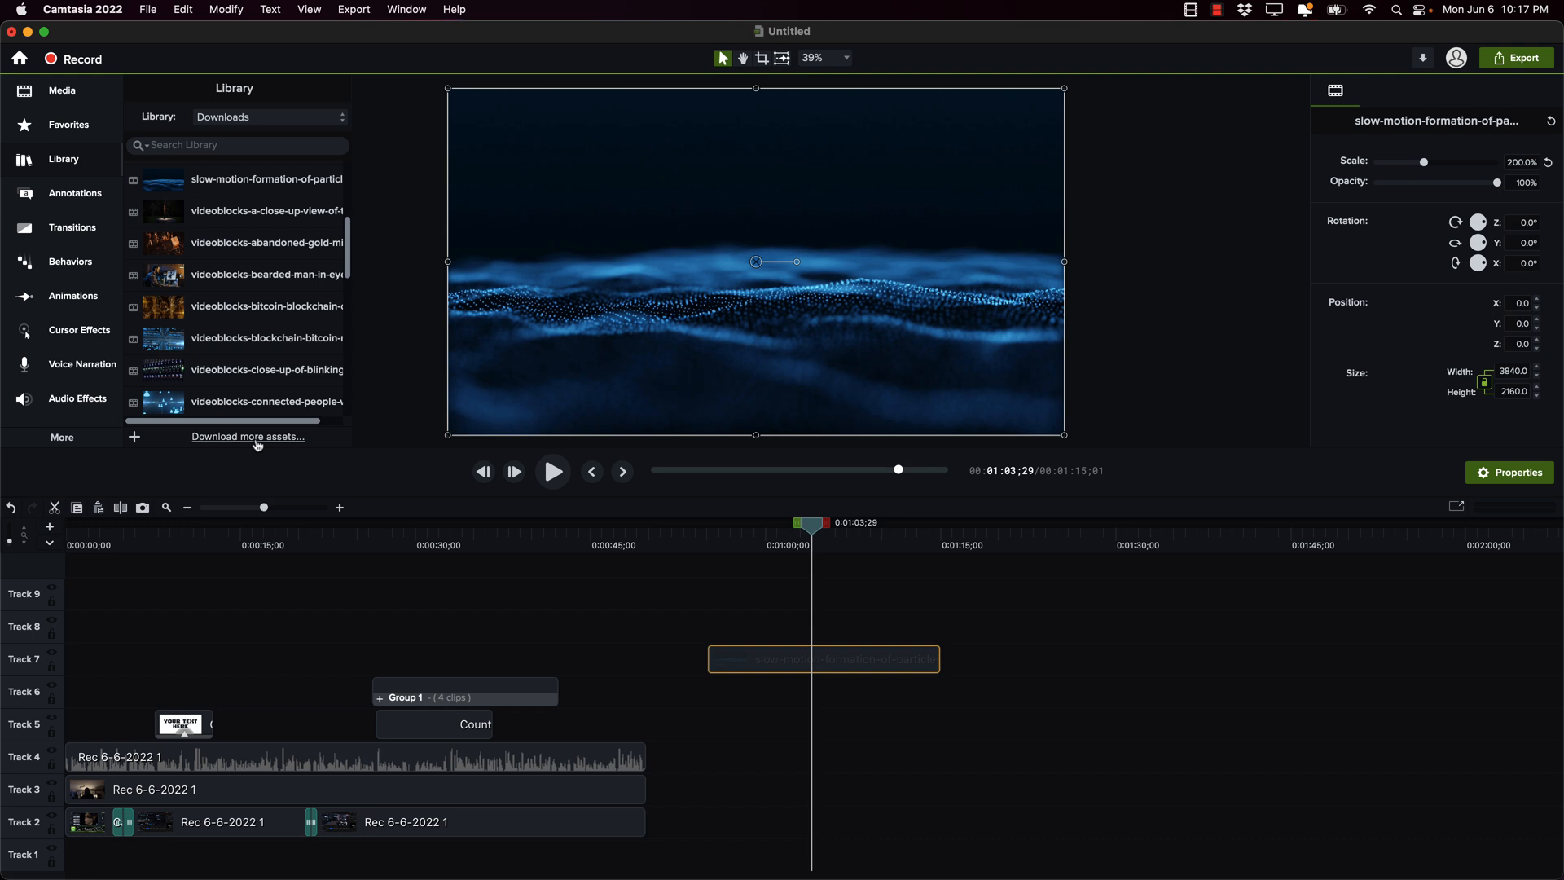
Step: Search the TechSmith Assets site for 'psycho' and browse the results
{"action": "left_click", "coordinate": [248, 436]}
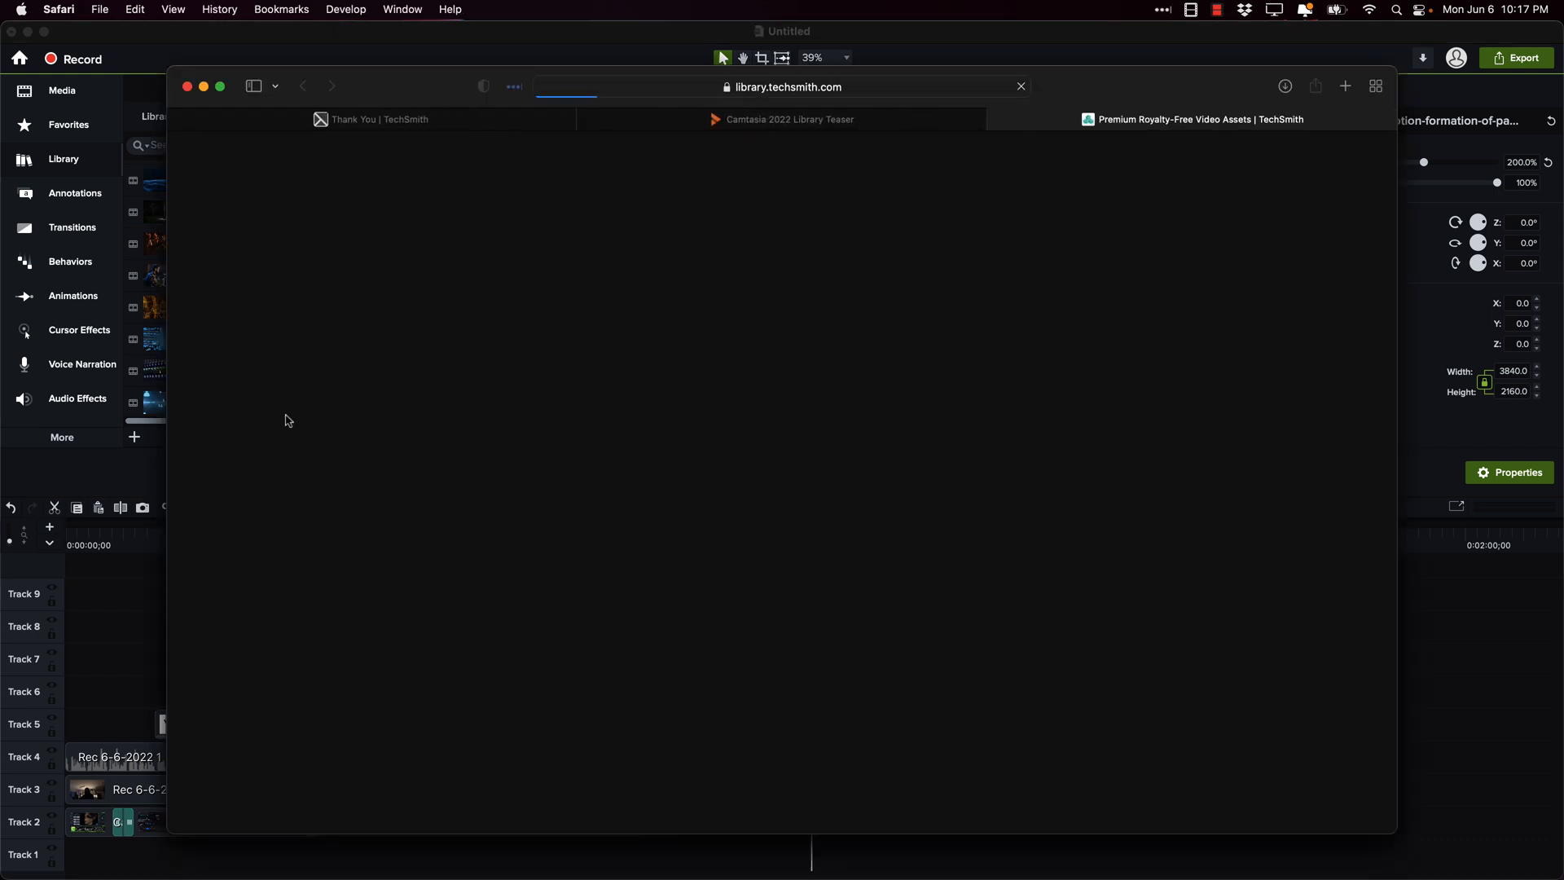
{"action": "left_click", "coordinate": [1197, 119]}
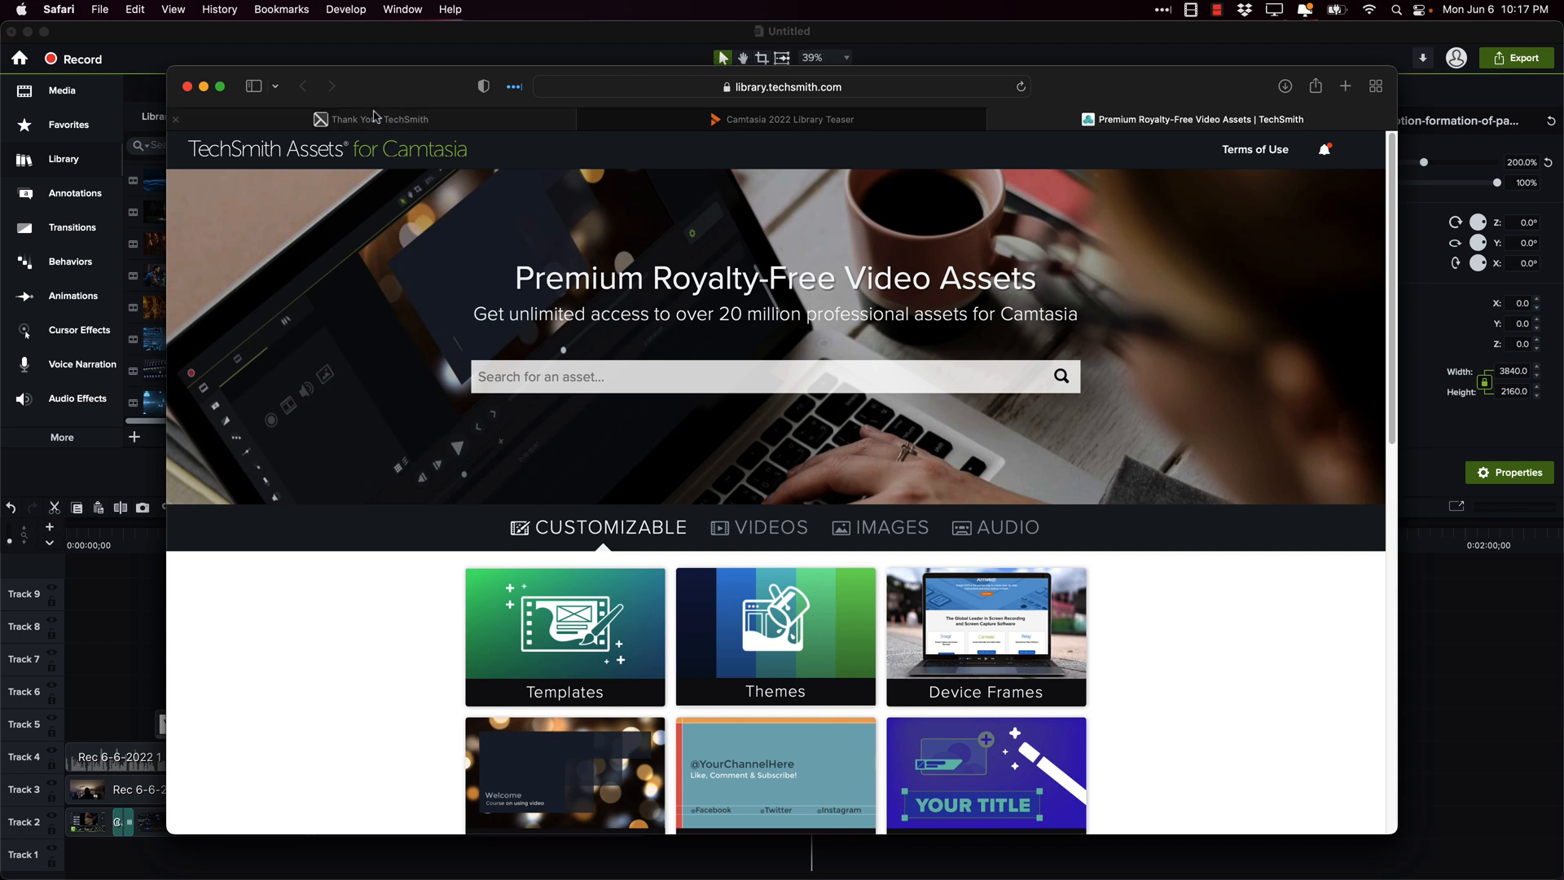
{"action": "mouse_move", "coordinate": [389, 254]}
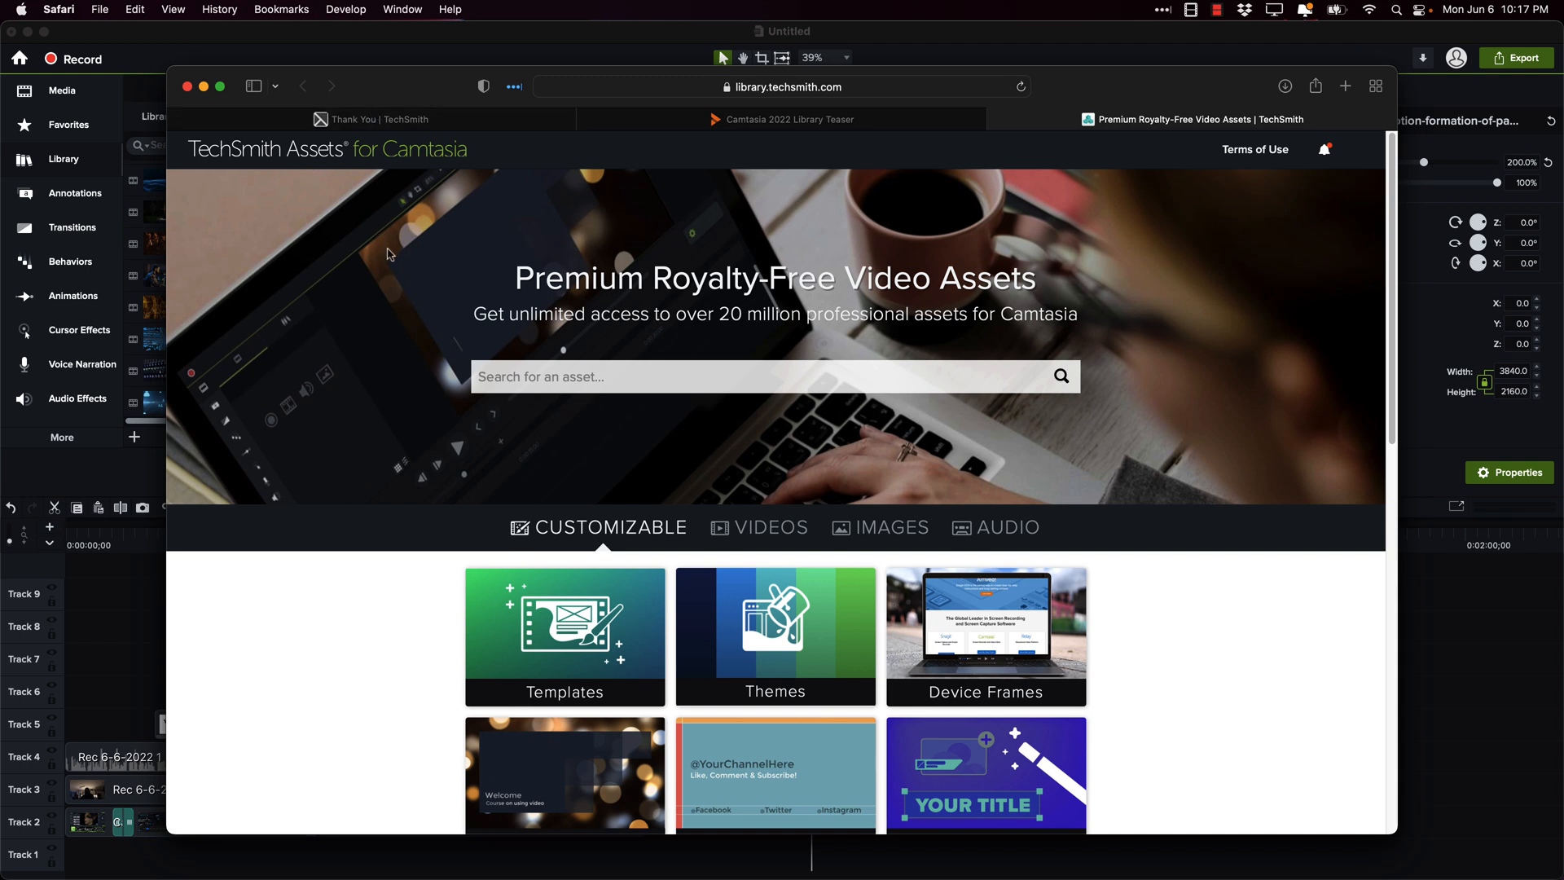
{"action": "mouse_move", "coordinate": [290, 221]}
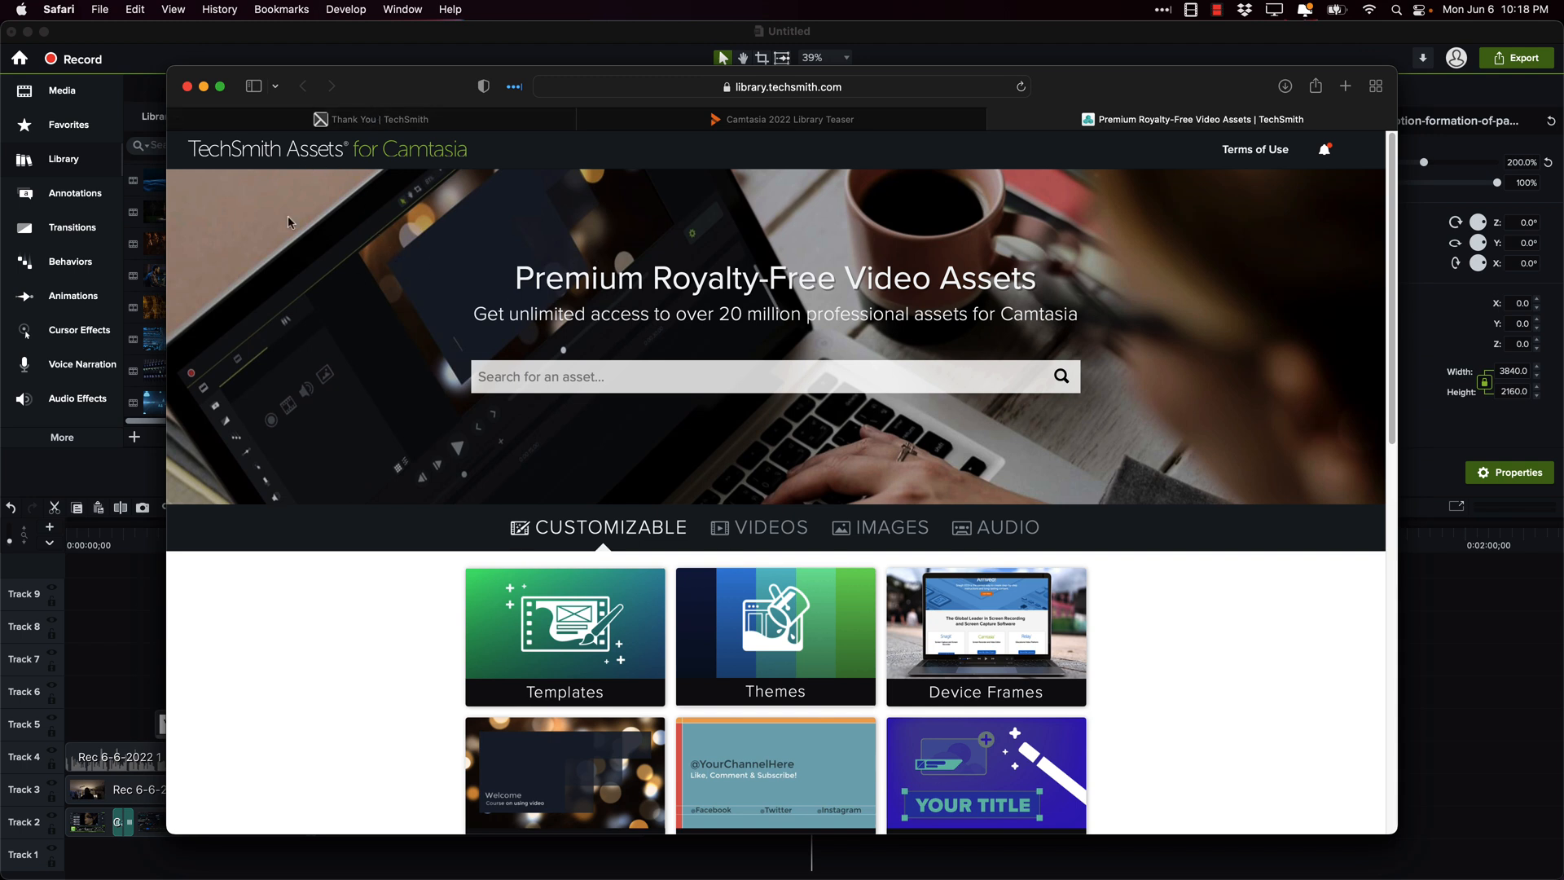
{"action": "mouse_move", "coordinate": [951, 261]}
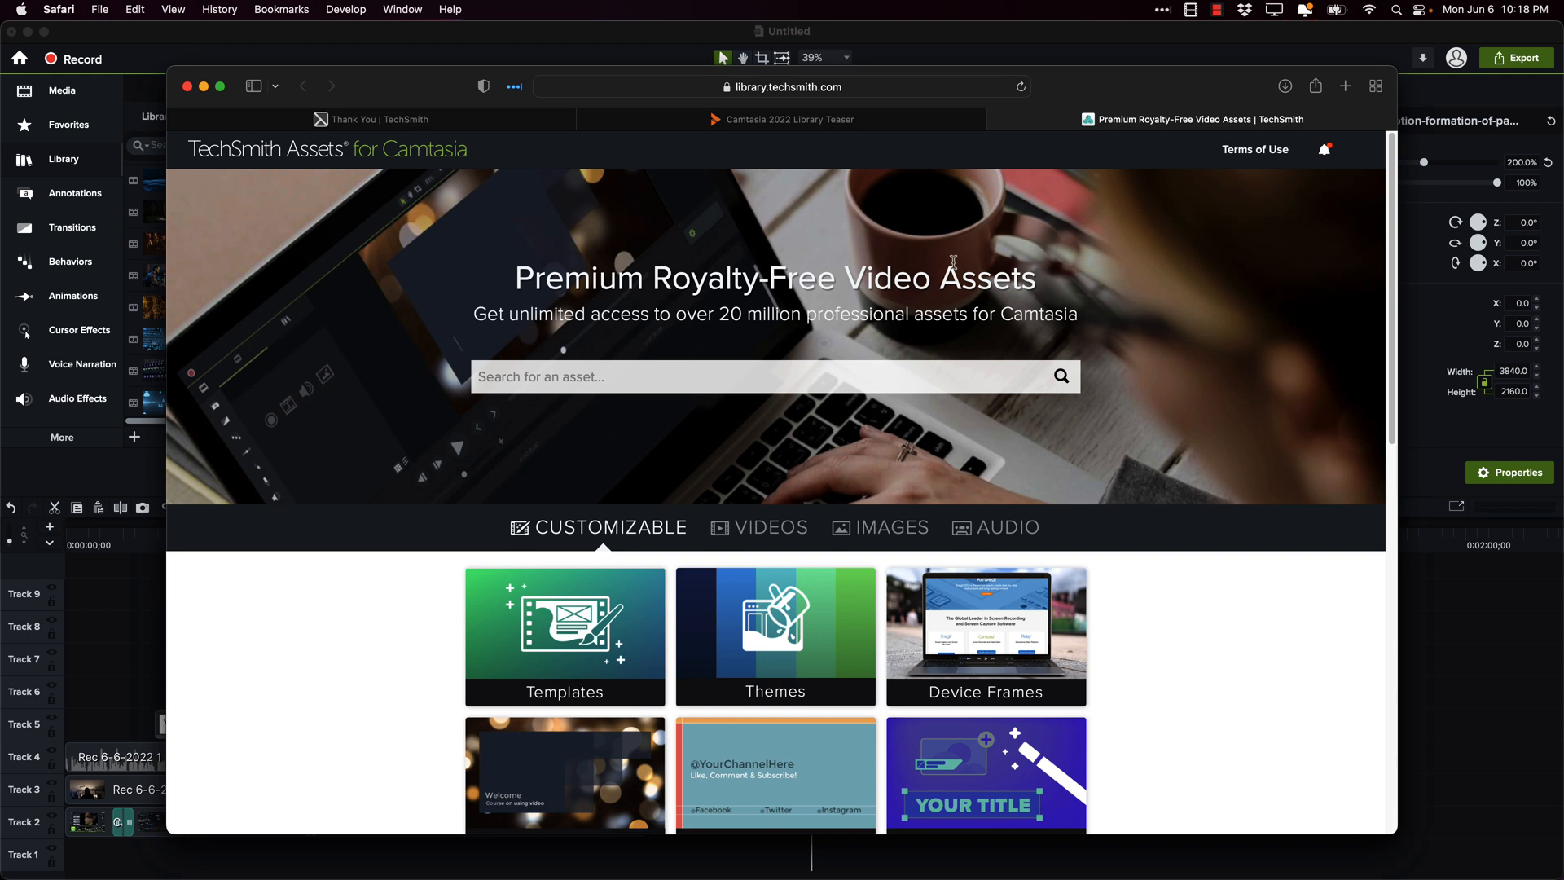
{"action": "mouse_move", "coordinate": [1177, 166]}
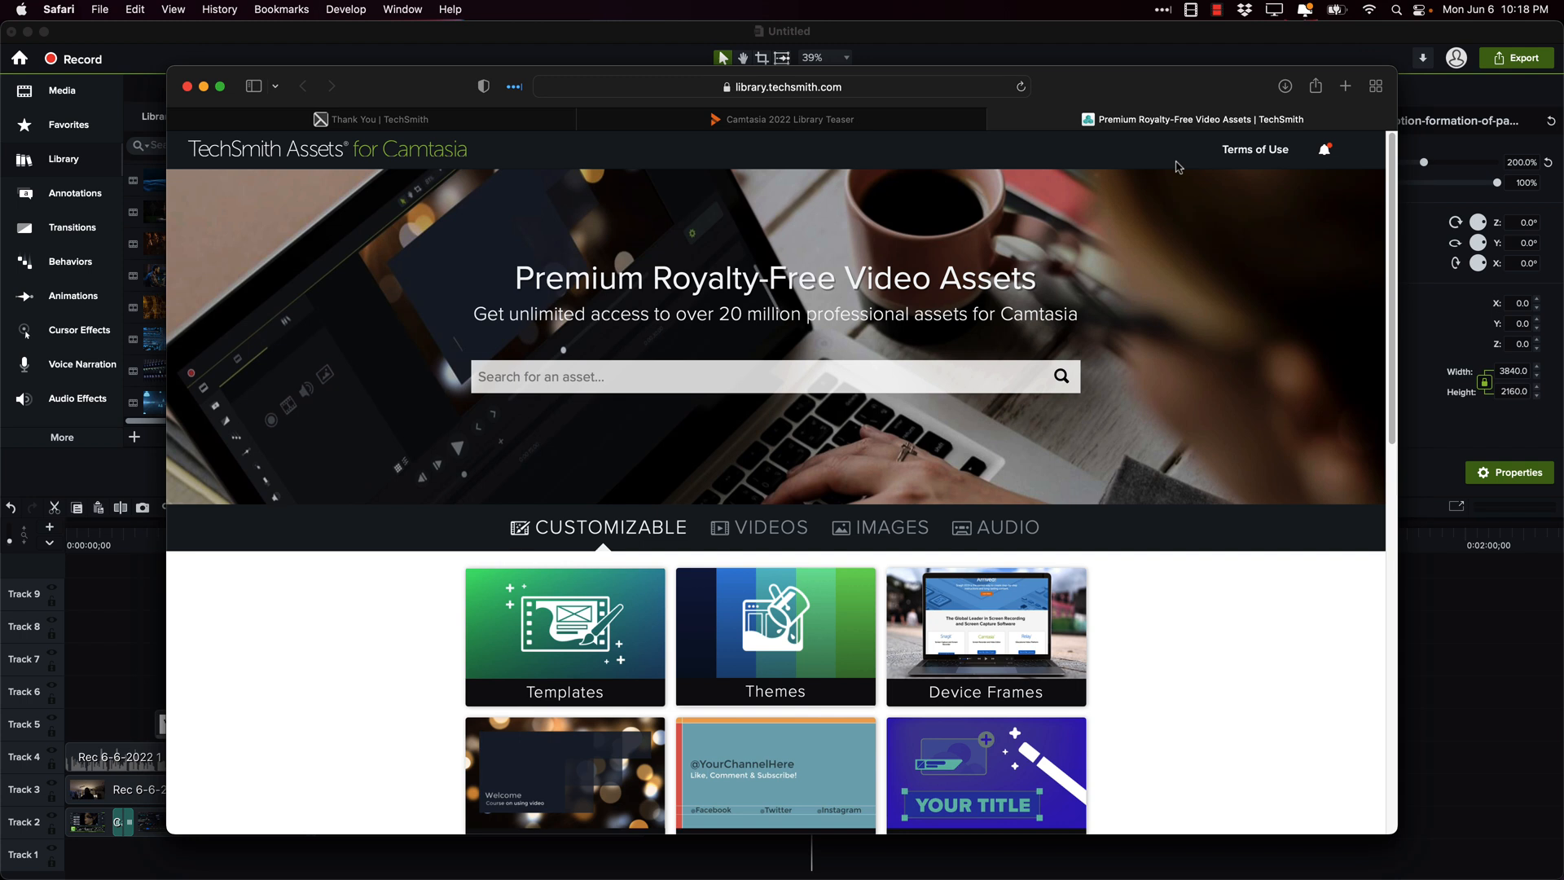
{"action": "mouse_move", "coordinate": [1135, 178]}
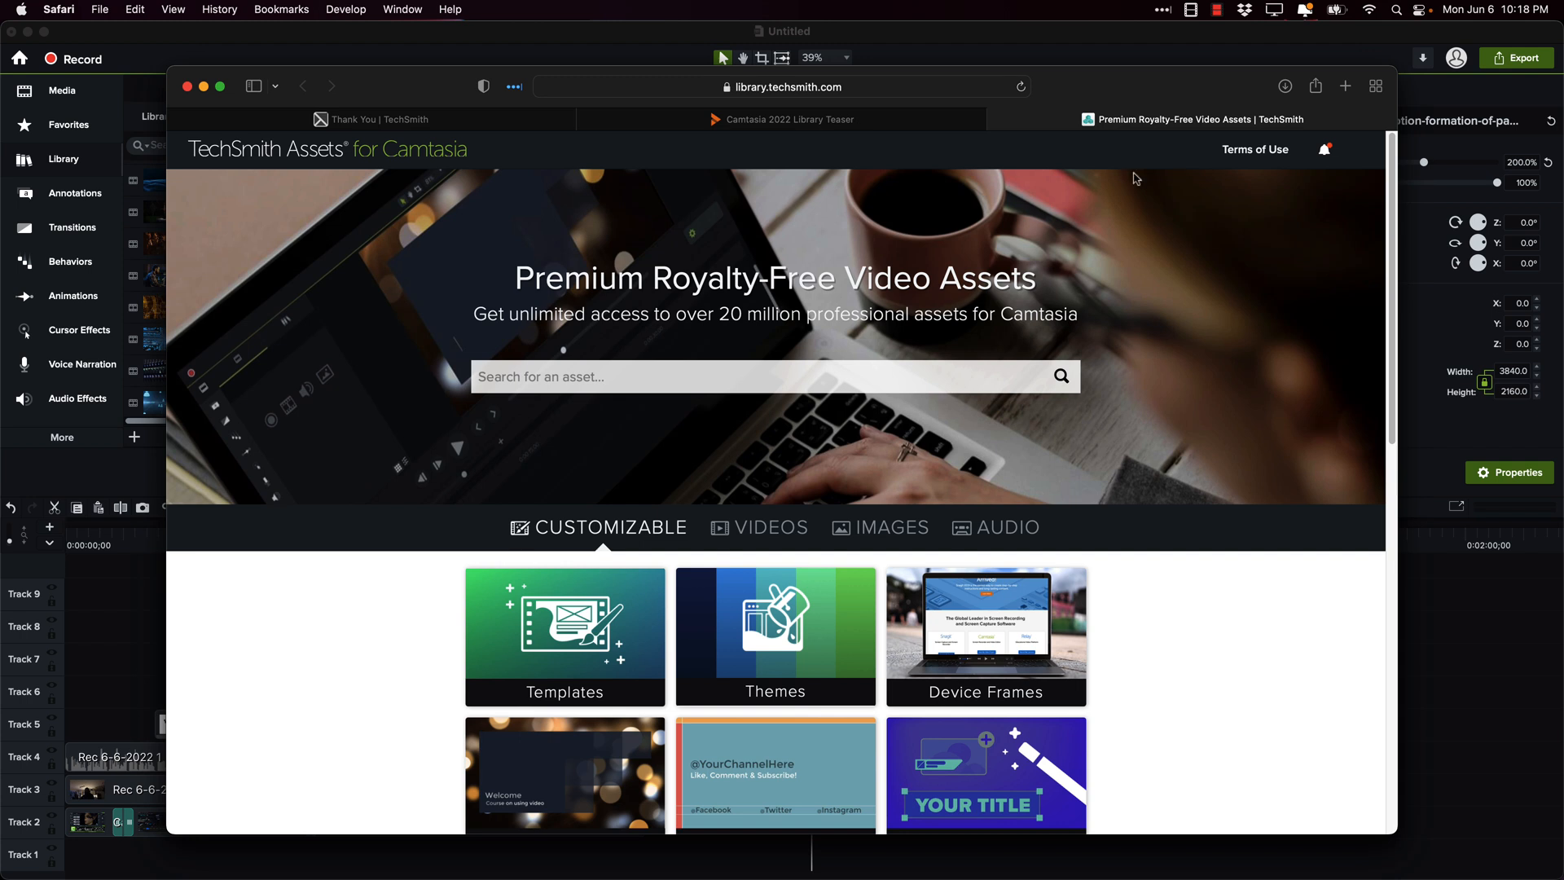
{"action": "left_click", "coordinate": [775, 376]}
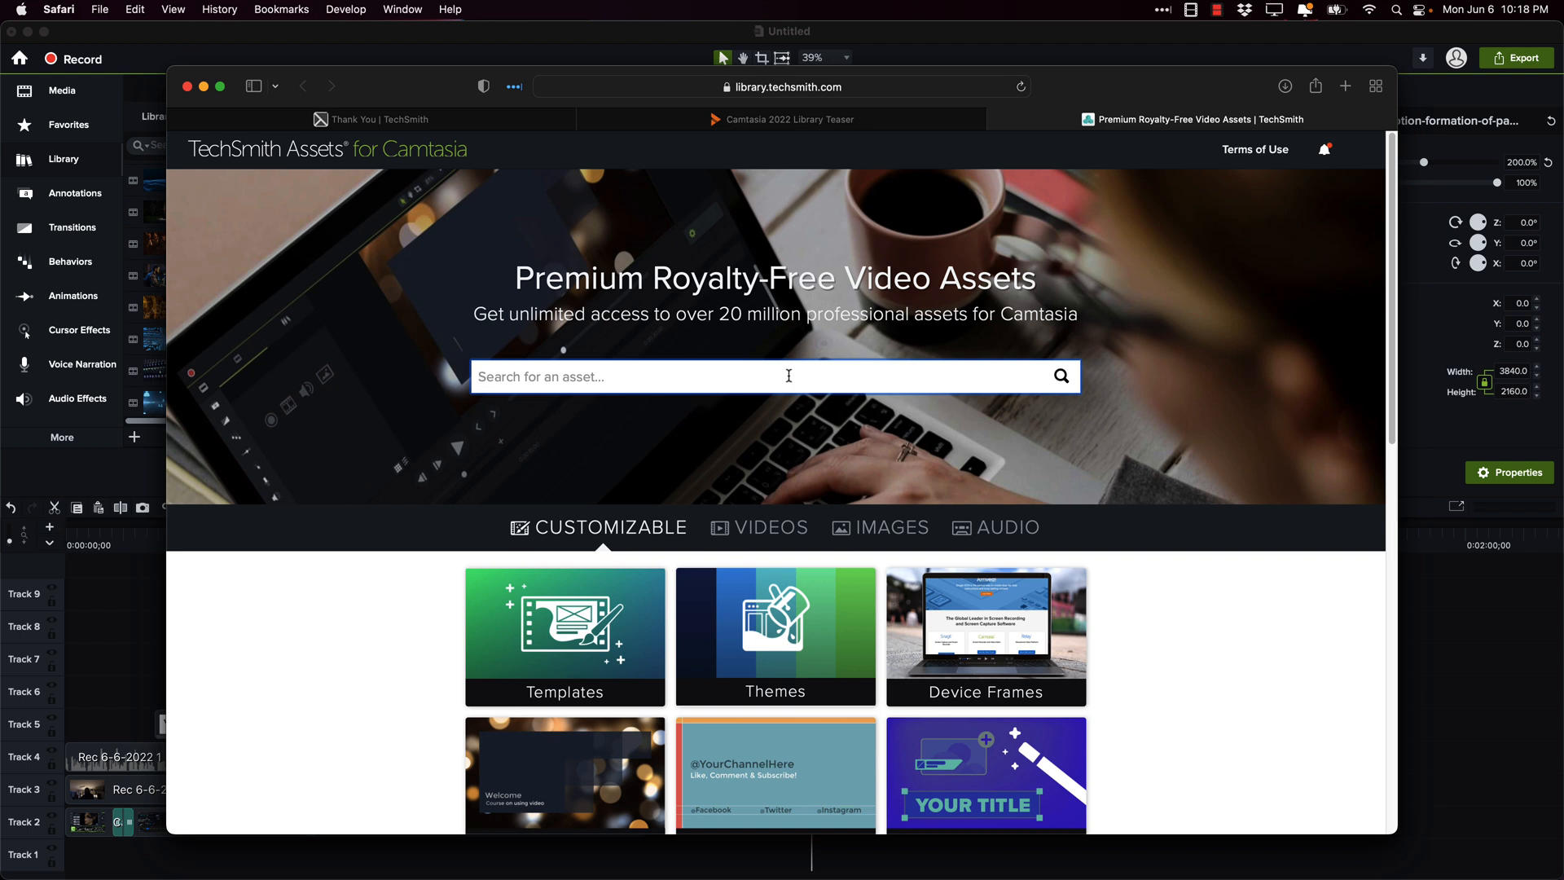
{"action": "type", "text": "psycho"}
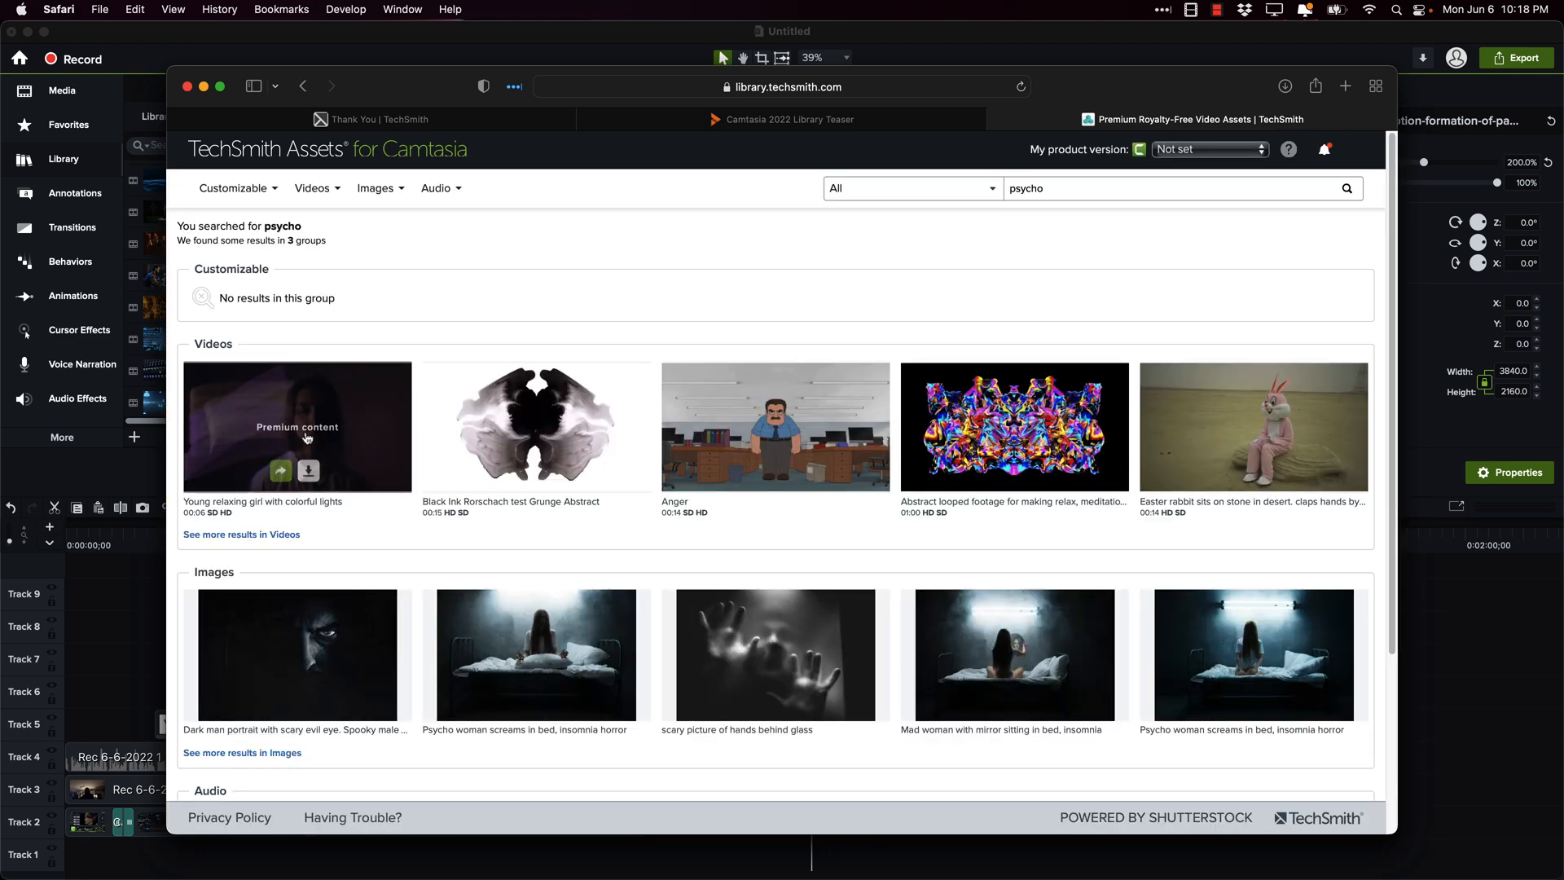
{"action": "scroll", "scroll_direction": "down", "scroll_amount": 3}
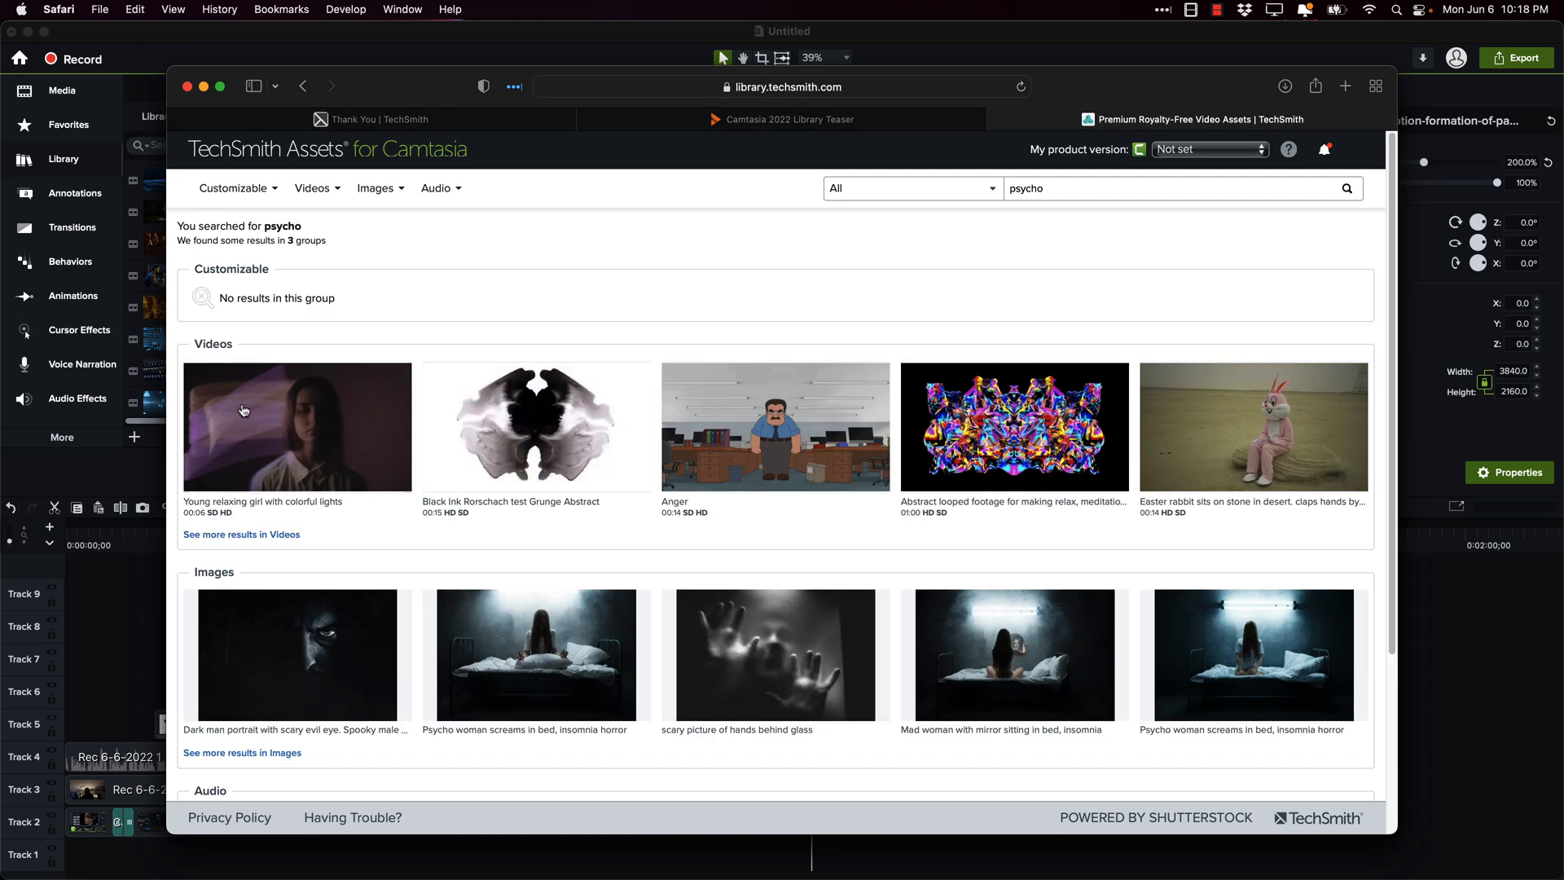
Step: Show more psycho video results and send Spooky shadows on the wall. Nr.2. to Camtasia
{"action": "left_click", "coordinate": [313, 187]}
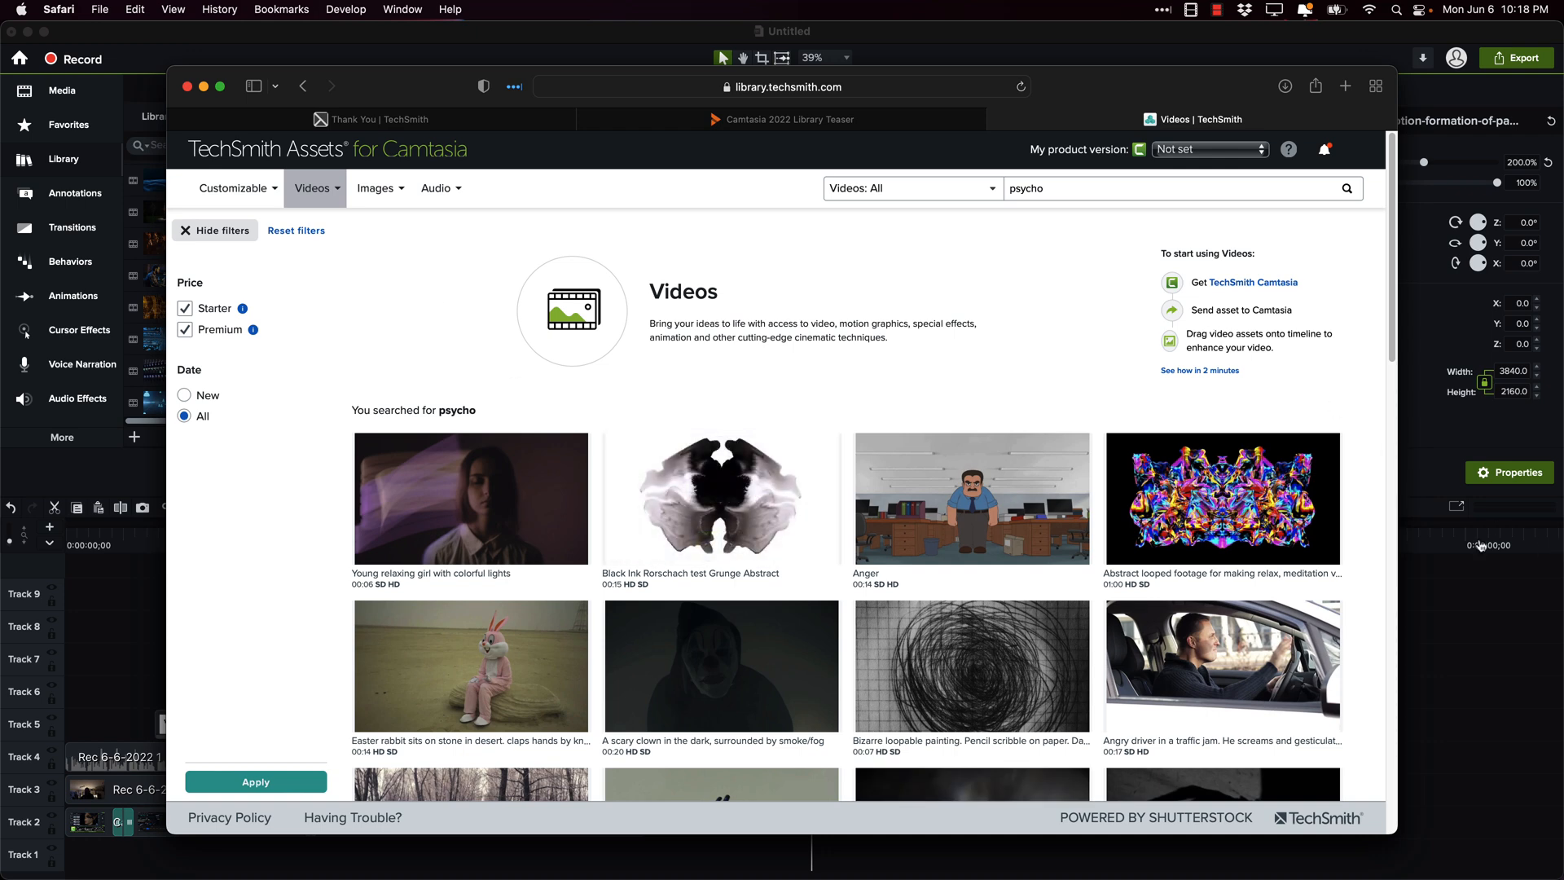
{"action": "scroll", "scroll_direction": "down", "scroll_amount": 3}
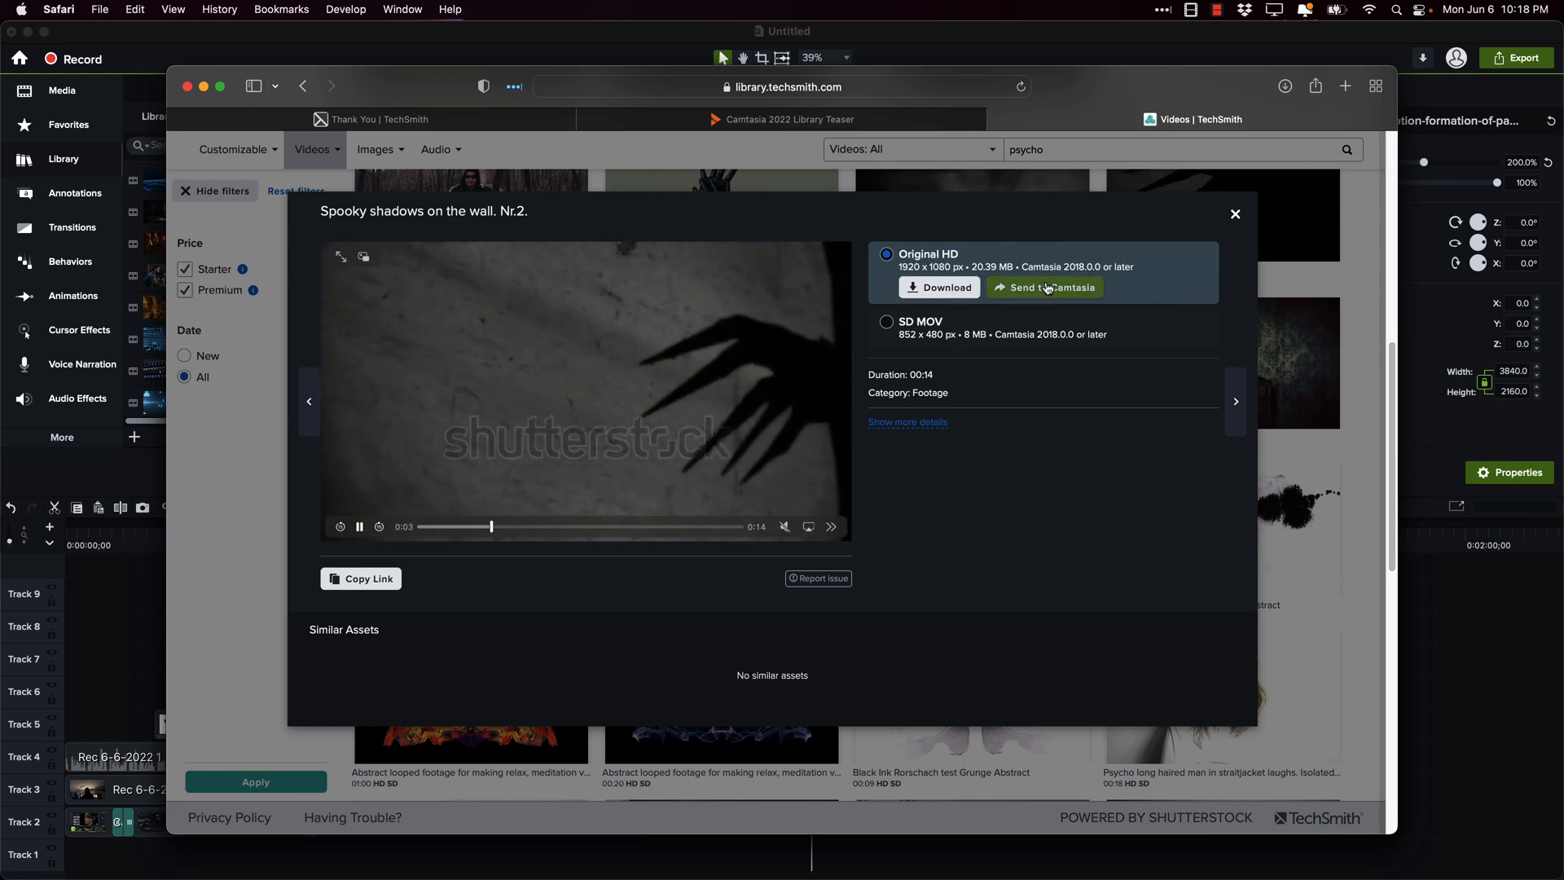
{"action": "left_click", "coordinate": [1042, 286]}
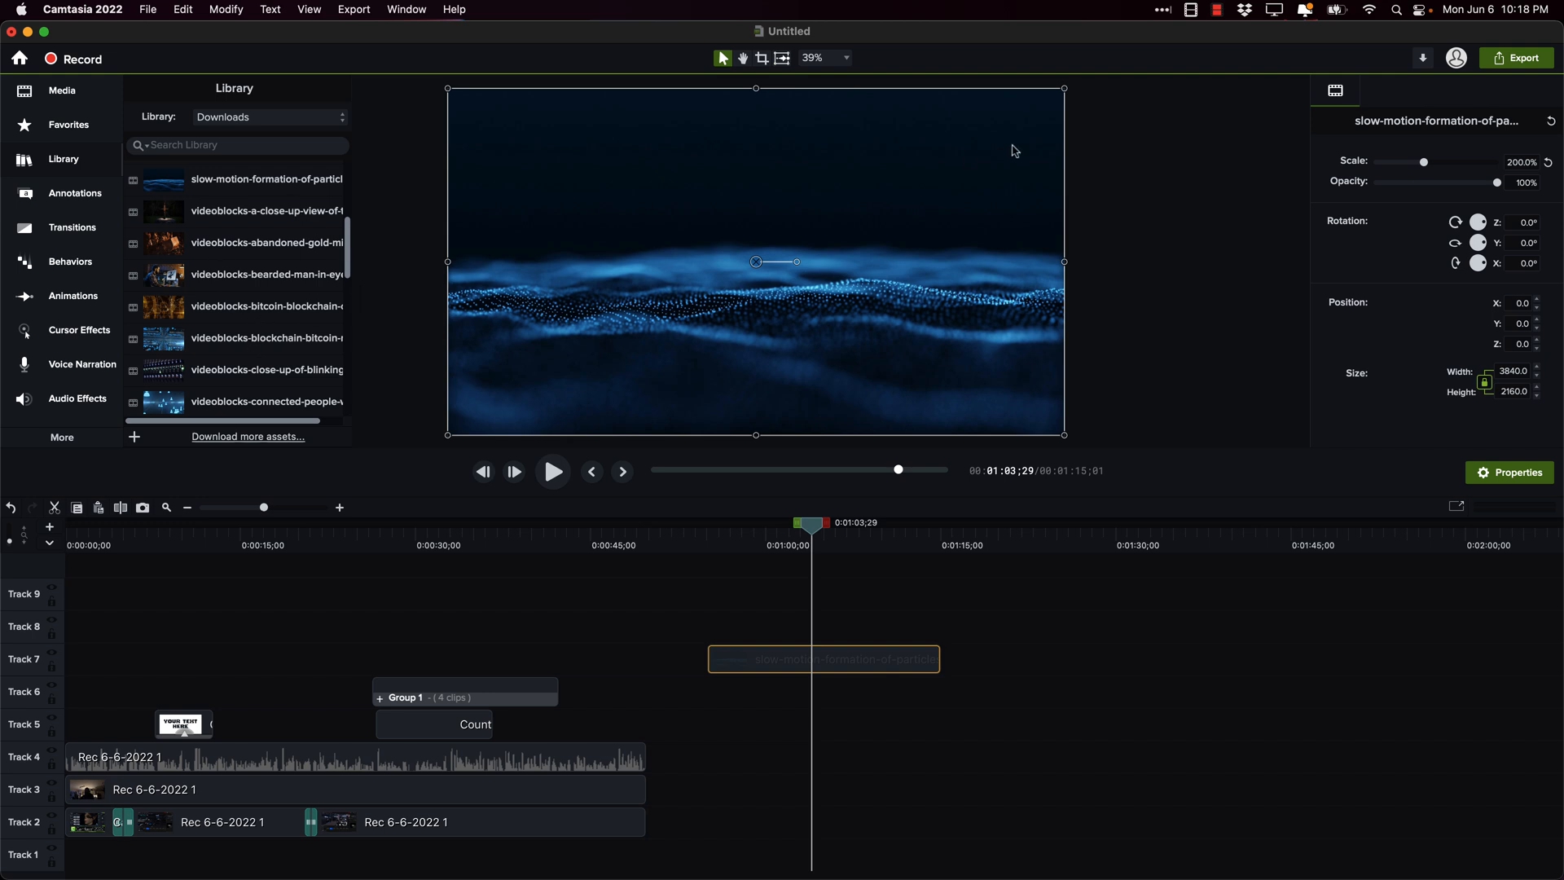
Step: Import the shutterstock_5165810 clip into Downloads and move it to the canvas's top-left corner
{"action": "left_click", "coordinate": [1420, 58]}
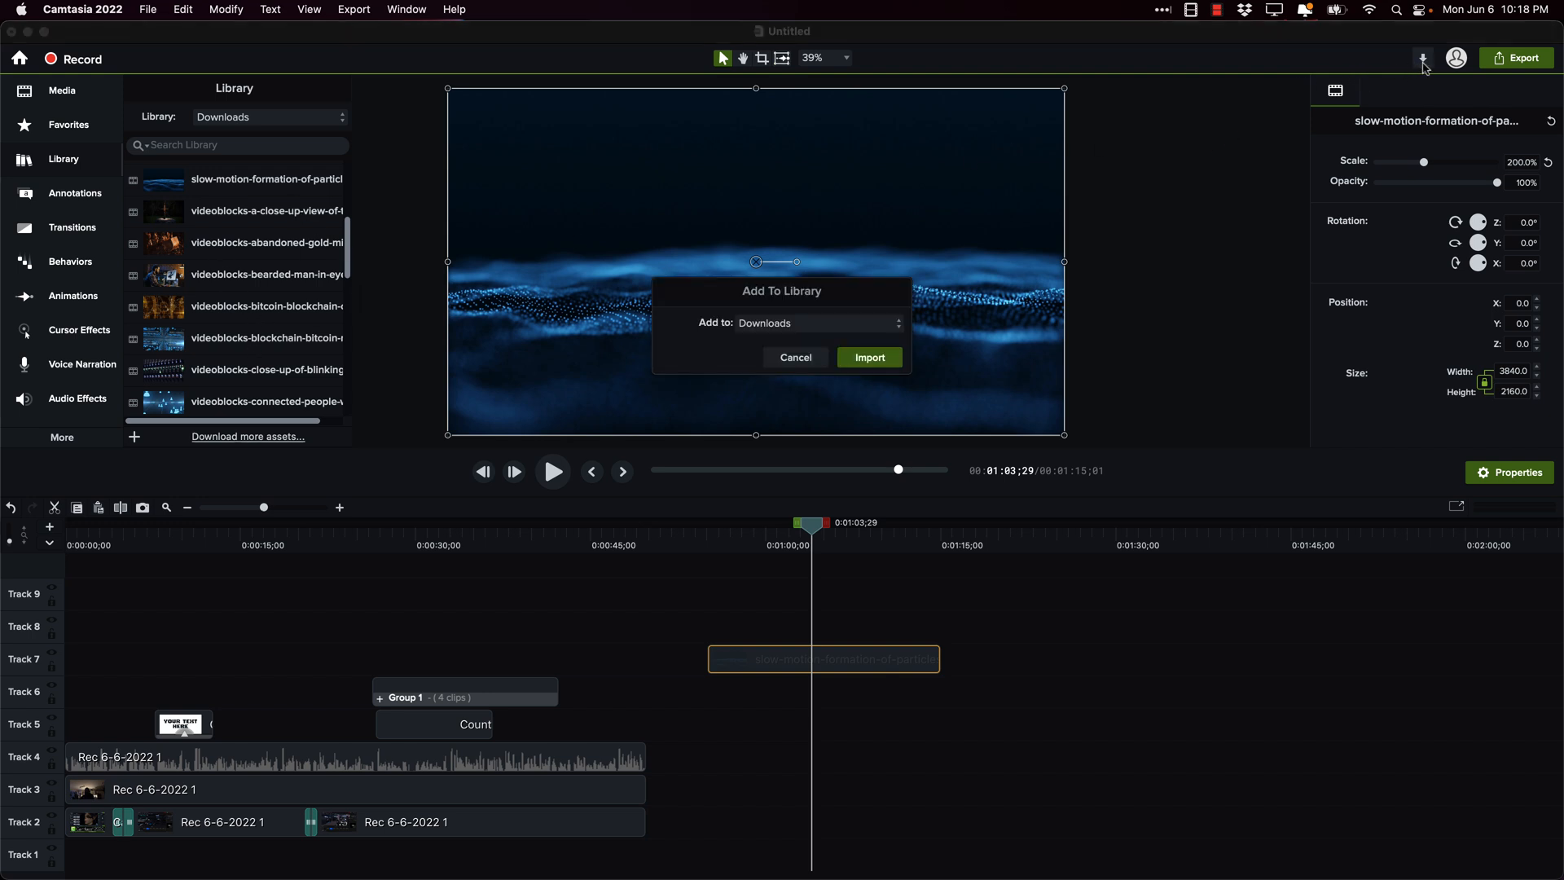
{"action": "left_click", "coordinate": [868, 357]}
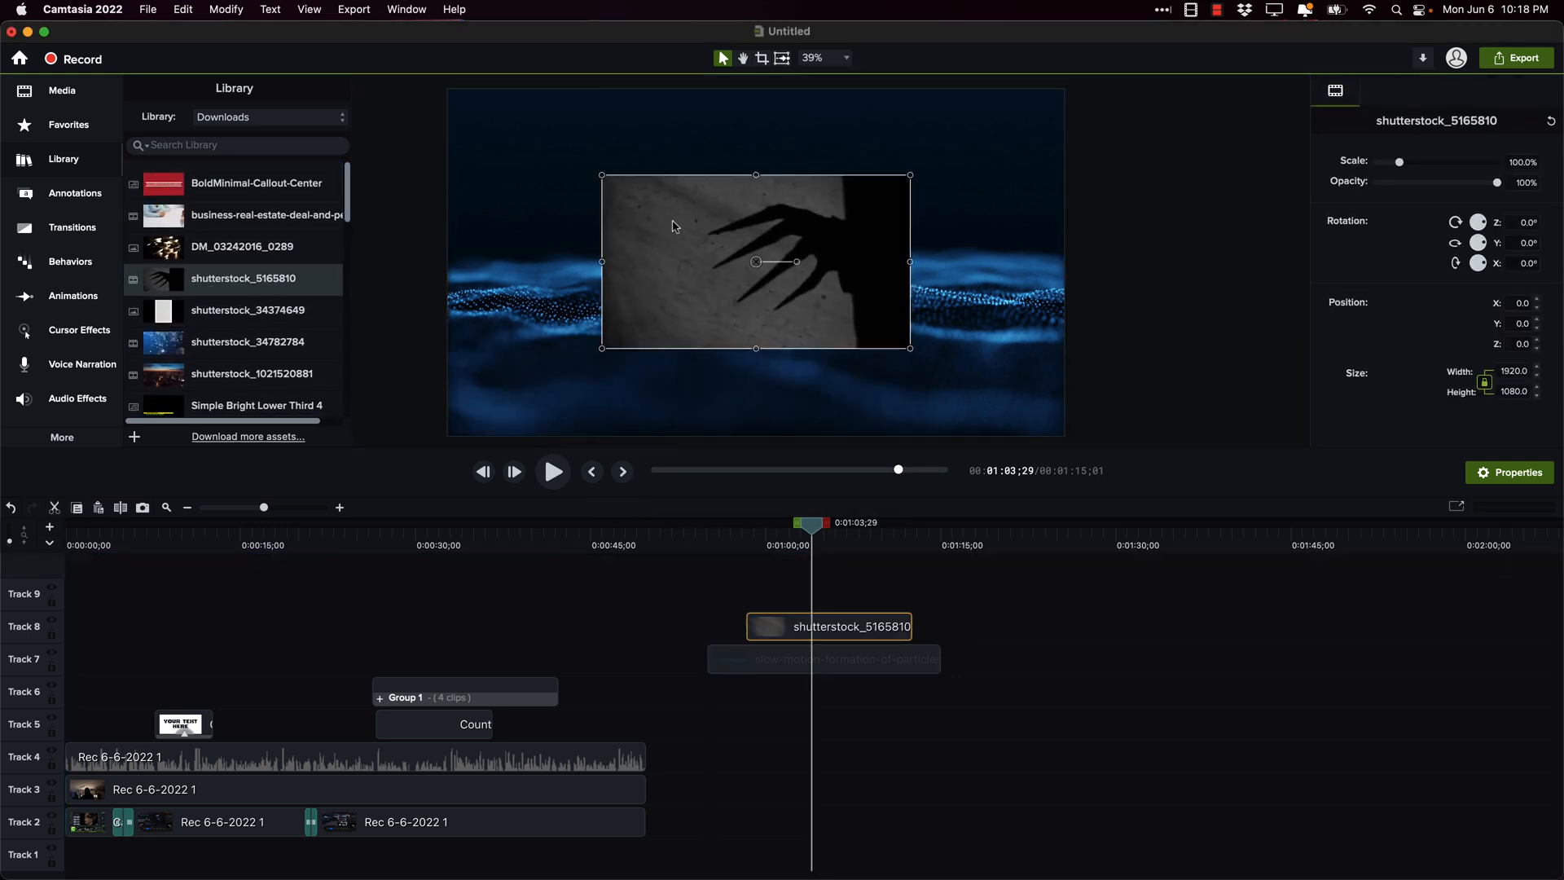
{"action": "left_click_drag", "start_coordinate": [754, 261], "coordinate": [601, 174]}
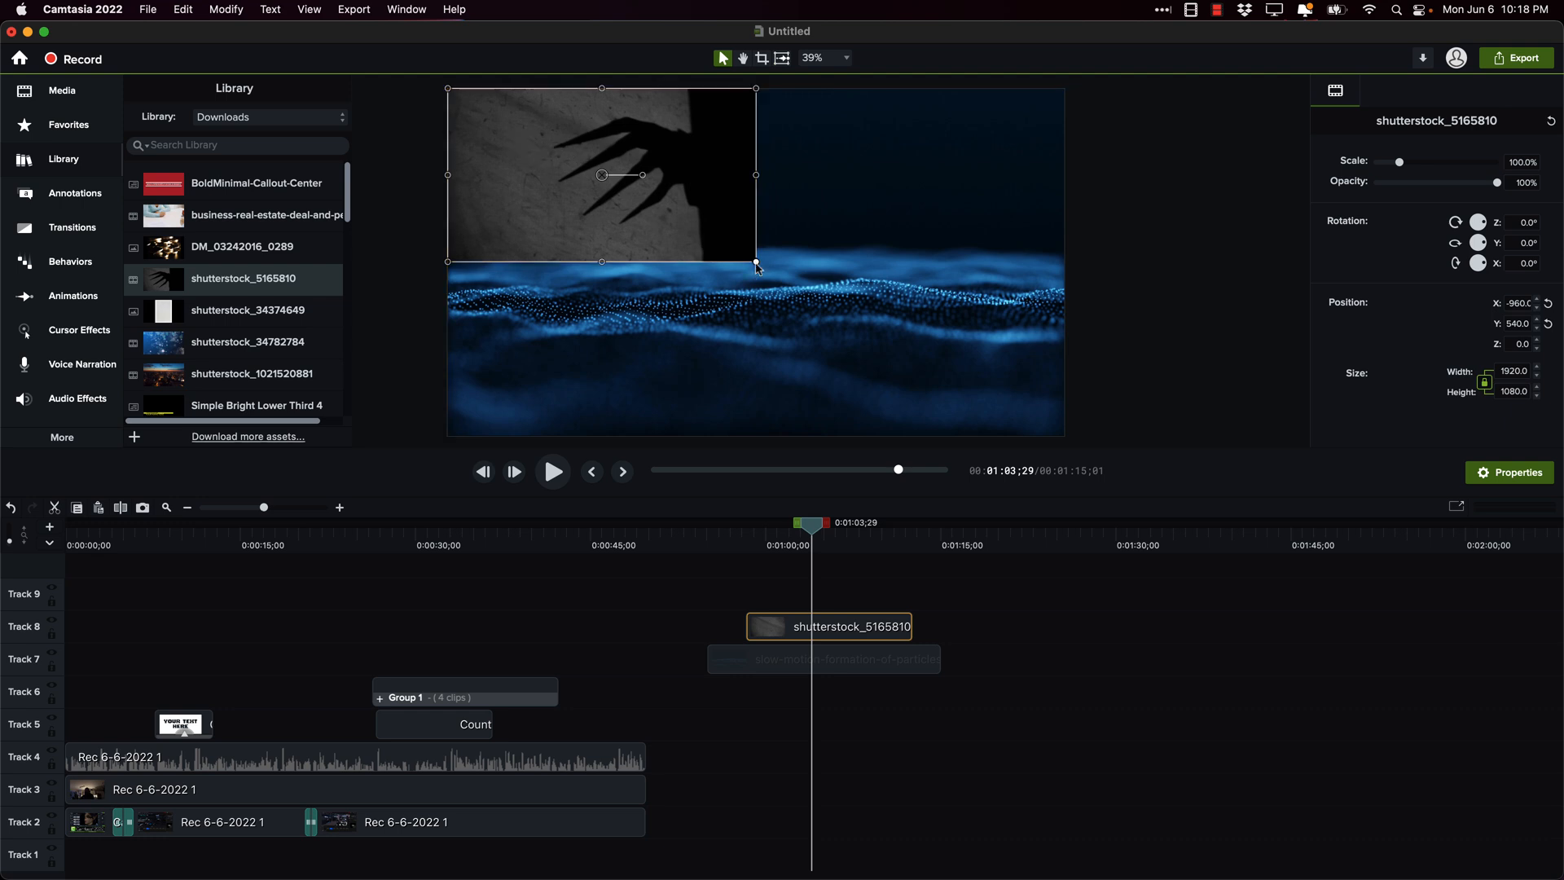
Step: Scale the spooky shadows clip to 200% to fill the canvas and preview it after the particles clip
{"action": "left_click_drag", "start_coordinate": [756, 260], "coordinate": [1062, 428]}
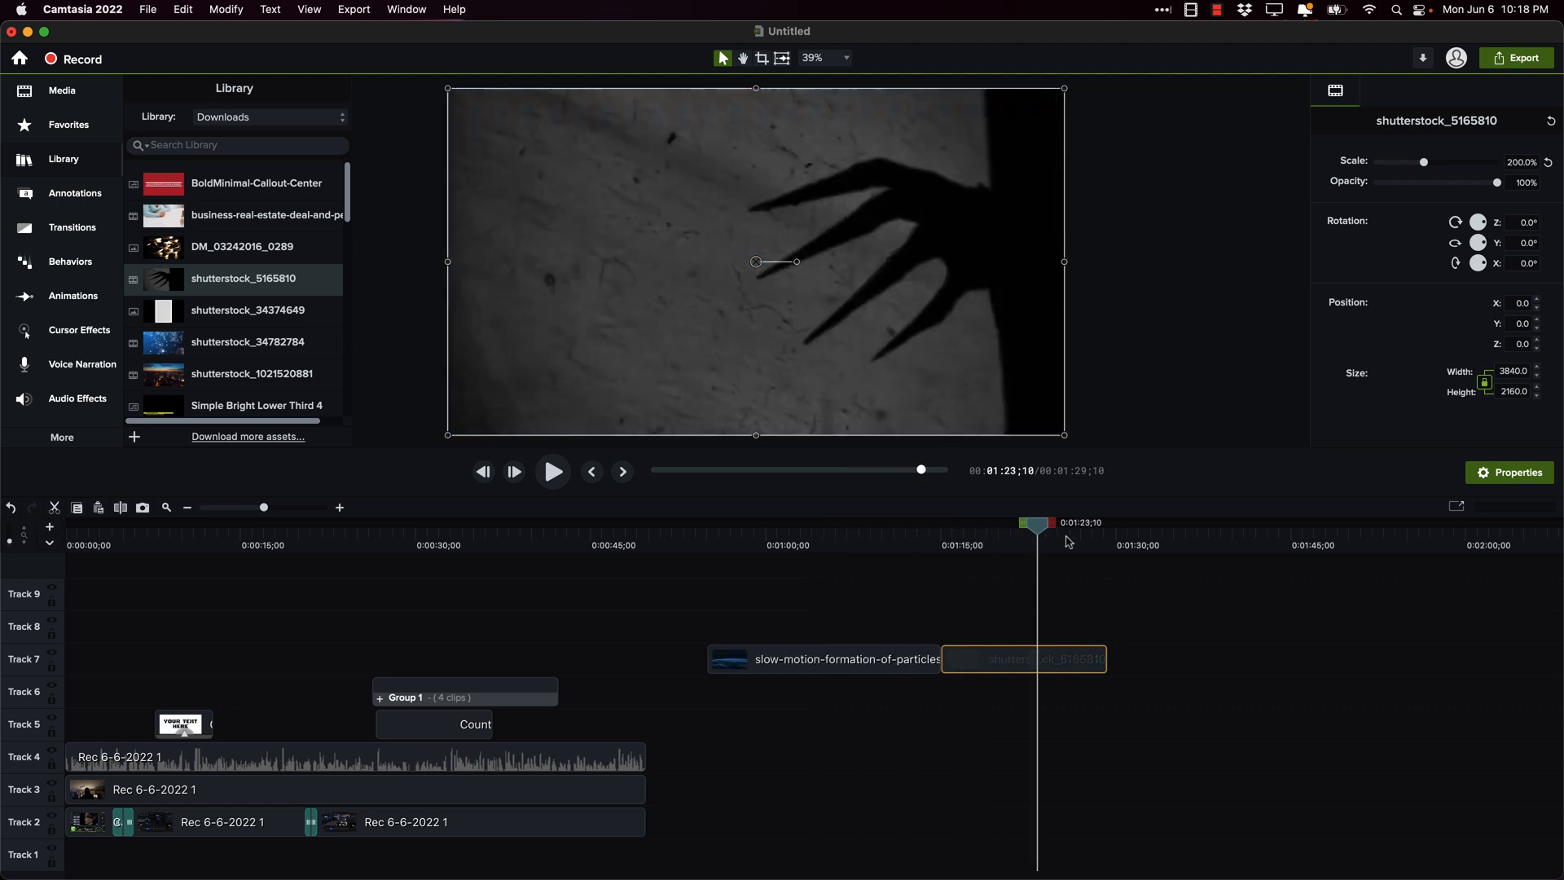
{"action": "left_click_drag", "start_coordinate": [1036, 523], "coordinate": [949, 523]}
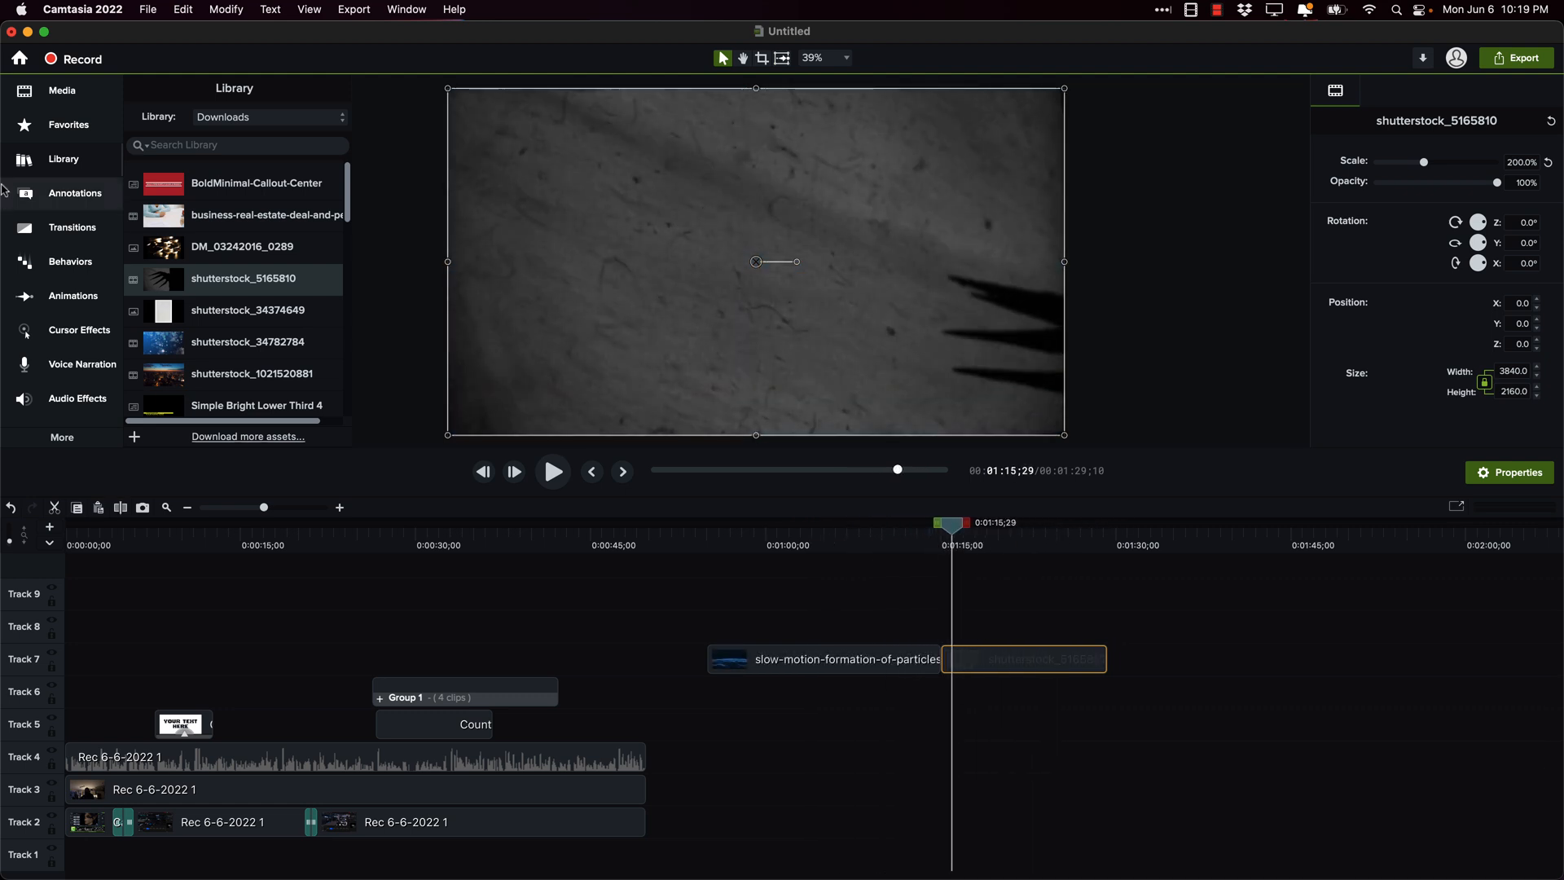
{"action": "left_click", "coordinate": [72, 228]}
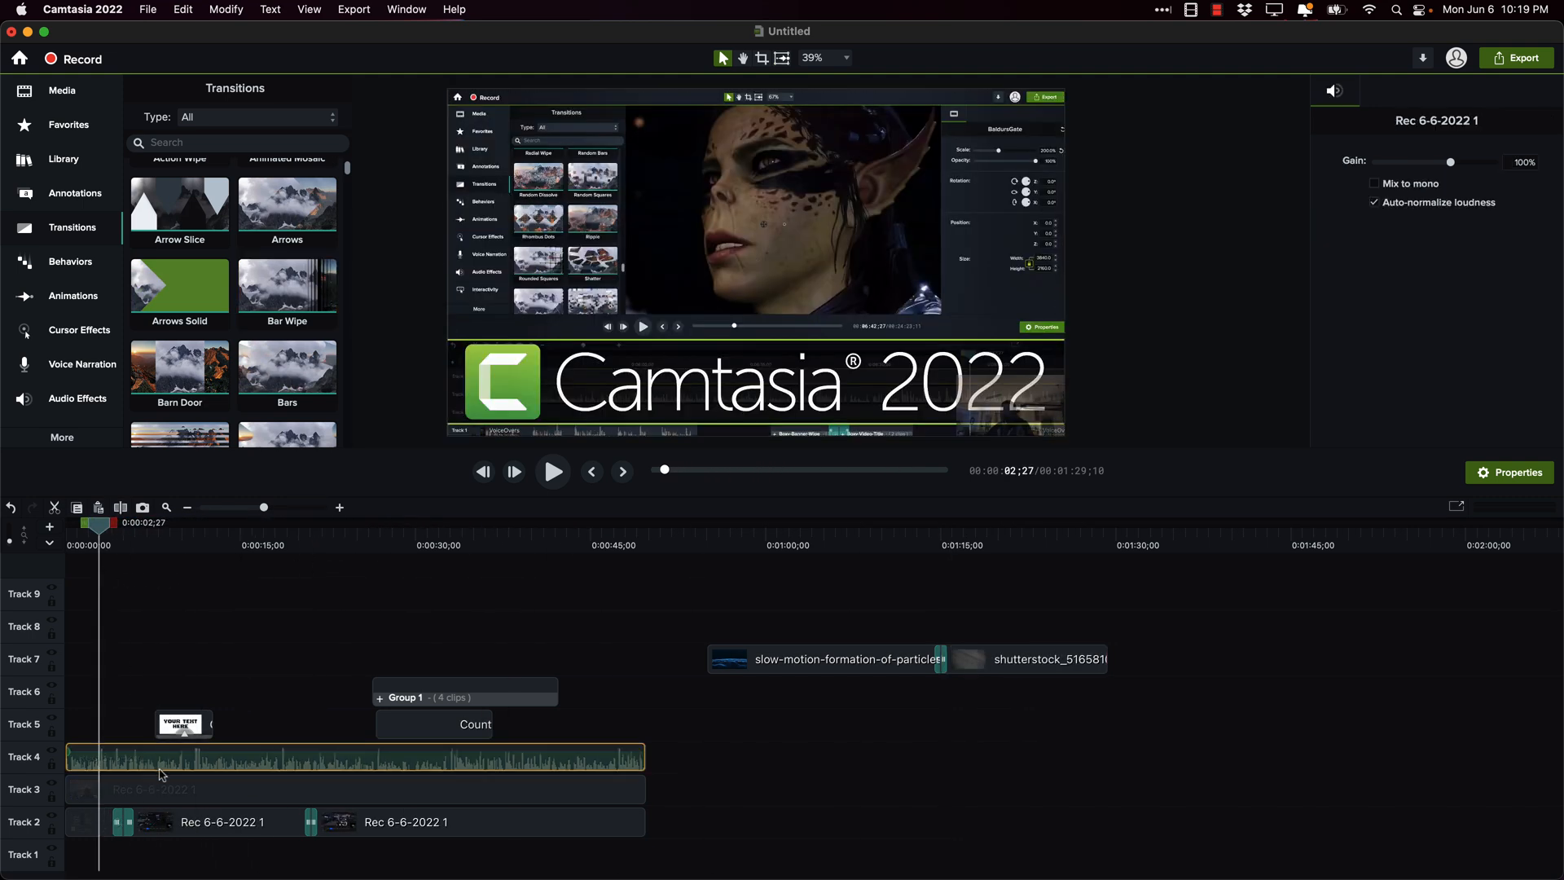
Step: Send the Rec 6-6-2022 1 narration clip to Audiate, saving the project as Temp.cmproj on the Desktop first
{"action": "right_click", "coordinate": [160, 772]}
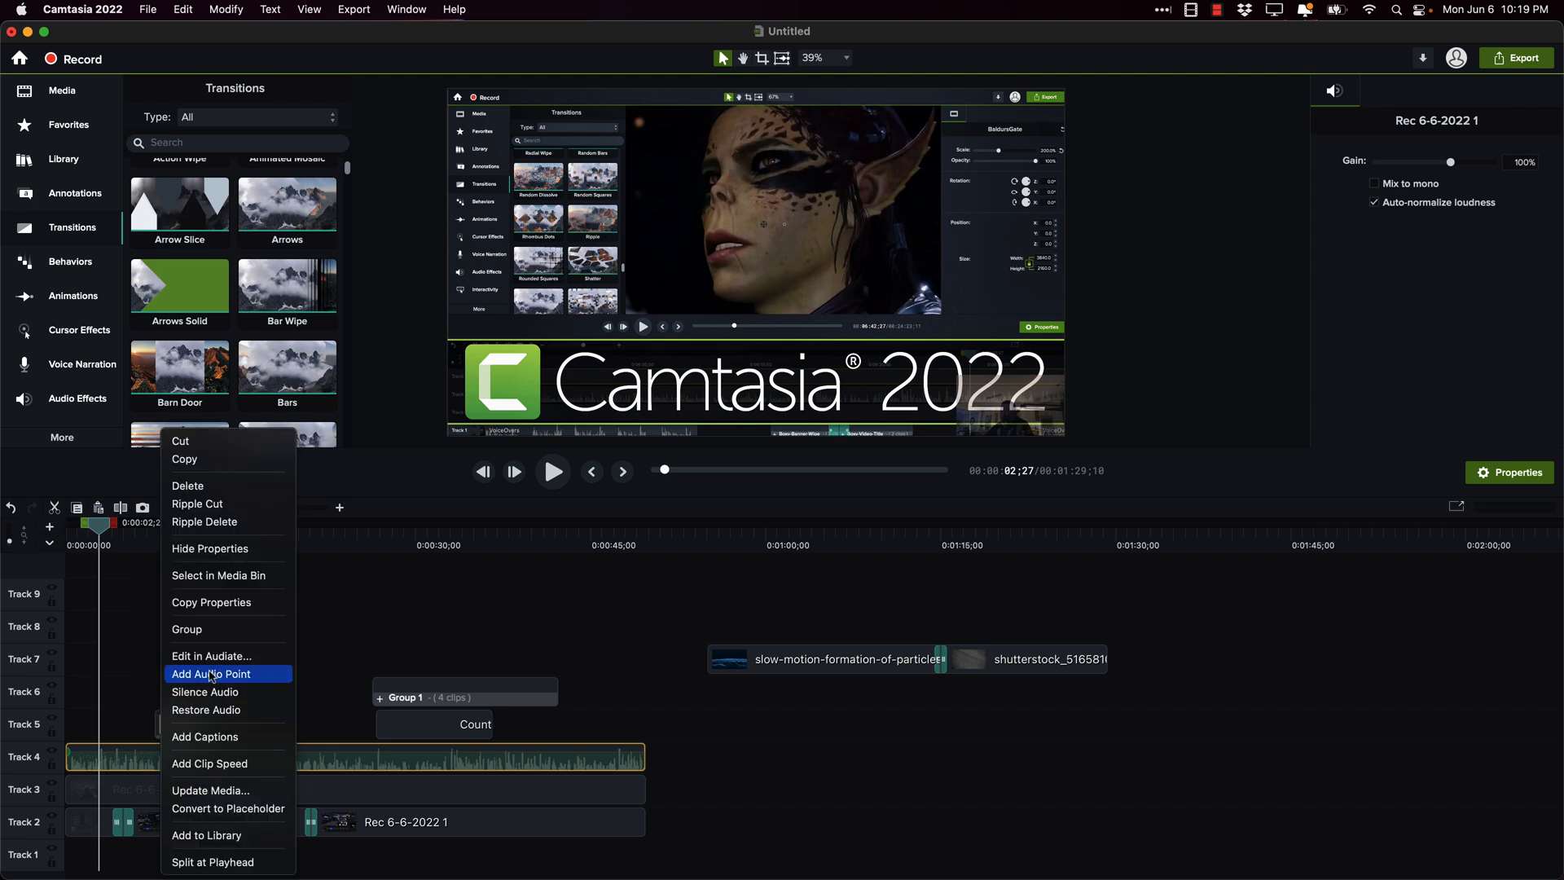
{"action": "left_click", "coordinate": [210, 655]}
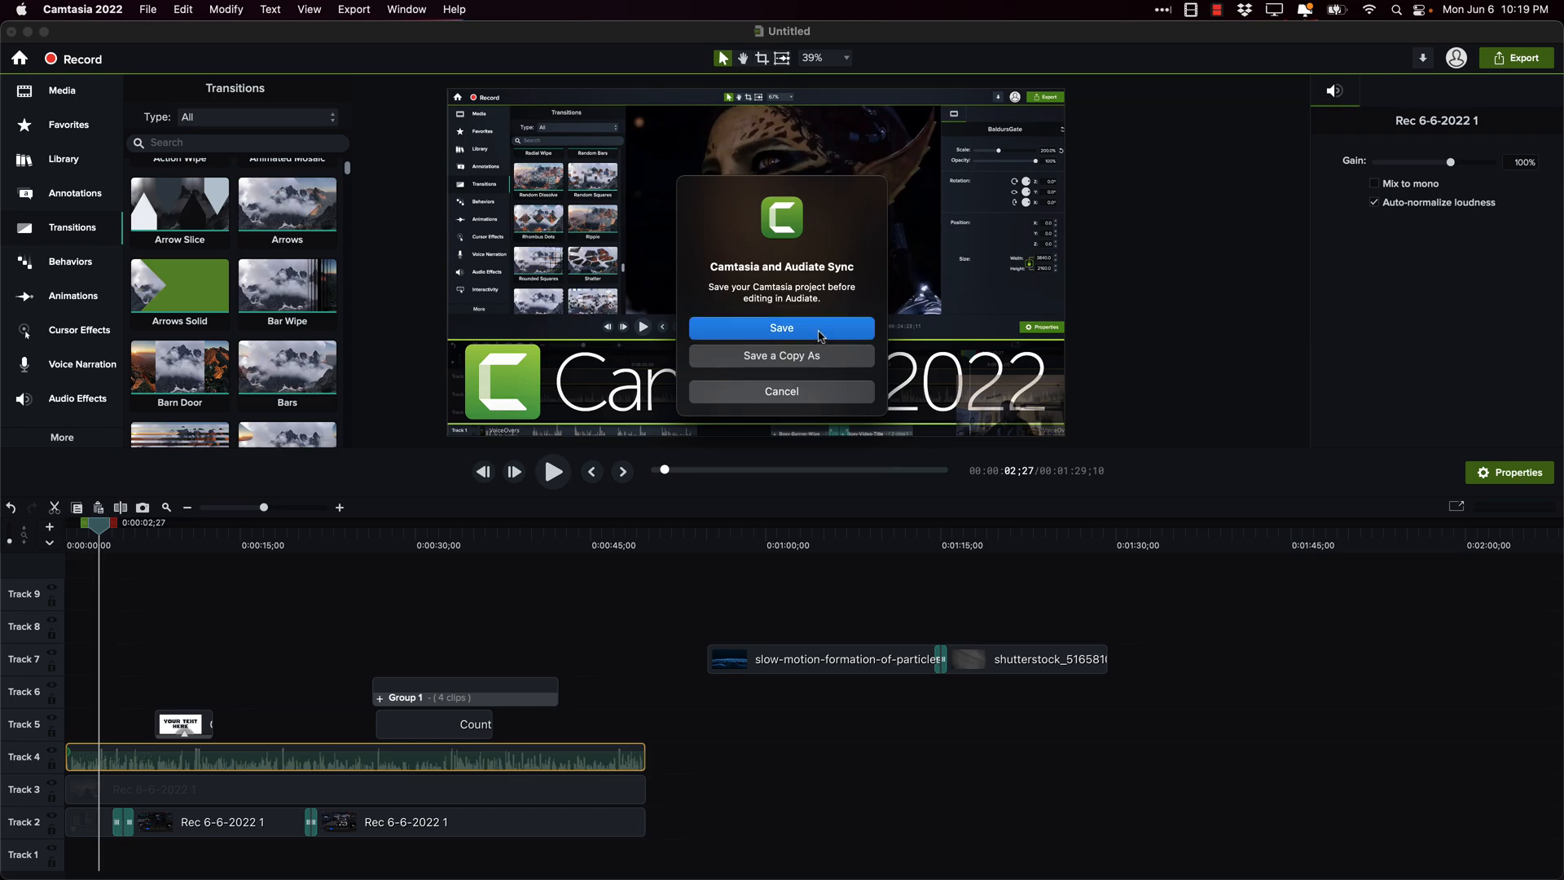
{"action": "left_click", "coordinate": [780, 327]}
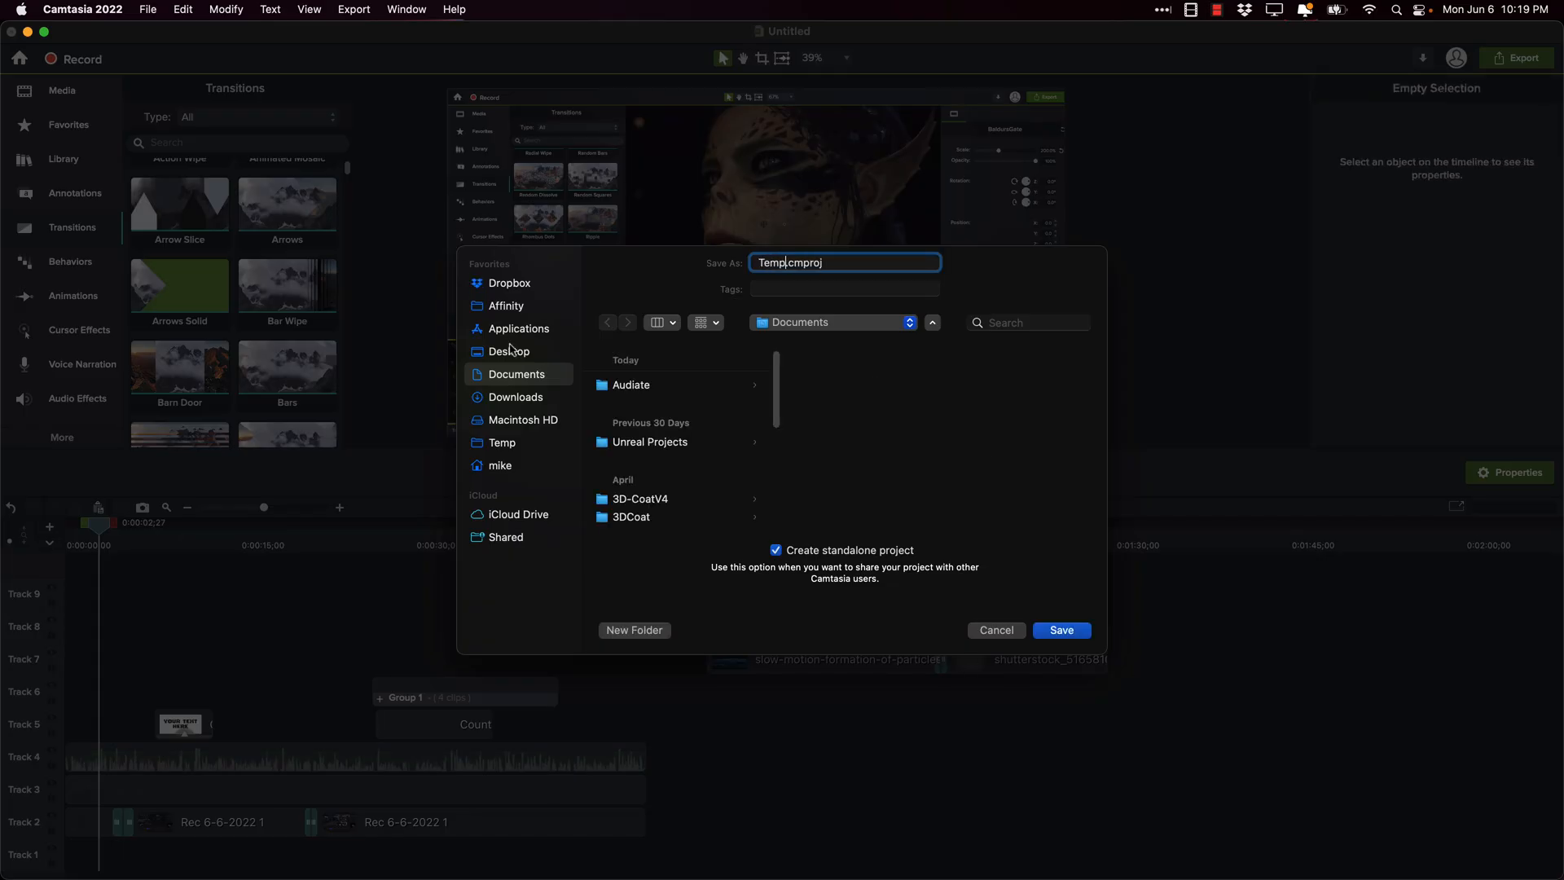
{"action": "left_click", "coordinate": [509, 350]}
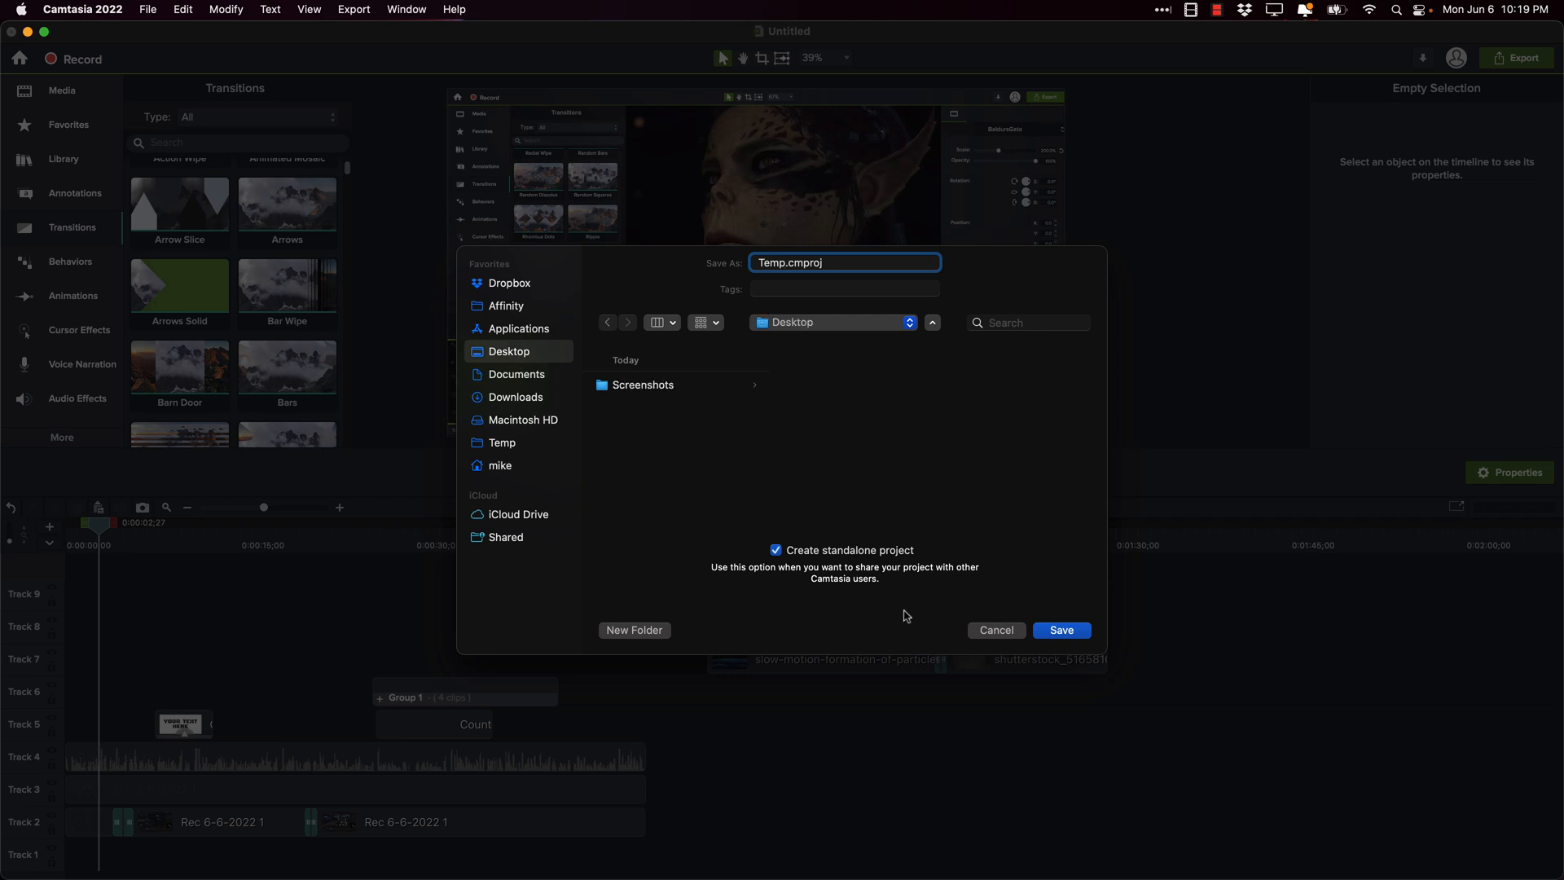
{"action": "left_click", "coordinate": [1061, 629]}
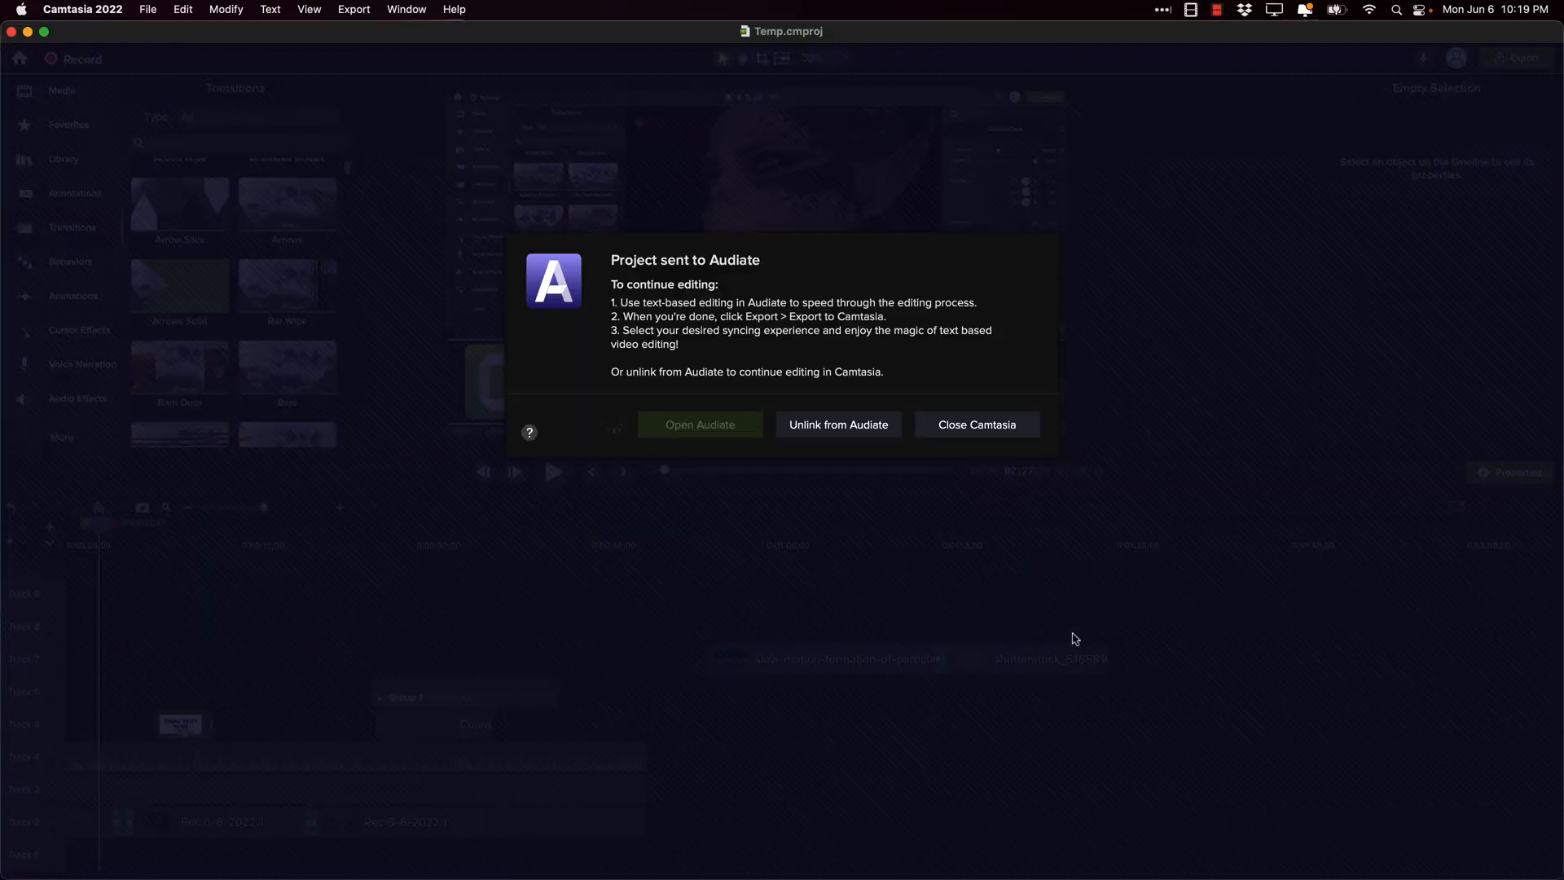
{"action": "left_click", "coordinate": [699, 424]}
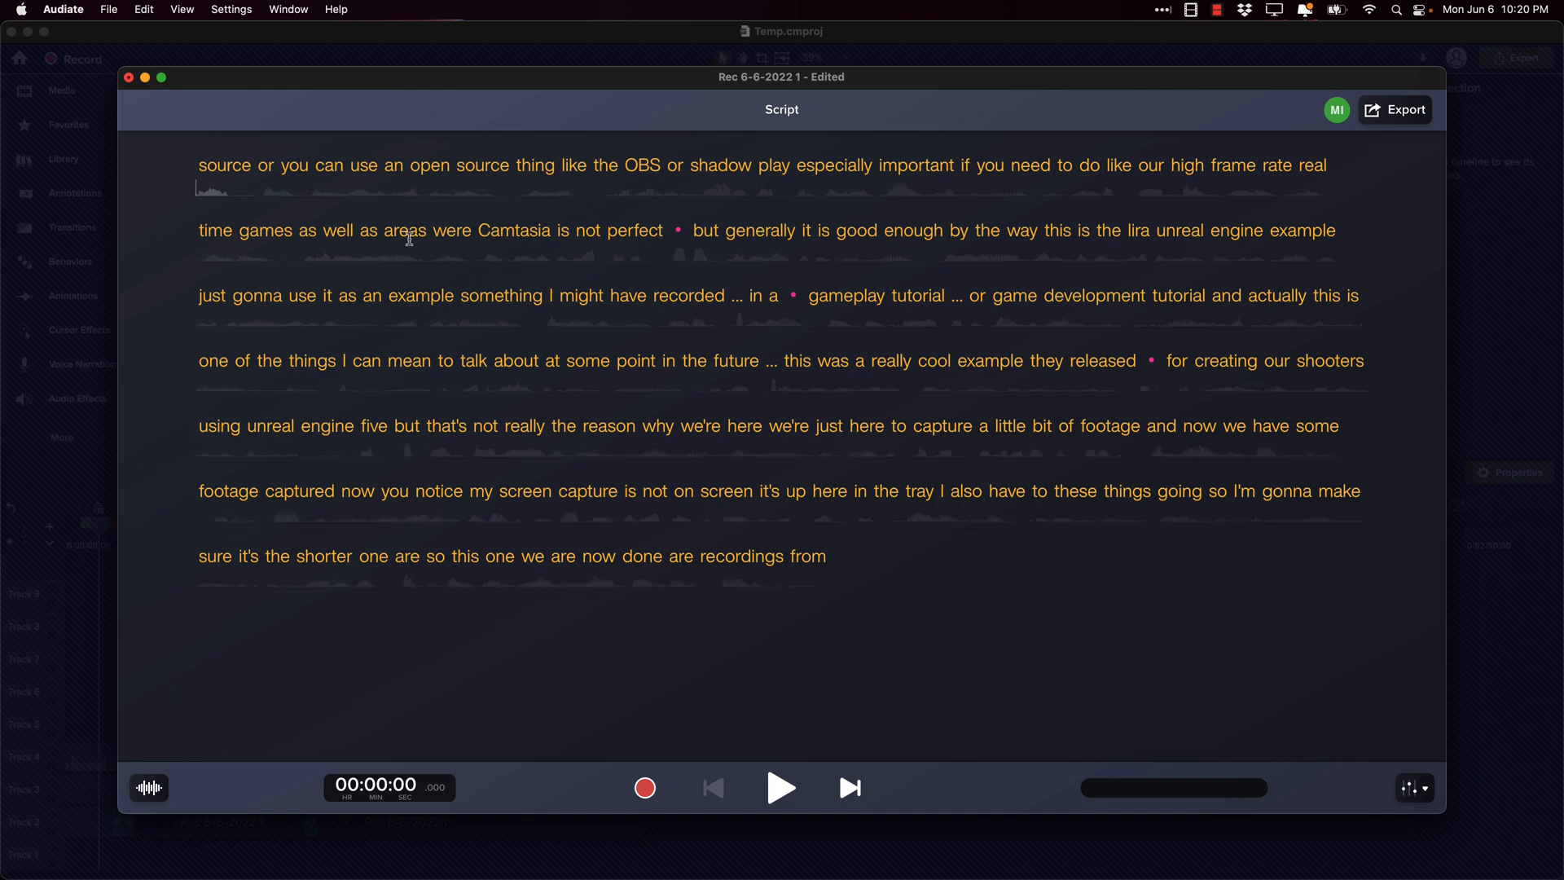
Step: Play the narration from the word Camtasia twice, then dismiss the Custom Word dialog without changes
{"action": "double_click", "coordinate": [514, 229]}
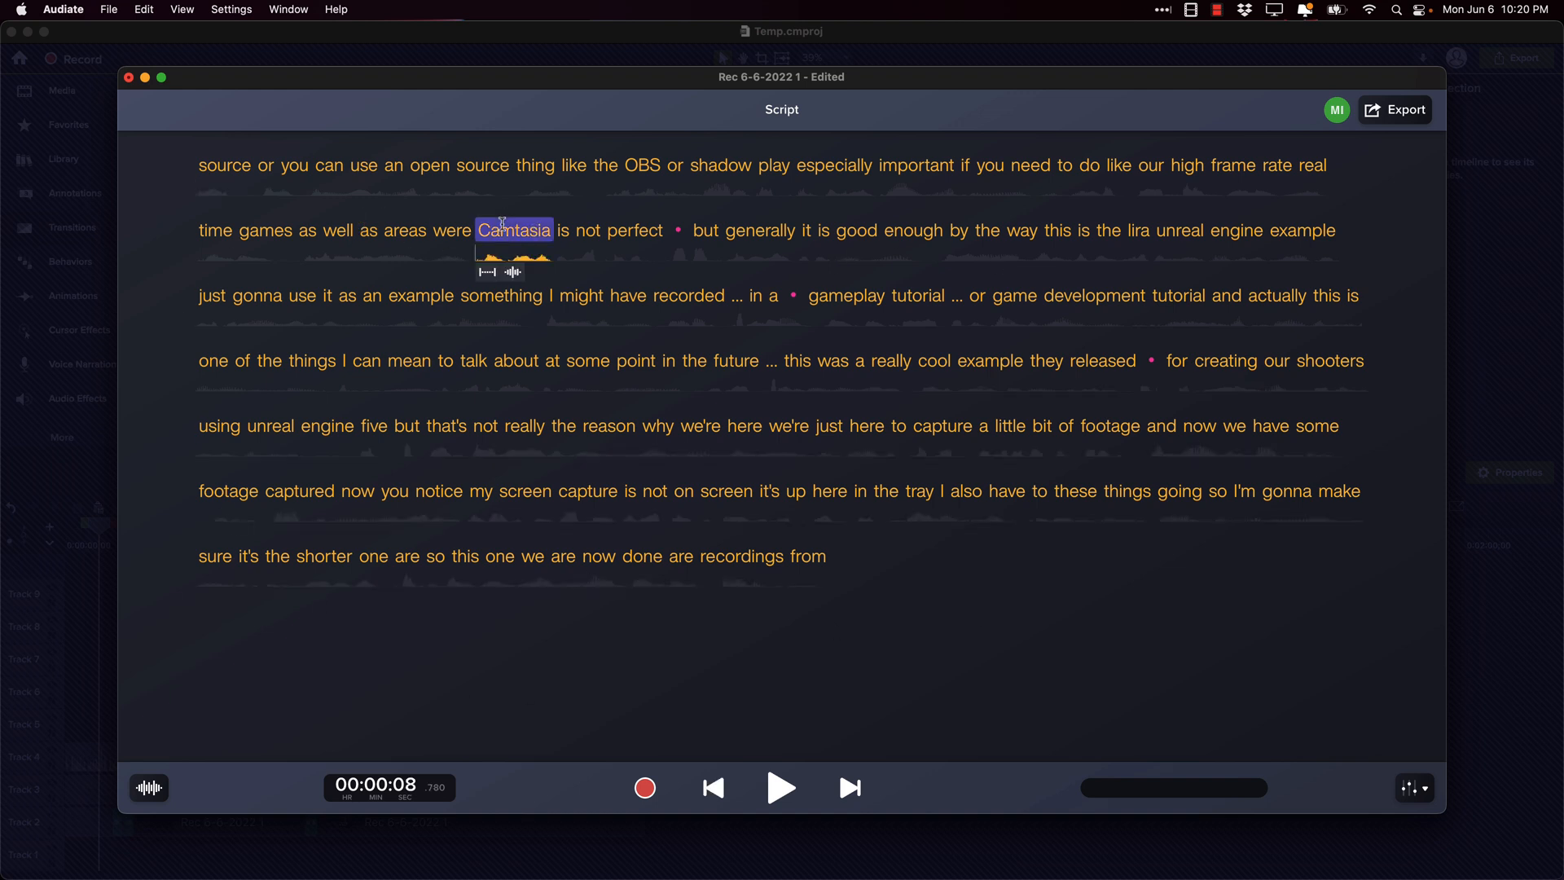
{"action": "left_click", "coordinate": [782, 788]}
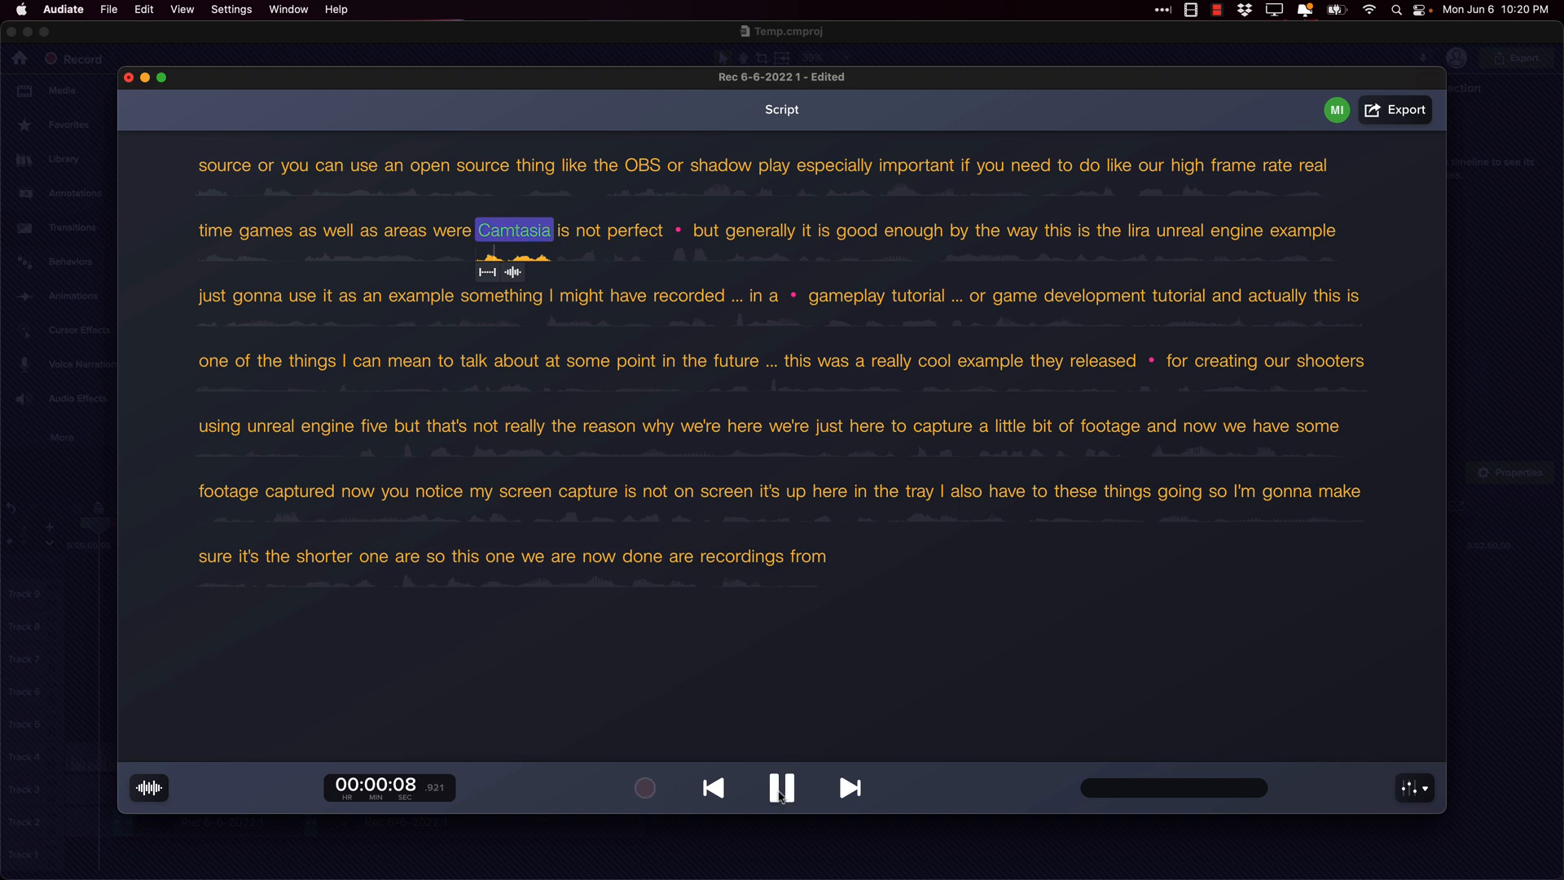
{"action": "left_click", "coordinate": [781, 788]}
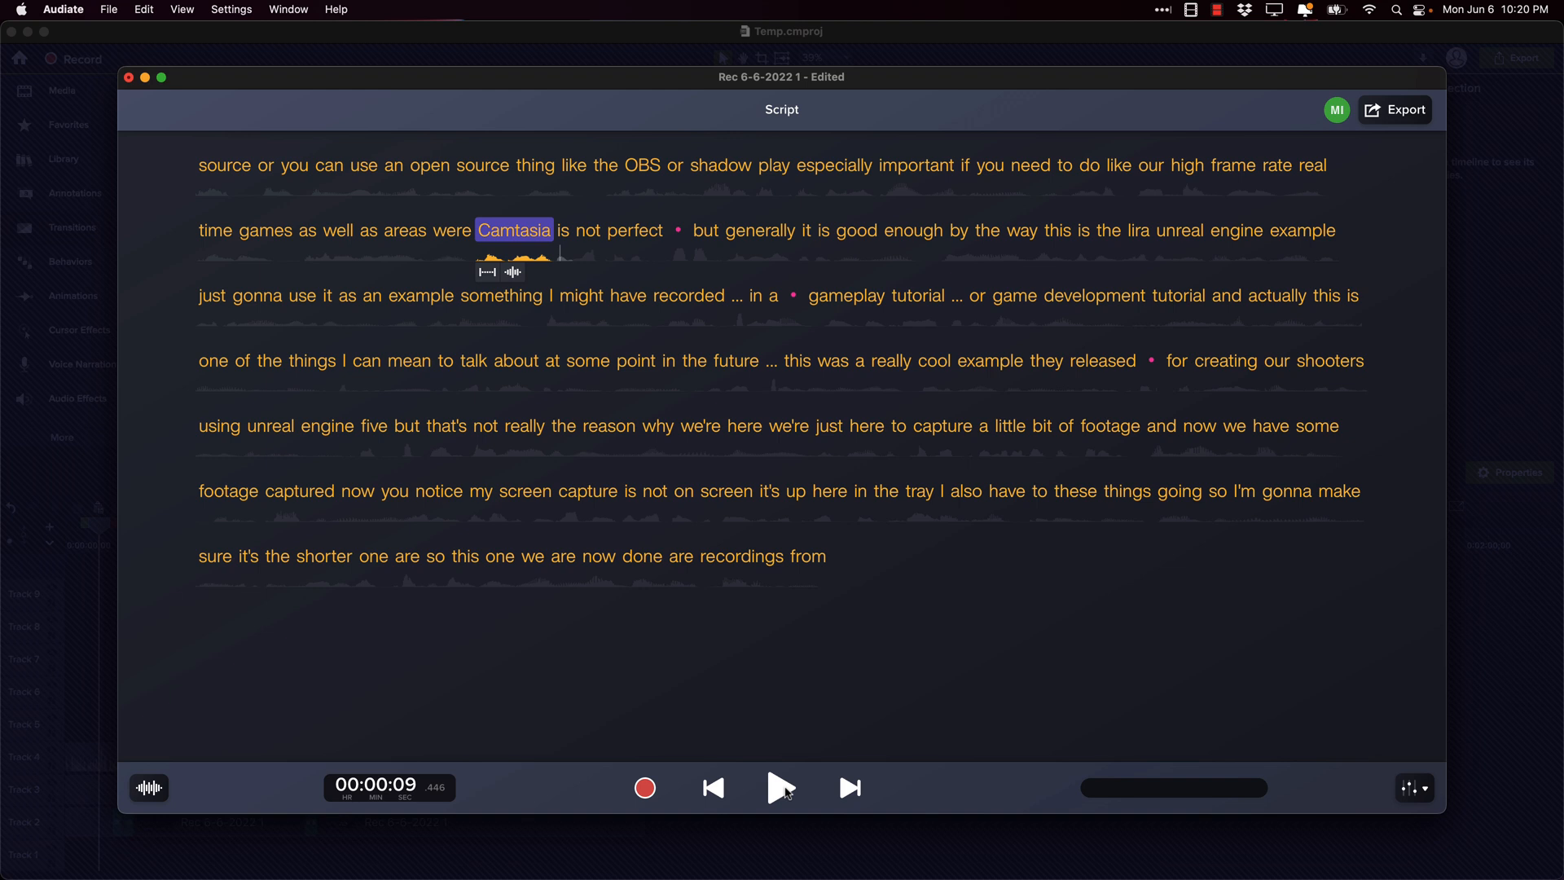
{"action": "left_click", "coordinate": [780, 788]}
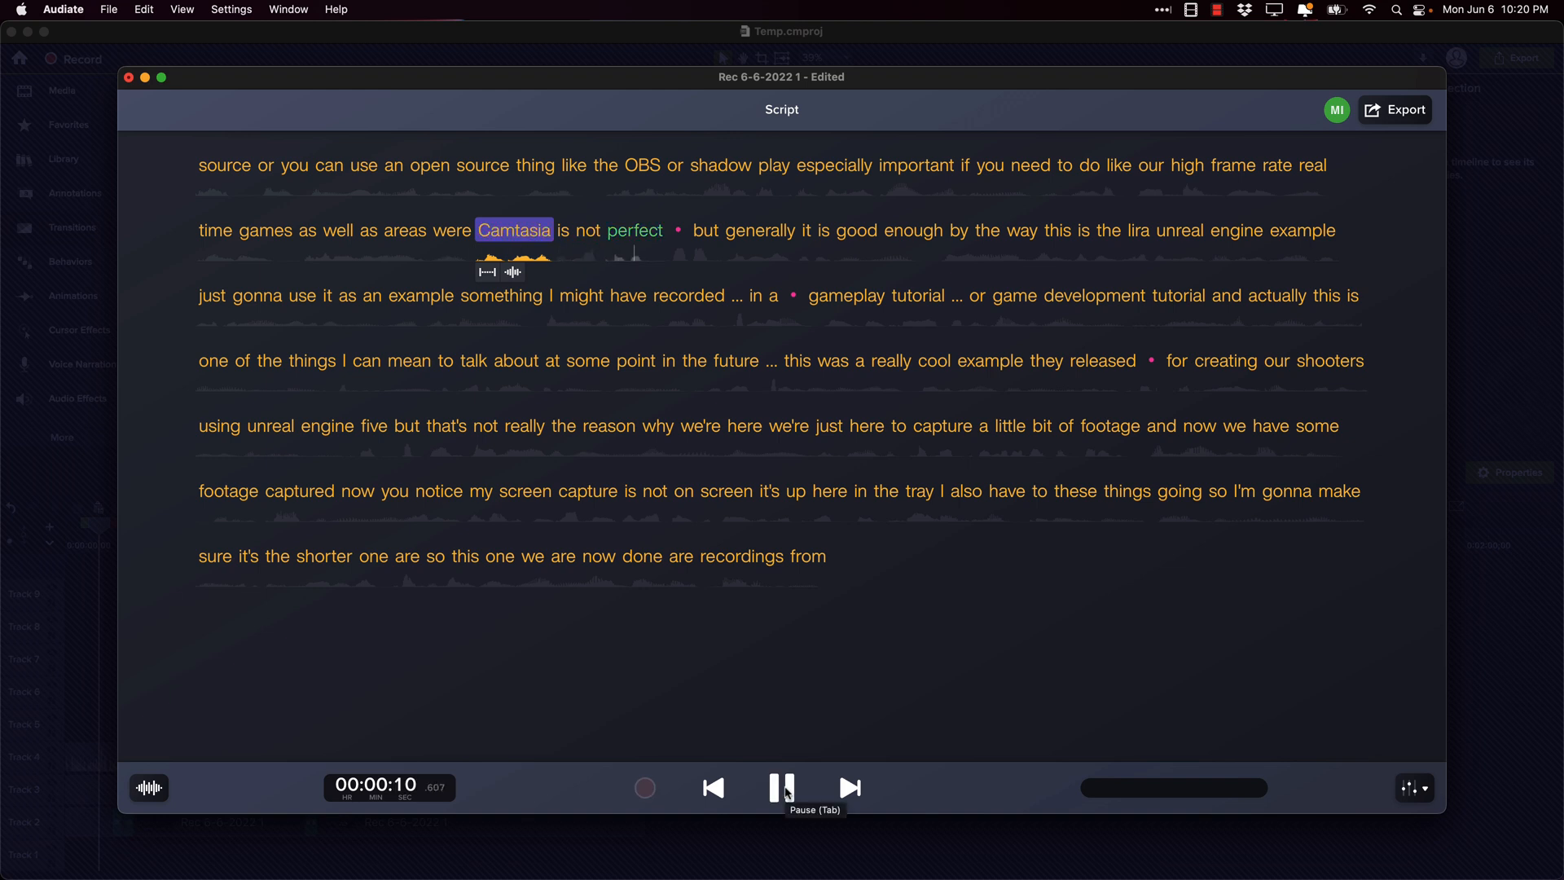
{"action": "left_click", "coordinate": [782, 789]}
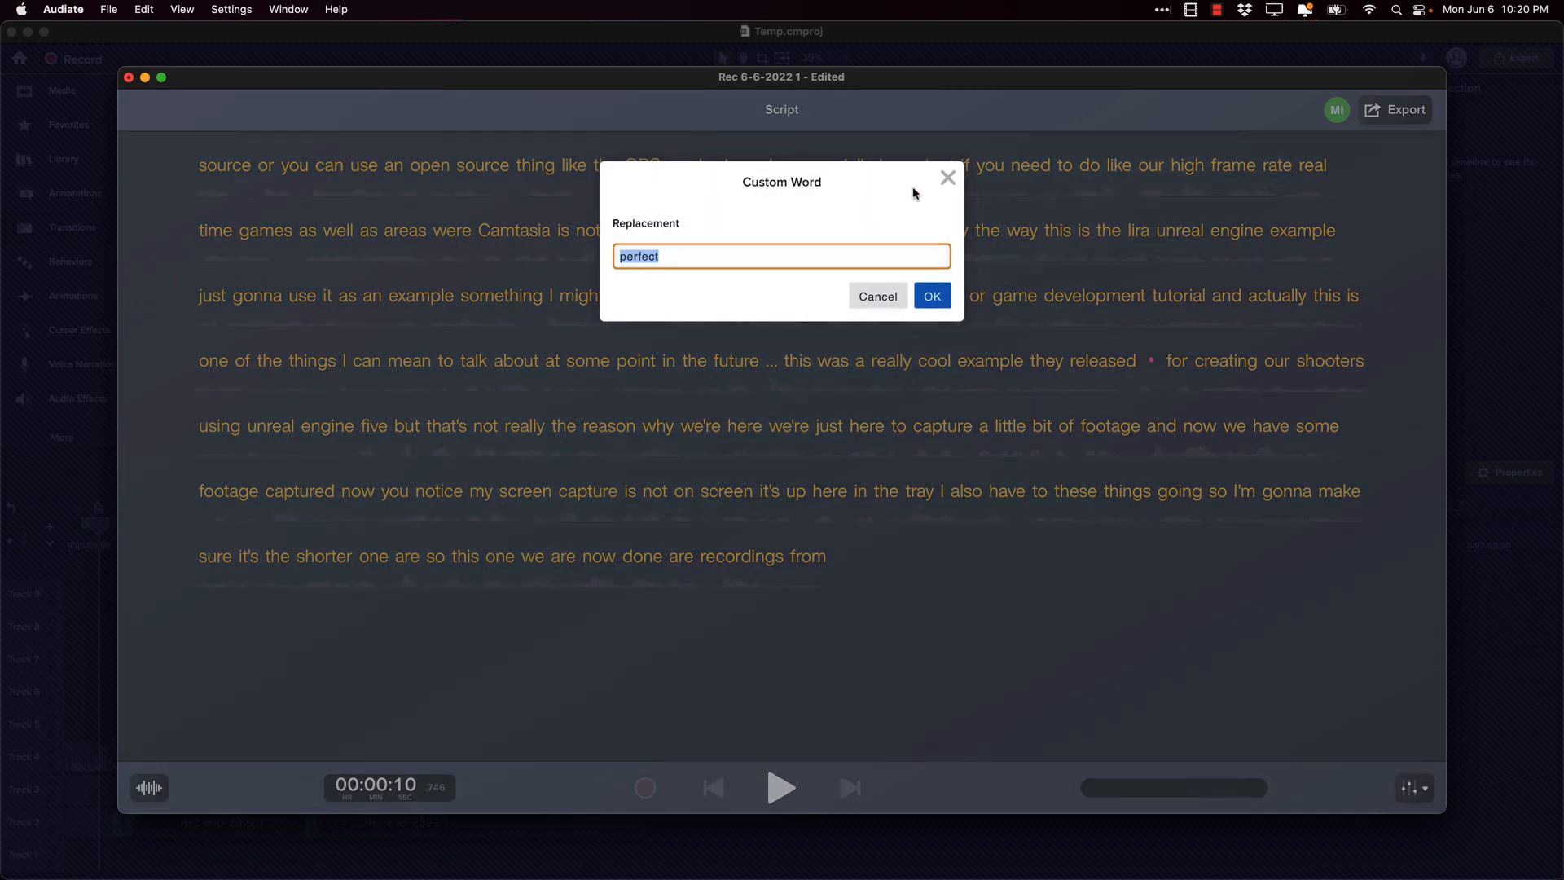
{"action": "left_click", "coordinate": [930, 295]}
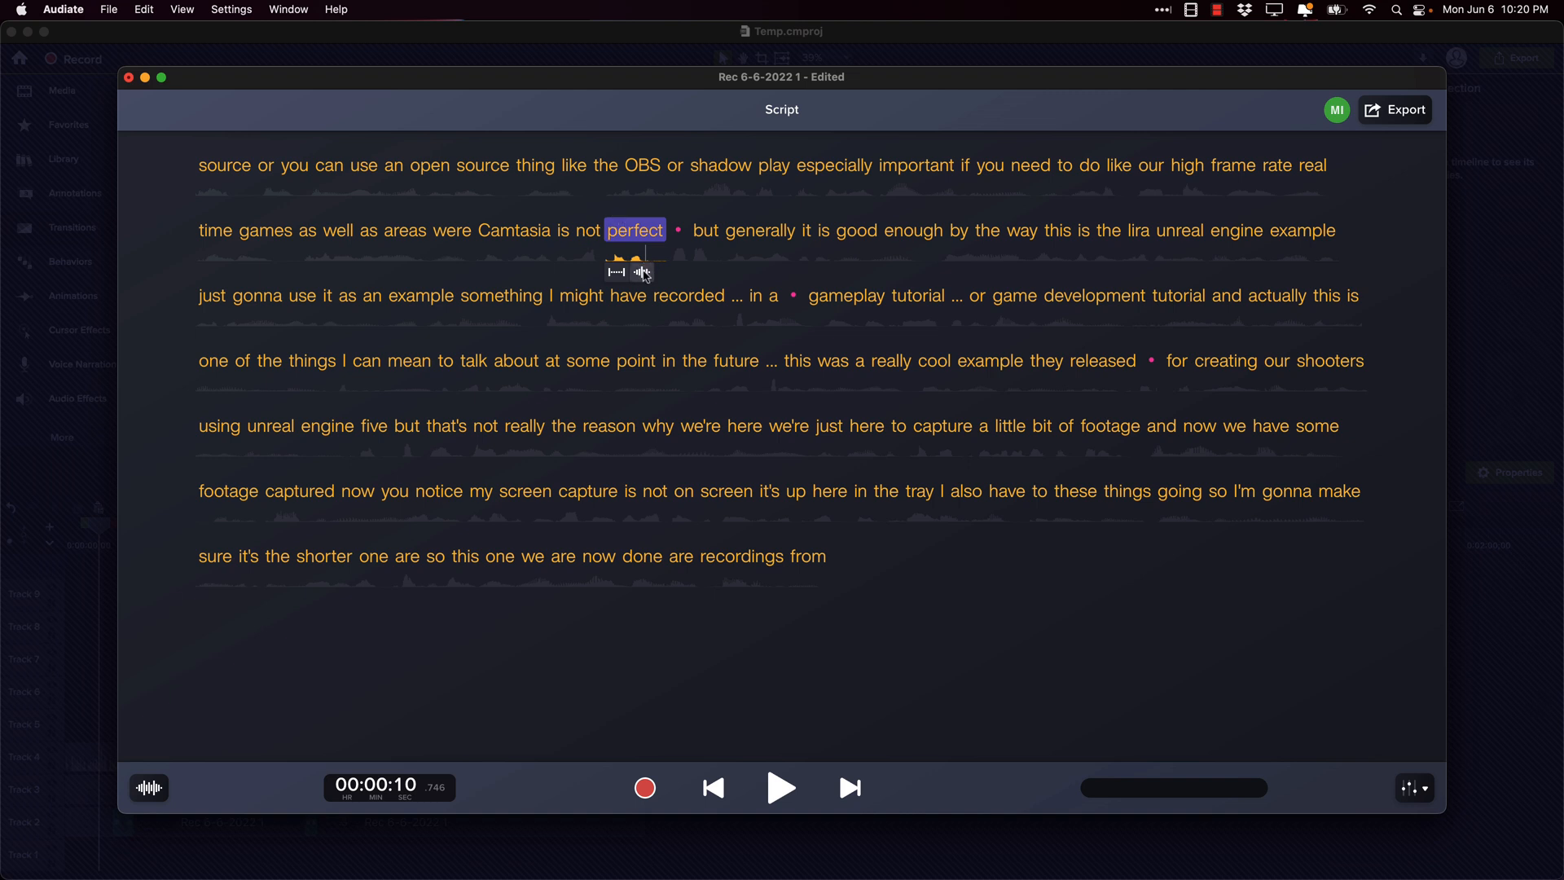
Step: In the Waveform Editor, record the replacement word 'ideal' and select 'perfect' for removal
{"action": "left_click", "coordinate": [642, 272]}
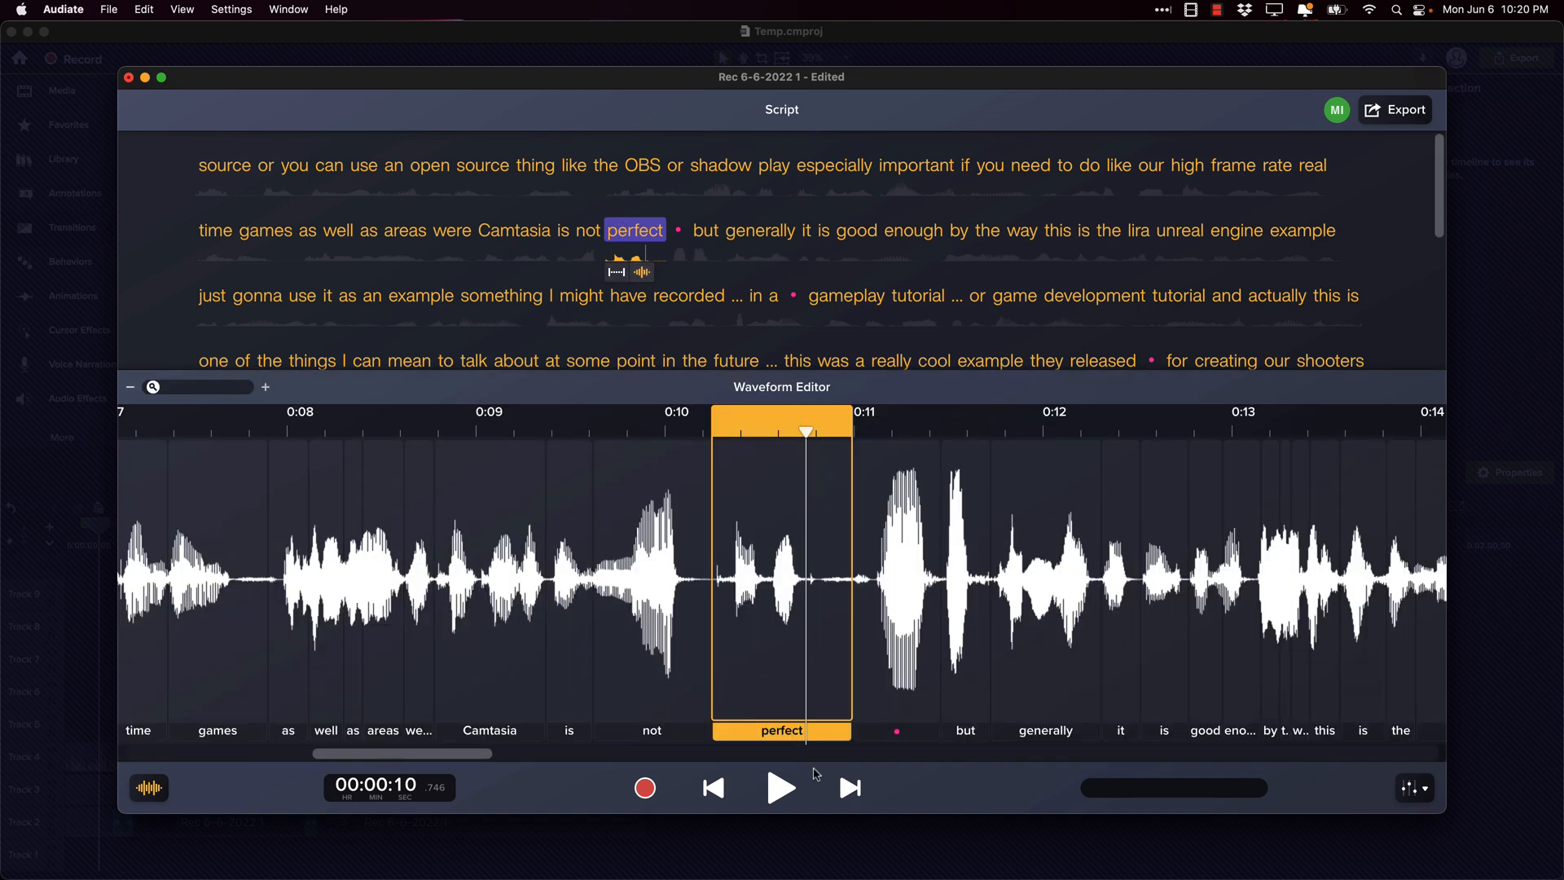
{"action": "mouse_move", "coordinate": [762, 548]}
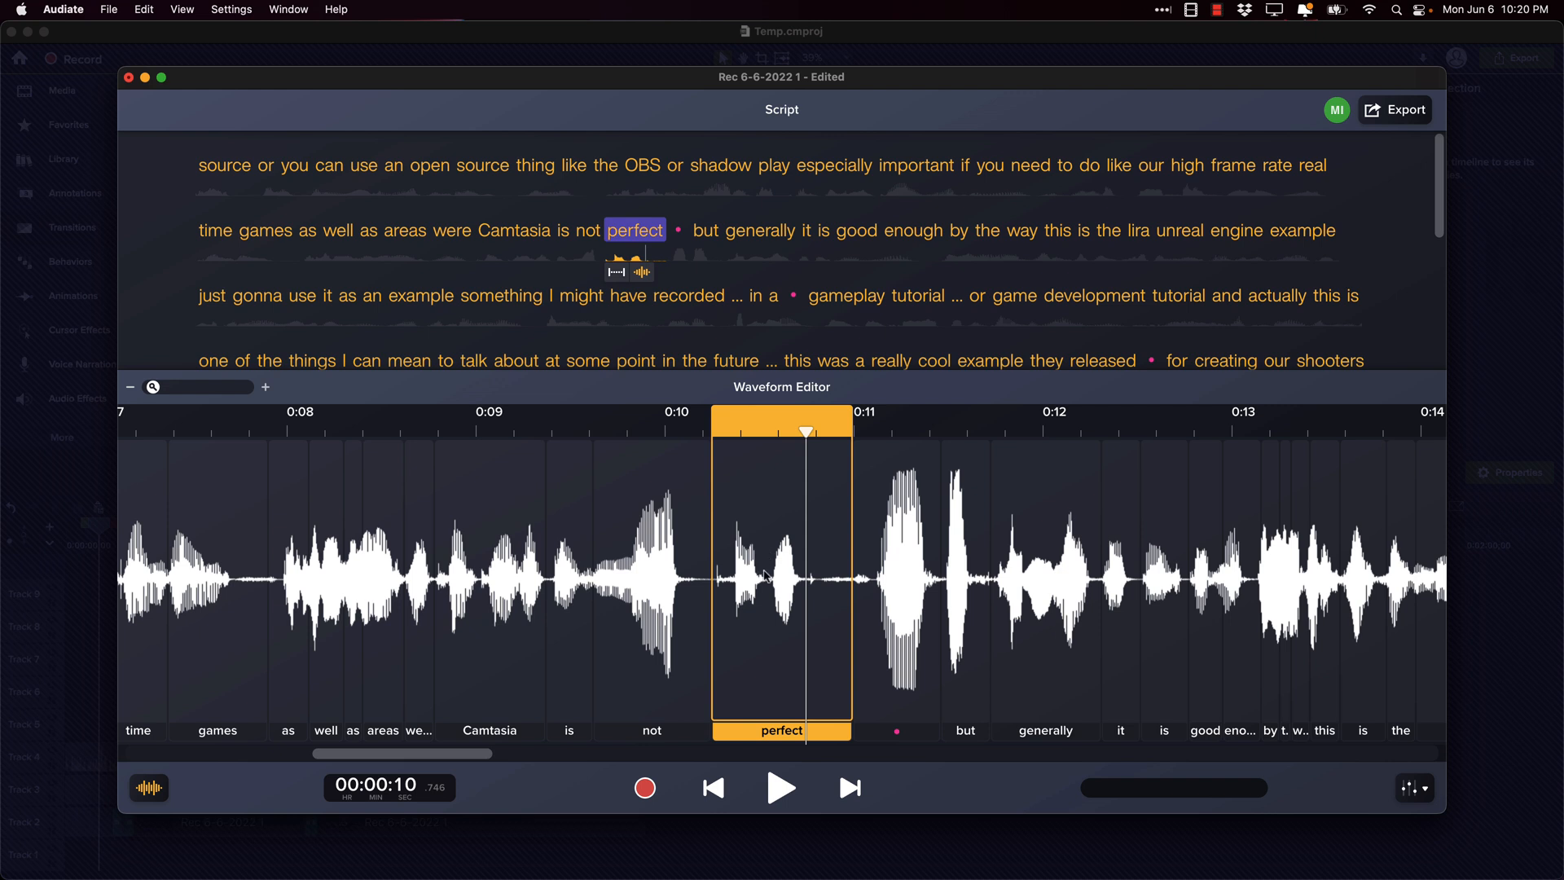
{"action": "mouse_move", "coordinate": [724, 547]}
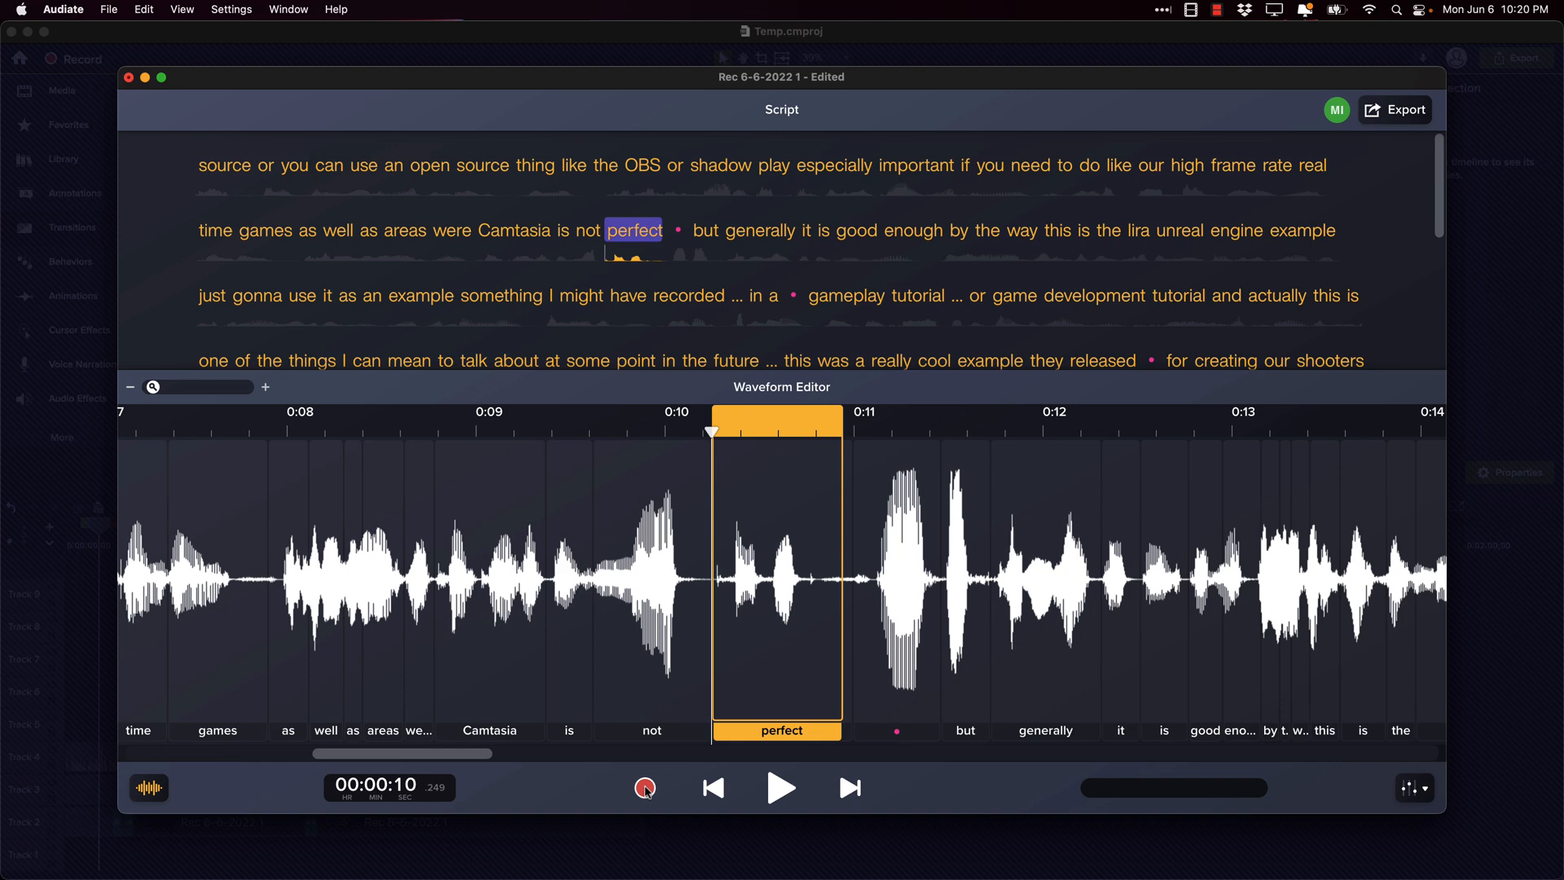
{"action": "left_click", "coordinate": [645, 788]}
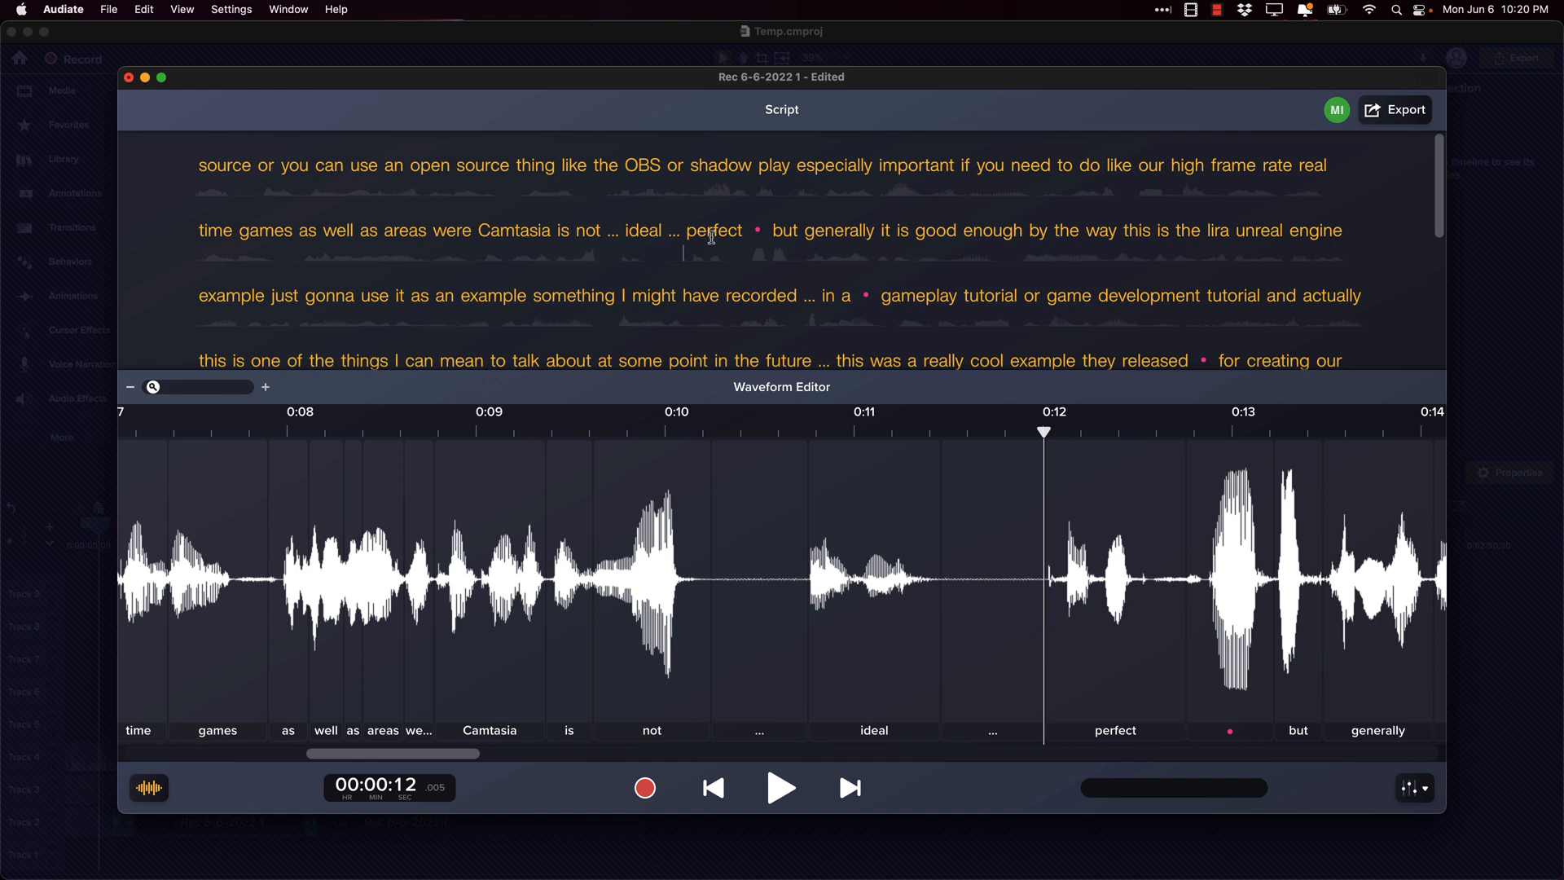
{"action": "double_click", "coordinate": [714, 229]}
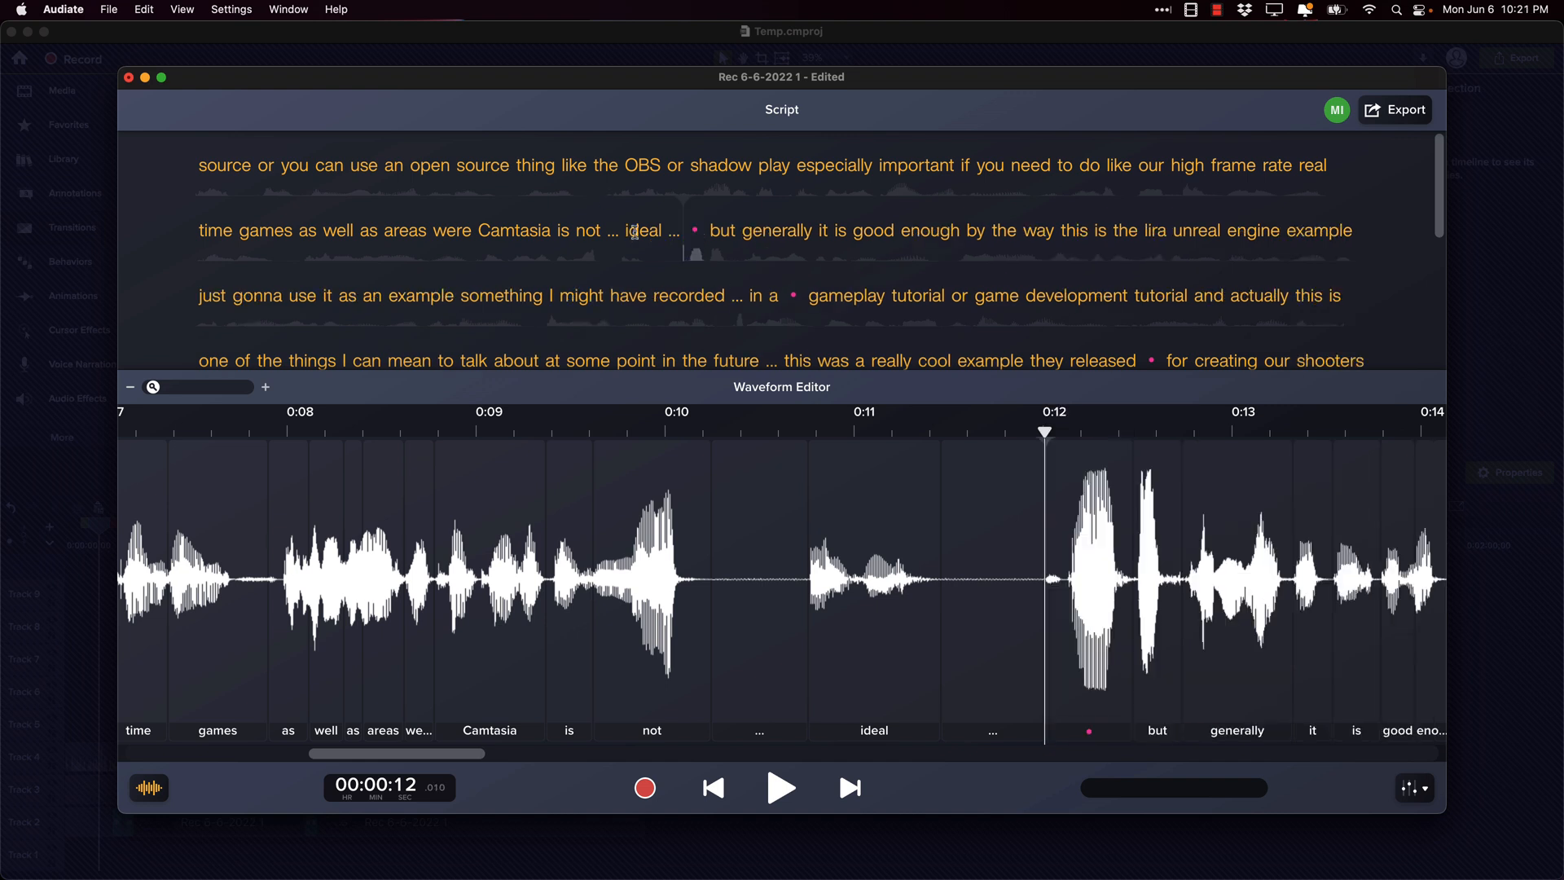
Step: Play back the corrected 'Camtasia is not ideal' sentence from the word Camtasia to verify it
{"action": "left_click", "coordinate": [450, 229]}
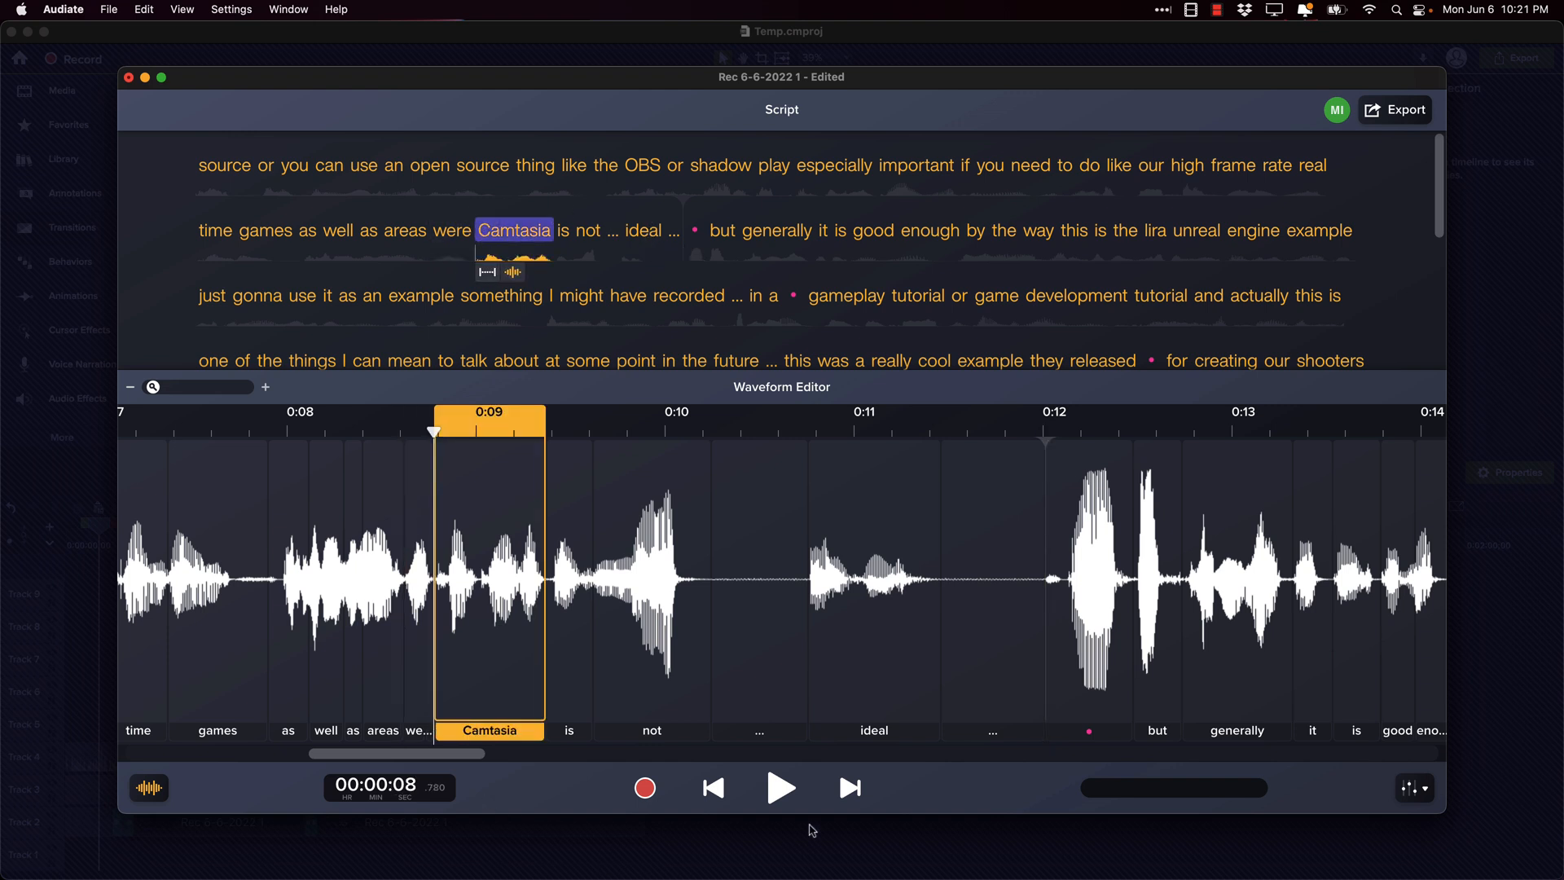
{"action": "left_click", "coordinate": [780, 788]}
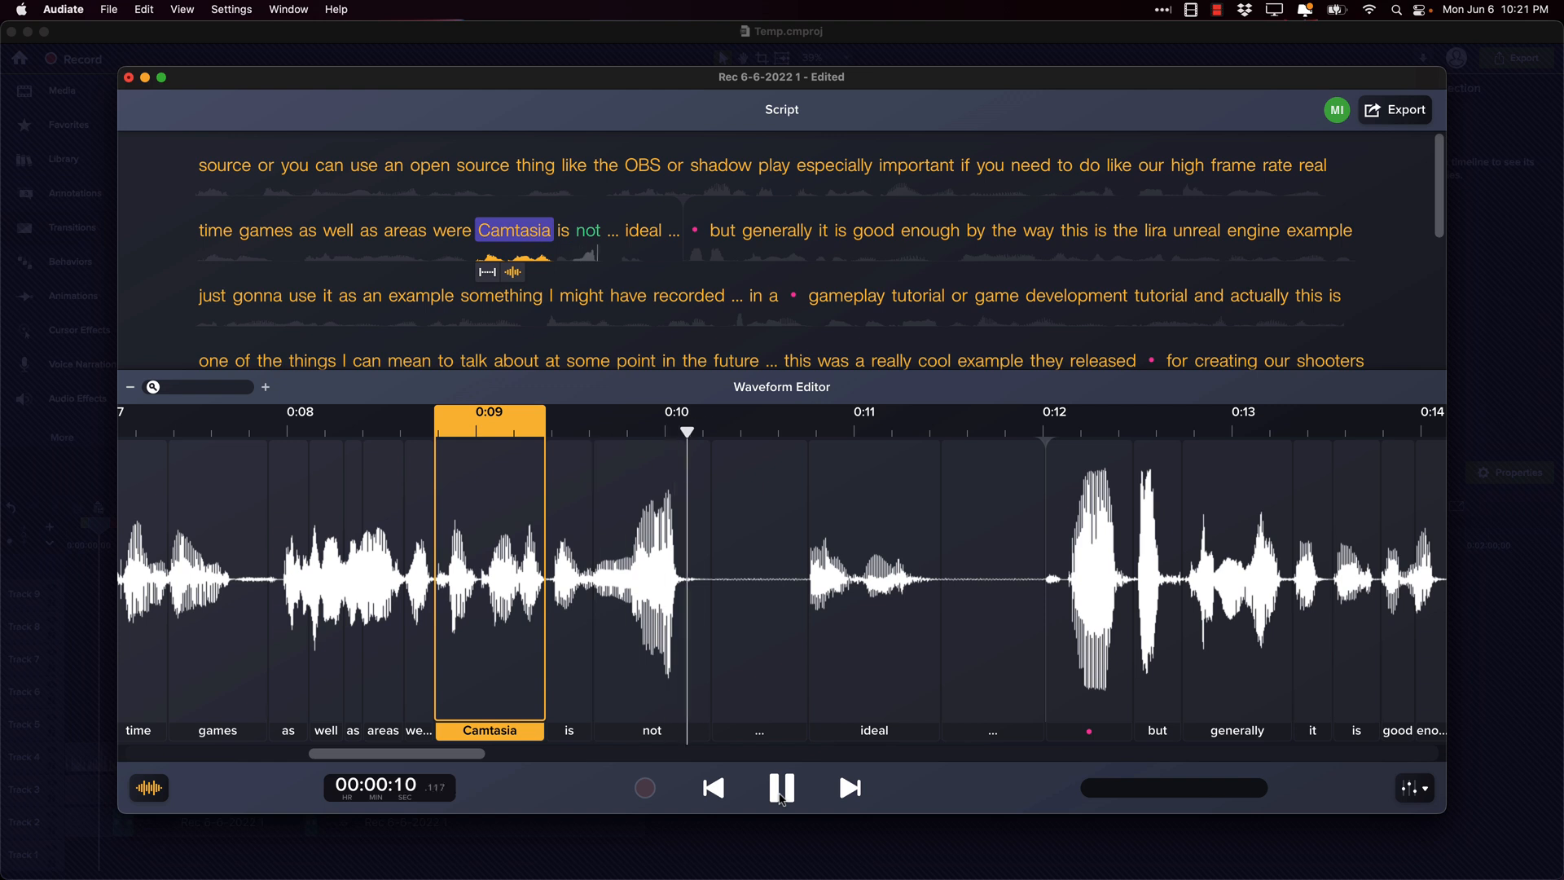
{"action": "left_click", "coordinate": [780, 789]}
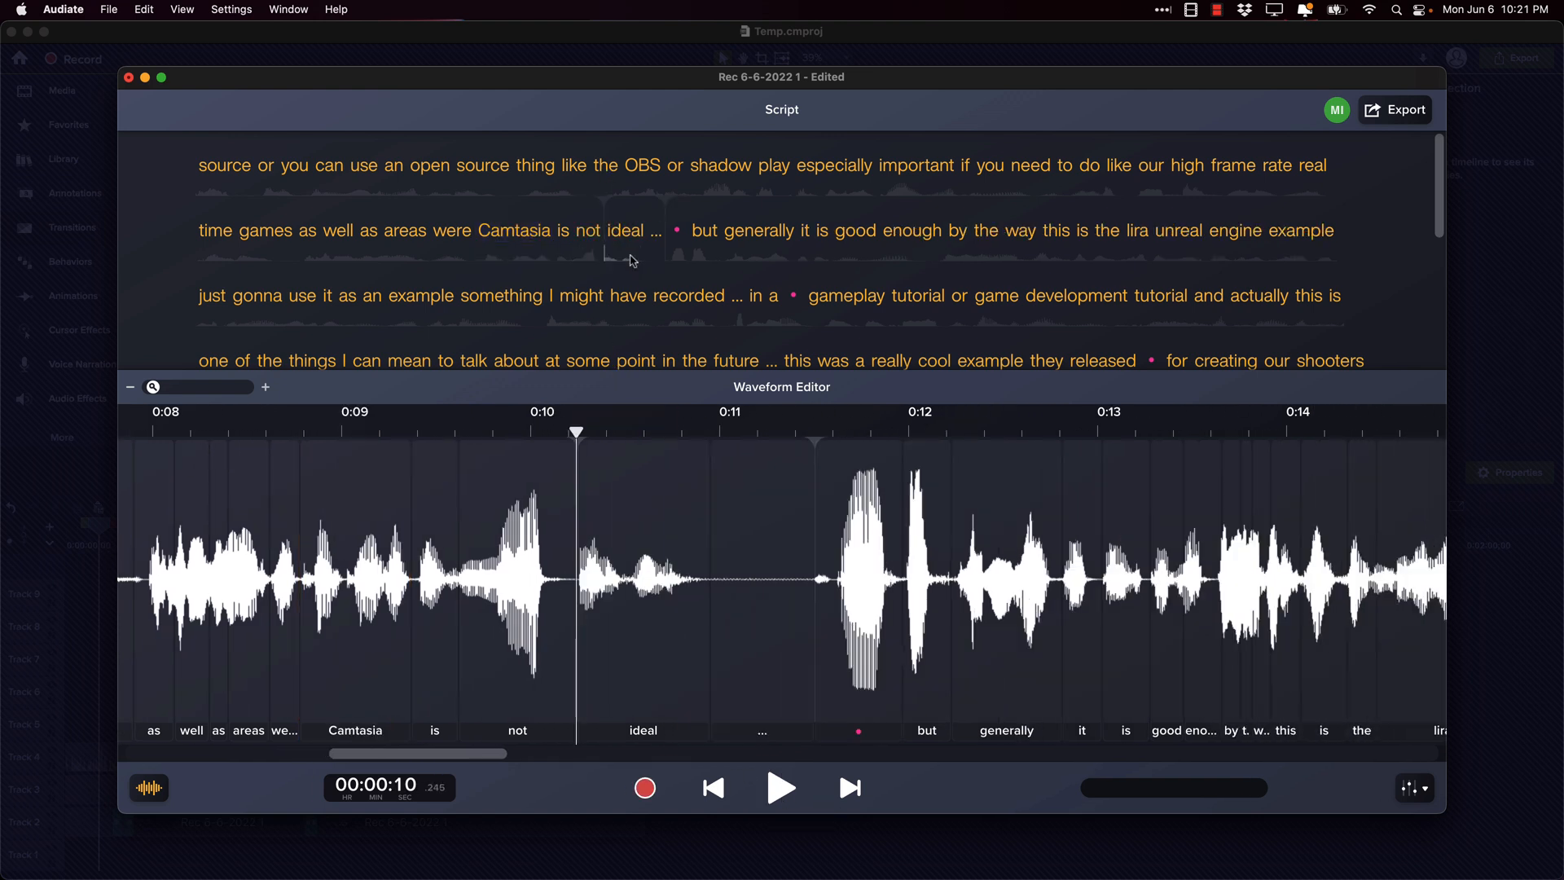
{"action": "double_click", "coordinate": [513, 230]}
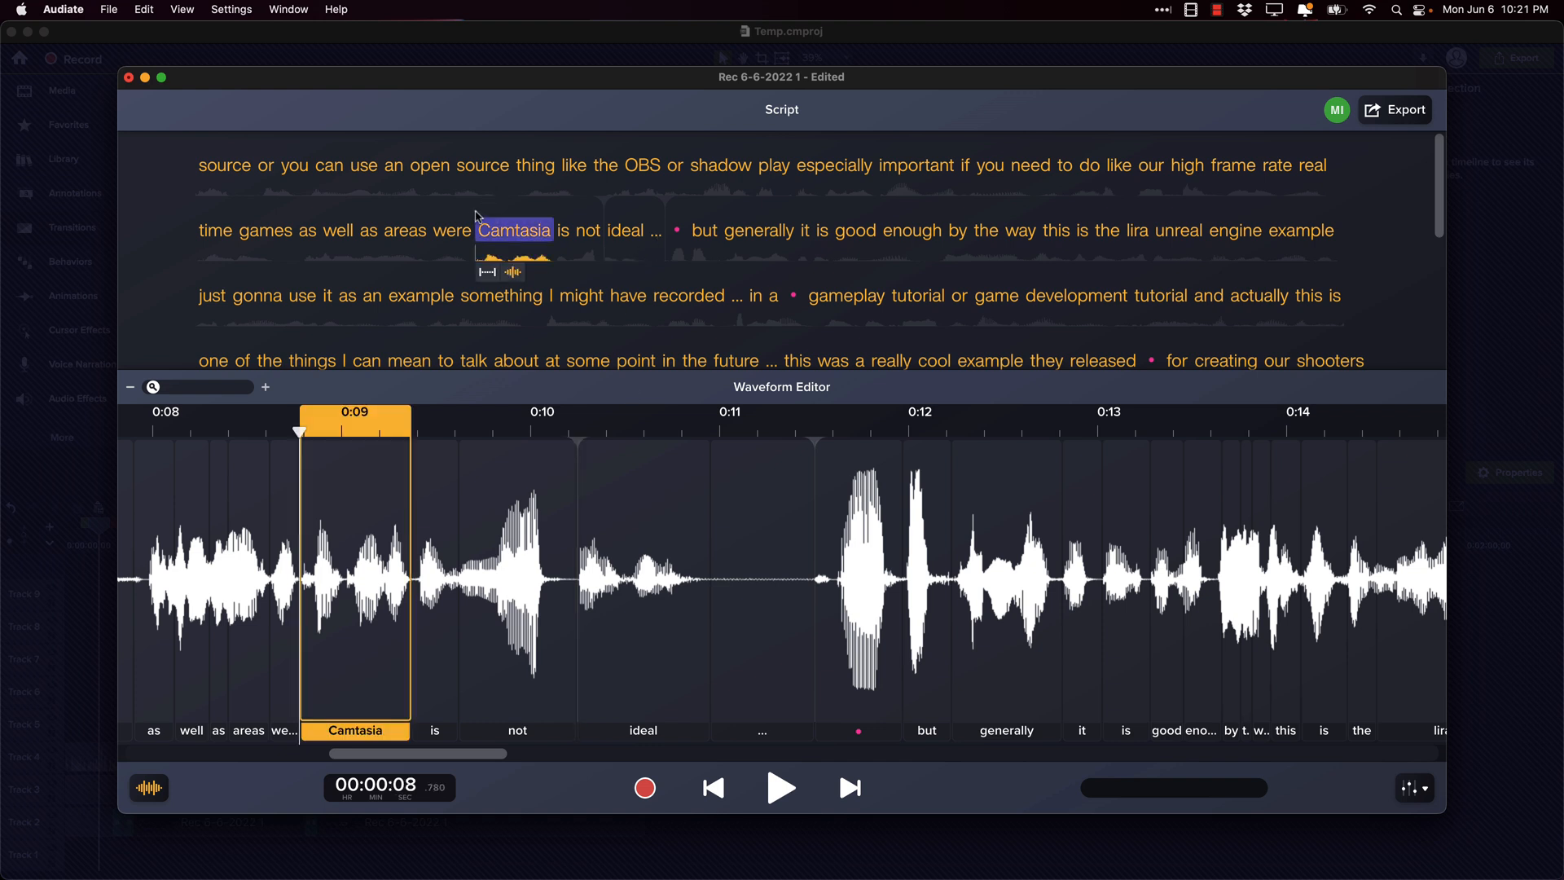
{"action": "left_click", "coordinate": [780, 788]}
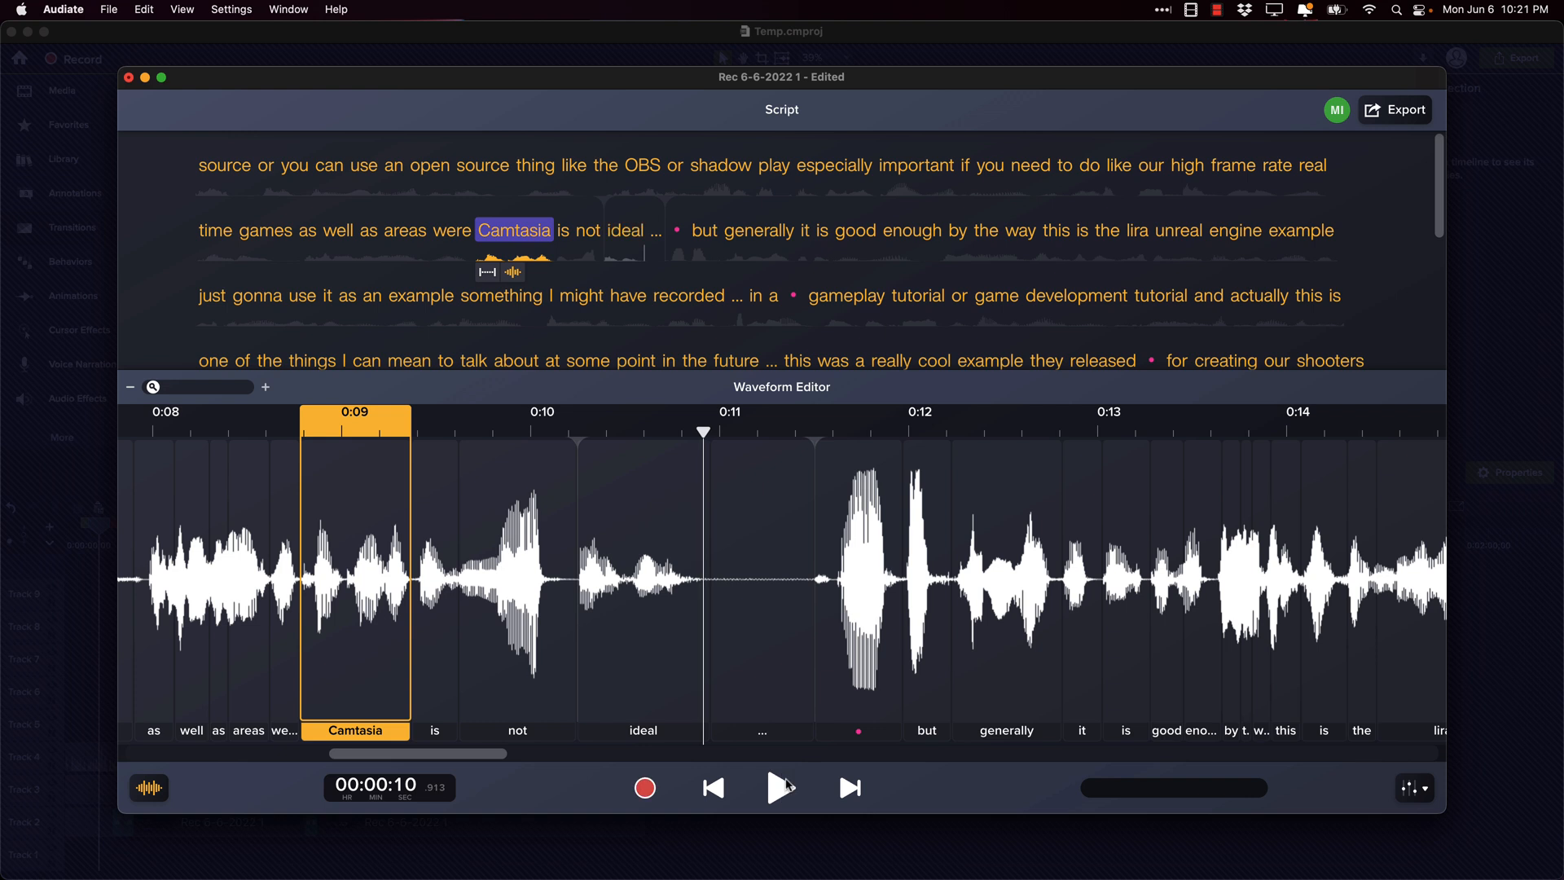
{"action": "mouse_move", "coordinate": [782, 788]}
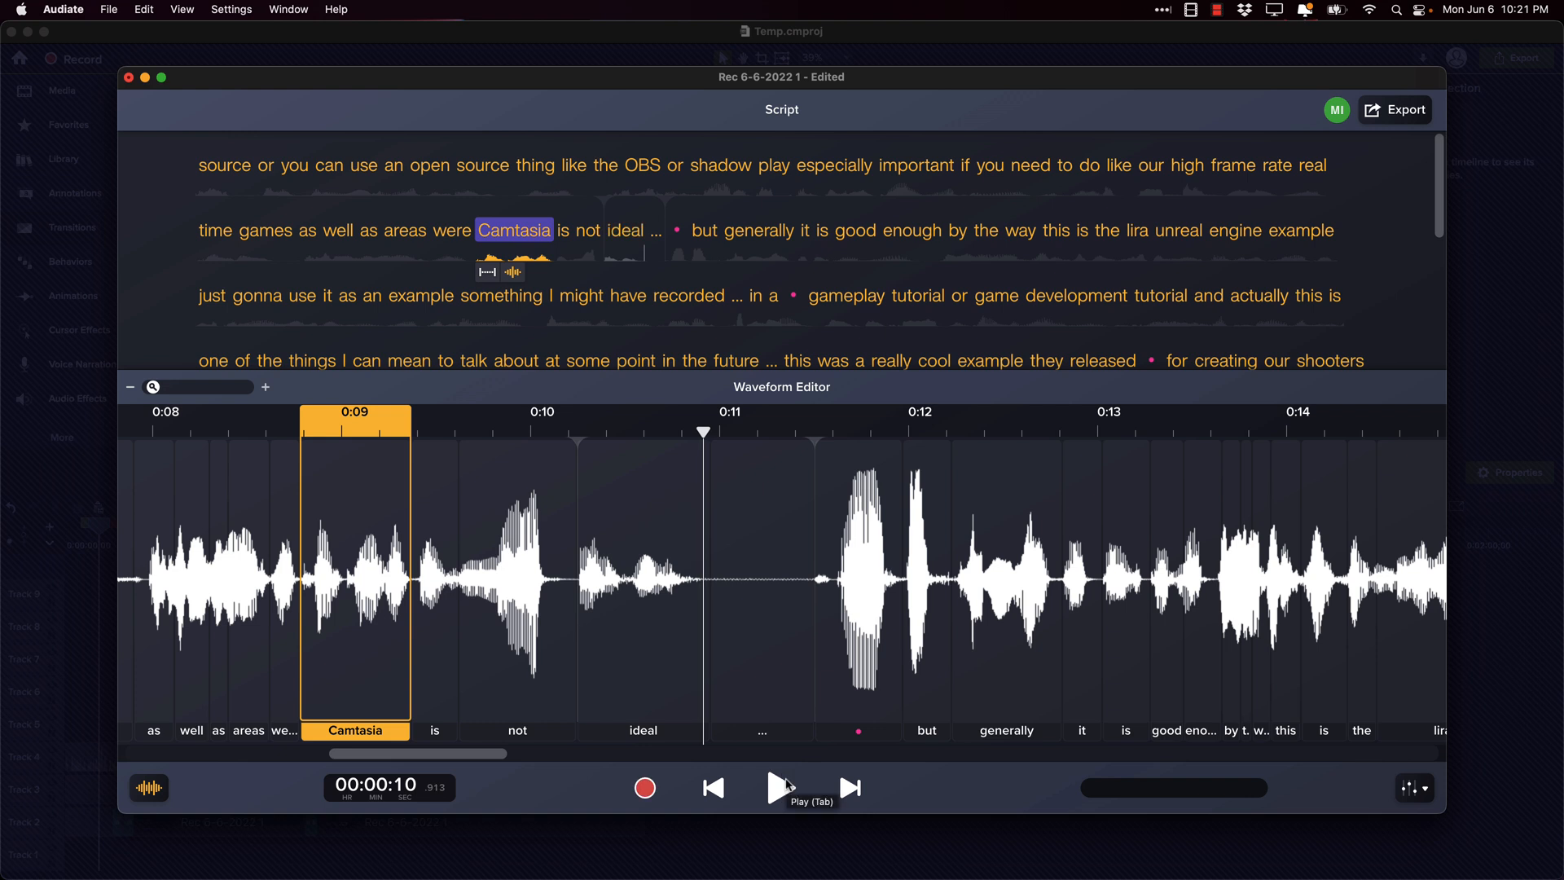
{"action": "mouse_move", "coordinate": [696, 257]}
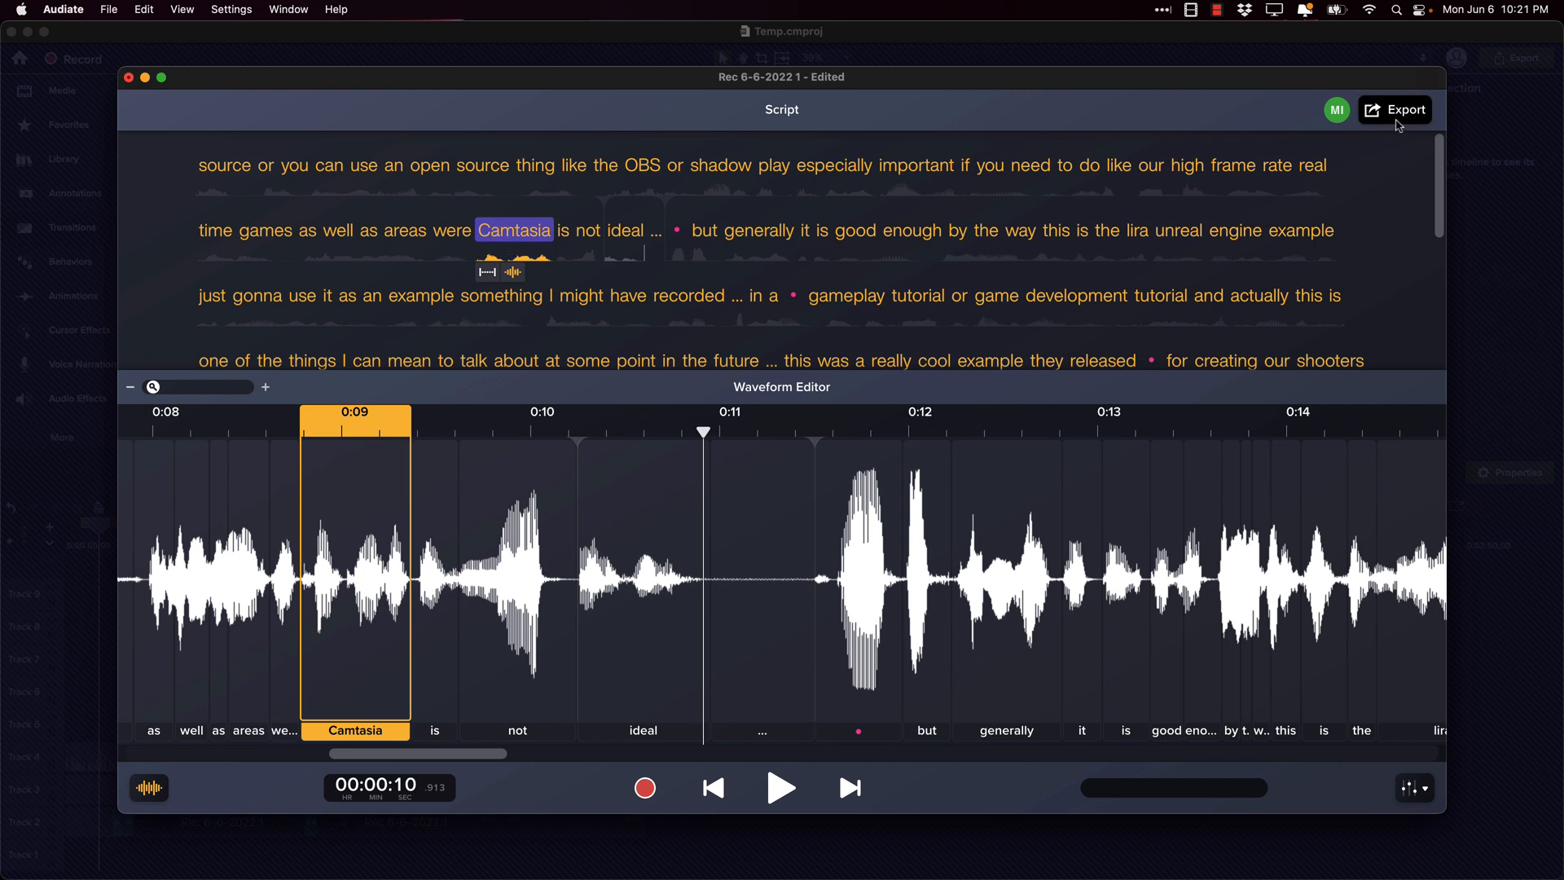
Step: Export the narration to Camtasia with Edit Camtasia Timeline, saving the Audiate project to the Desktop
{"action": "left_click", "coordinate": [1396, 109]}
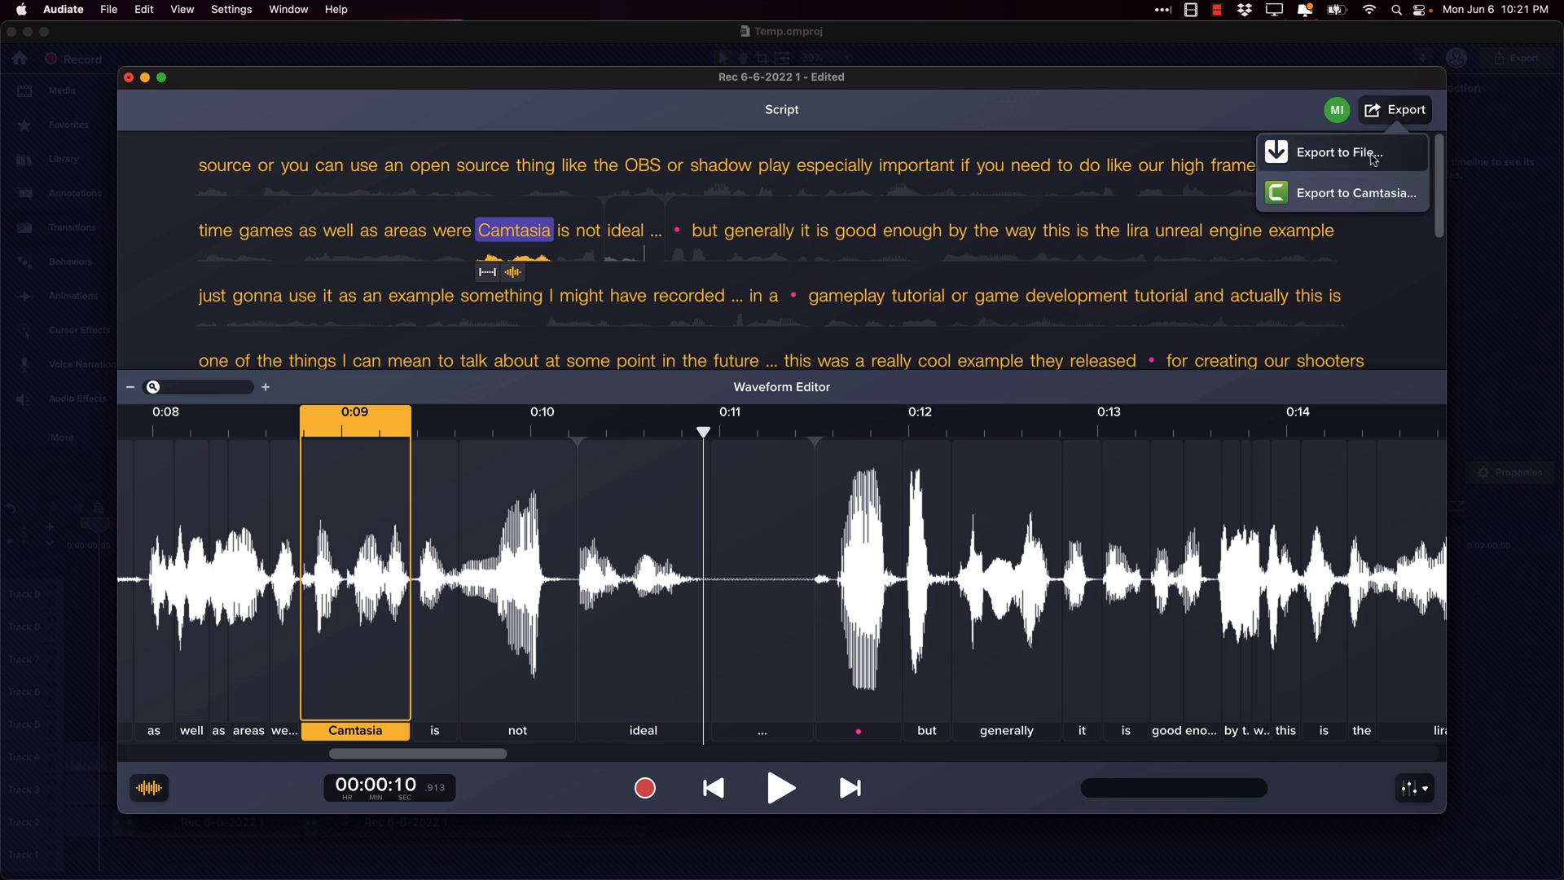
{"action": "left_click", "coordinate": [1353, 192]}
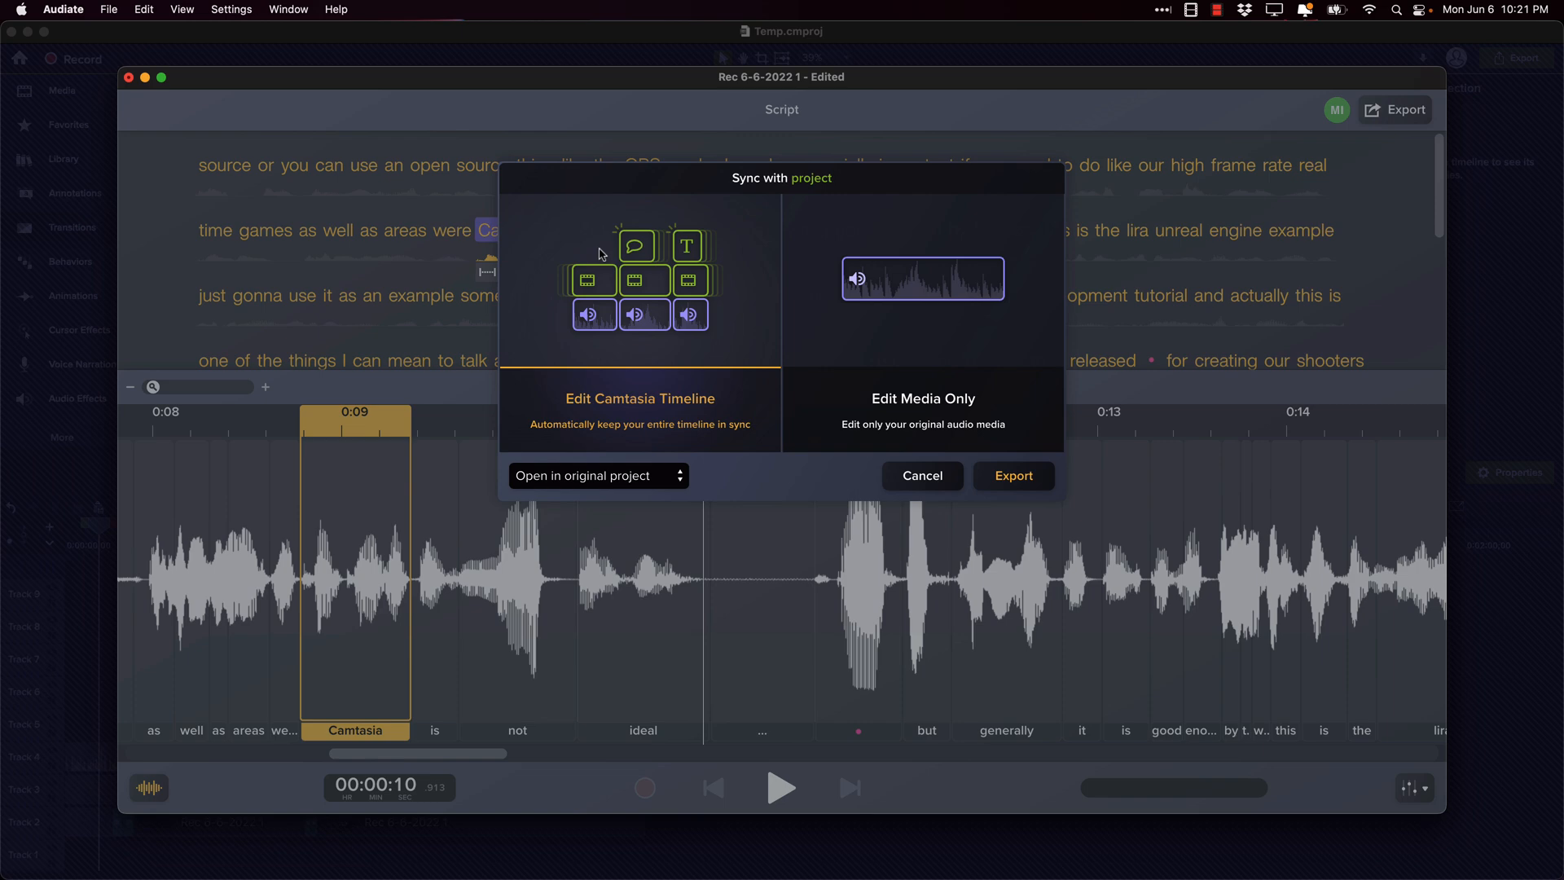
{"action": "mouse_move", "coordinate": [595, 437]}
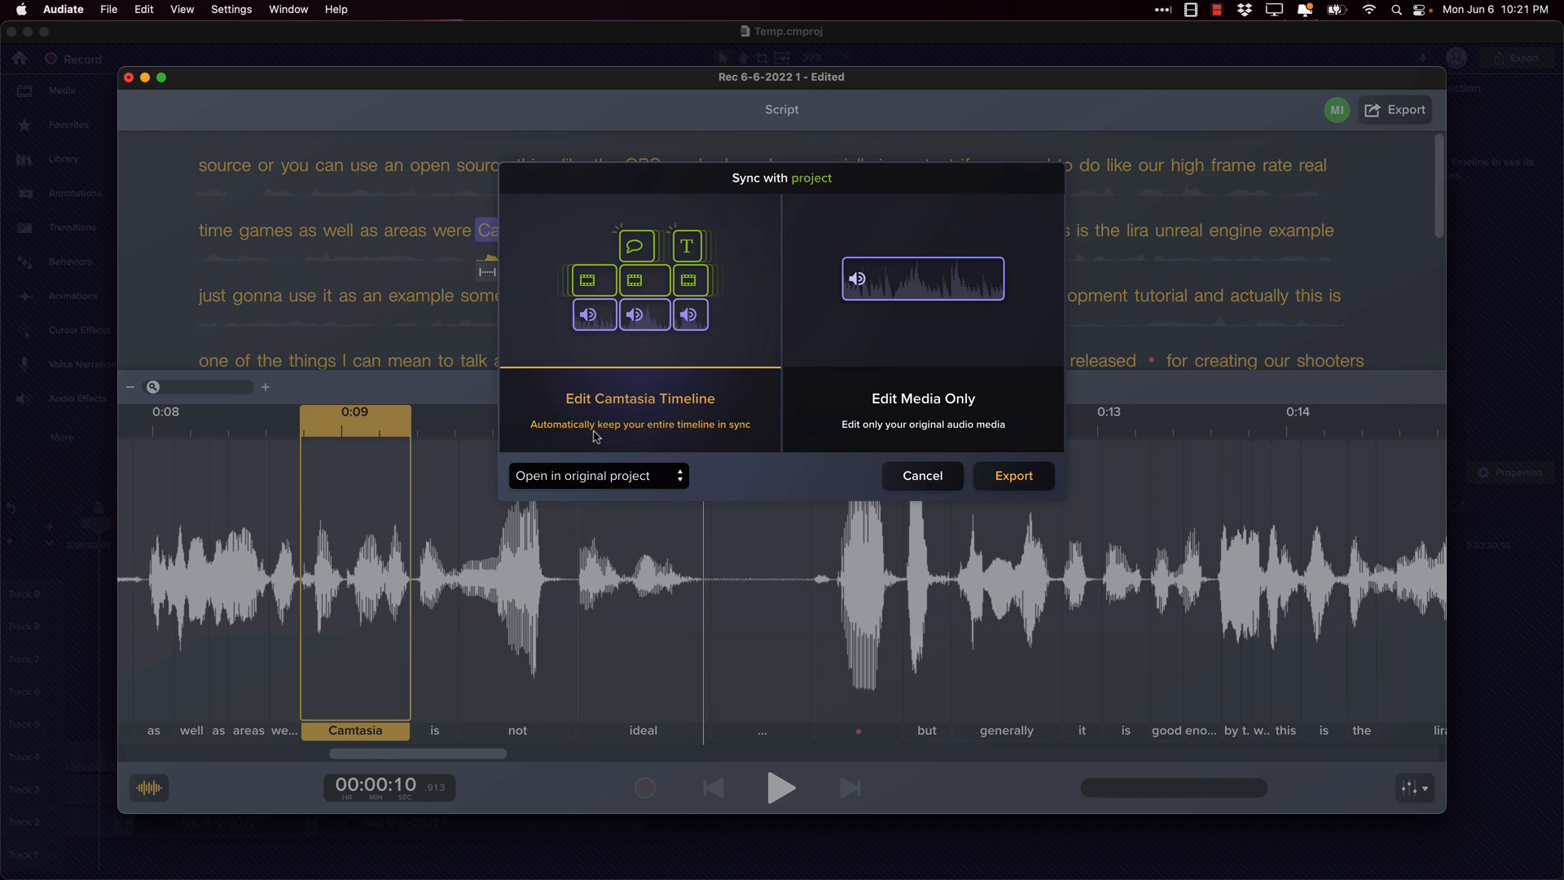
{"action": "left_click", "coordinate": [1011, 475]}
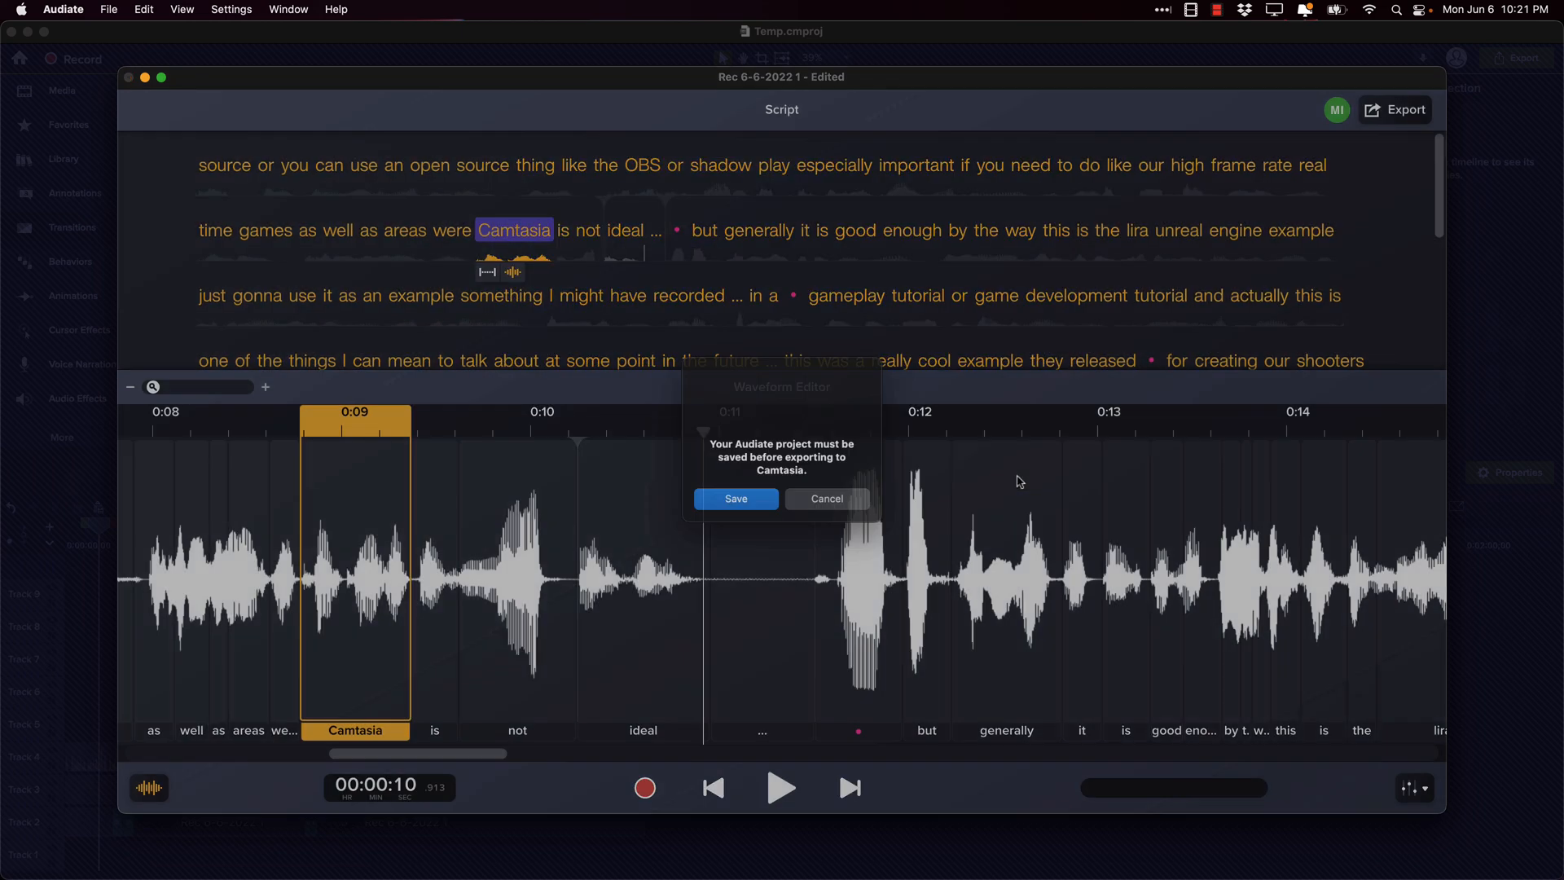
{"action": "left_click", "coordinate": [734, 498]}
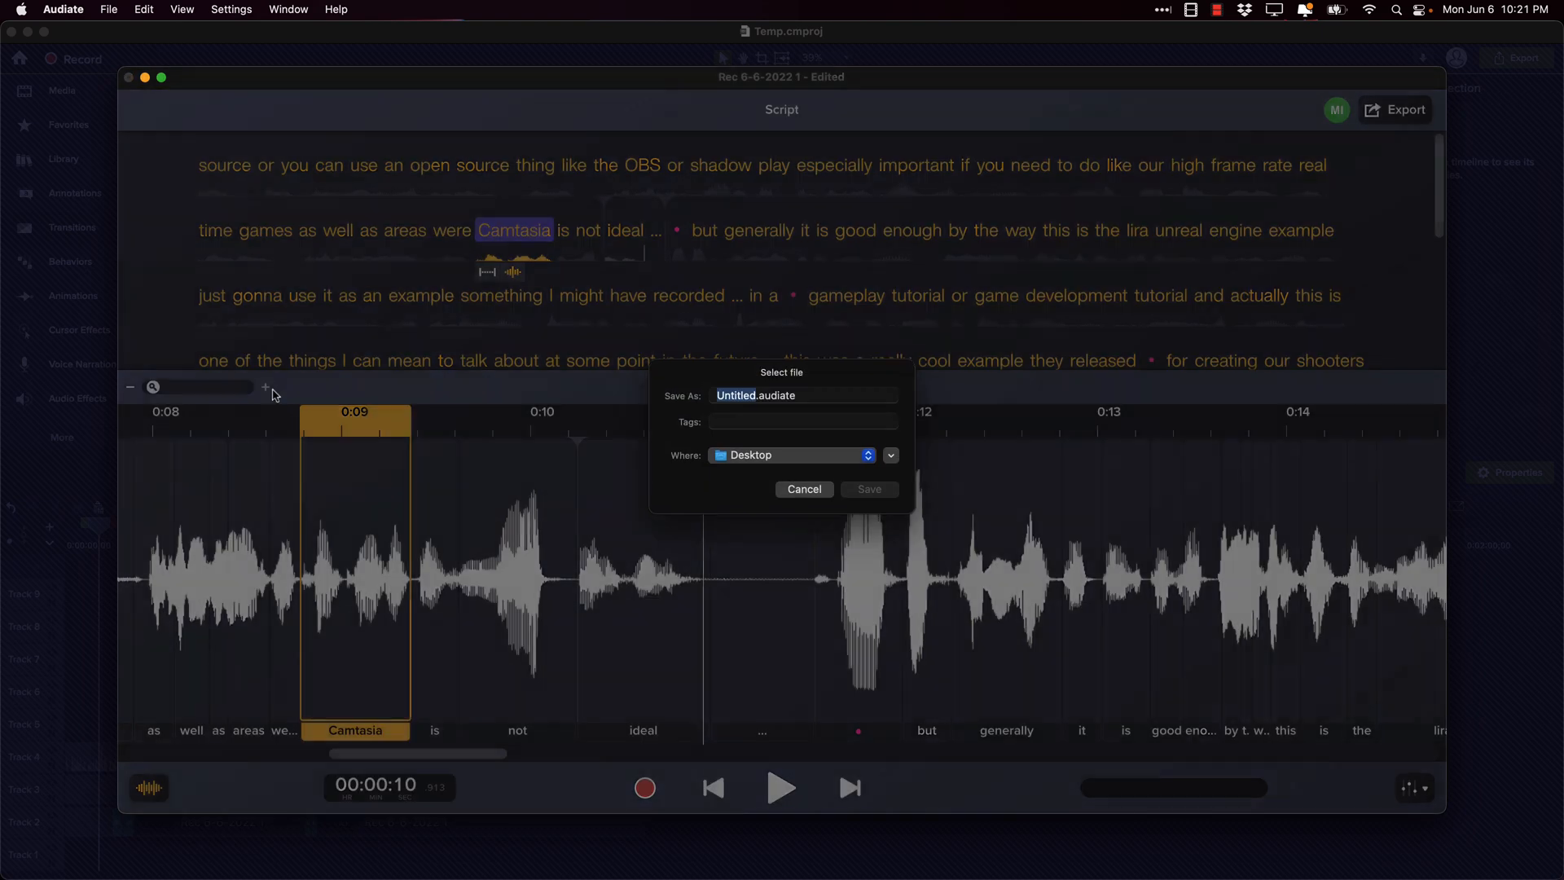
{"action": "left_click", "coordinate": [803, 489]}
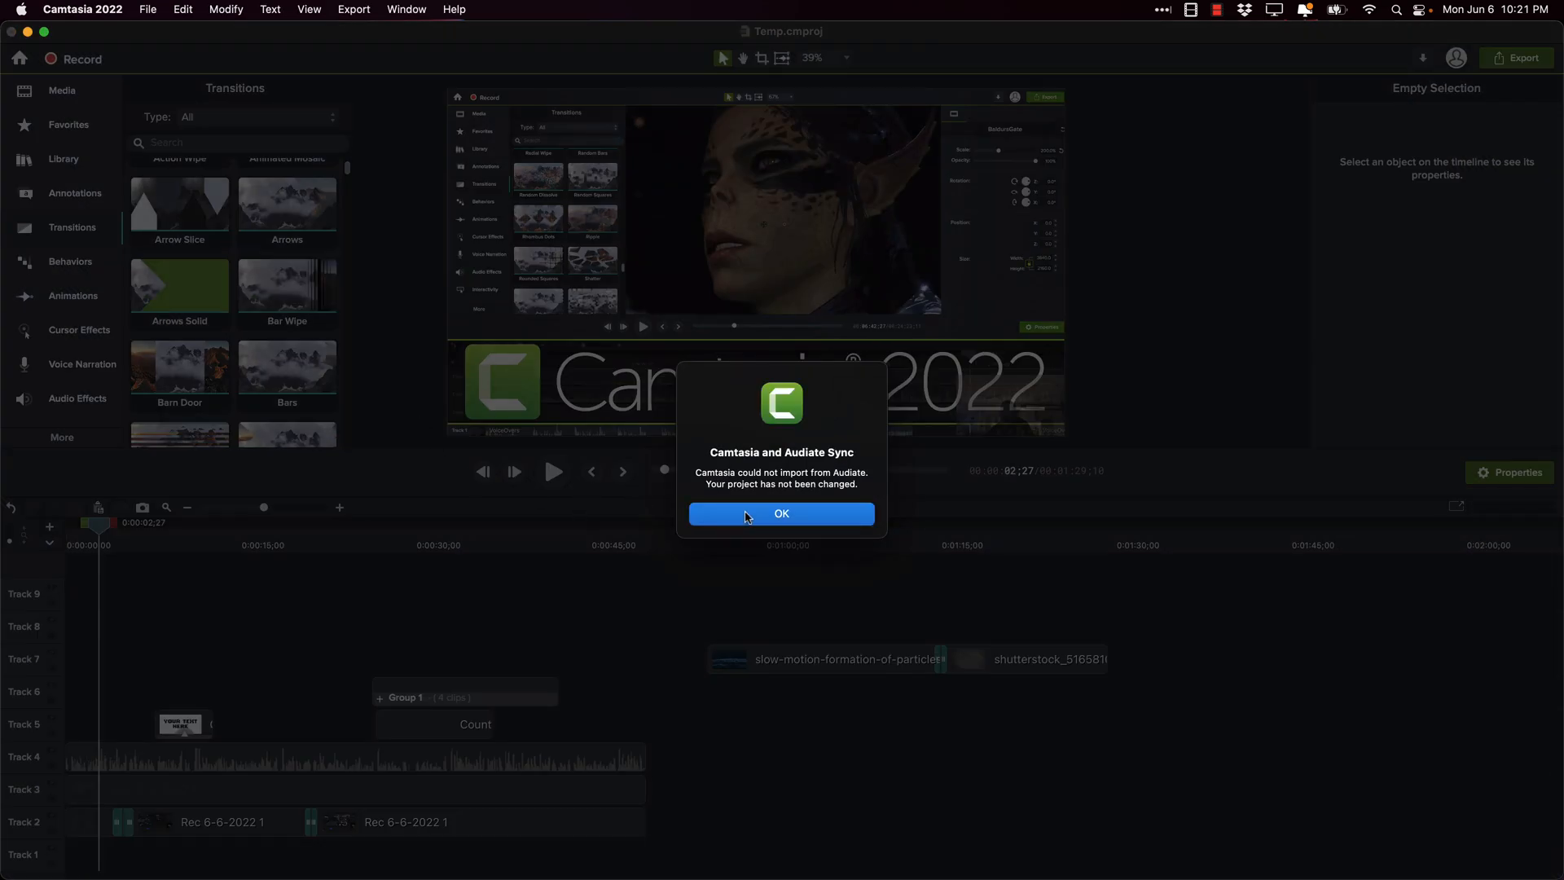
Step: Dismiss the Camtasia and Audiate Sync failure notice with OK
{"action": "left_click", "coordinate": [780, 513]}
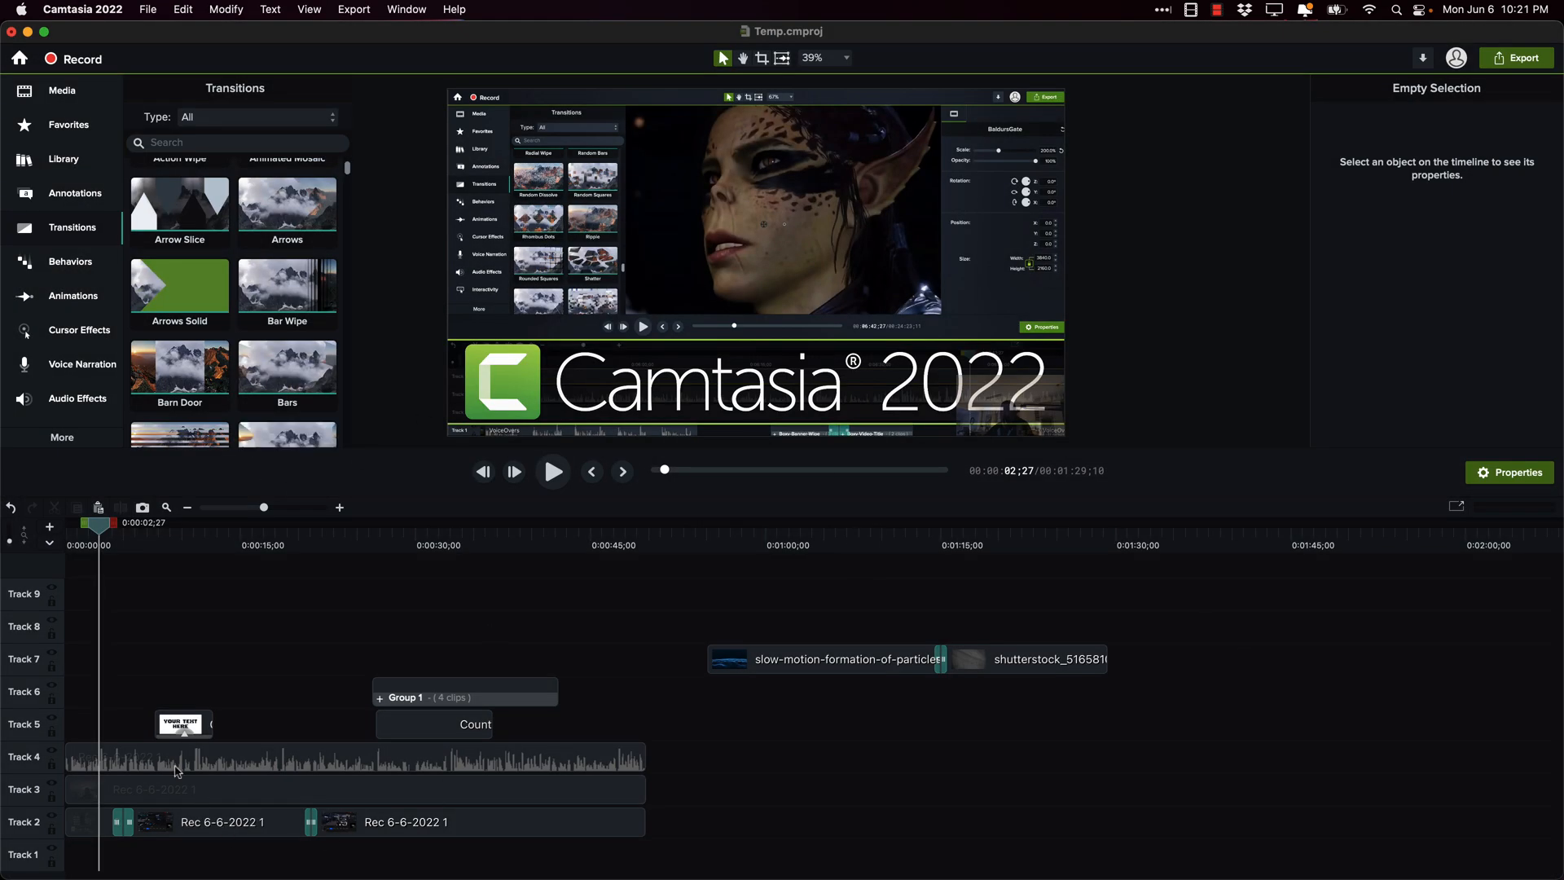
{"action": "mouse_move", "coordinate": [346, 752]}
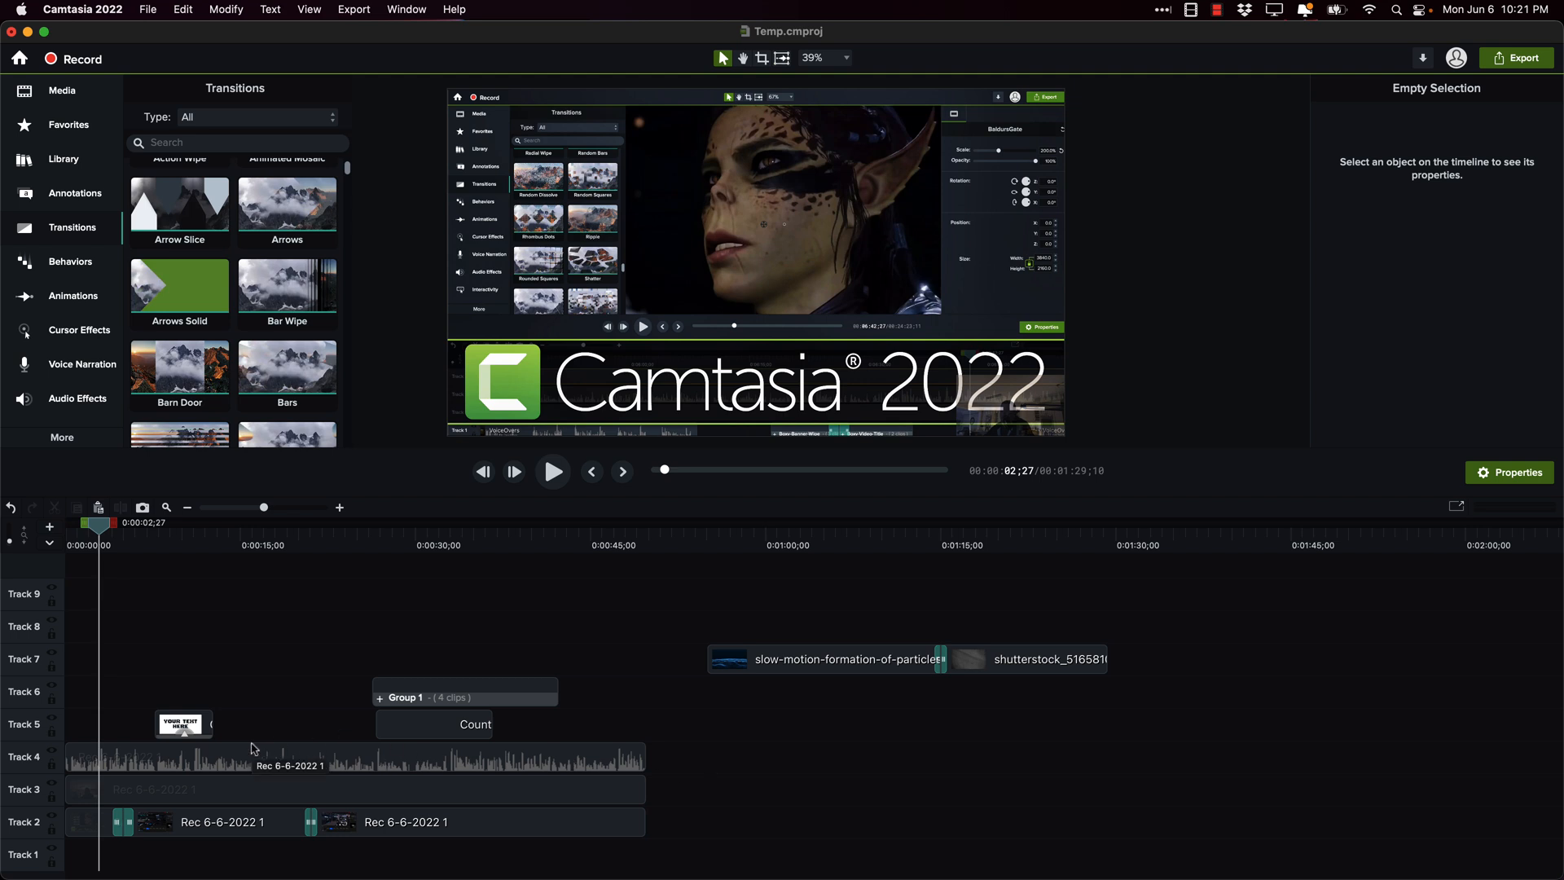
{"action": "mouse_move", "coordinate": [285, 526]}
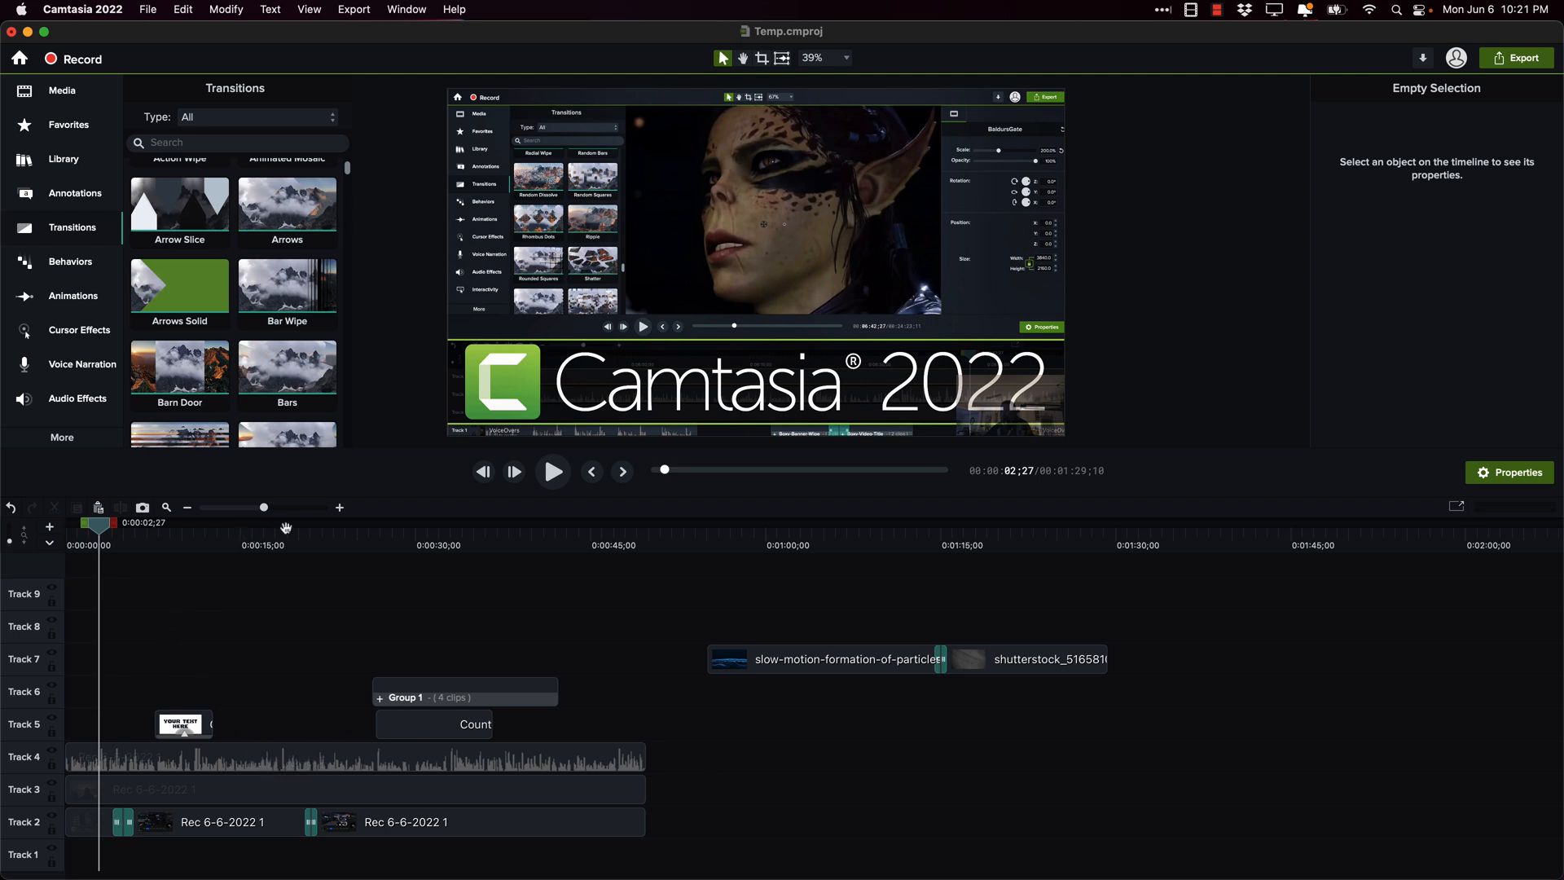
{"action": "mouse_move", "coordinate": [296, 748]}
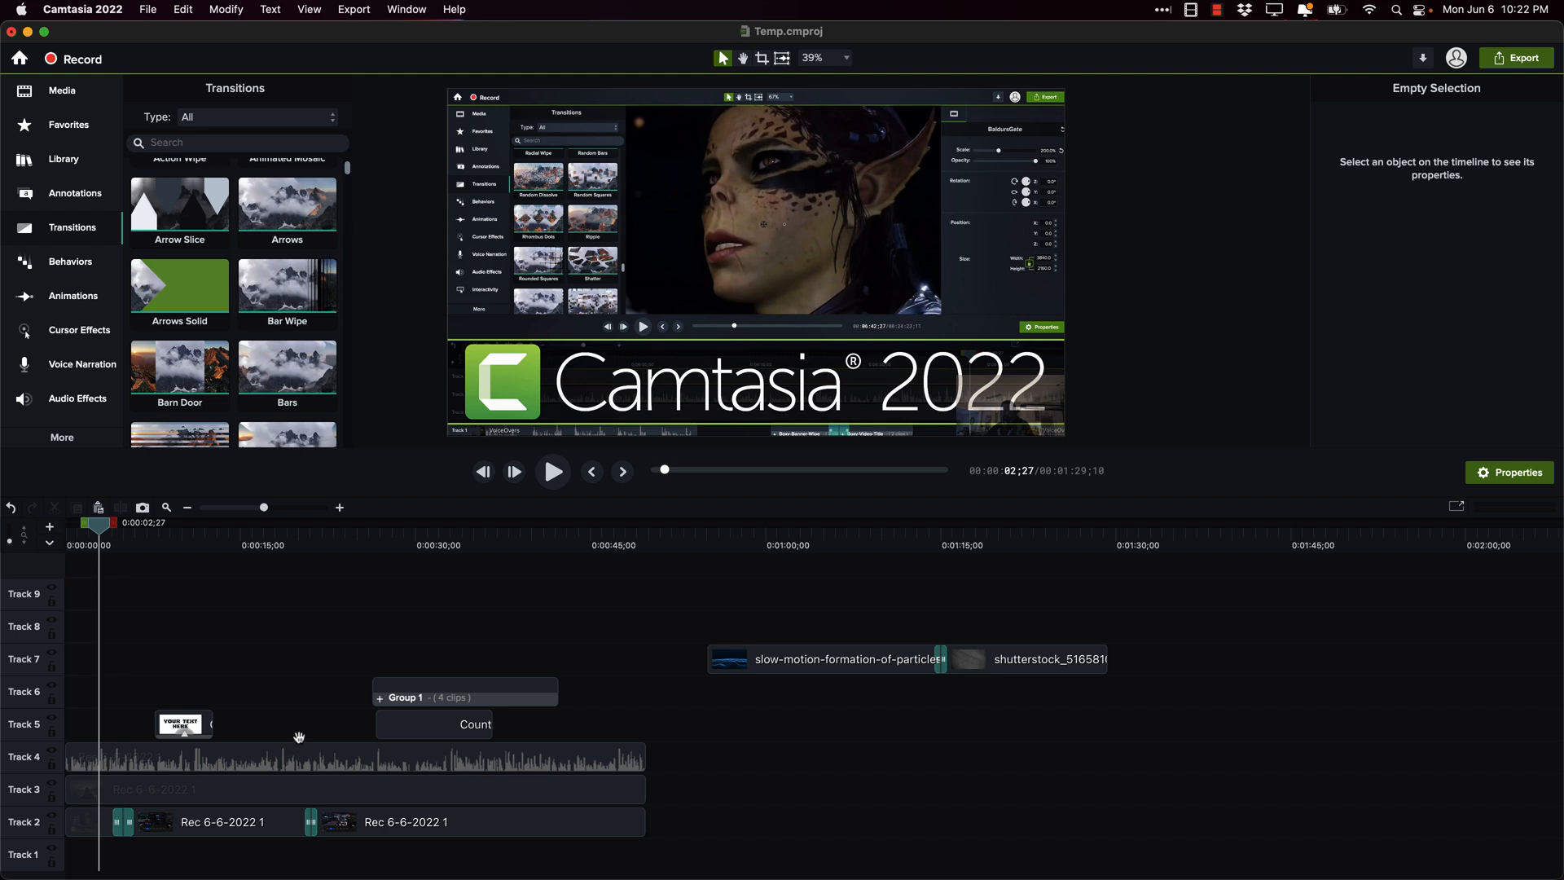
{"action": "mouse_move", "coordinate": [401, 718]}
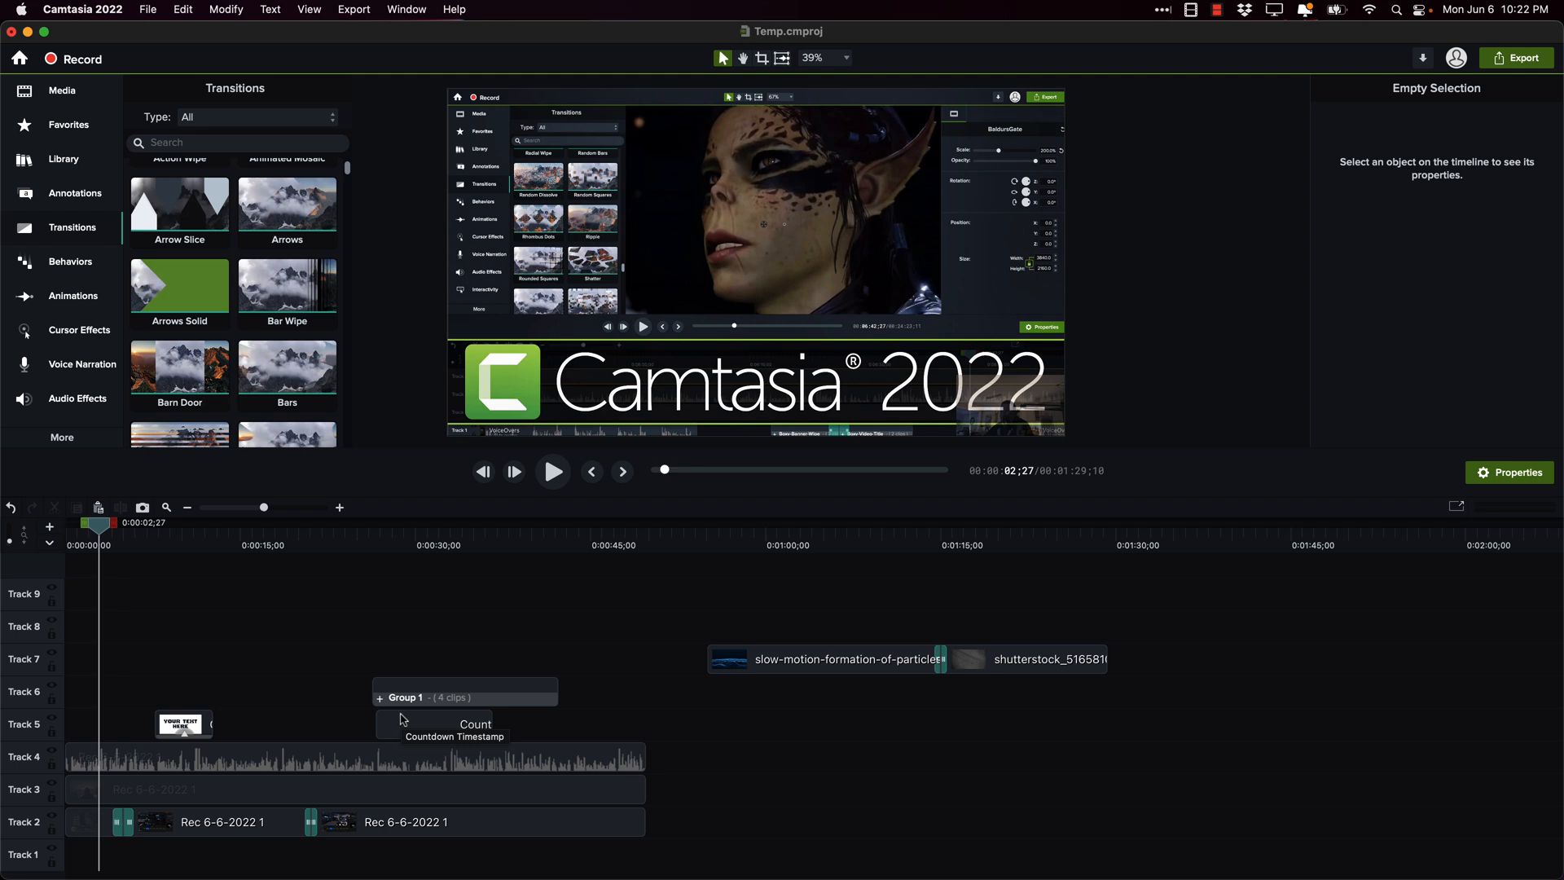
{"action": "mouse_move", "coordinate": [1190, 230]}
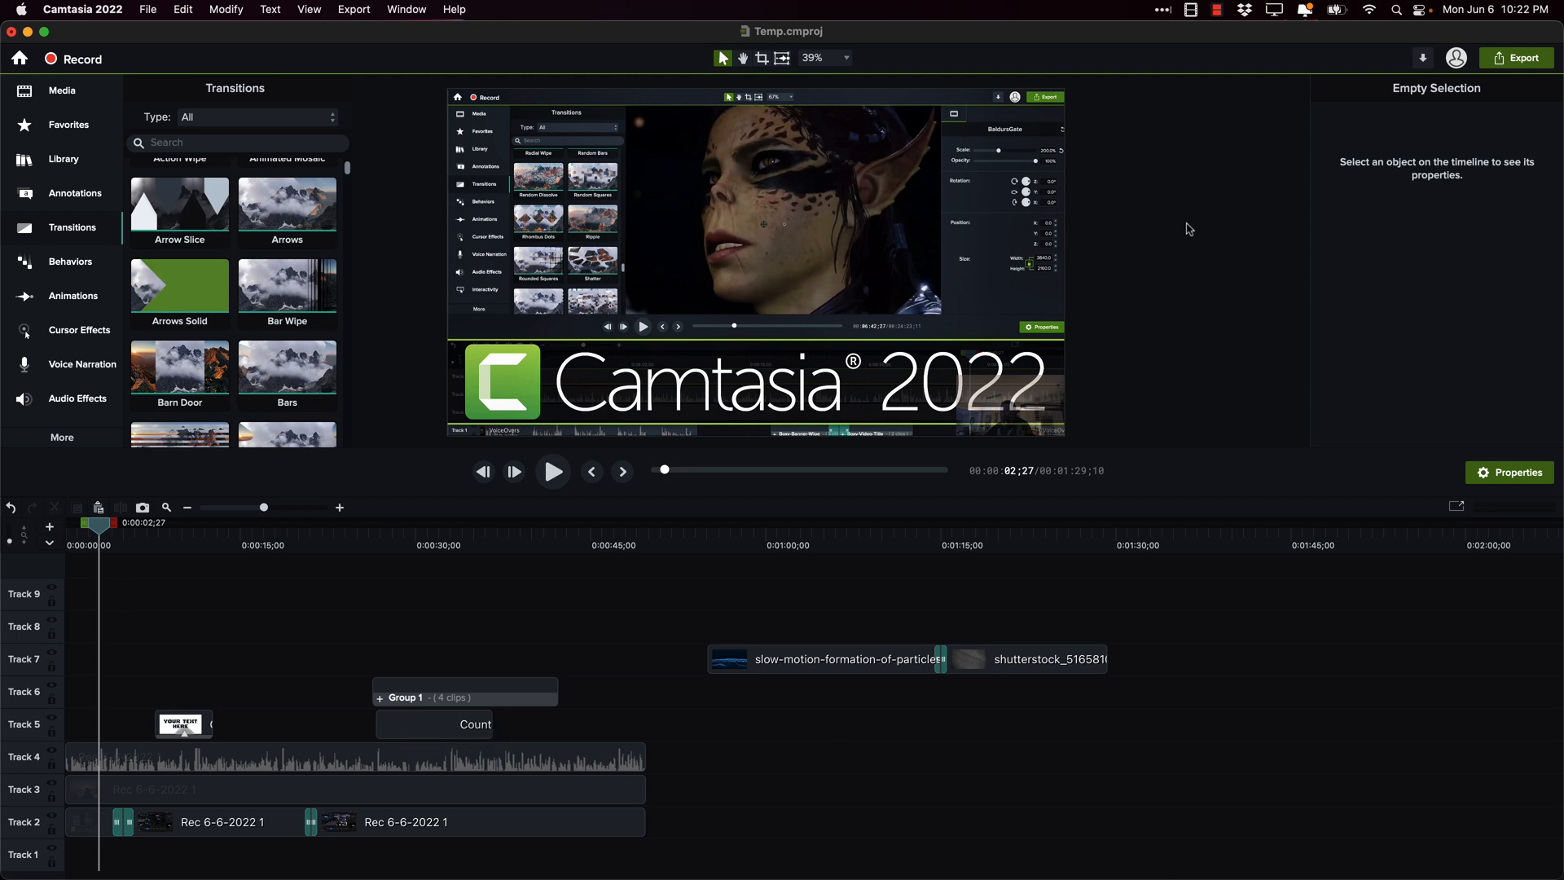
{"action": "mouse_move", "coordinate": [409, 303]}
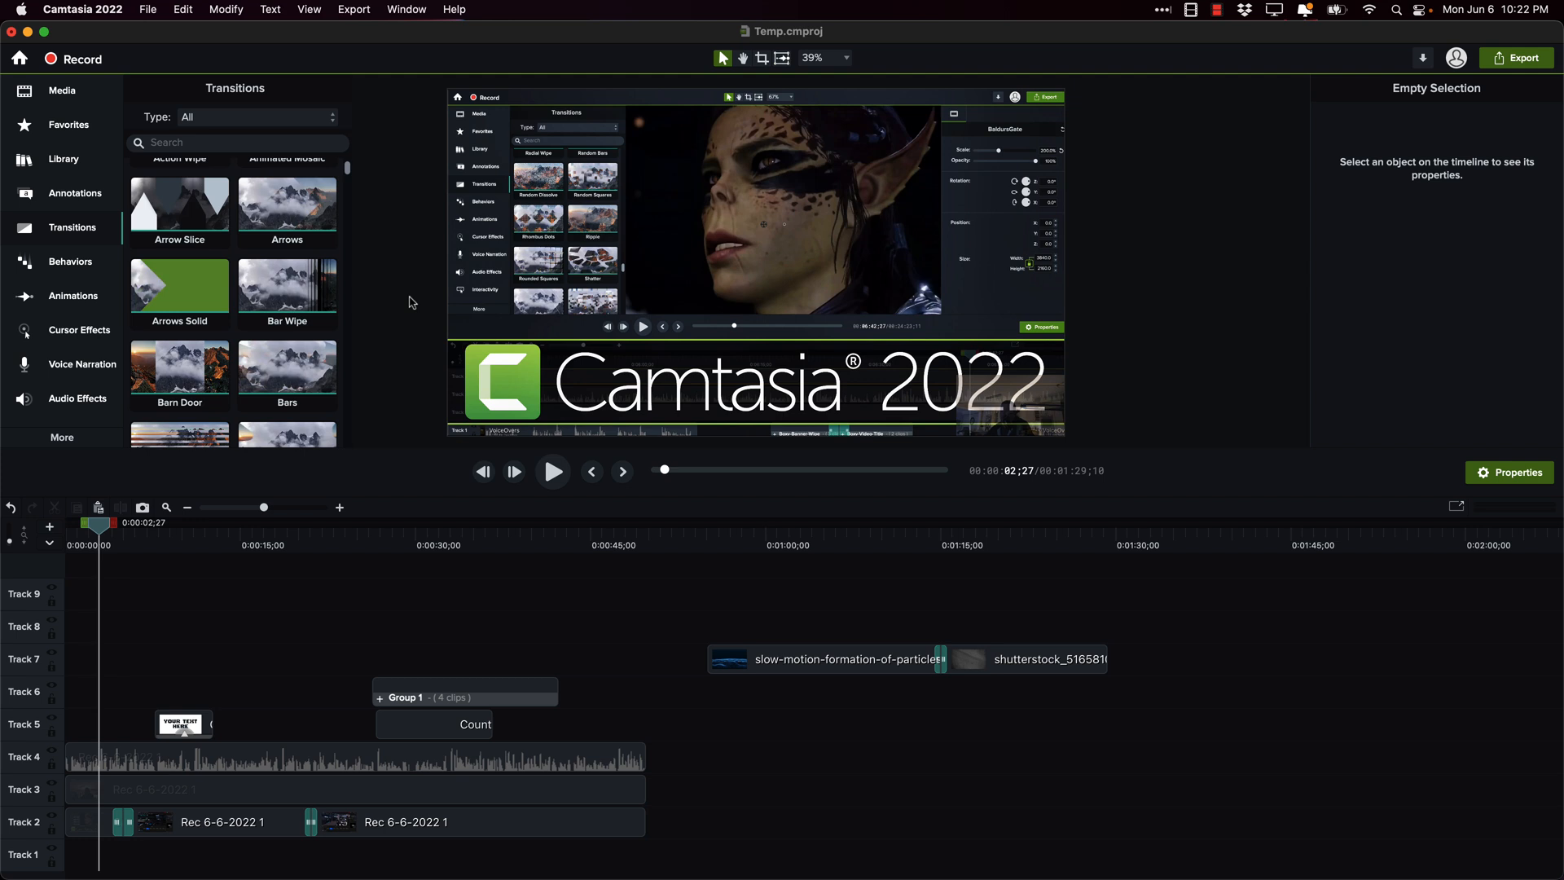
{"action": "mouse_move", "coordinate": [378, 246]}
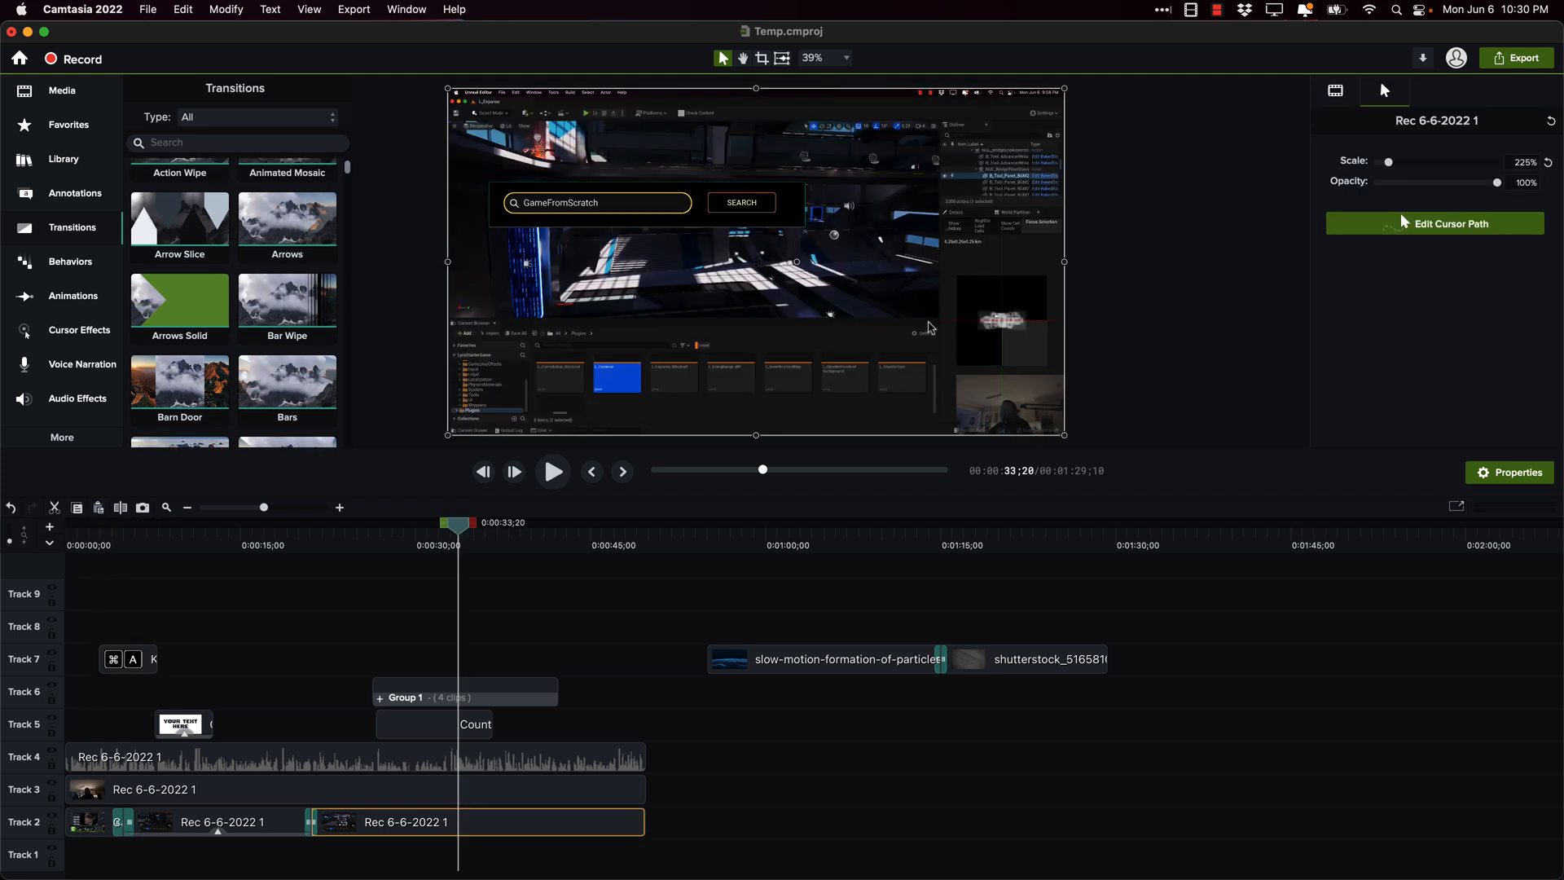
Step: Apply the yellow Highlight cursor effect at size 170 and browse the Left Click effects before returning
{"action": "left_click", "coordinate": [79, 329]}
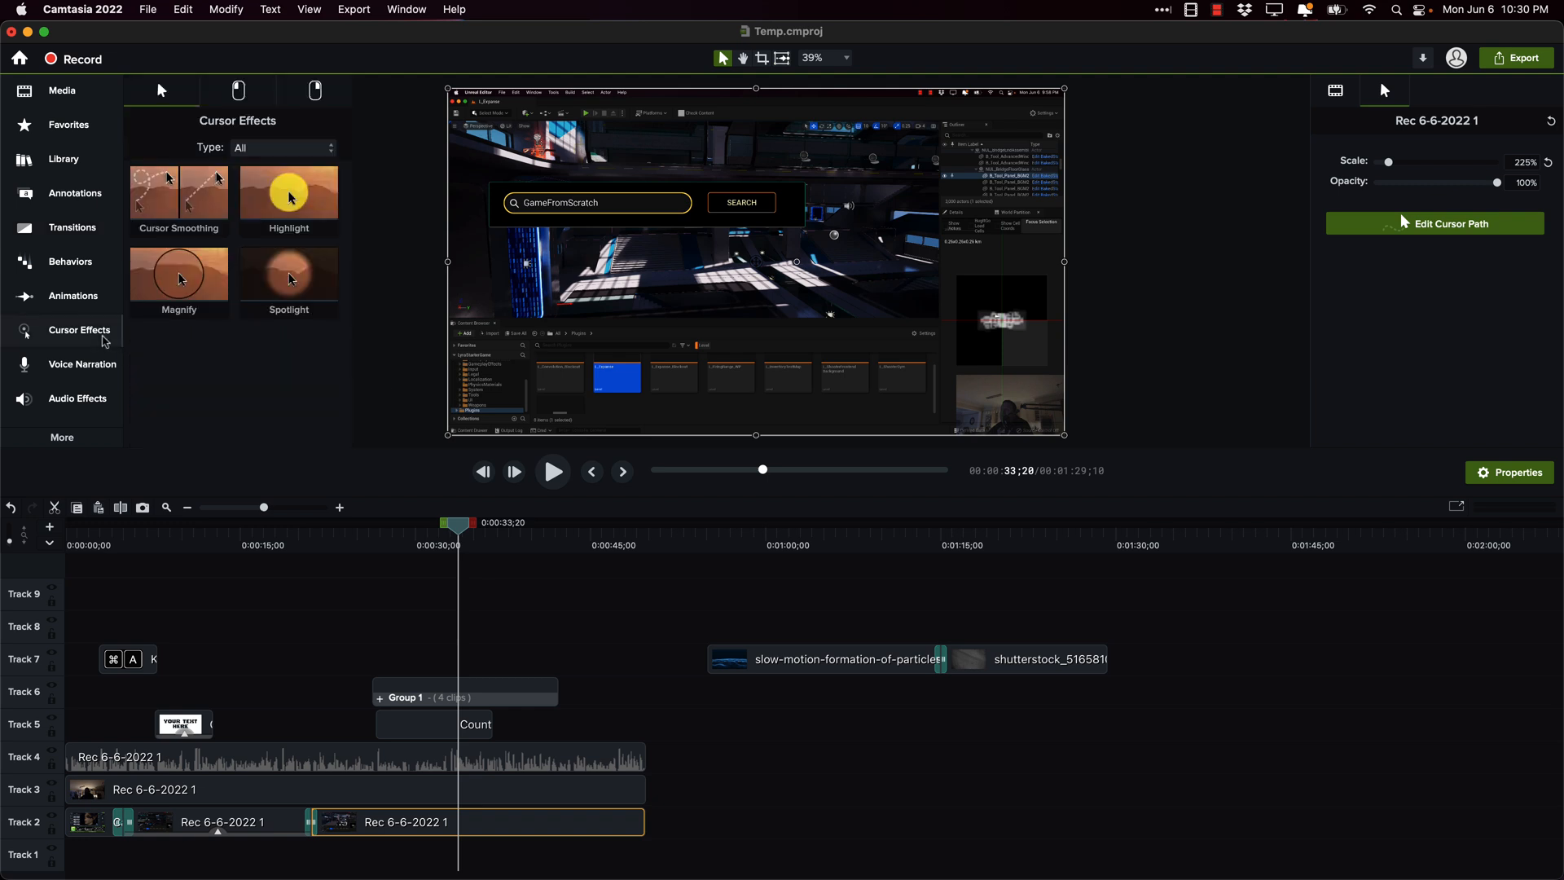
{"action": "mouse_move", "coordinate": [576, 268]}
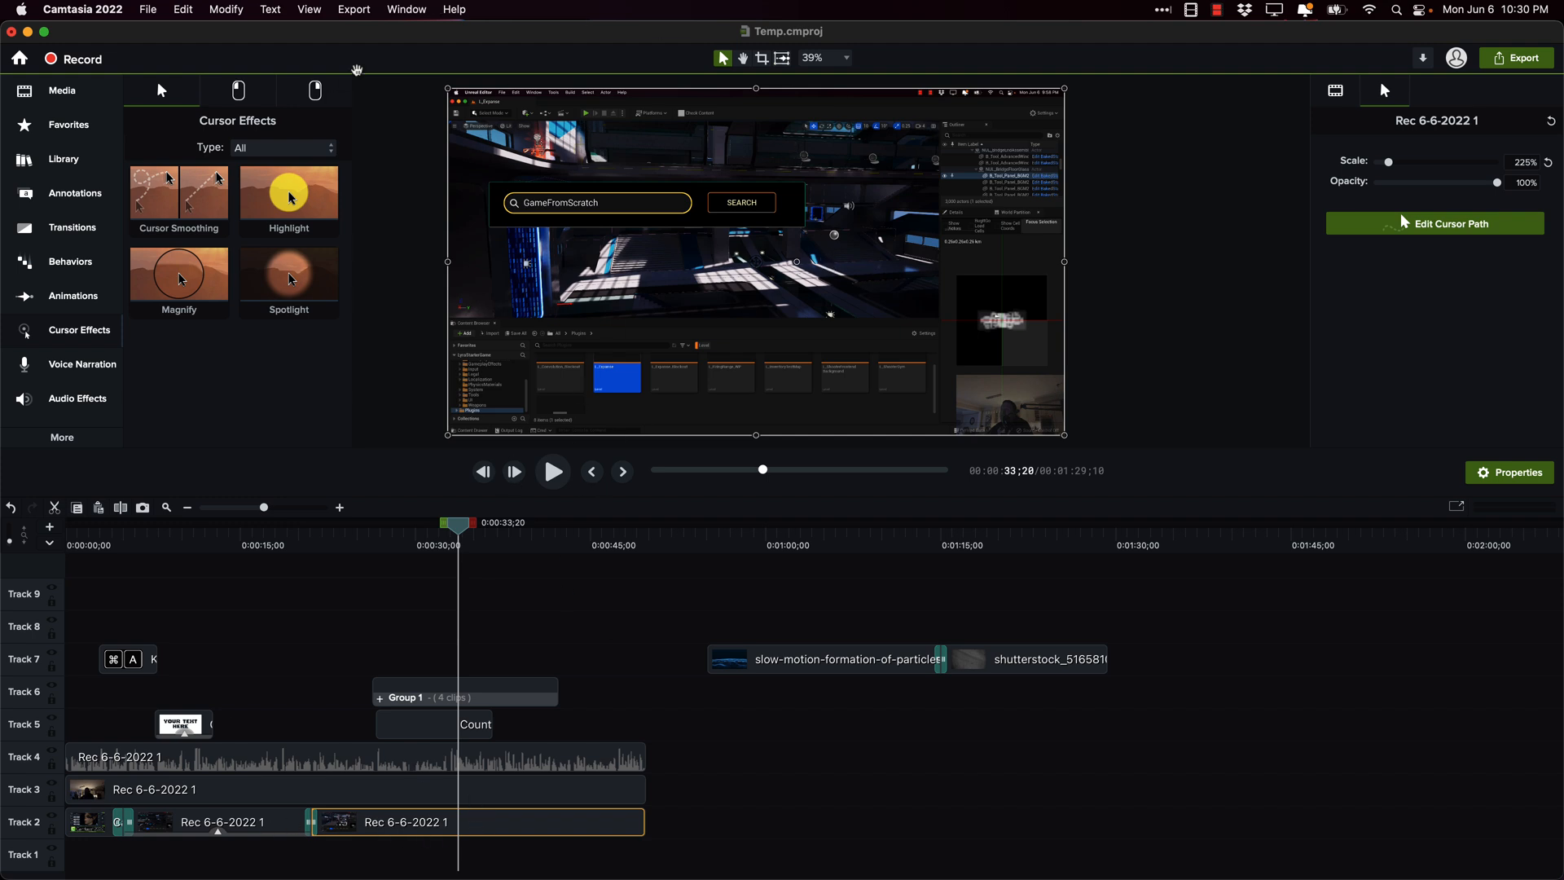
{"action": "mouse_move", "coordinate": [431, 847]}
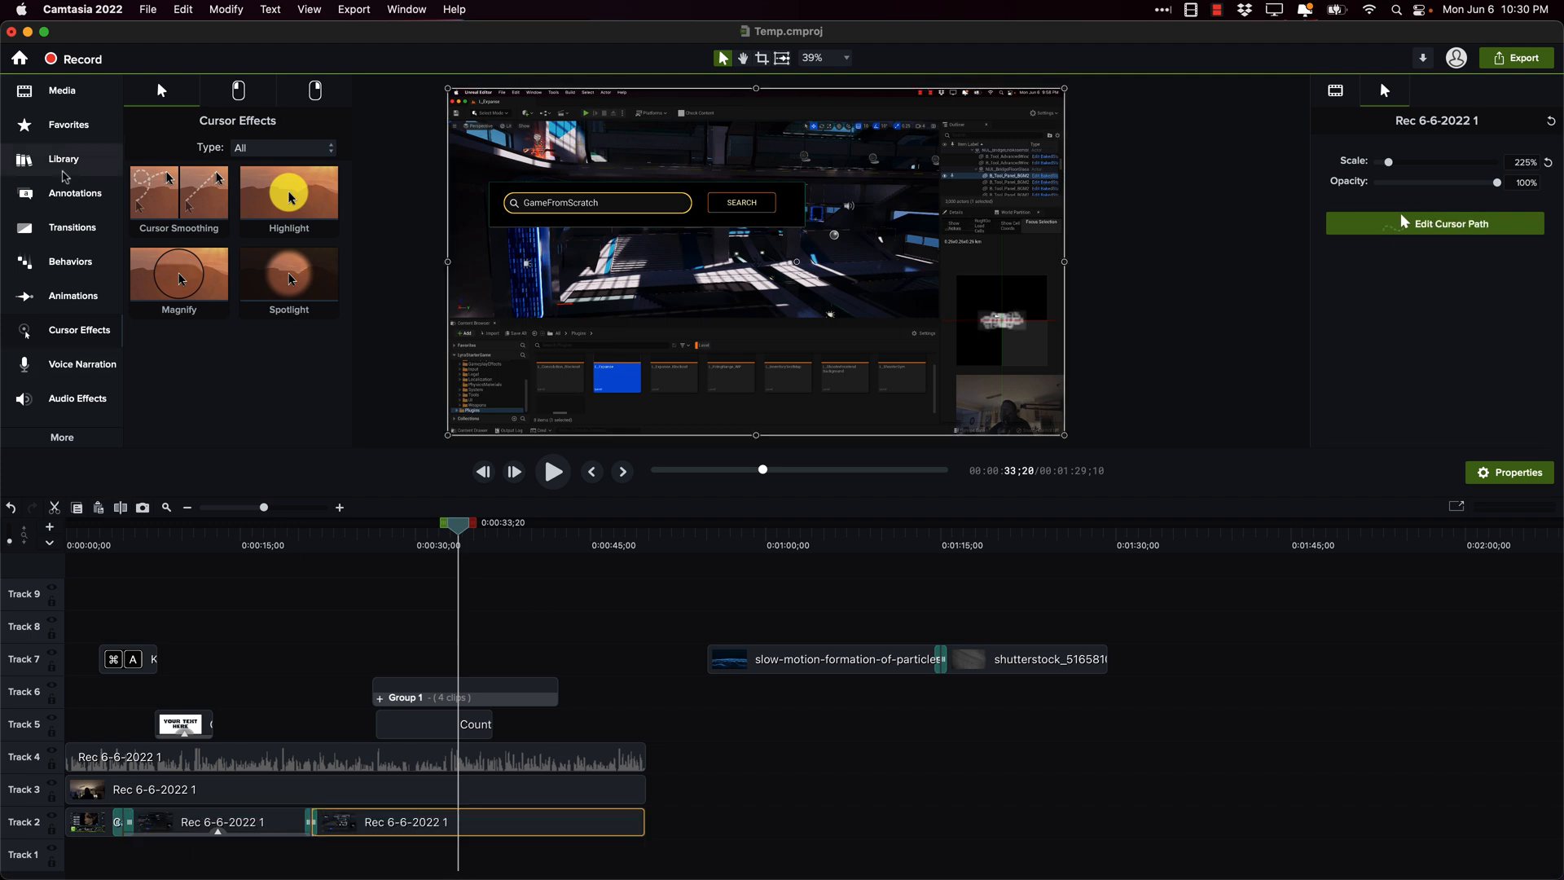
{"action": "mouse_move", "coordinate": [290, 211]}
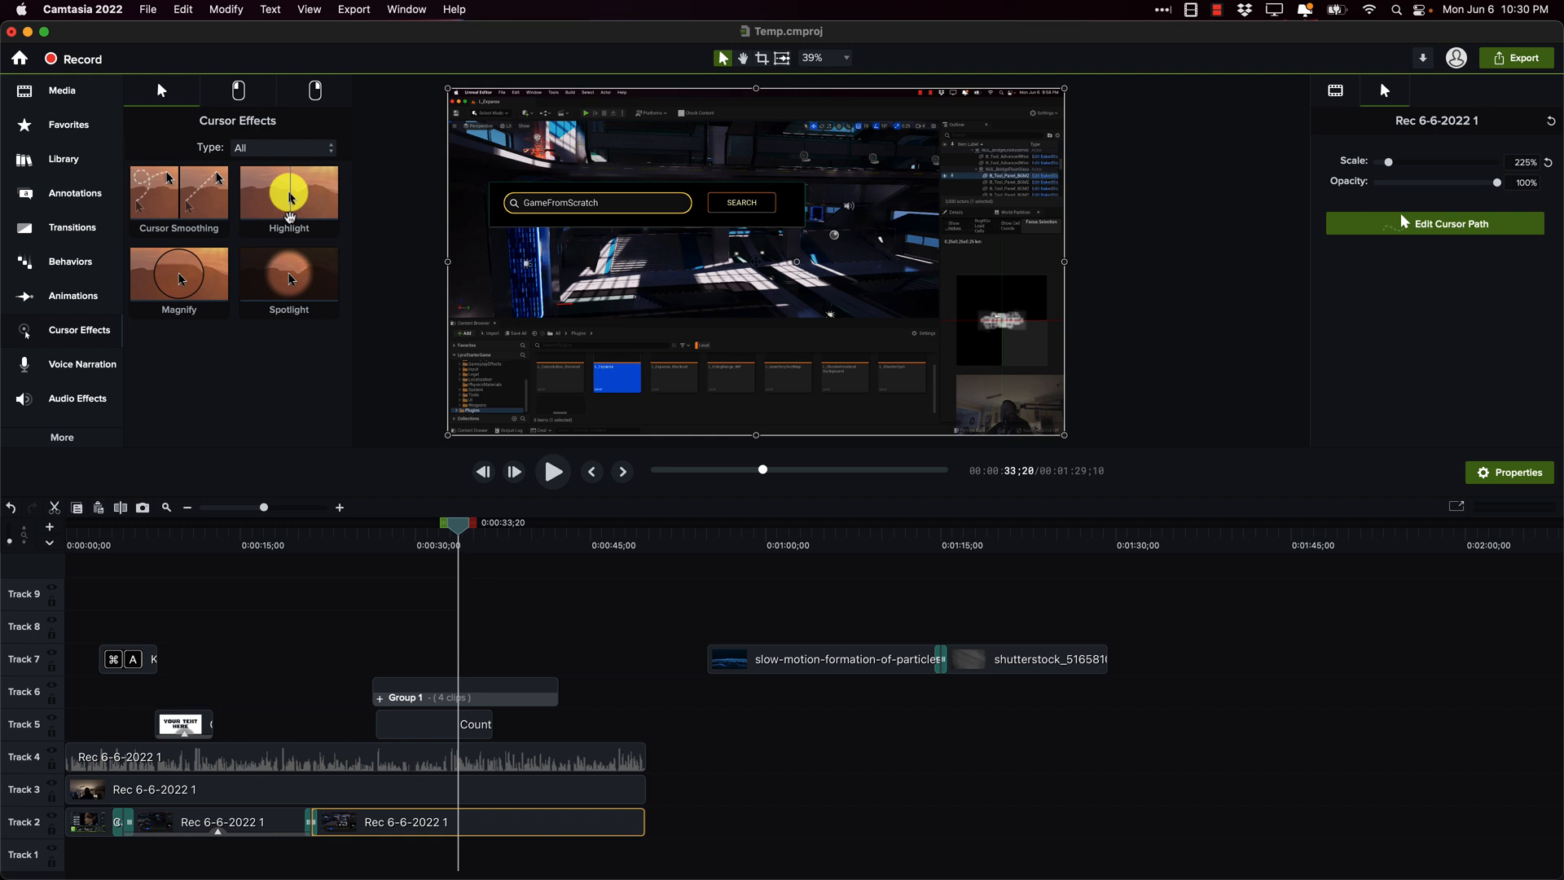
{"action": "left_click", "coordinate": [288, 192]}
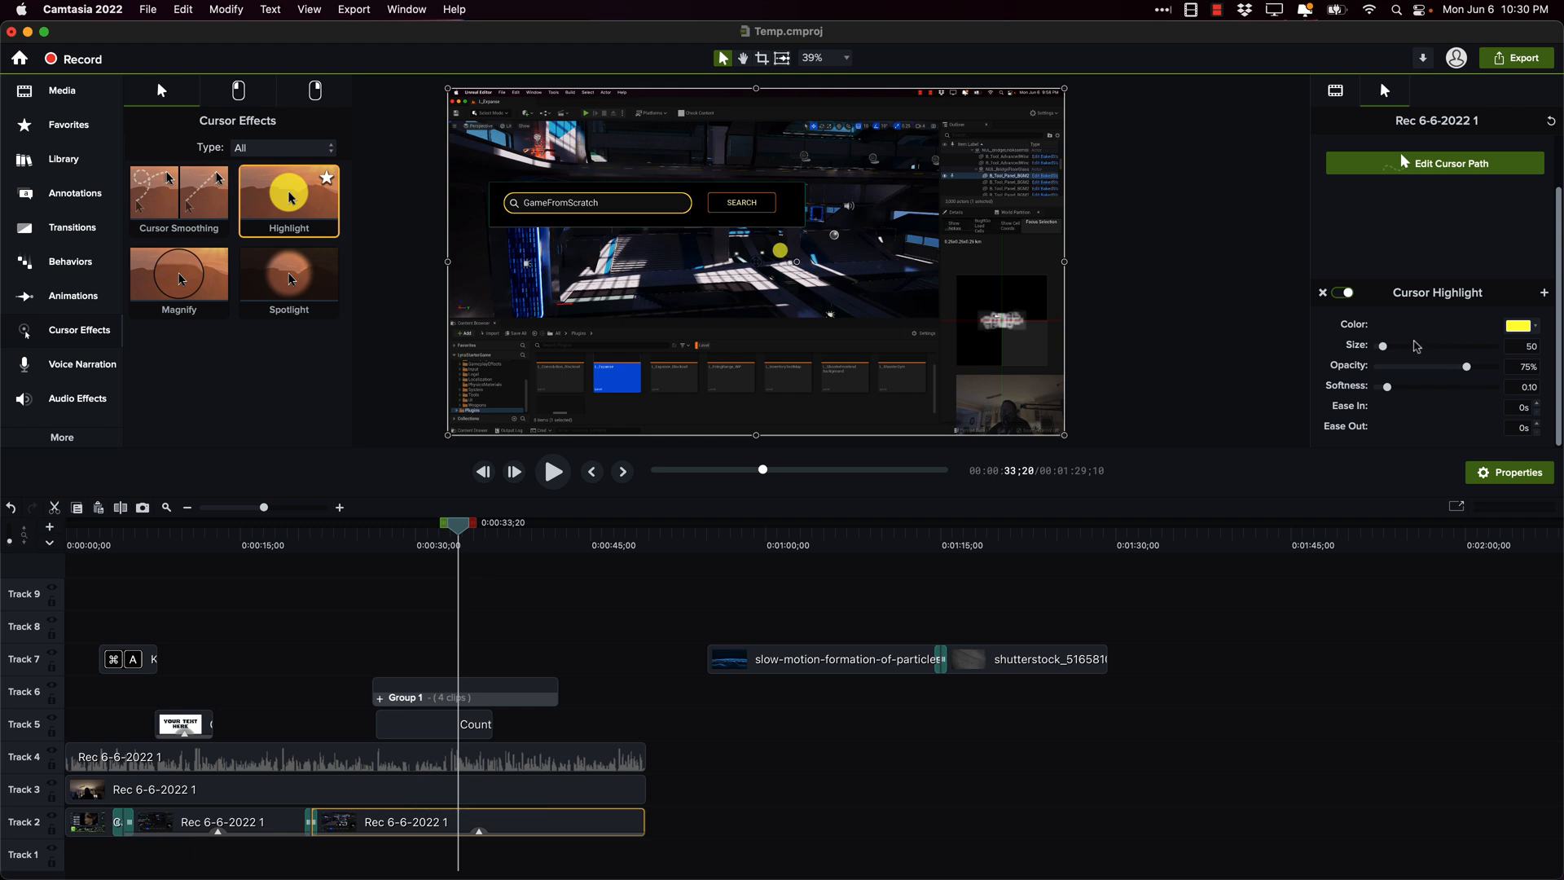
{"action": "left_click_drag", "start_coordinate": [1382, 345], "coordinate": [1409, 345]}
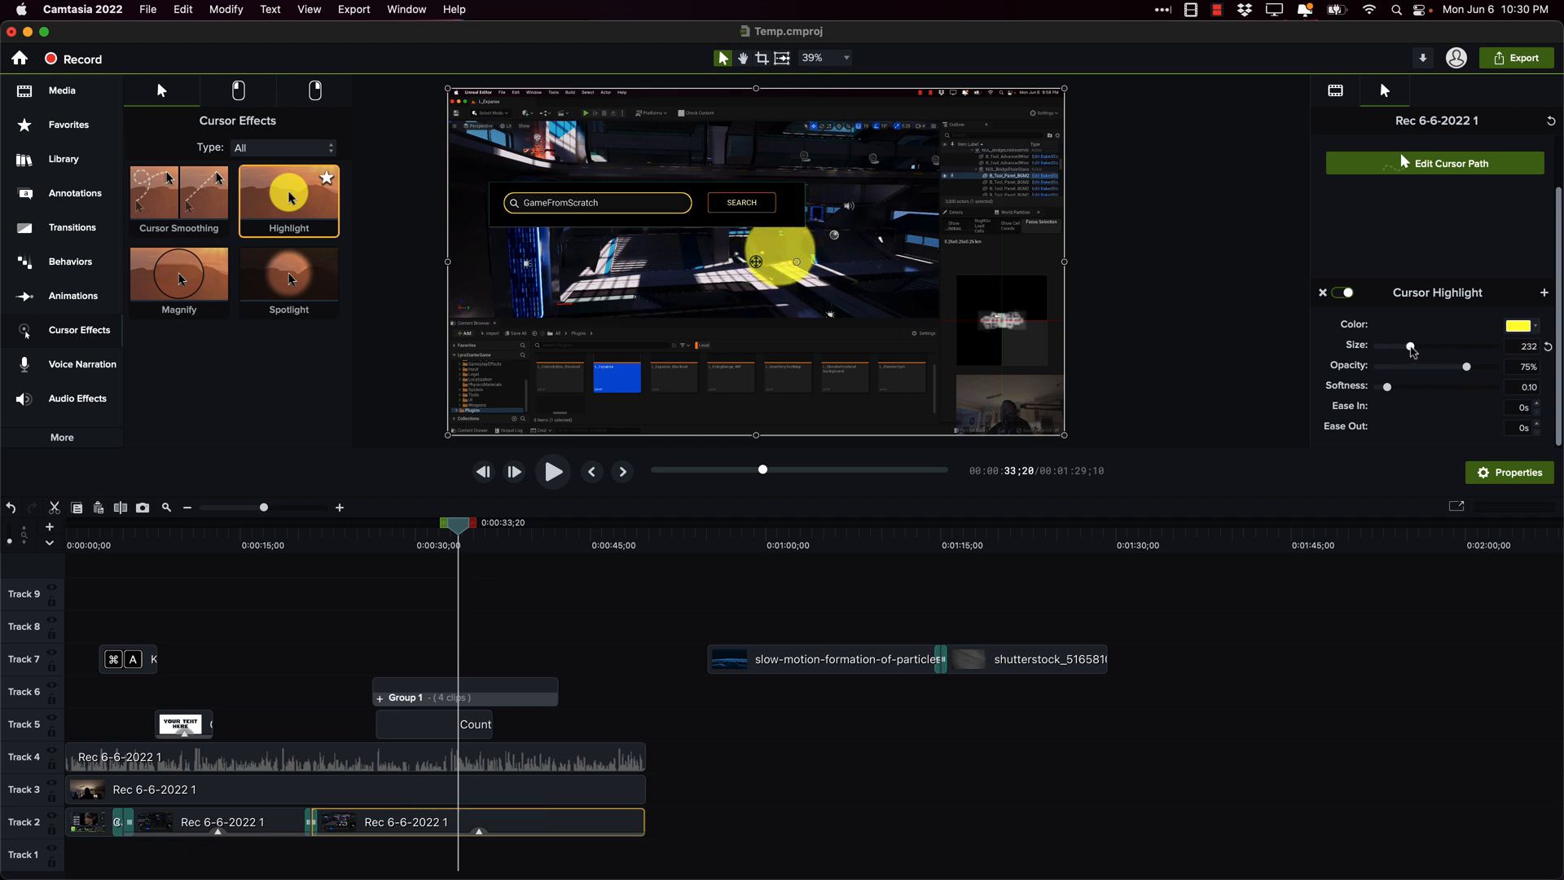
{"action": "left_click_drag", "start_coordinate": [1409, 345], "coordinate": [1401, 345]}
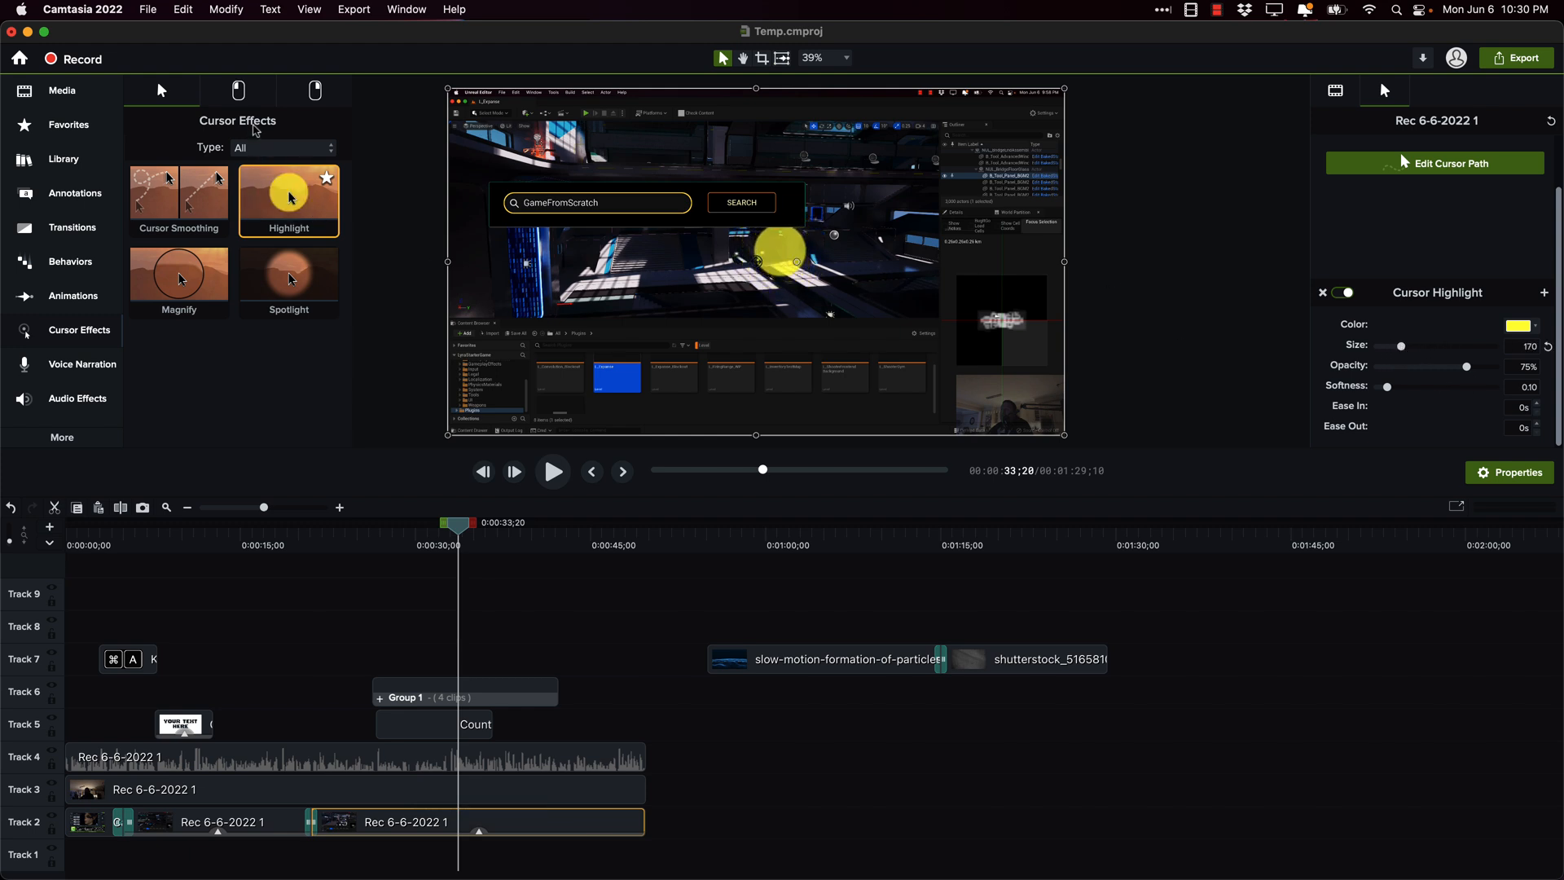
{"action": "left_click", "coordinate": [238, 90]}
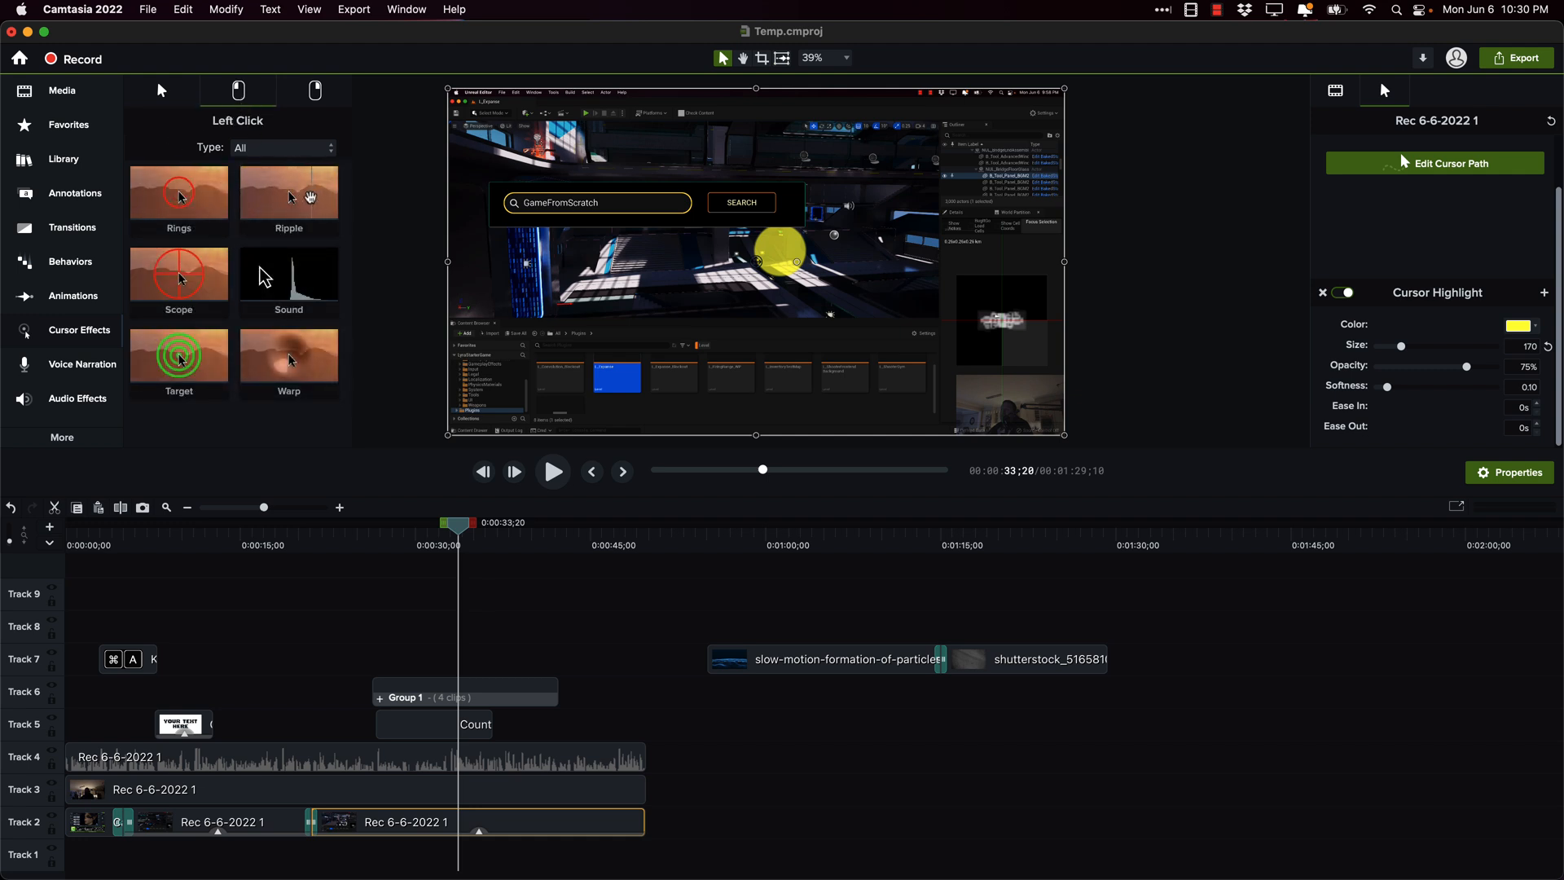
{"action": "left_click", "coordinate": [314, 89]}
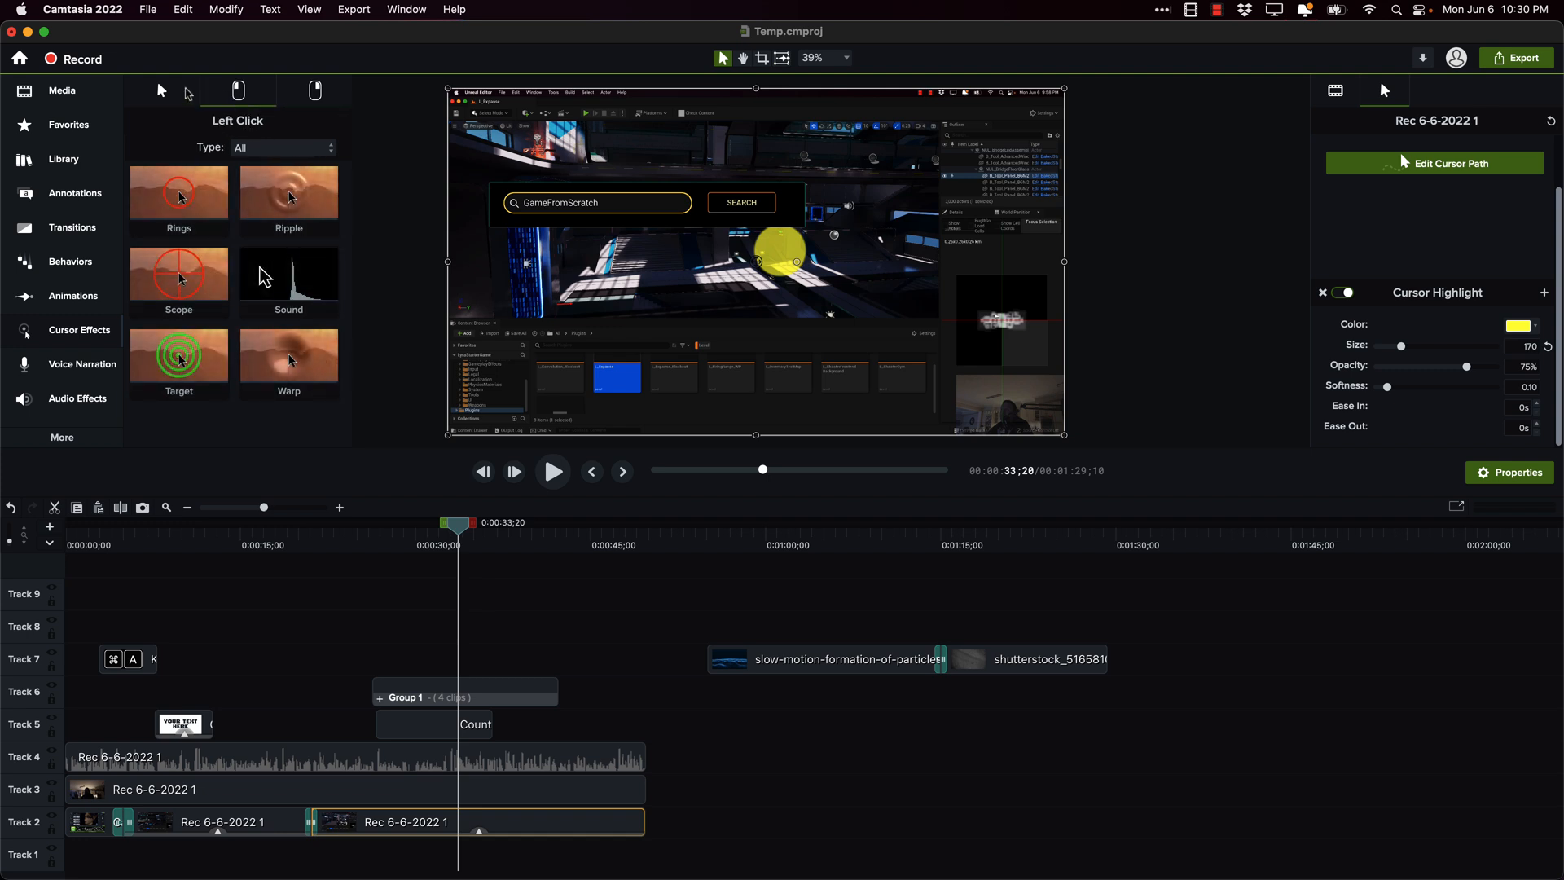
{"action": "left_click", "coordinate": [160, 90]}
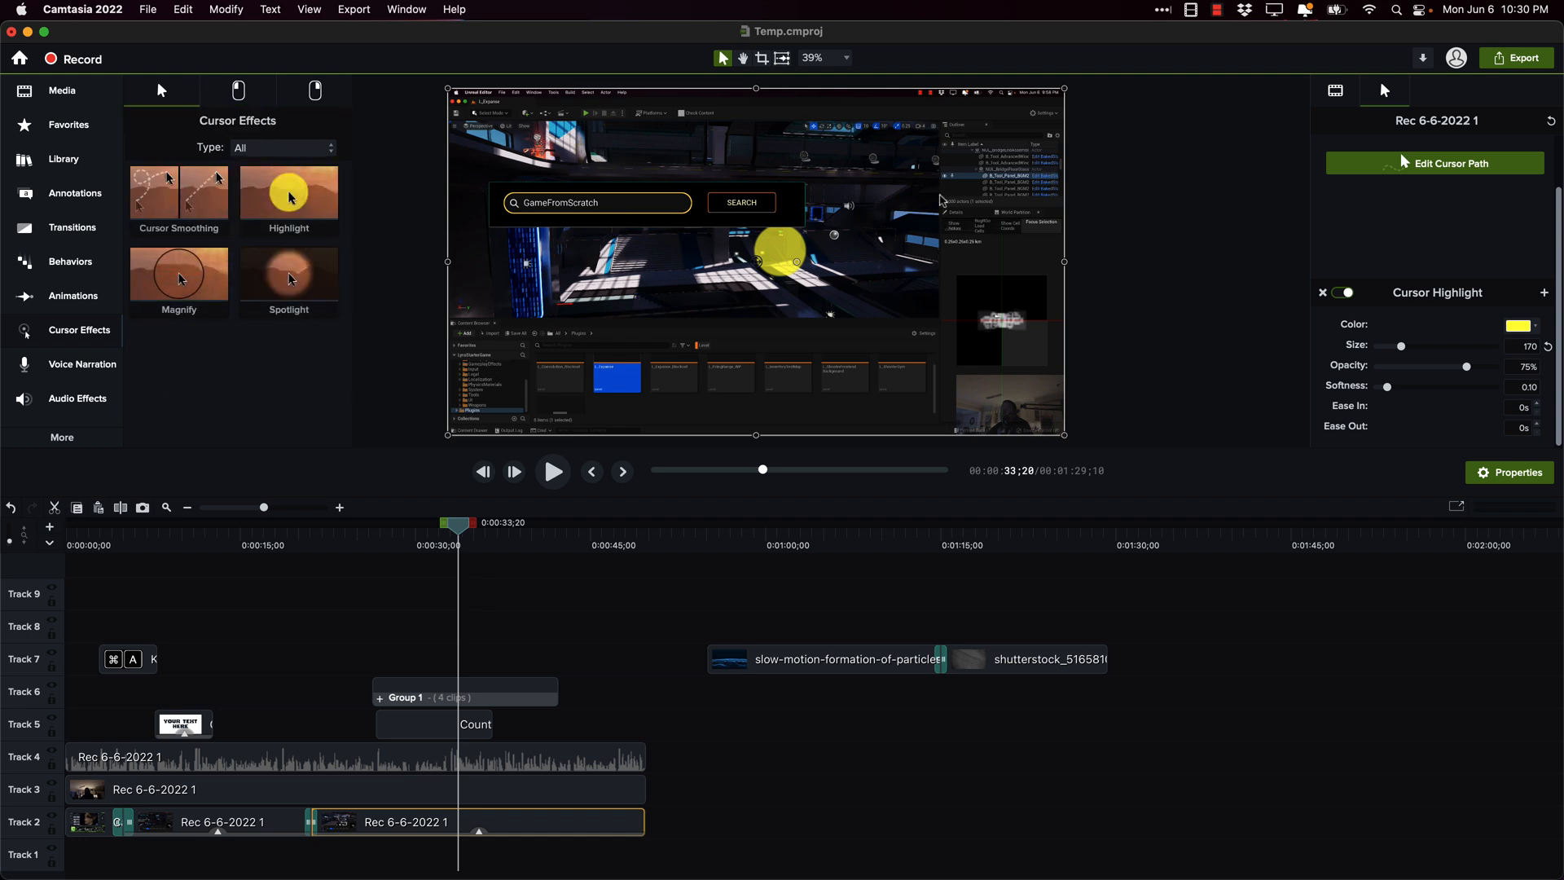
Step: Begin cursor path editing on the recording using Simplify Existing Path
{"action": "left_click", "coordinate": [1433, 163]}
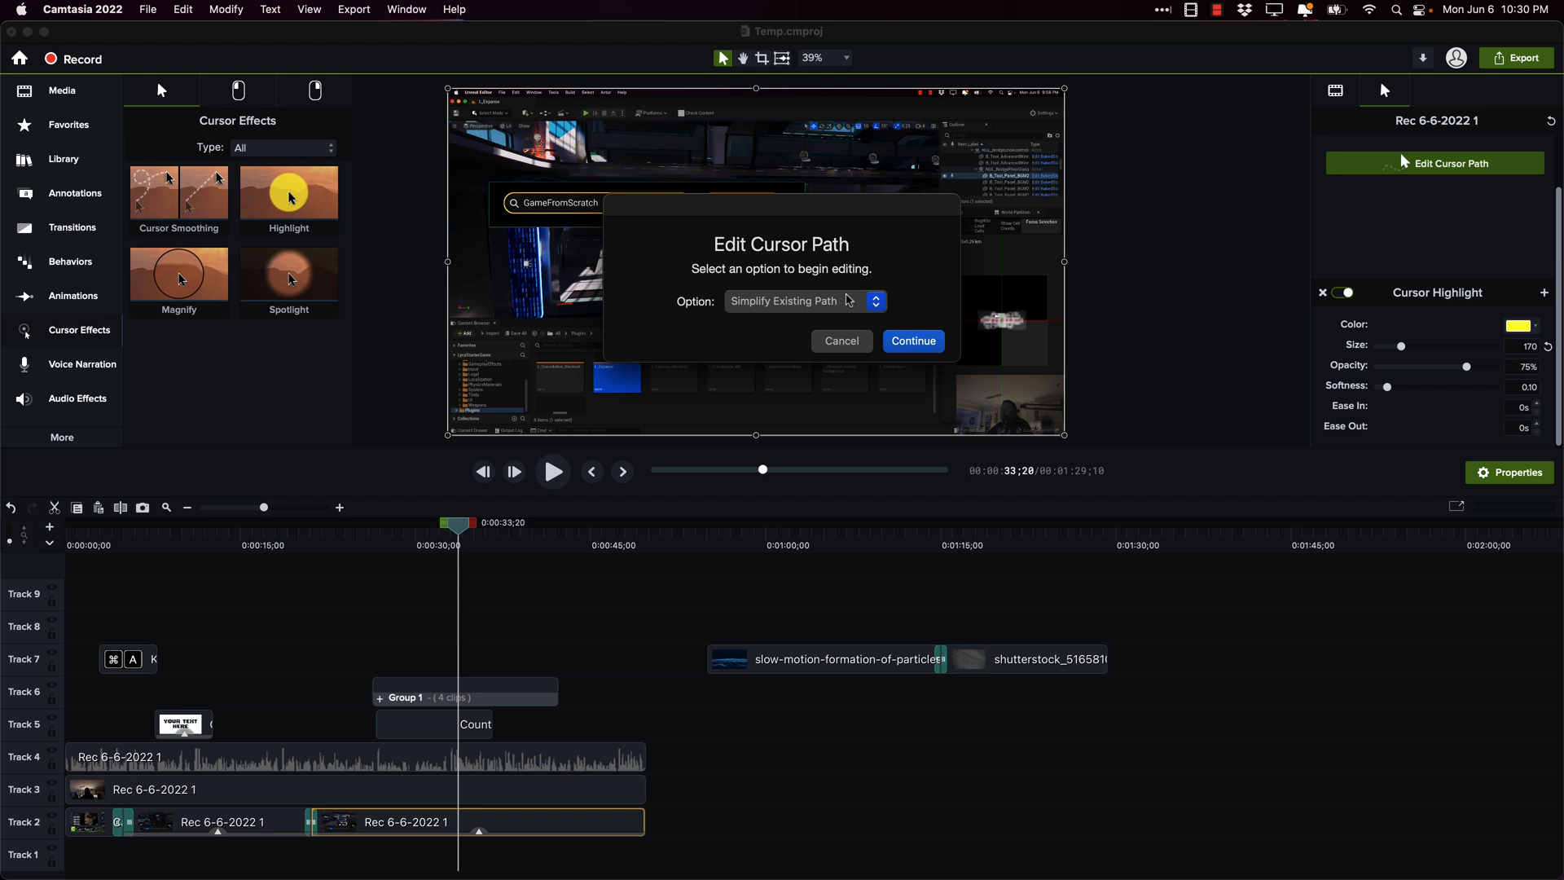
{"action": "left_click", "coordinate": [911, 340]}
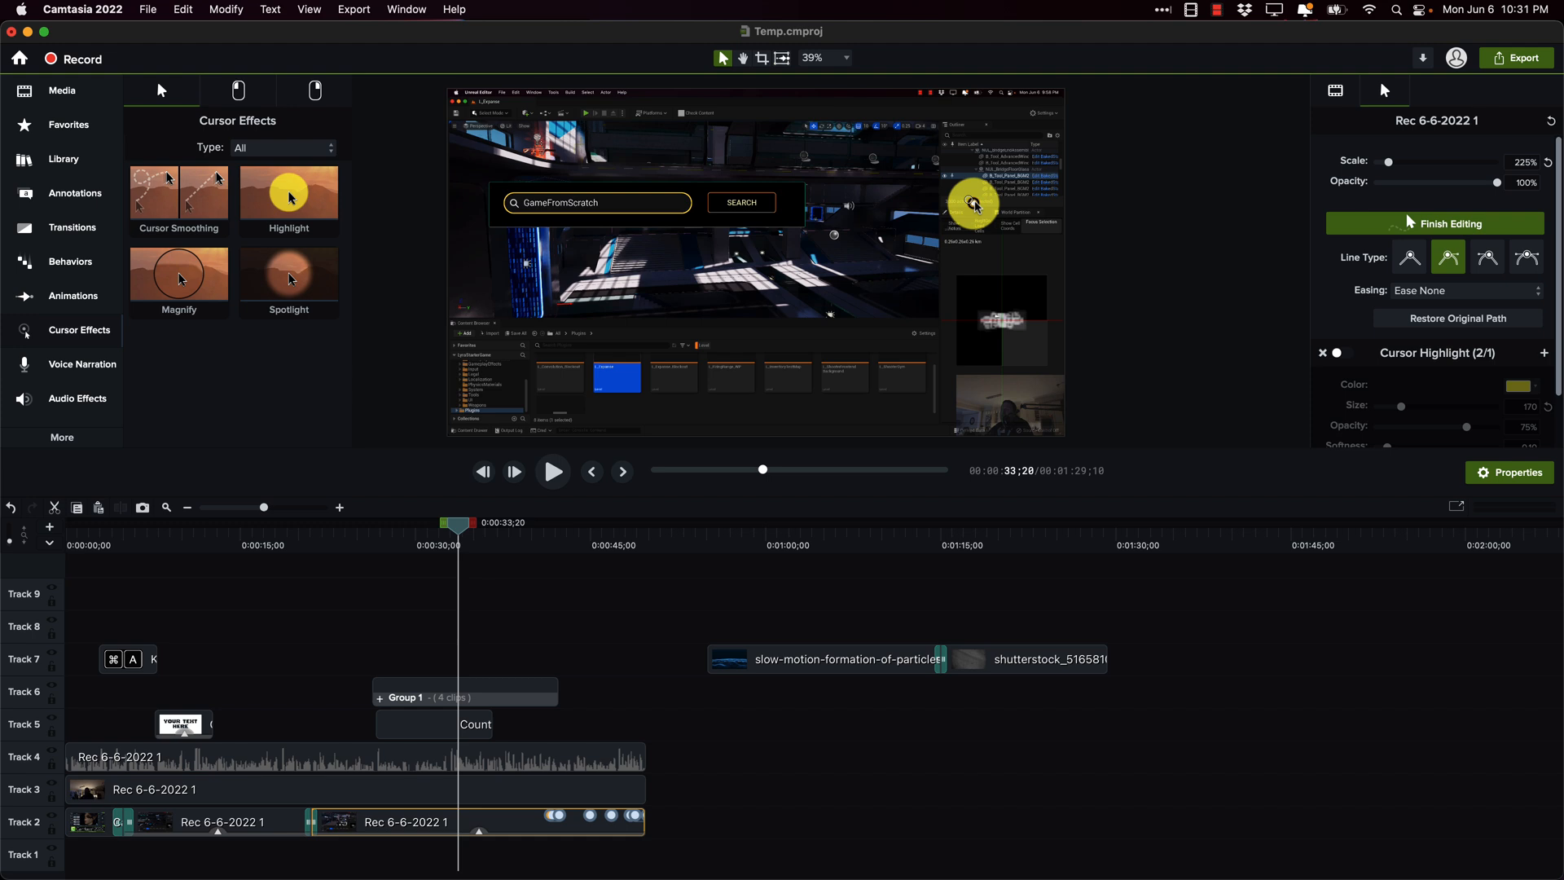
{"action": "mouse_move", "coordinate": [1020, 207]}
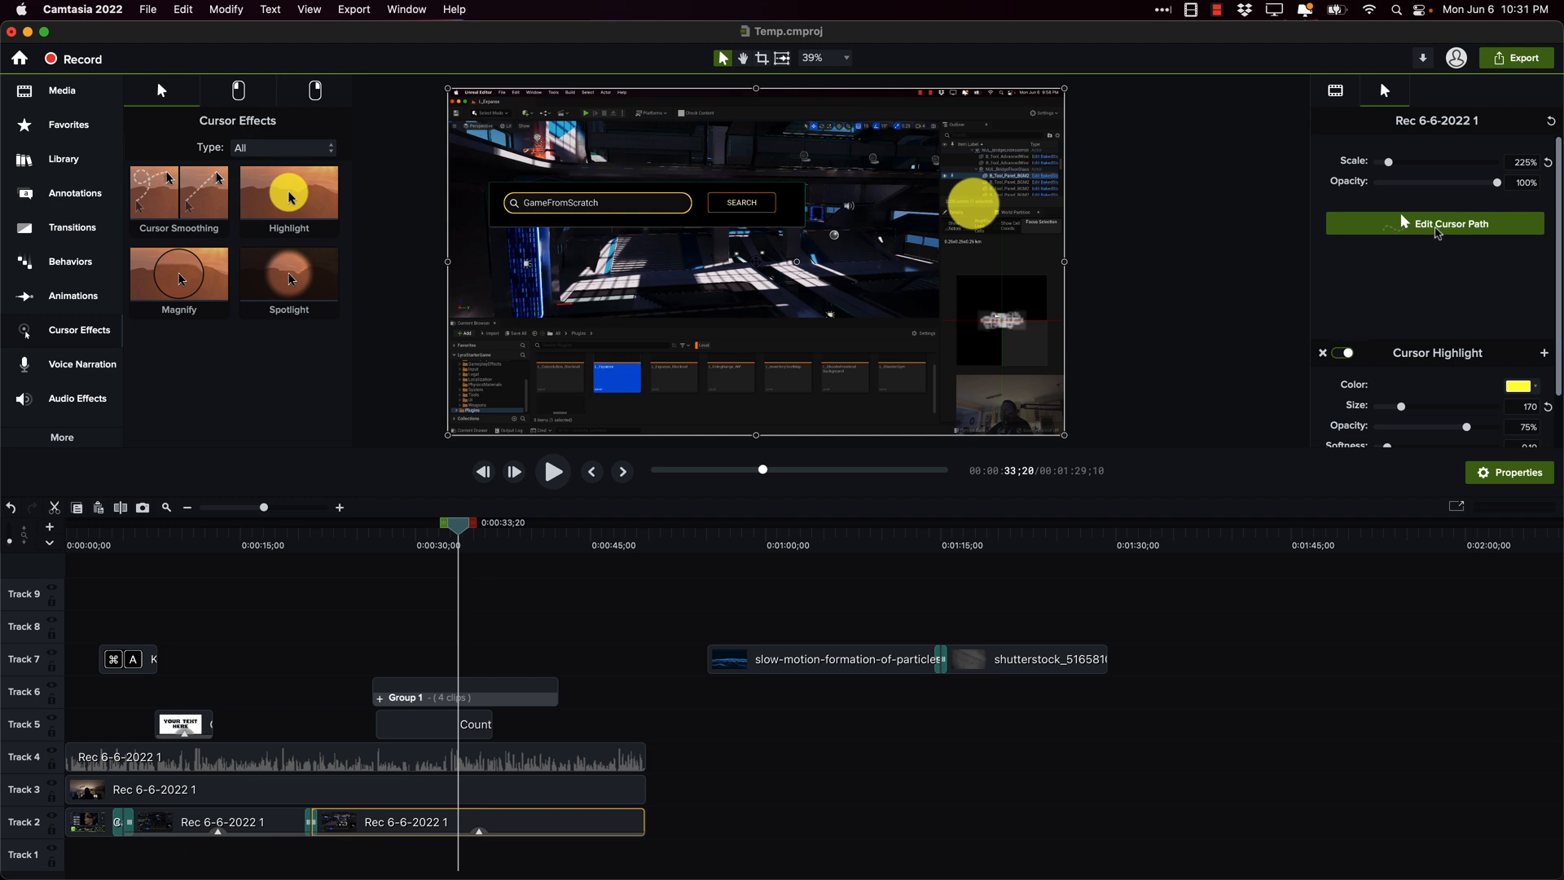
{"action": "mouse_move", "coordinate": [785, 321]}
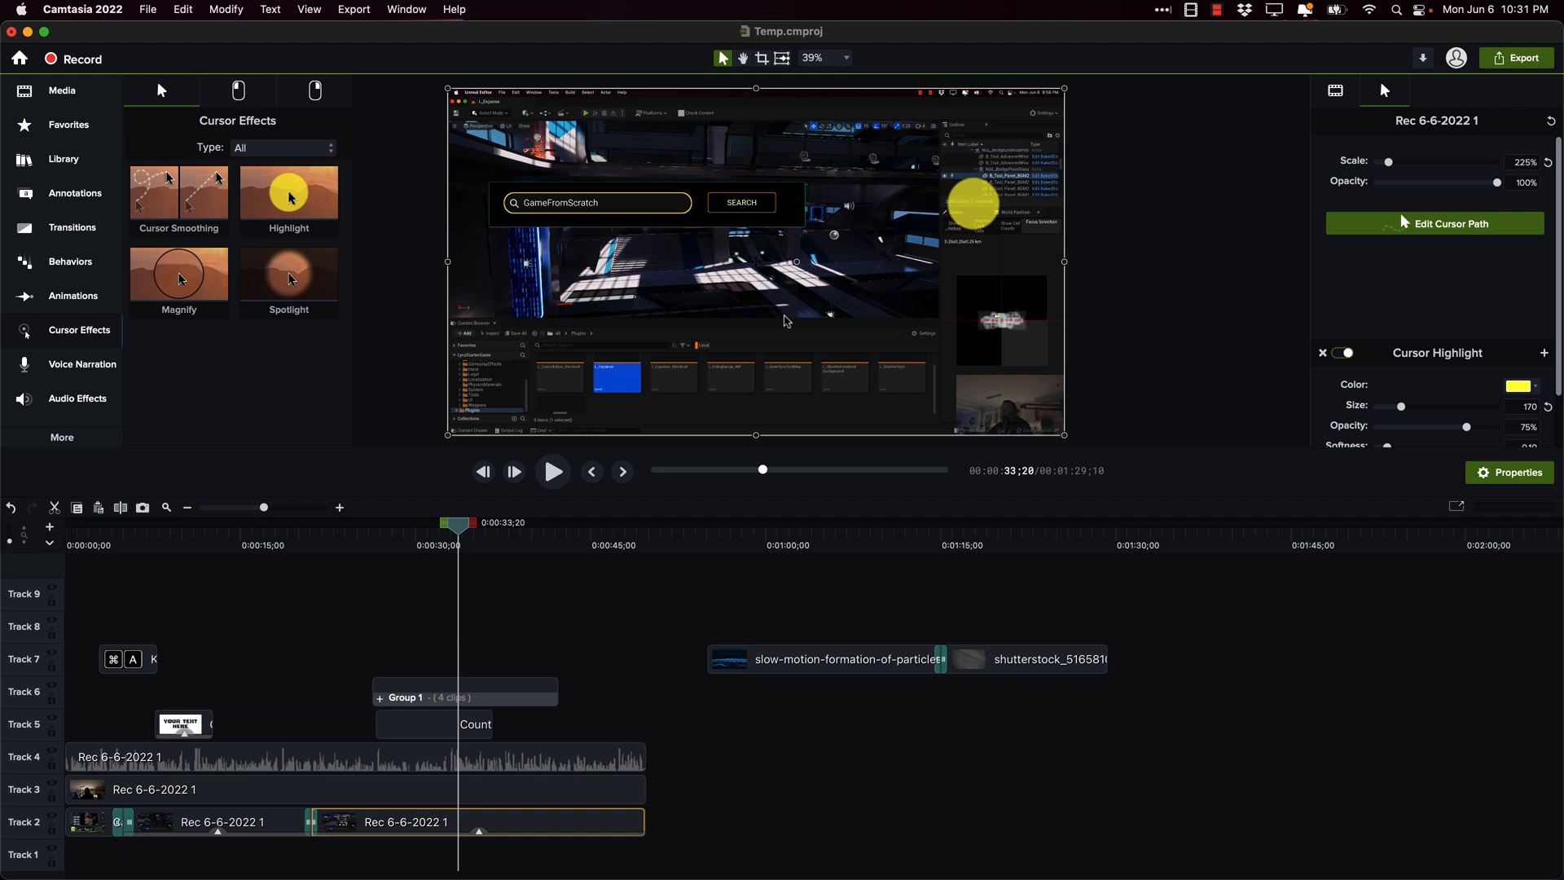